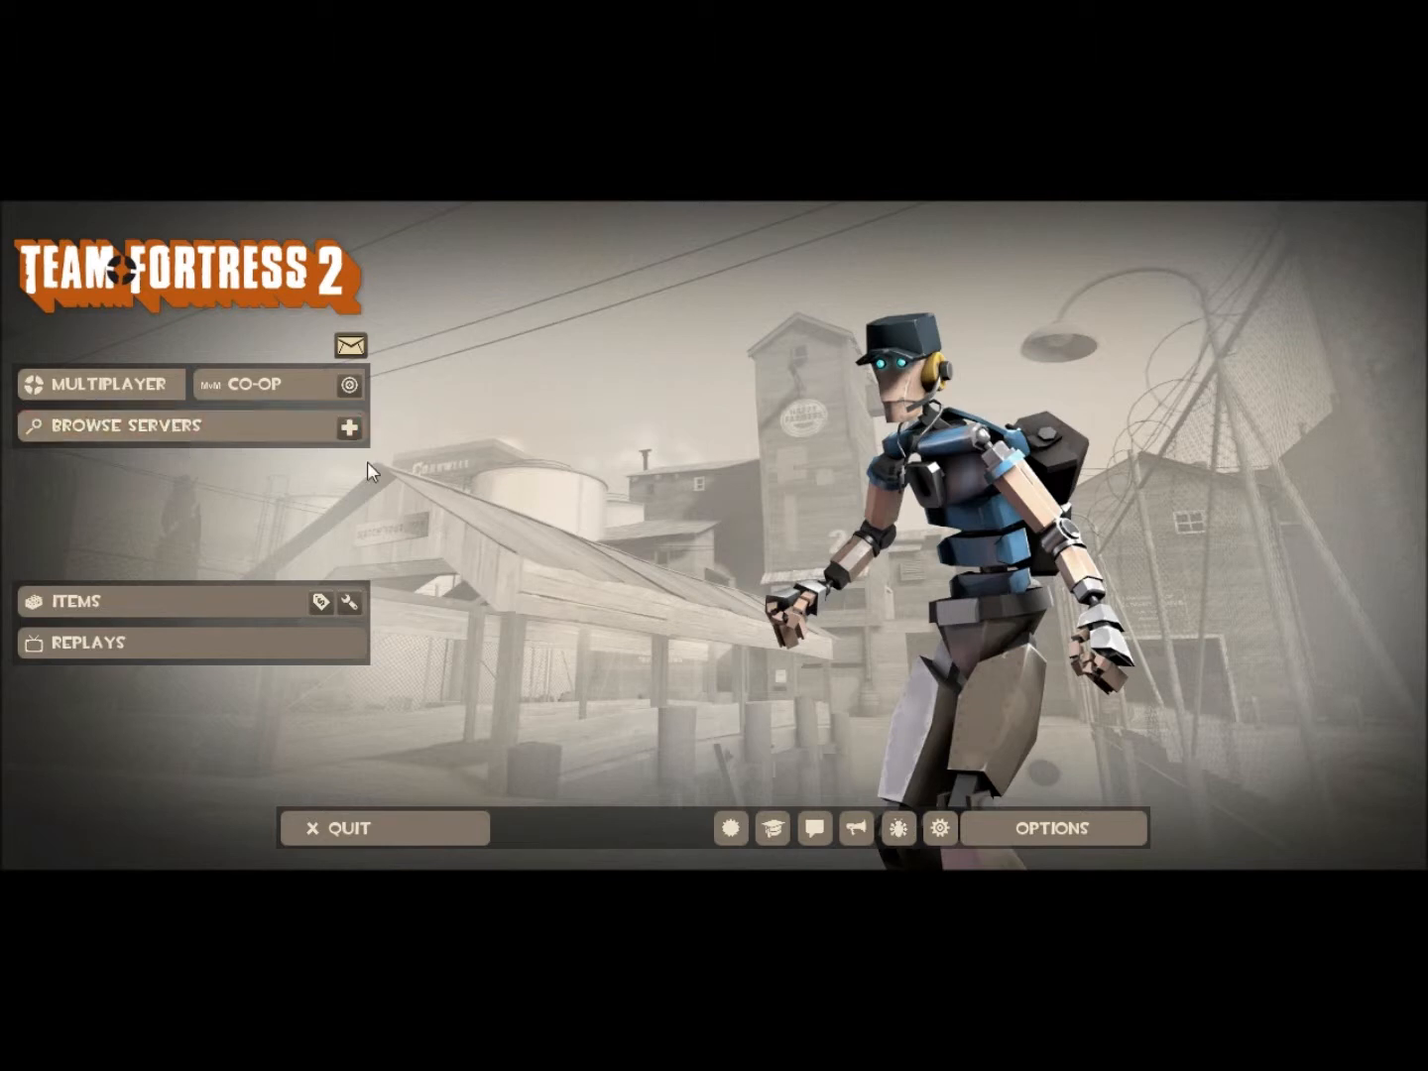
pyautogui.moveTo(630, 534)
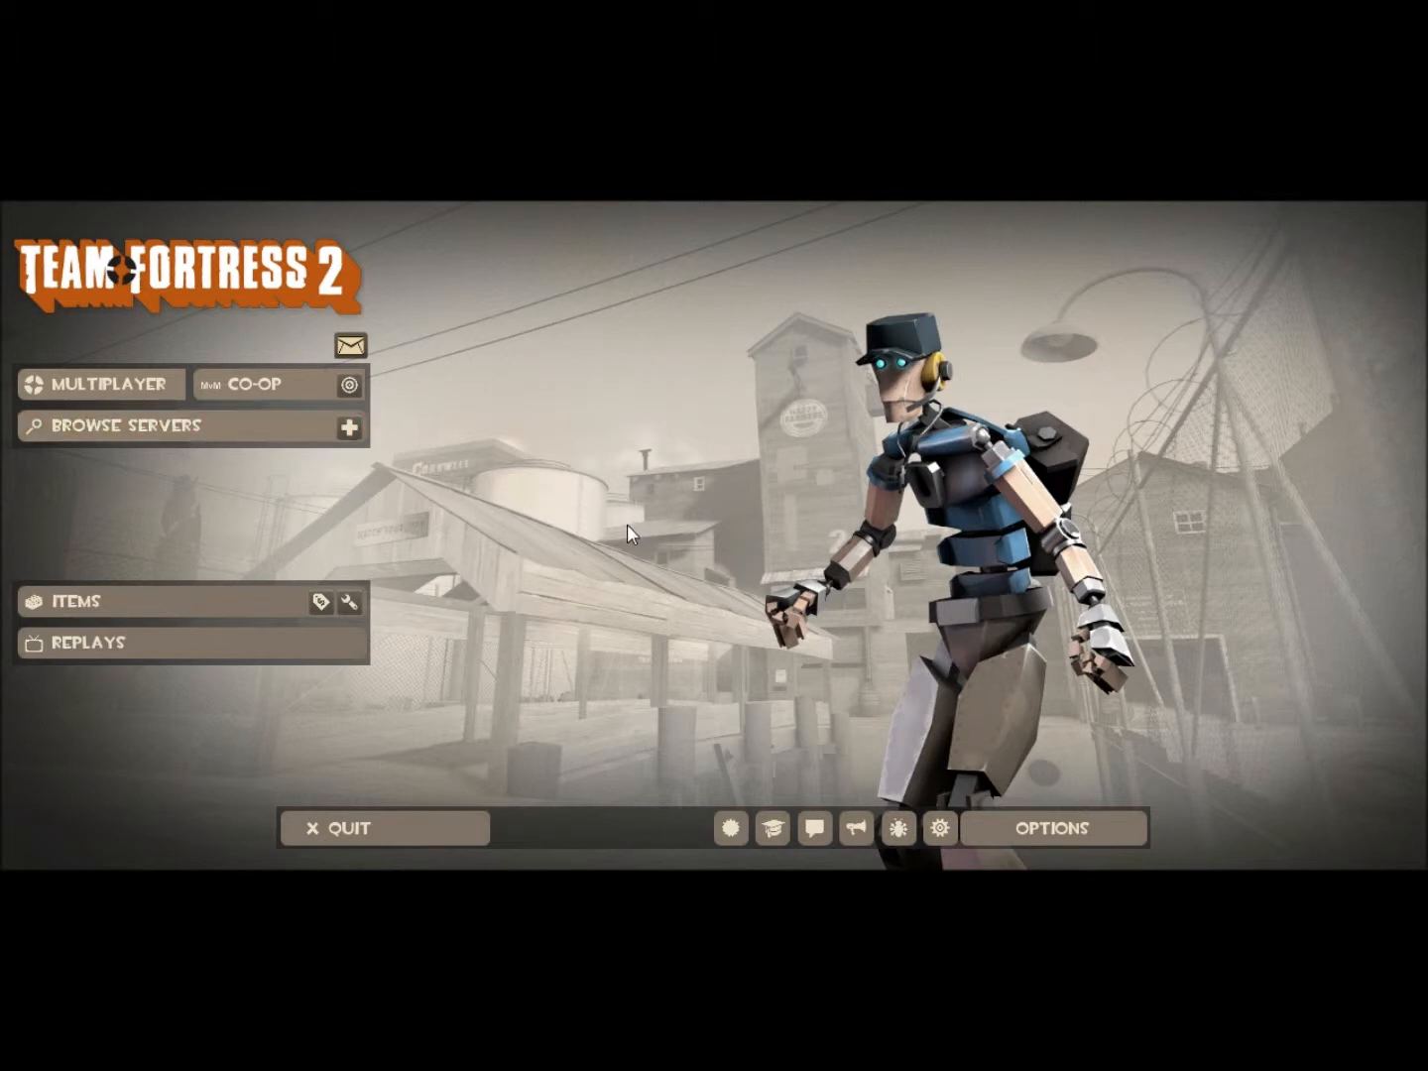
pyautogui.moveTo(639, 514)
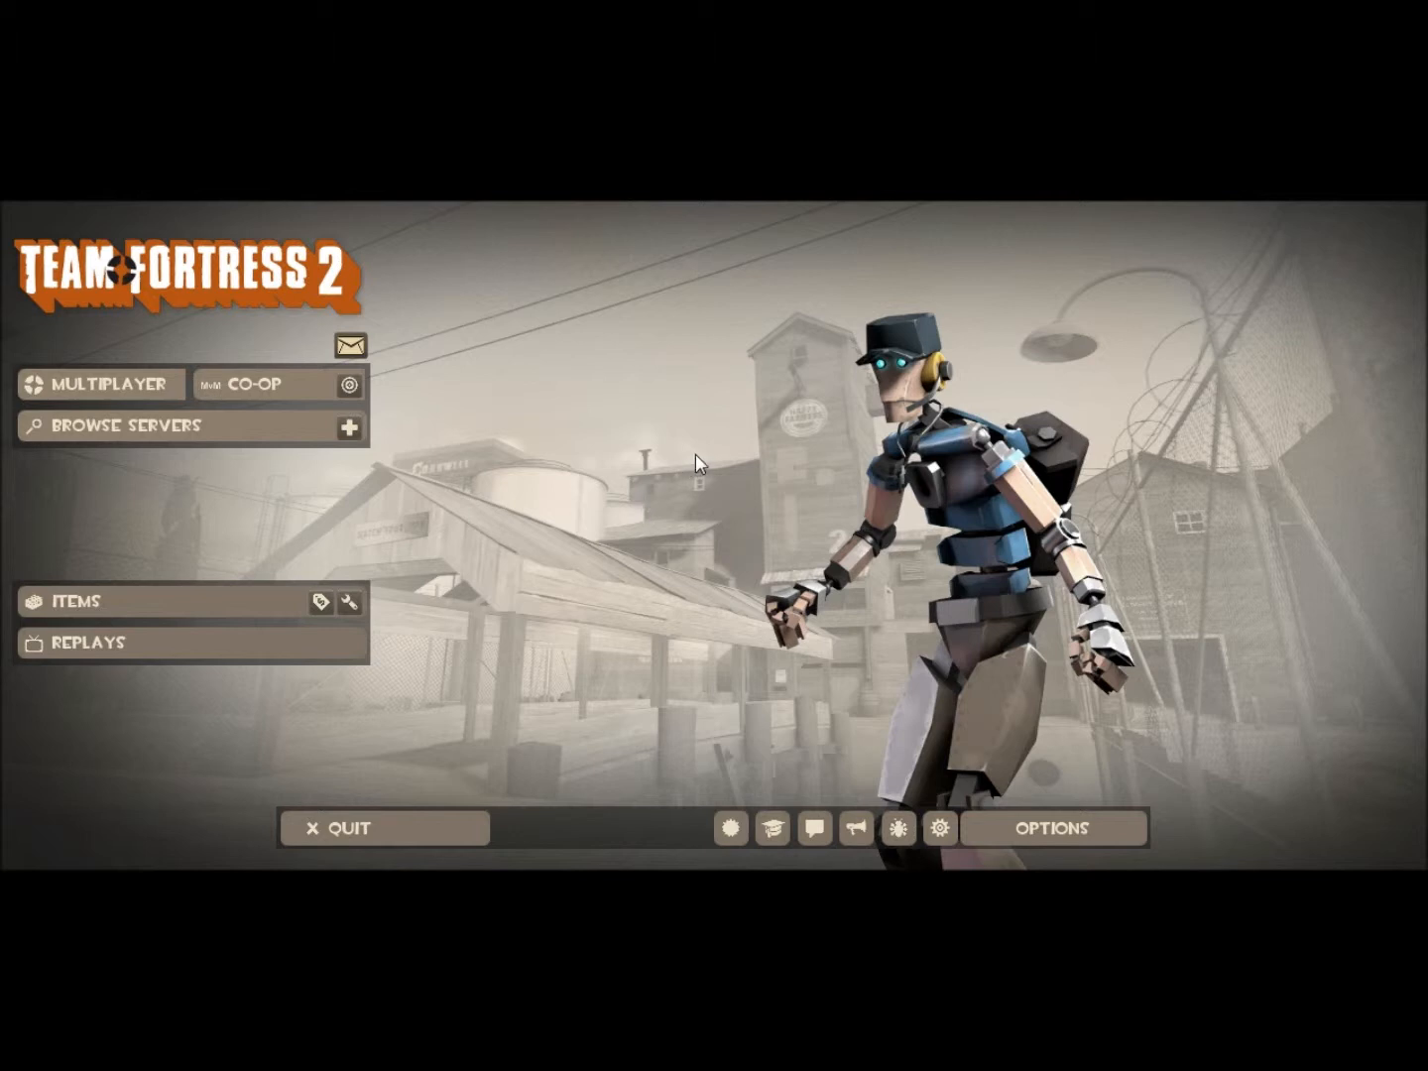
pyautogui.moveTo(1292, 209)
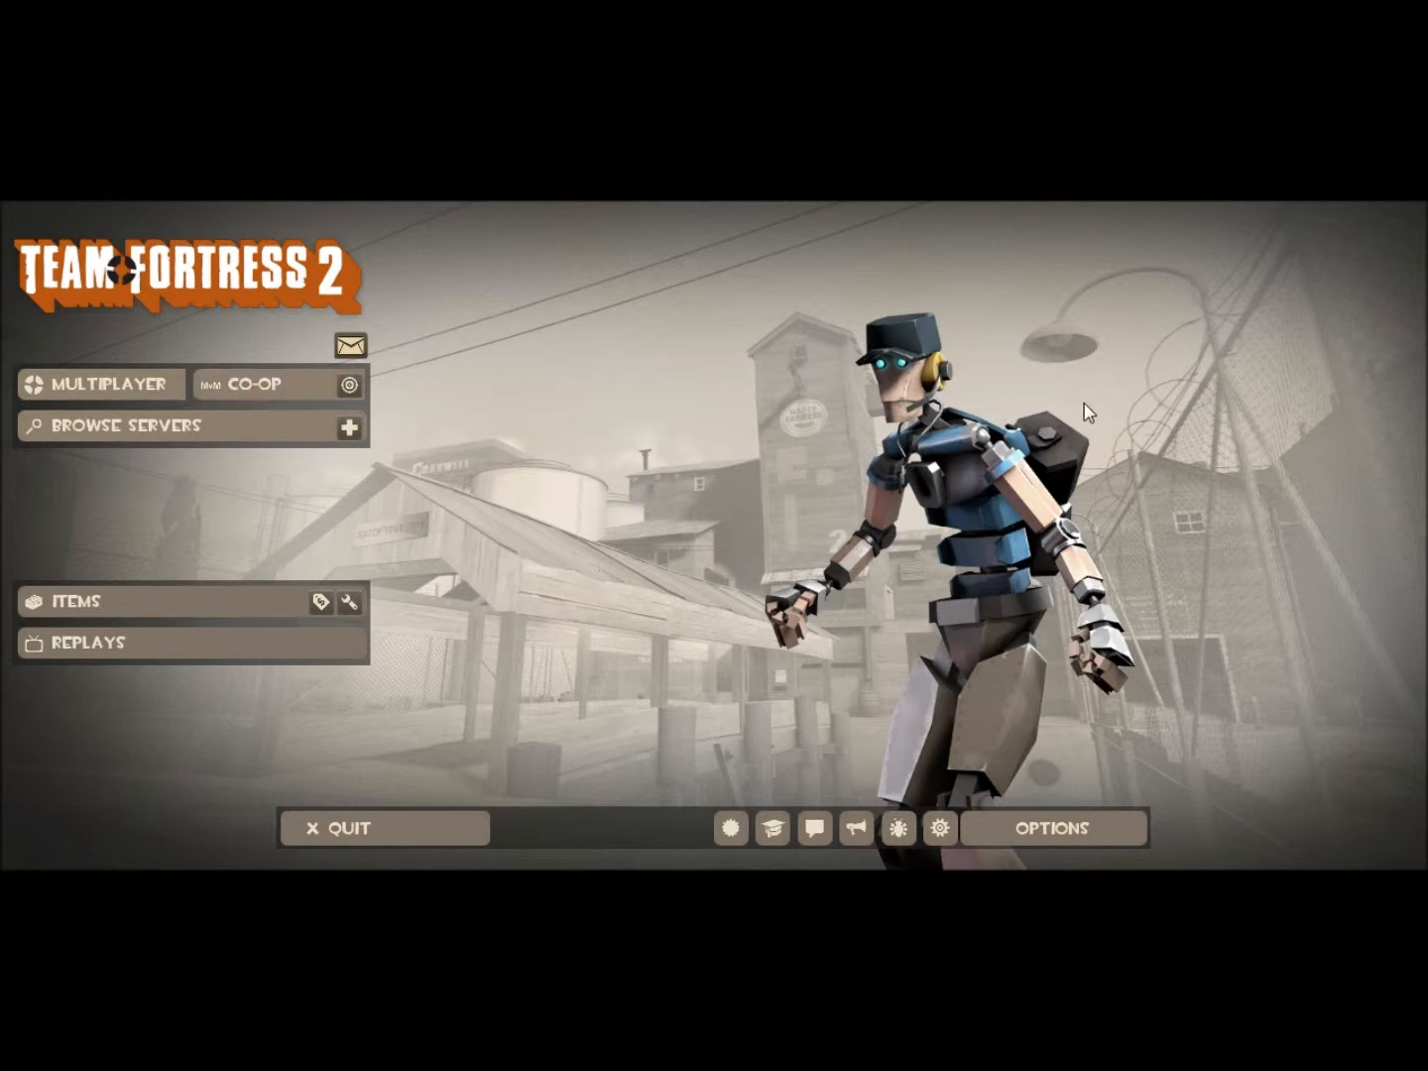
pyautogui.moveTo(960, 576)
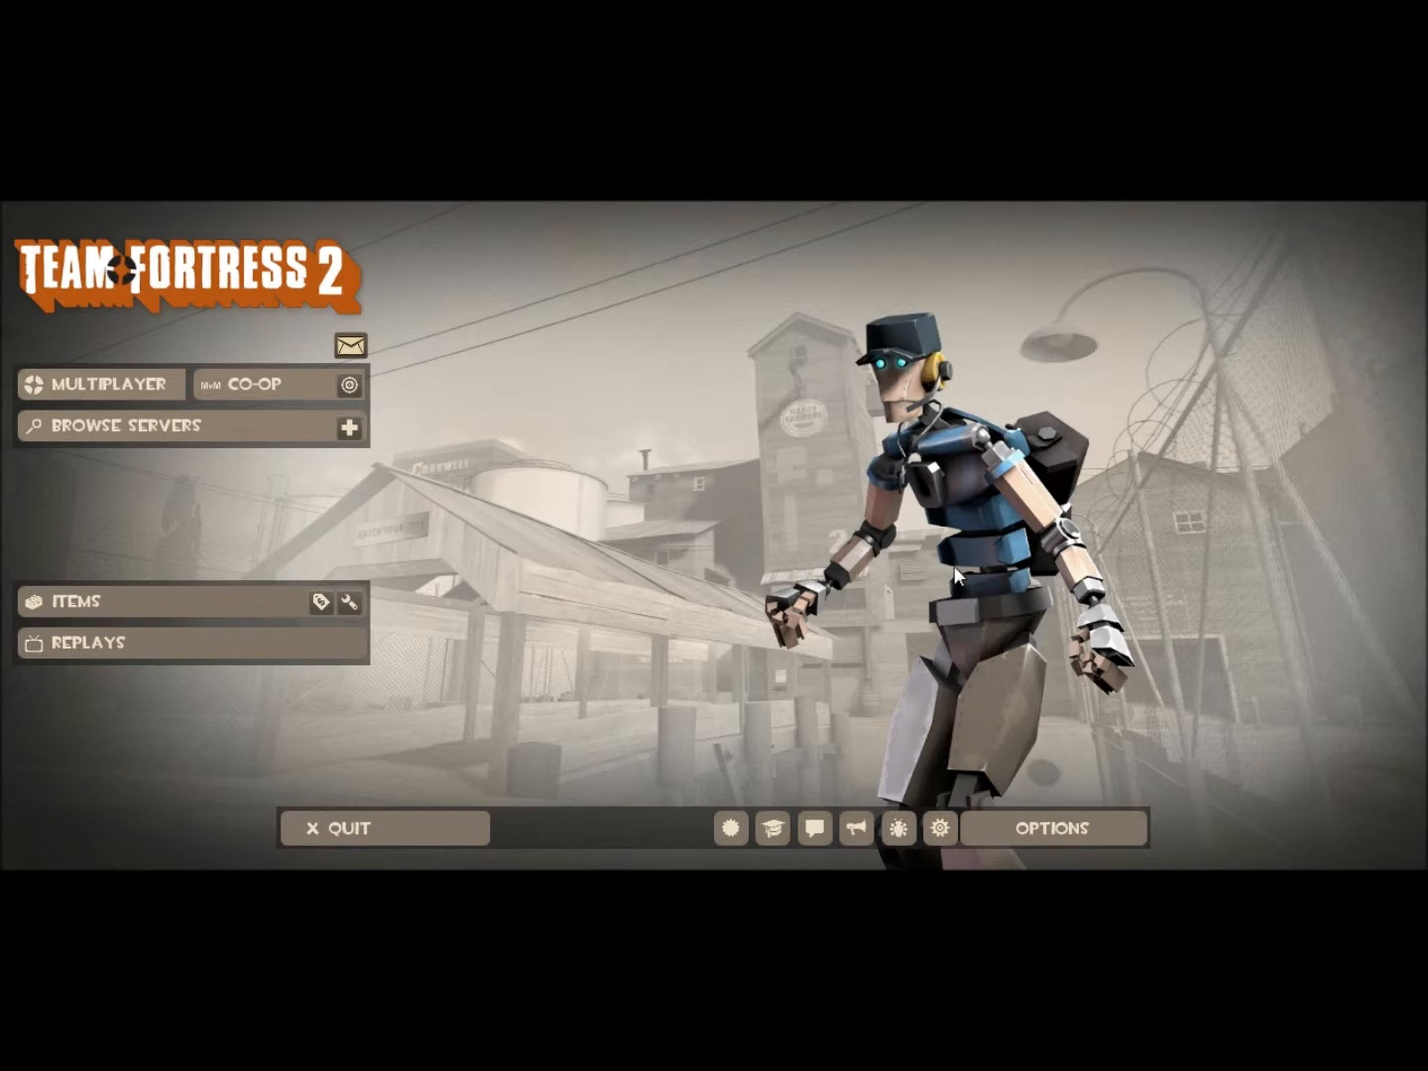
pyautogui.moveTo(808, 569)
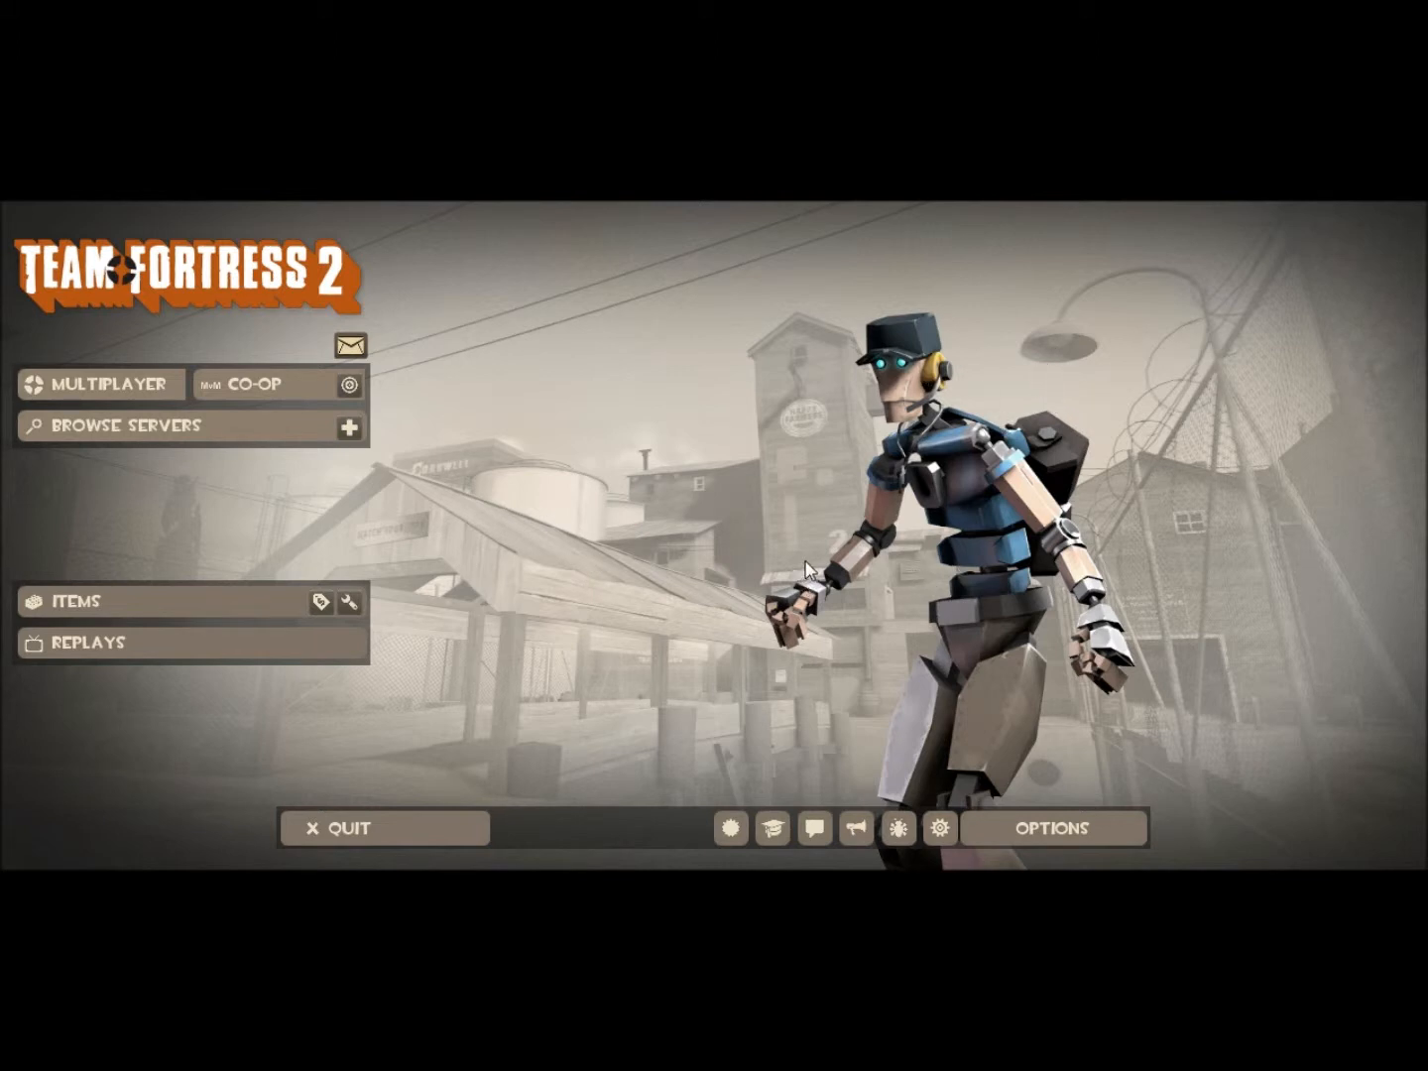
pyautogui.moveTo(321, 697)
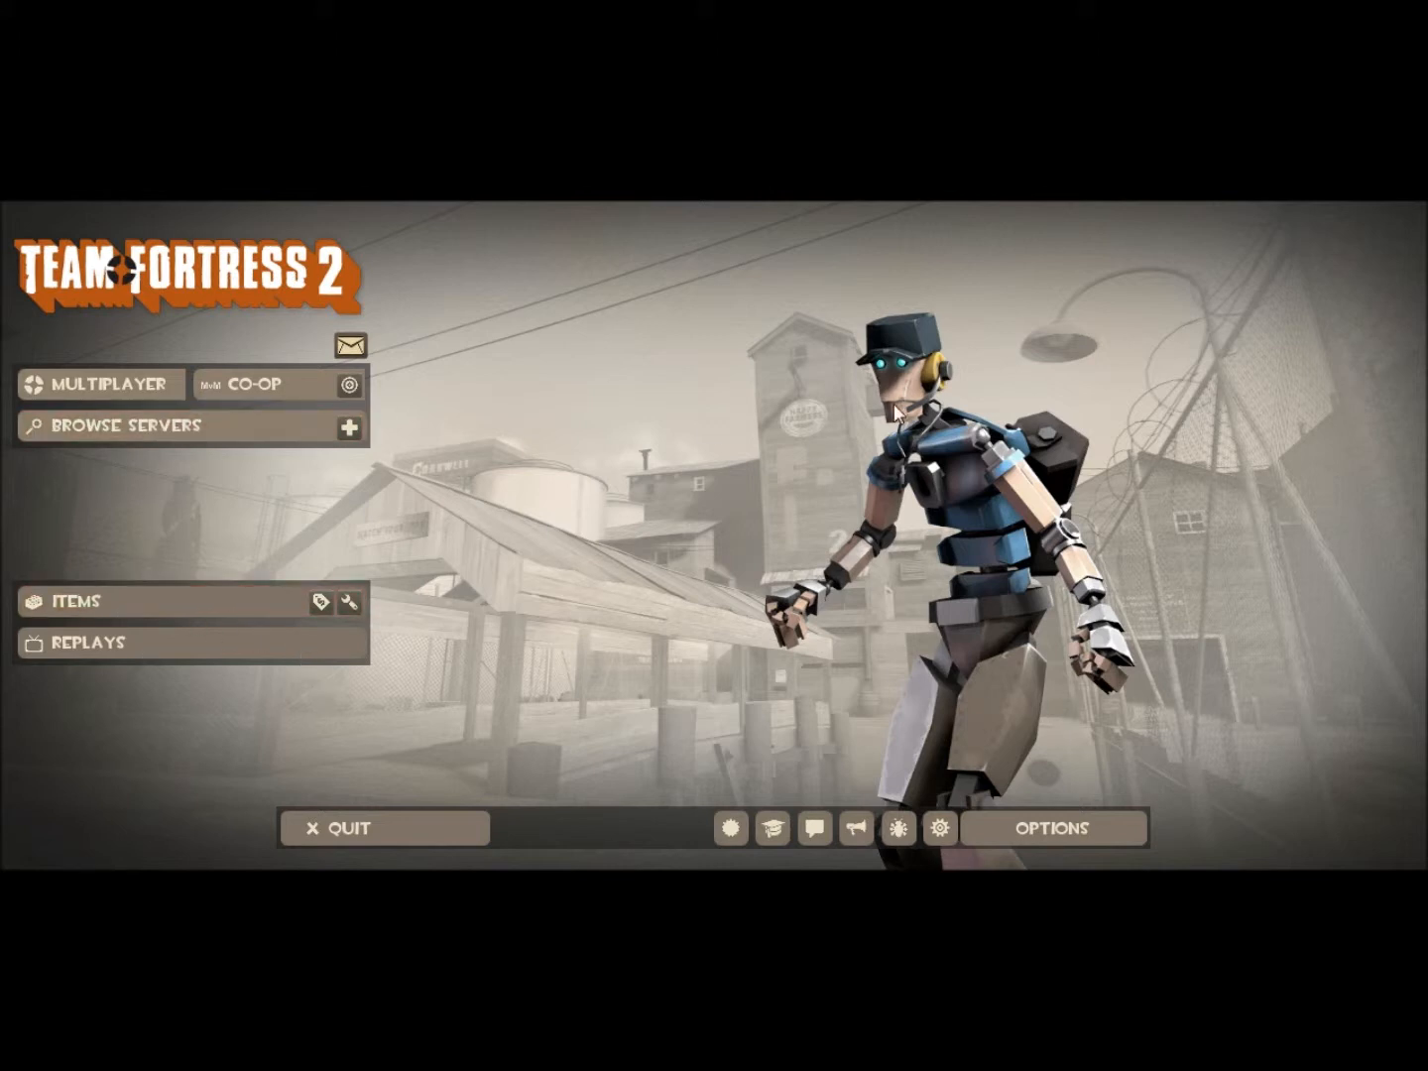
pyautogui.moveTo(796, 399)
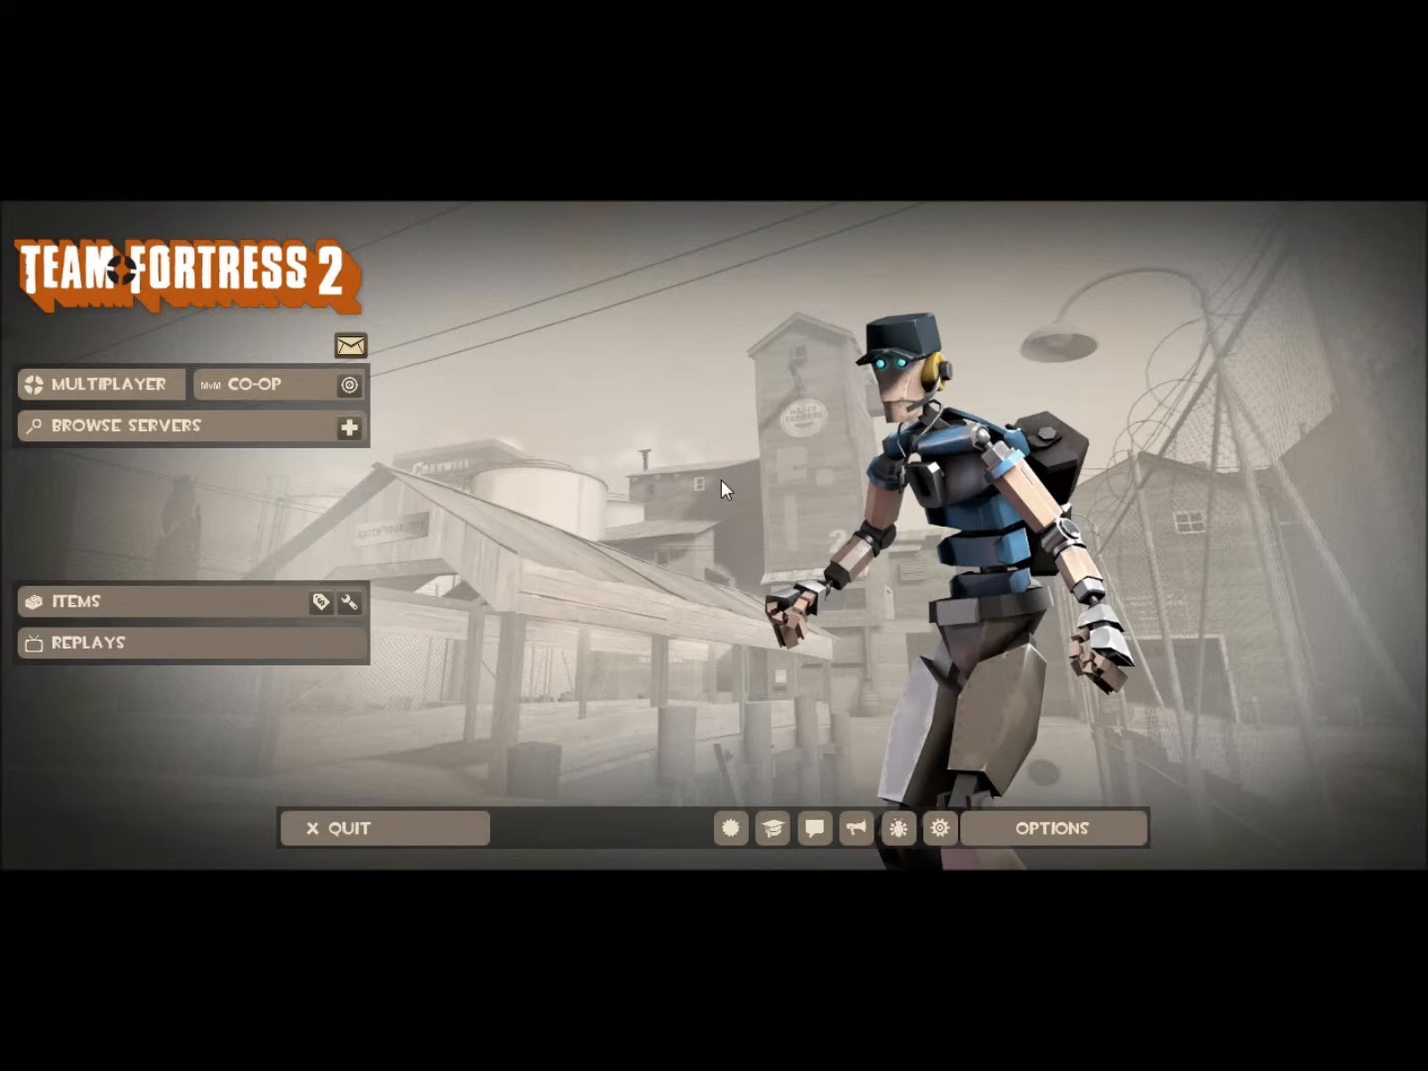
pyautogui.moveTo(710, 501)
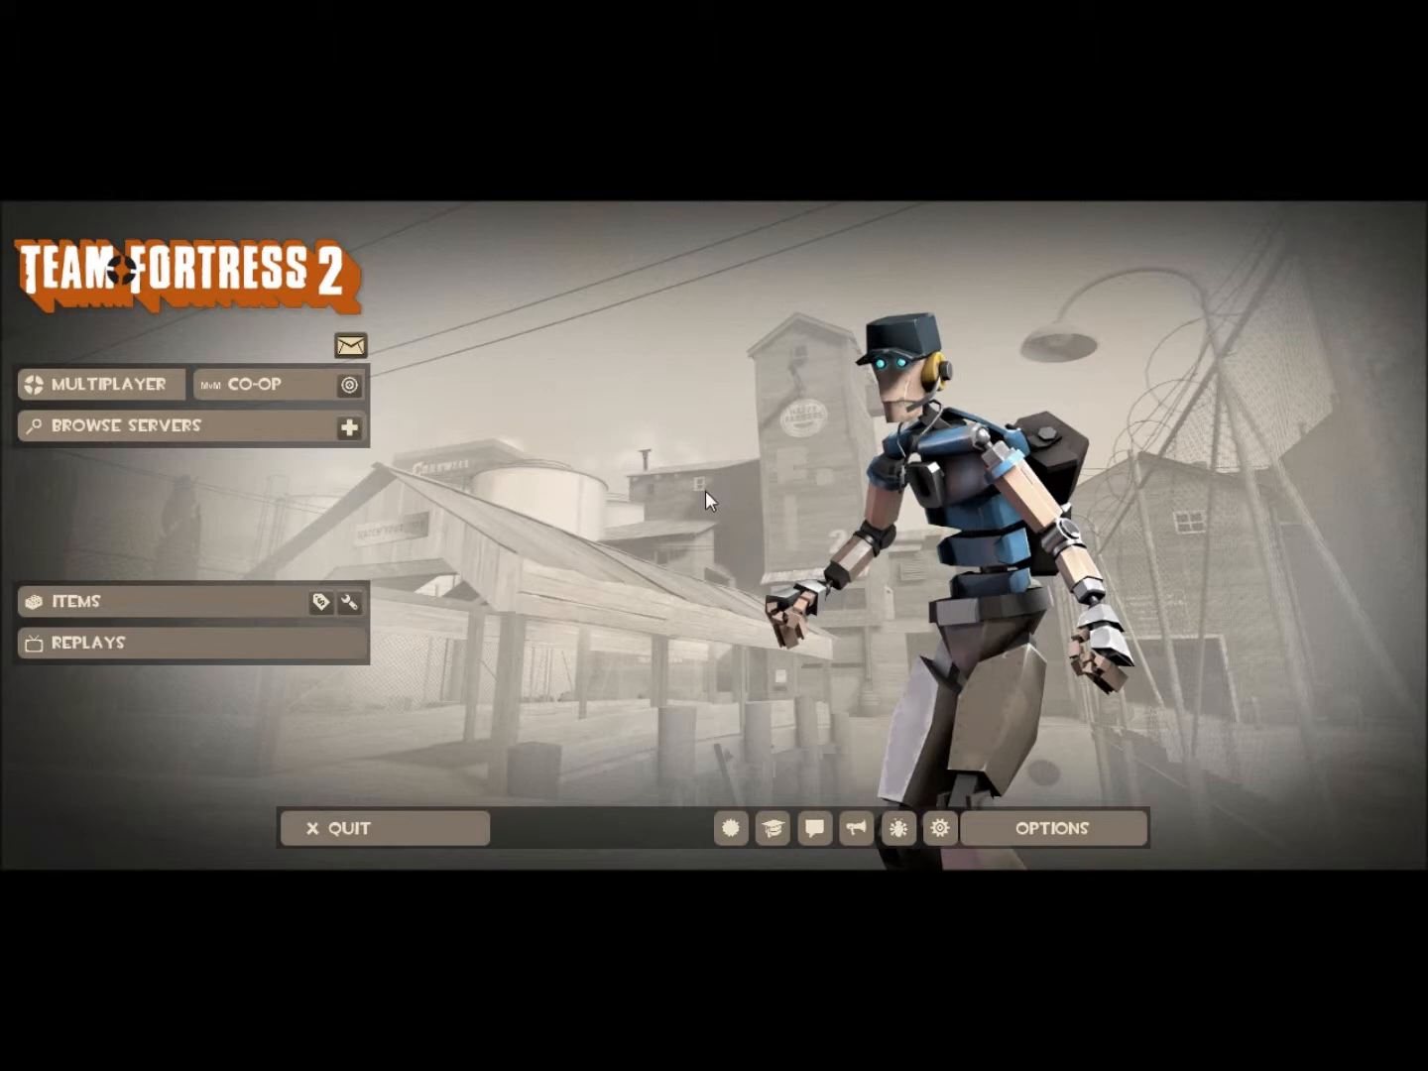
pyautogui.moveTo(726, 533)
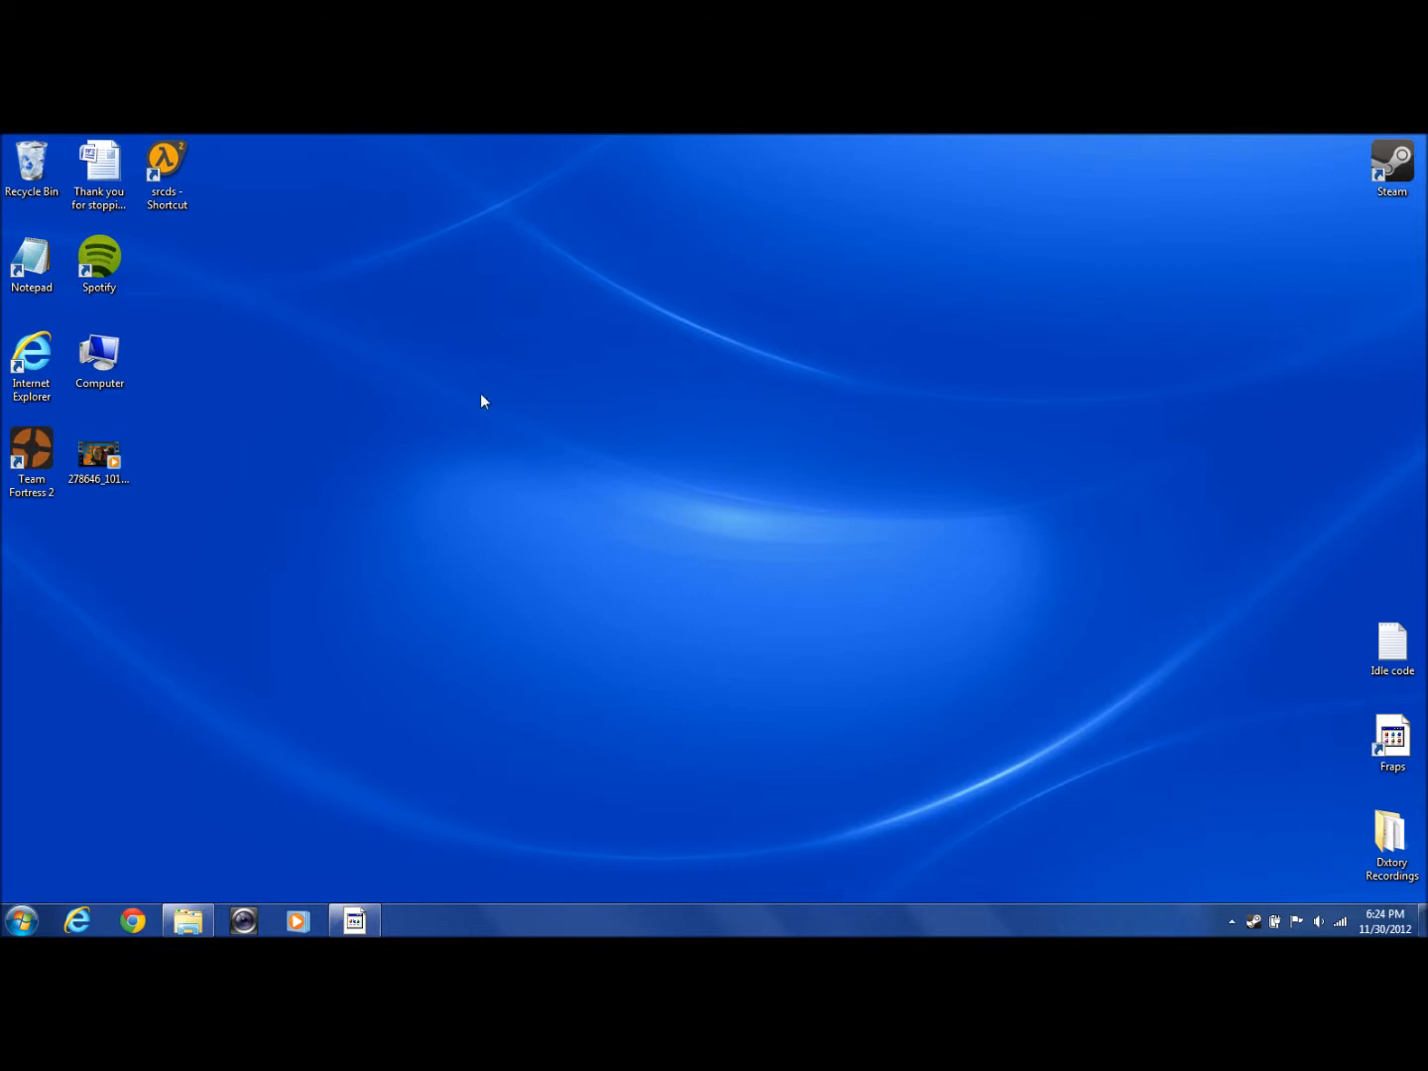
pyautogui.moveTo(515, 622)
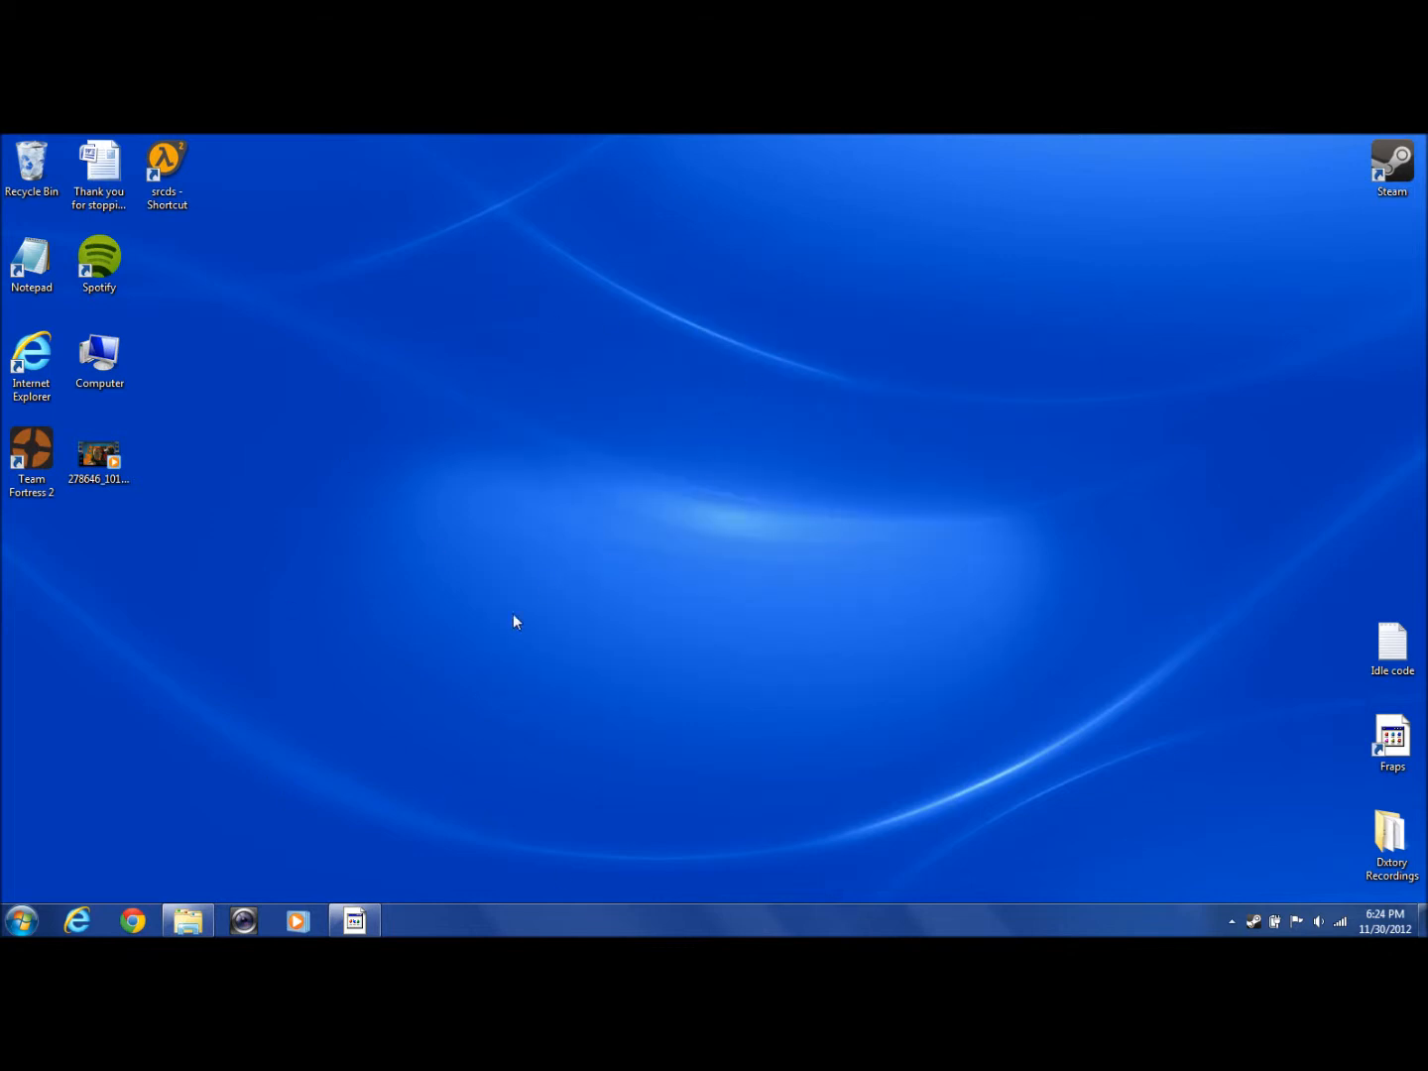
pyautogui.moveTo(1067, 300)
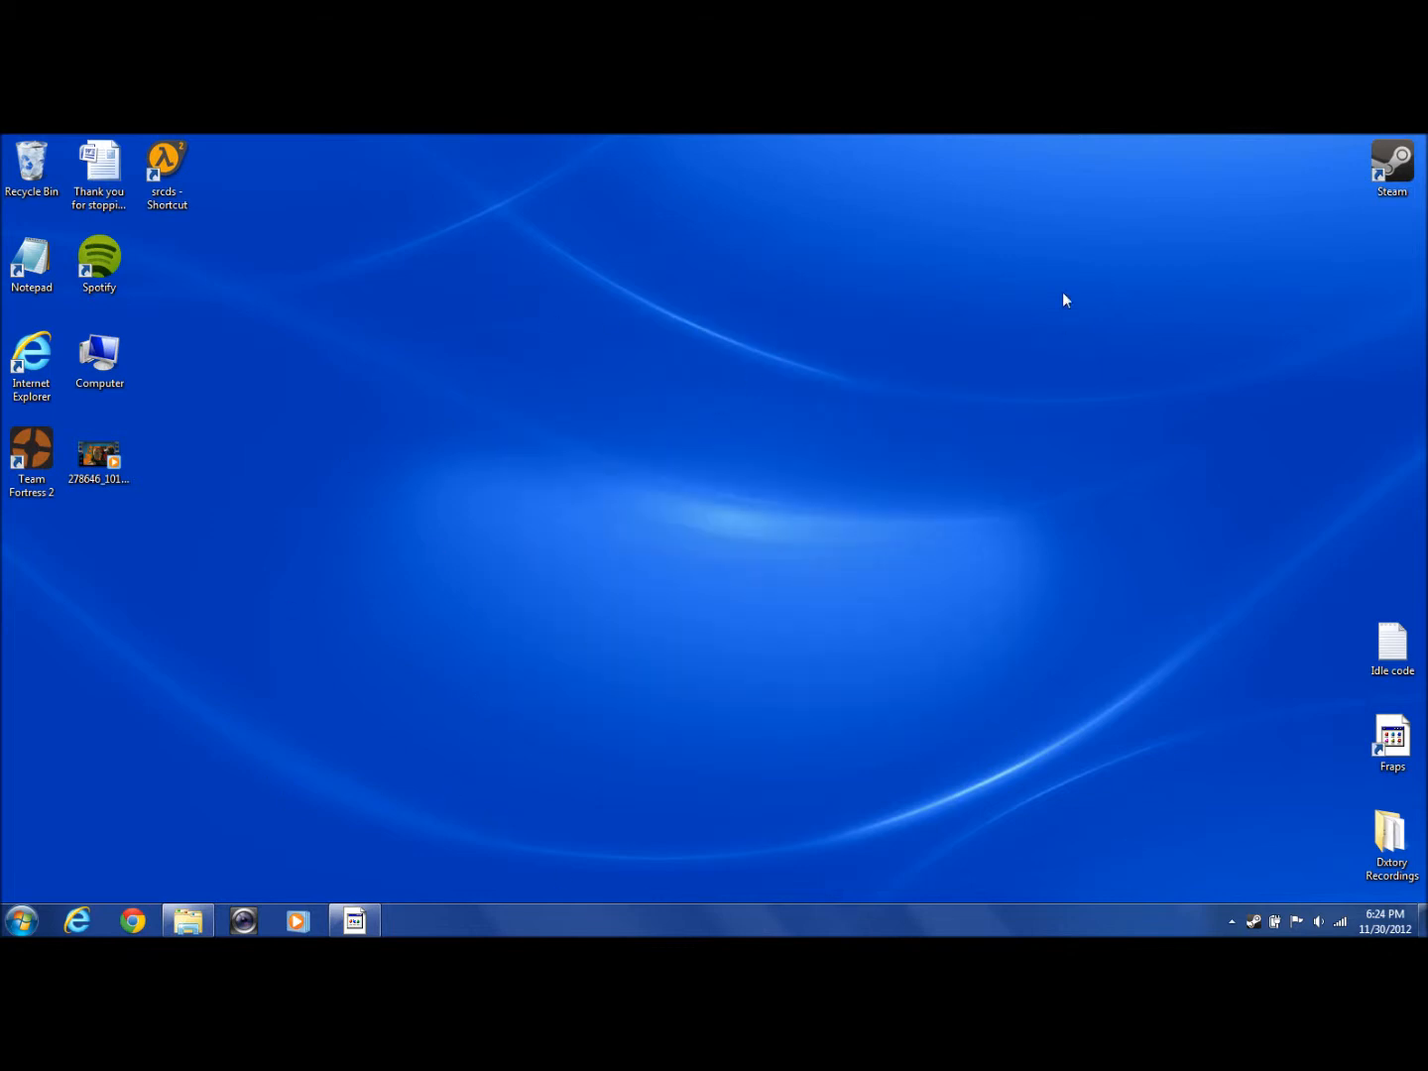
pyautogui.moveTo(97, 923)
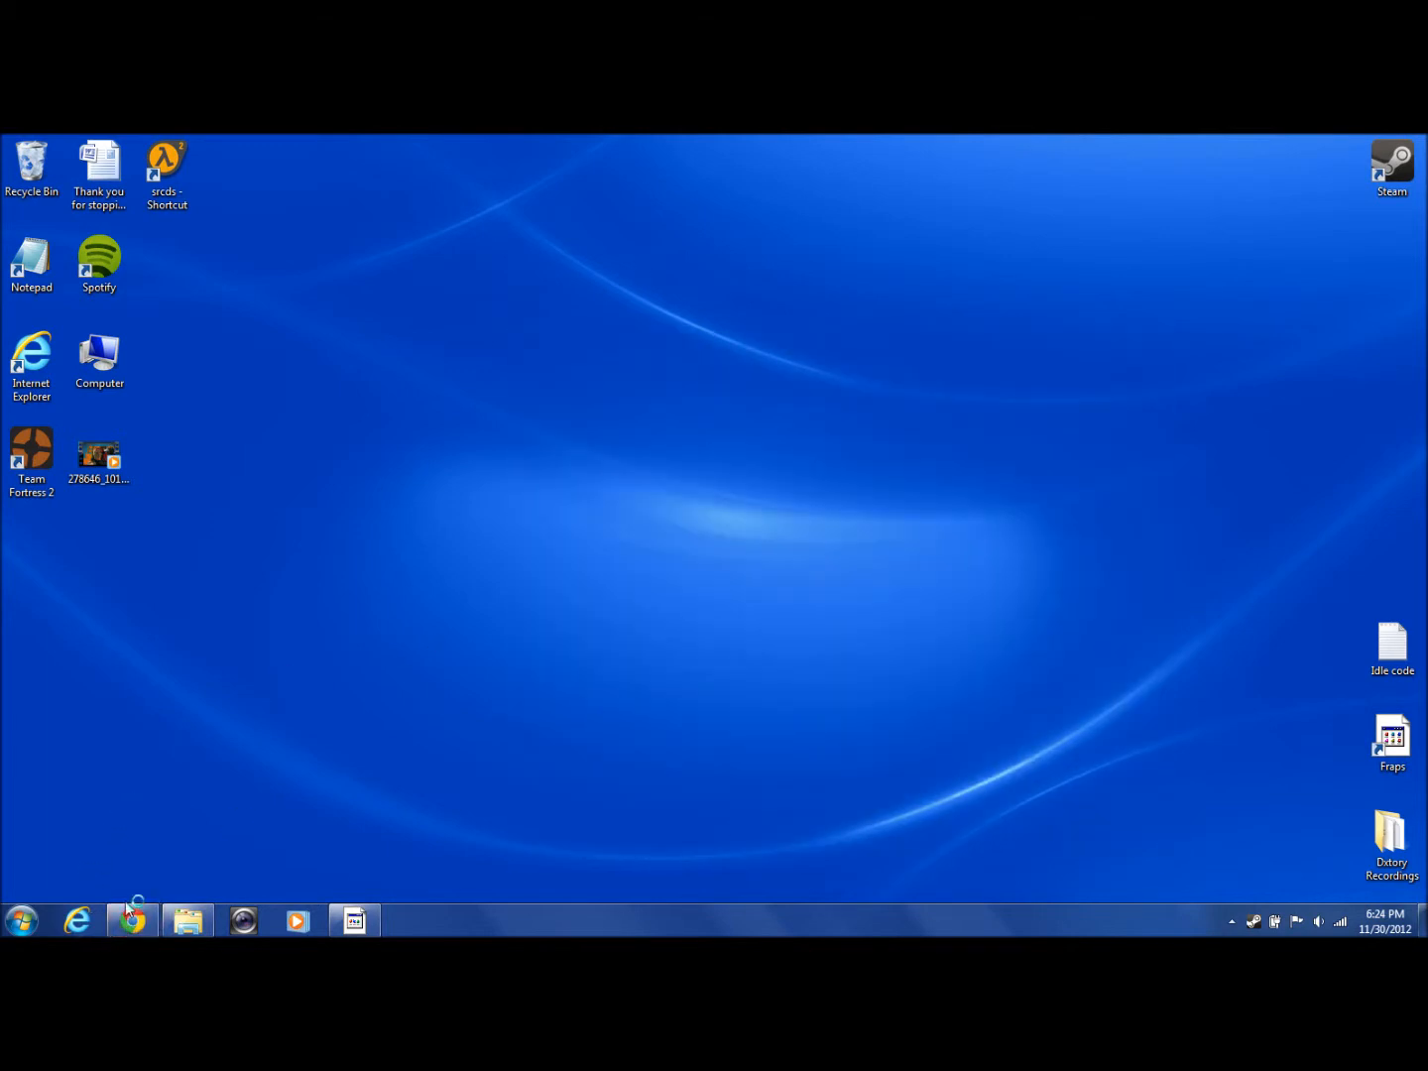
# Load gamebanana.com in Chrome from the address-bar suggestion and bookmark the home page.
pyautogui.click(132, 922)
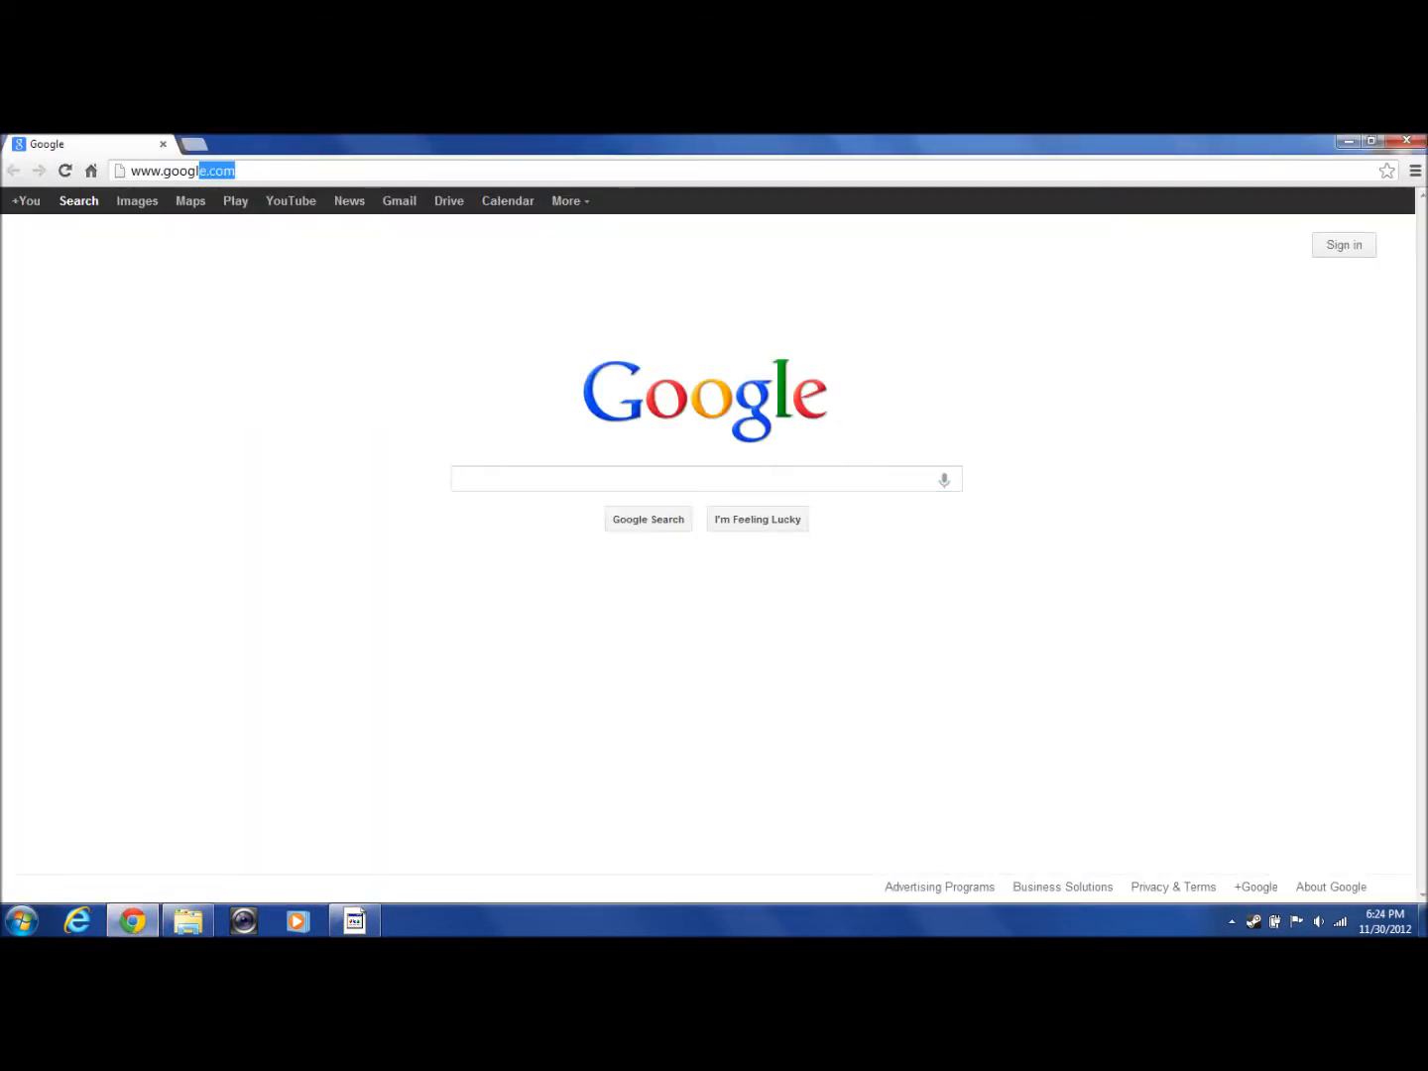
pyautogui.write('g')
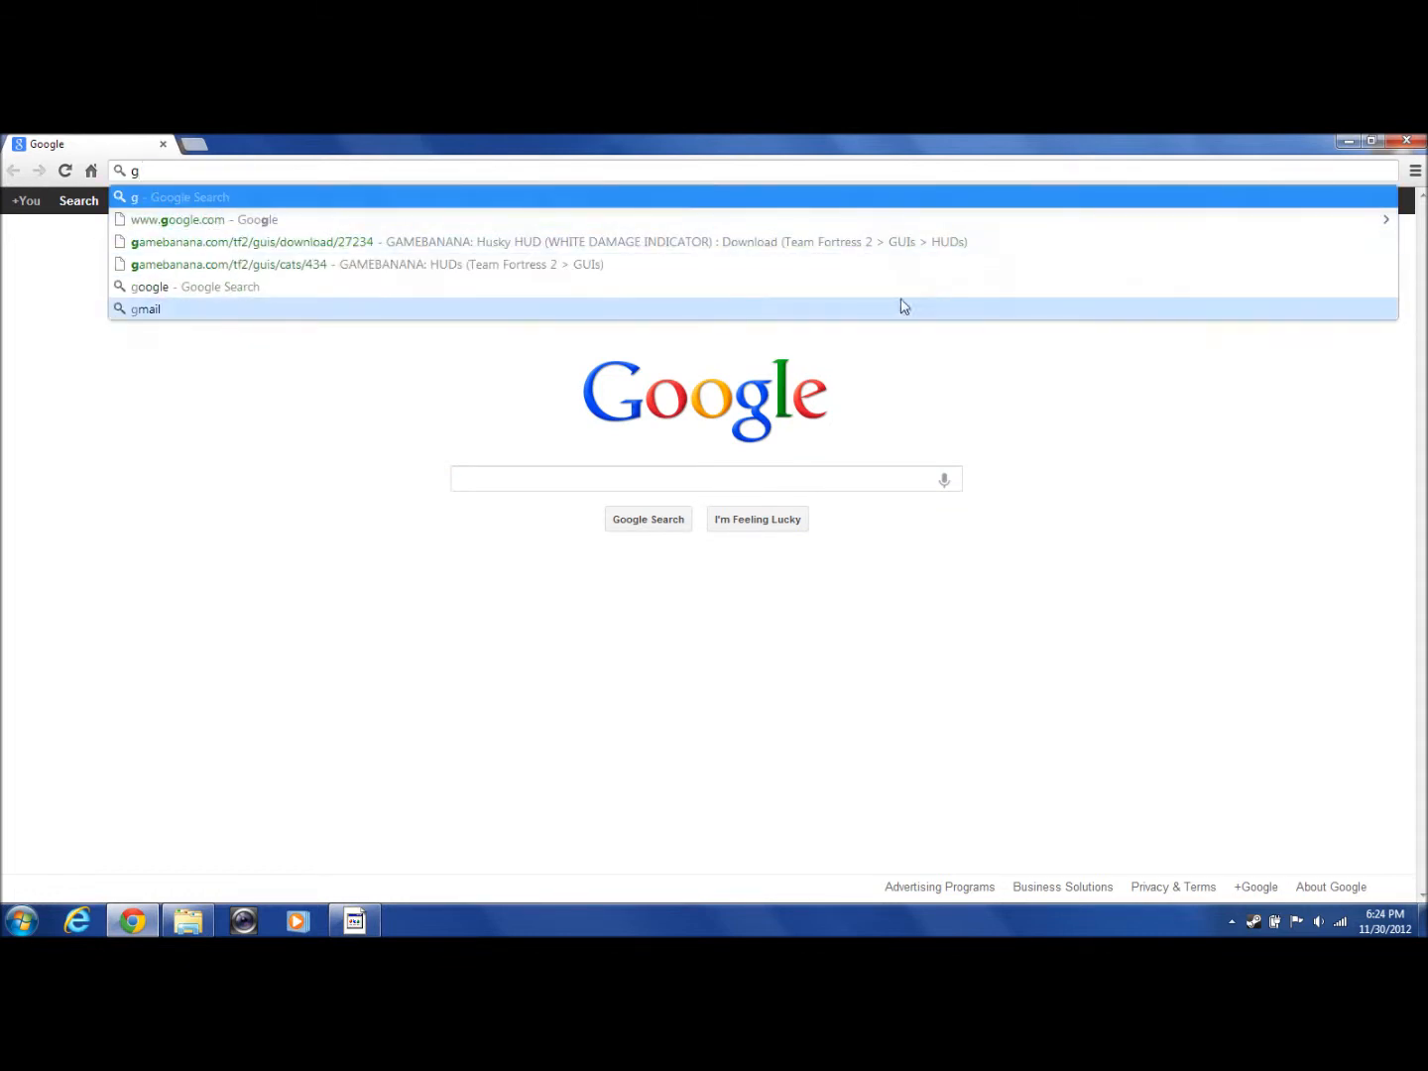
pyautogui.moveTo(315, 257)
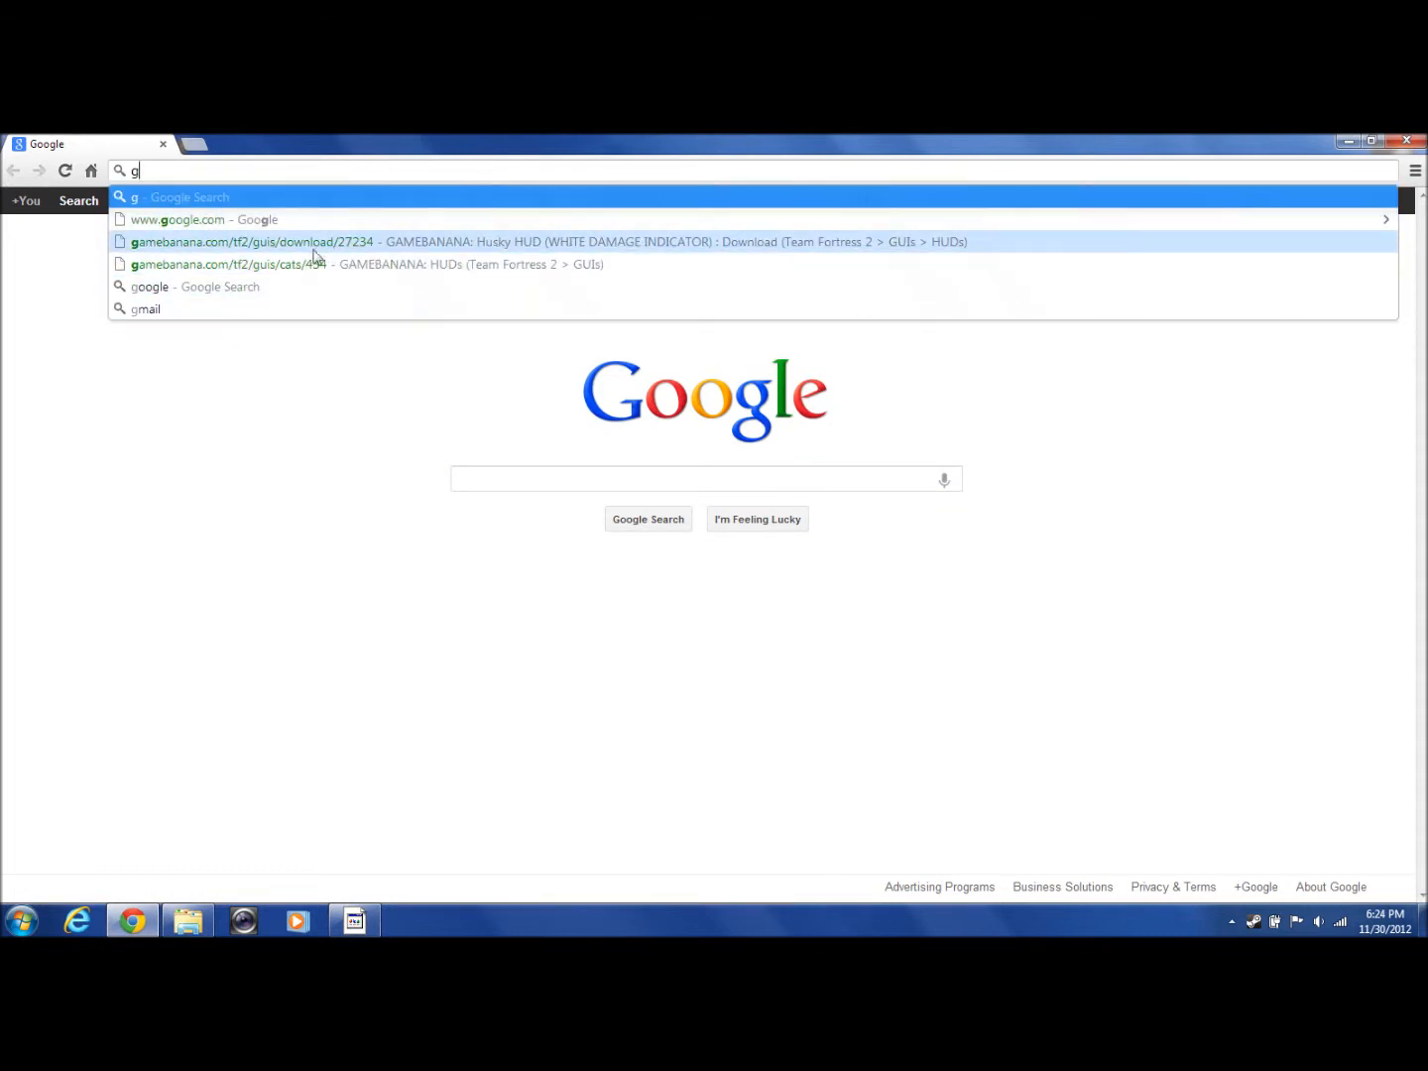
pyautogui.write('a')
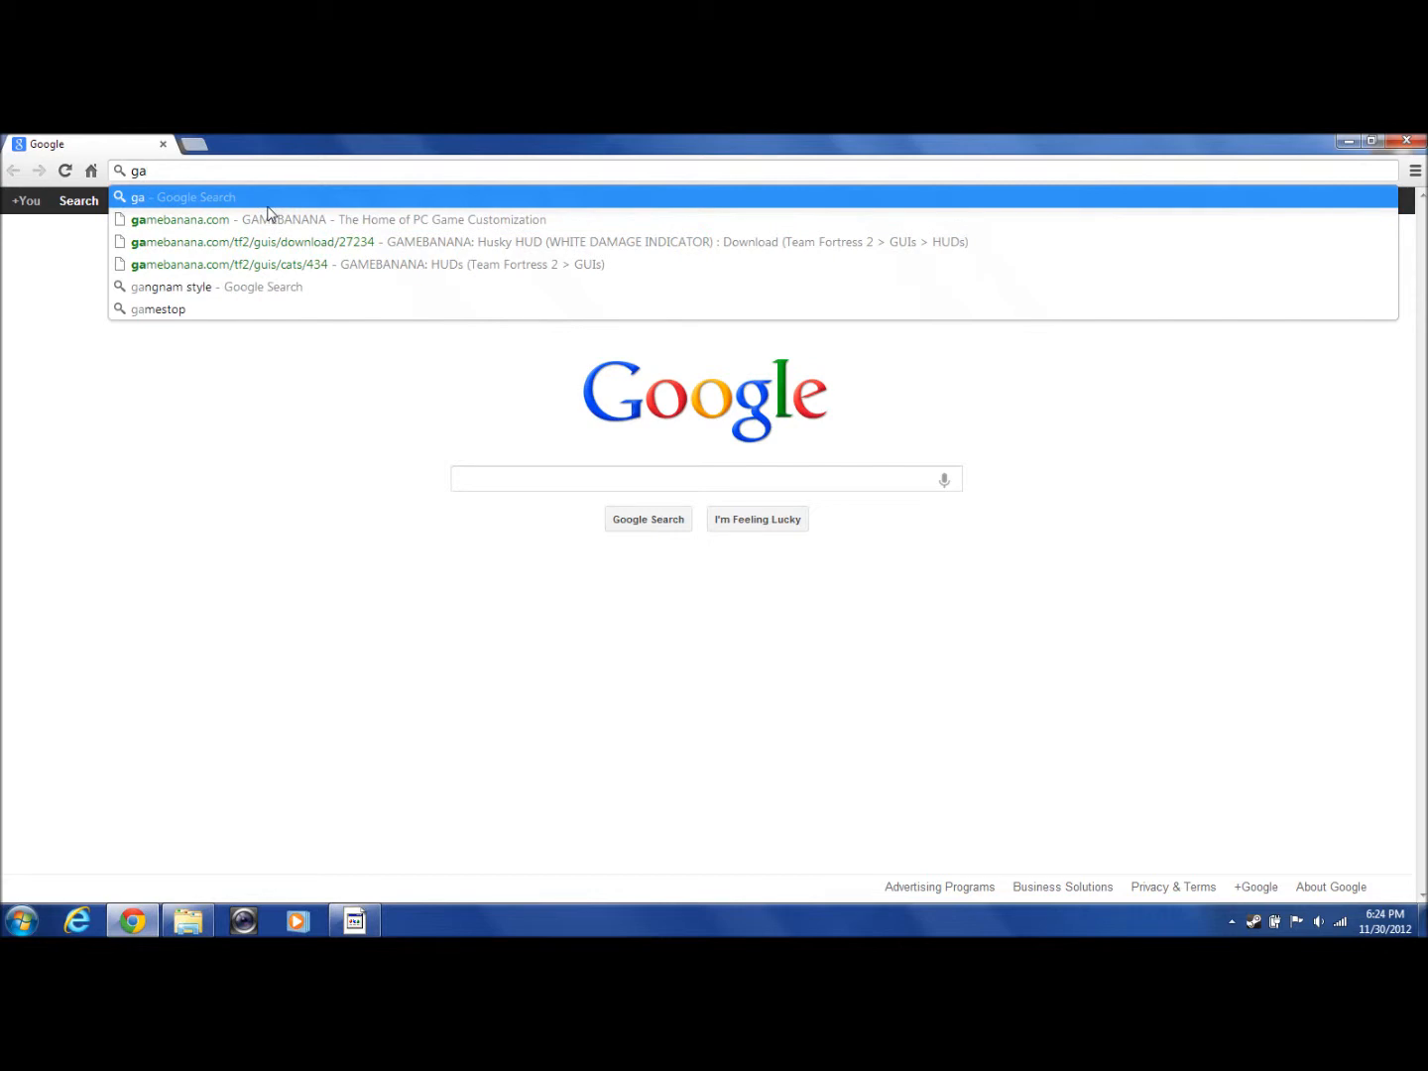
pyautogui.click(180, 219)
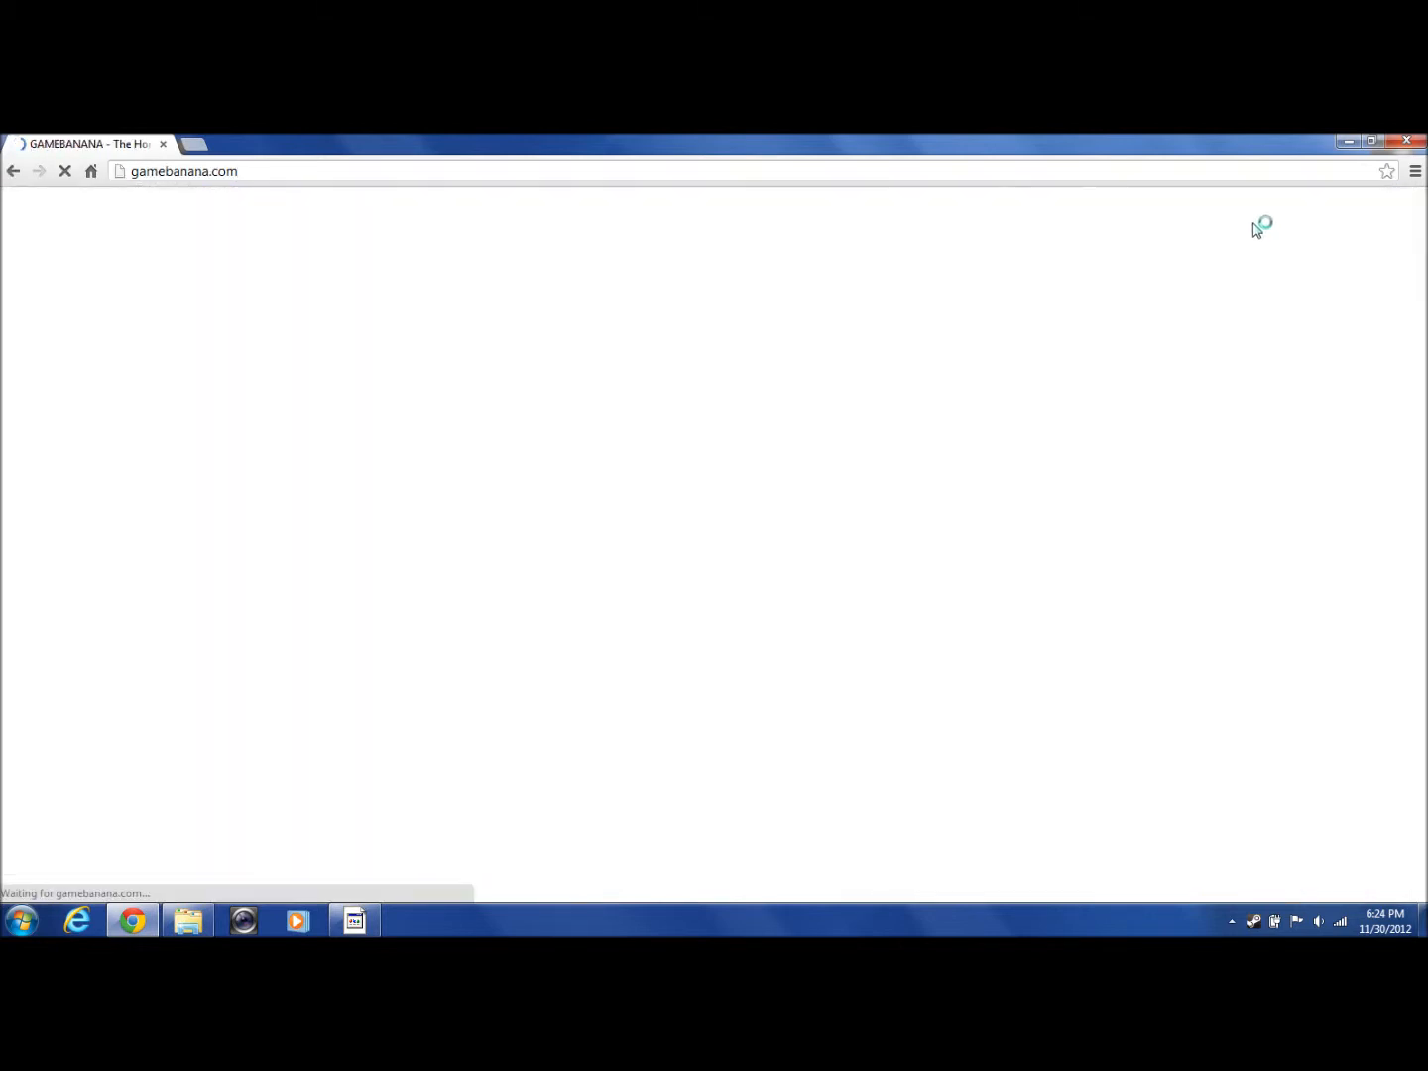
pyautogui.click(1388, 170)
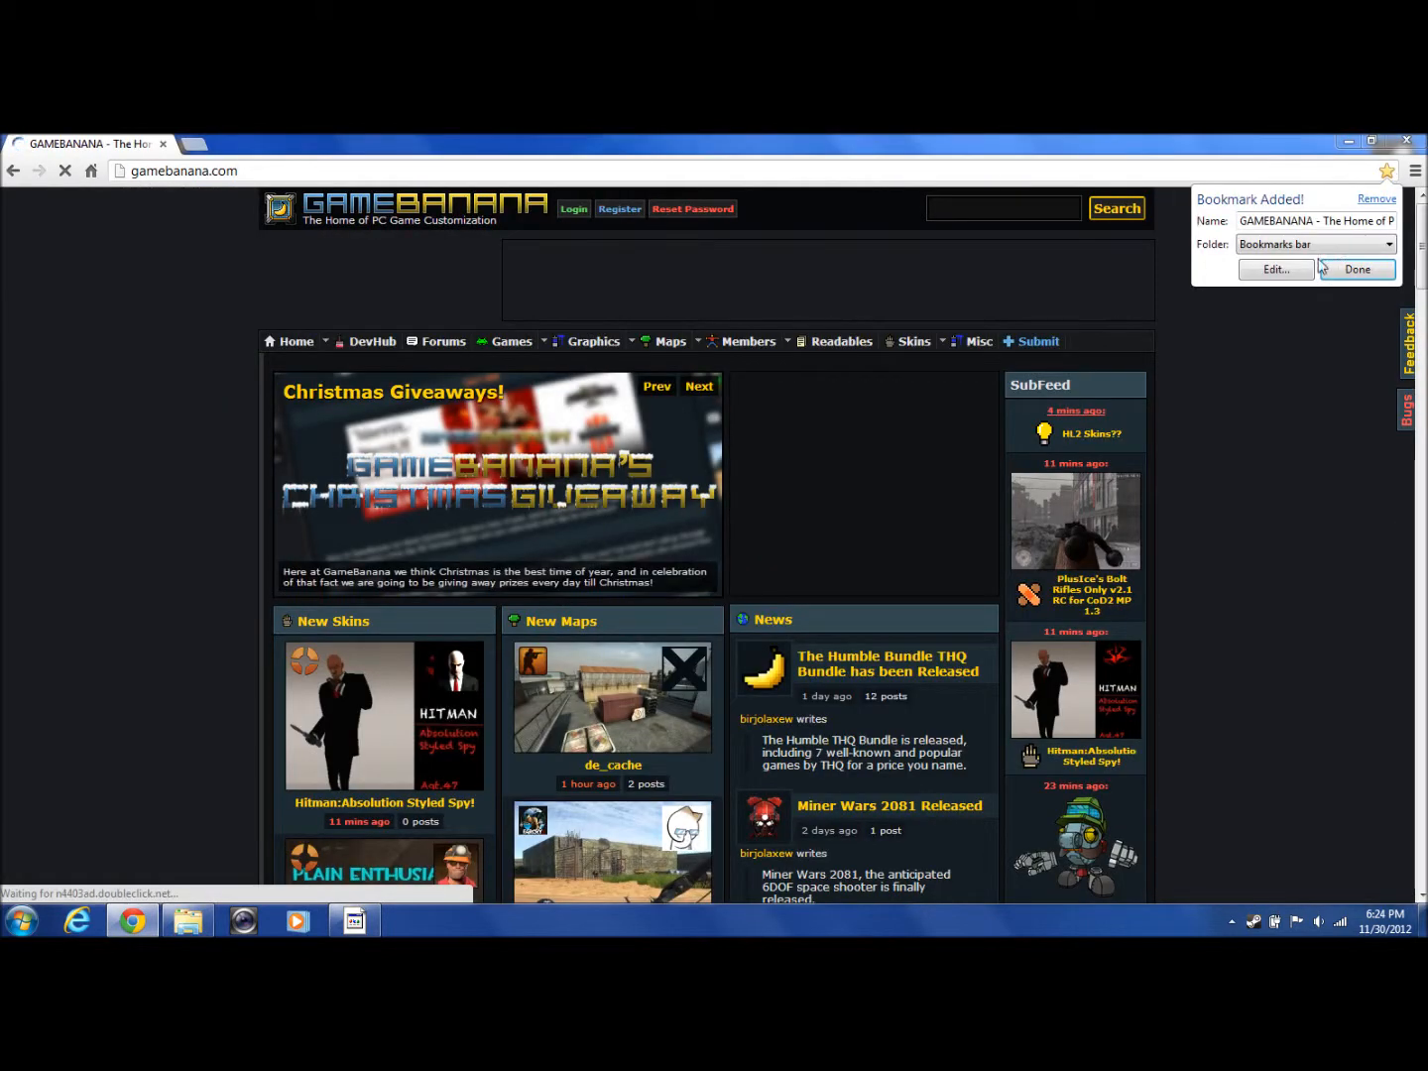
pyautogui.click(1355, 268)
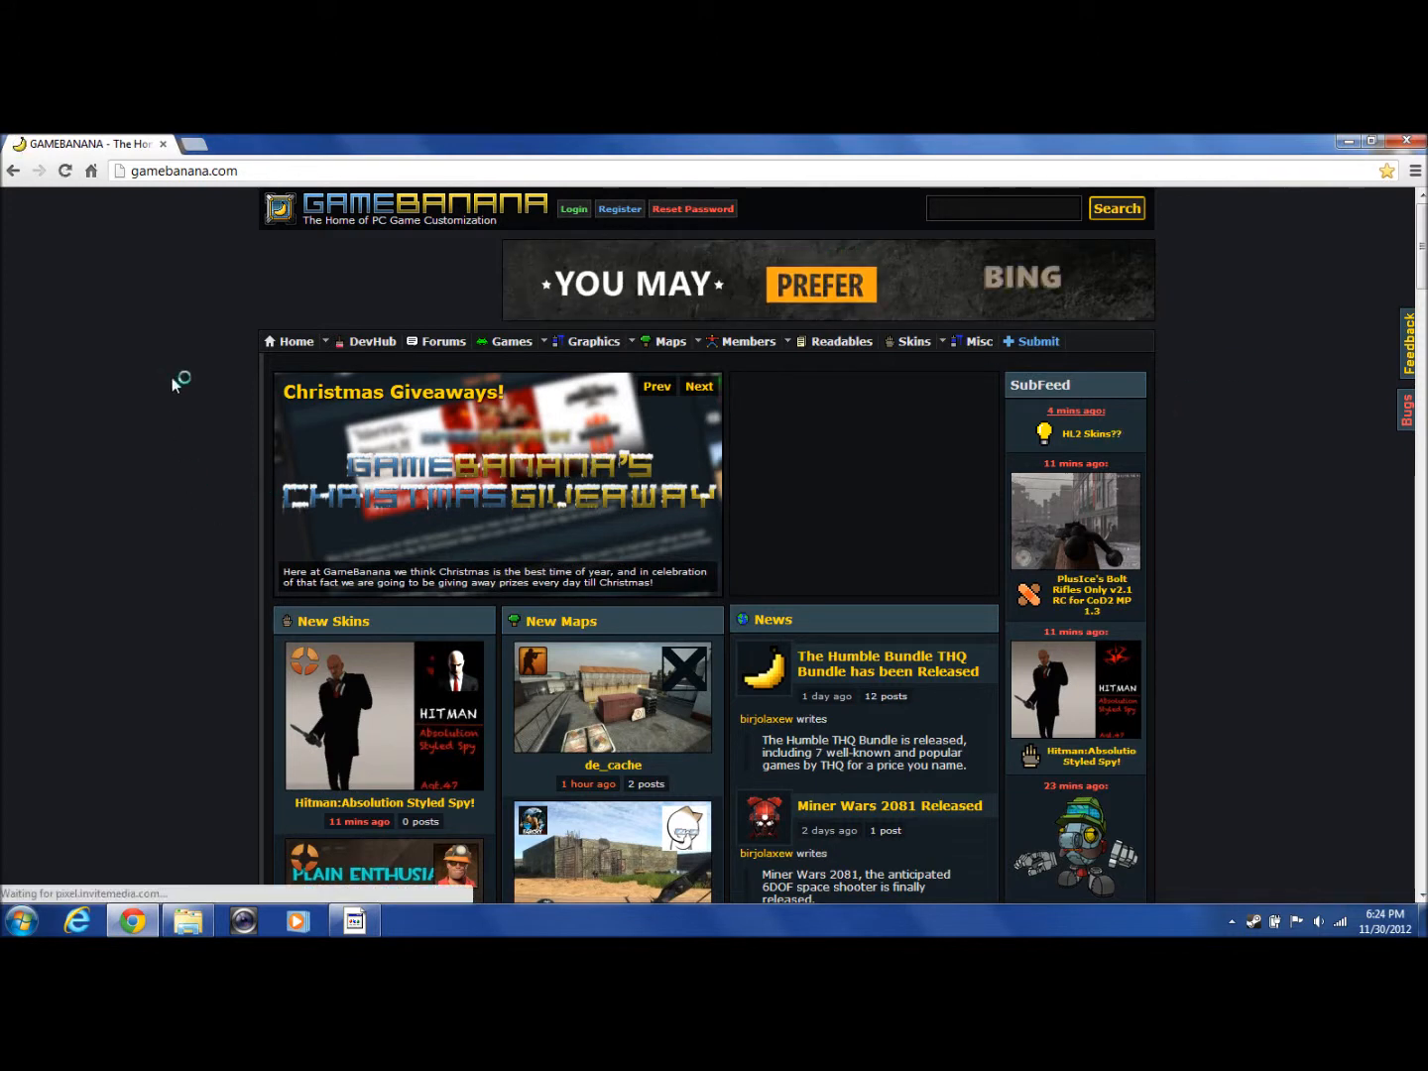
# Filter GameBanana's GUIs section to Team Fortress 2 and scroll through the listing.
pyautogui.click(594, 341)
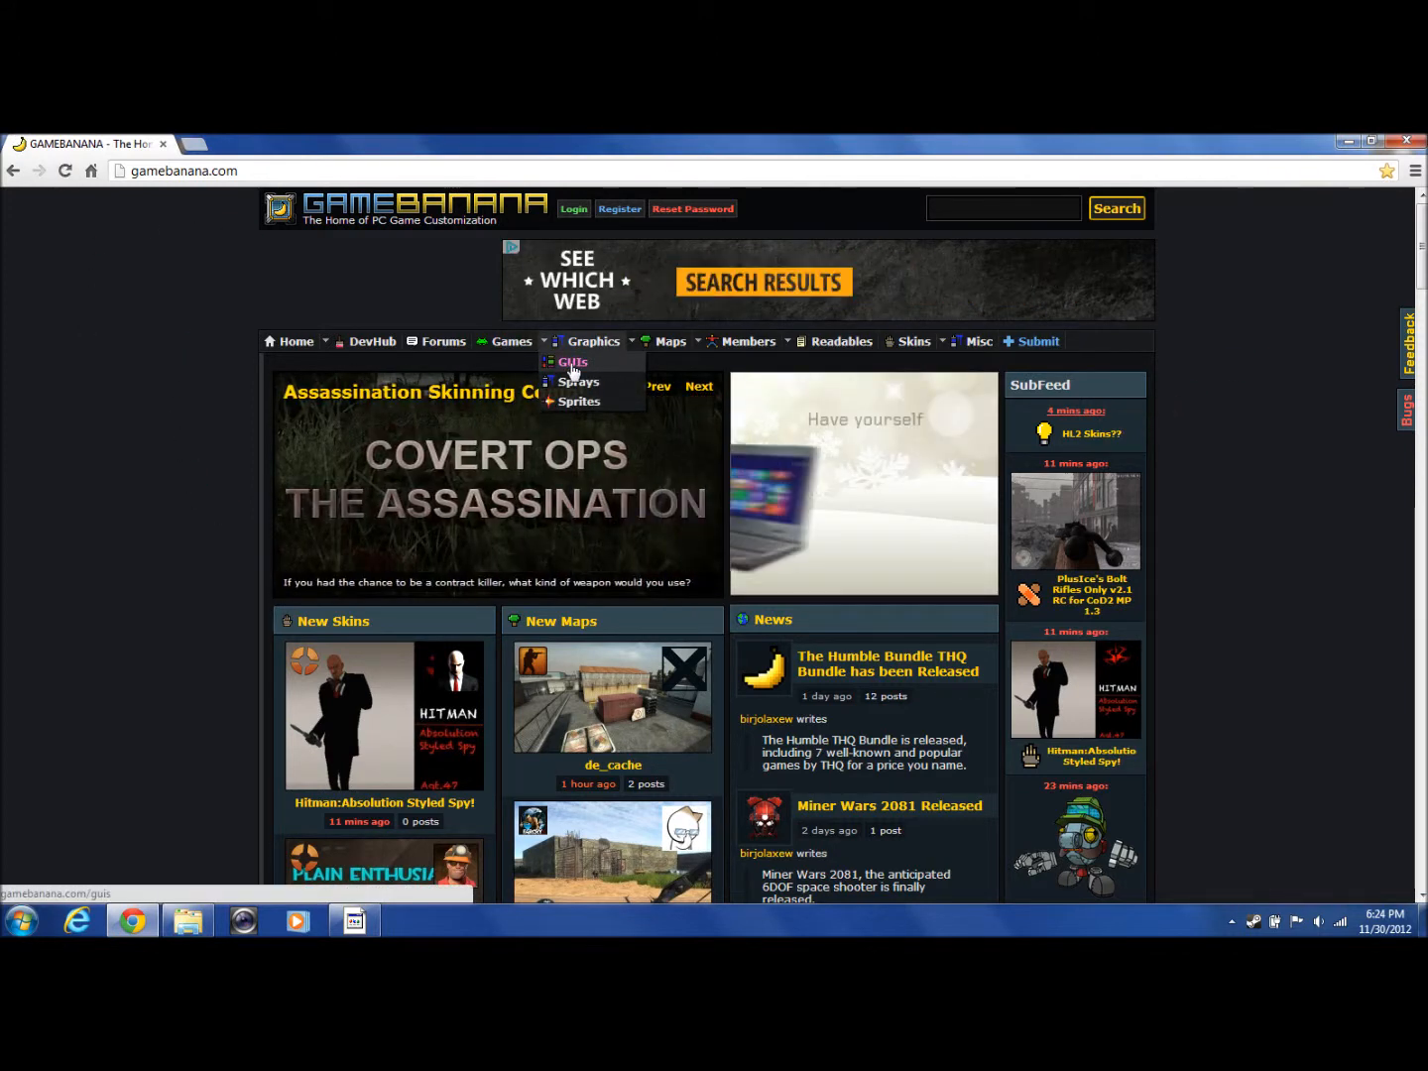
pyautogui.click(571, 361)
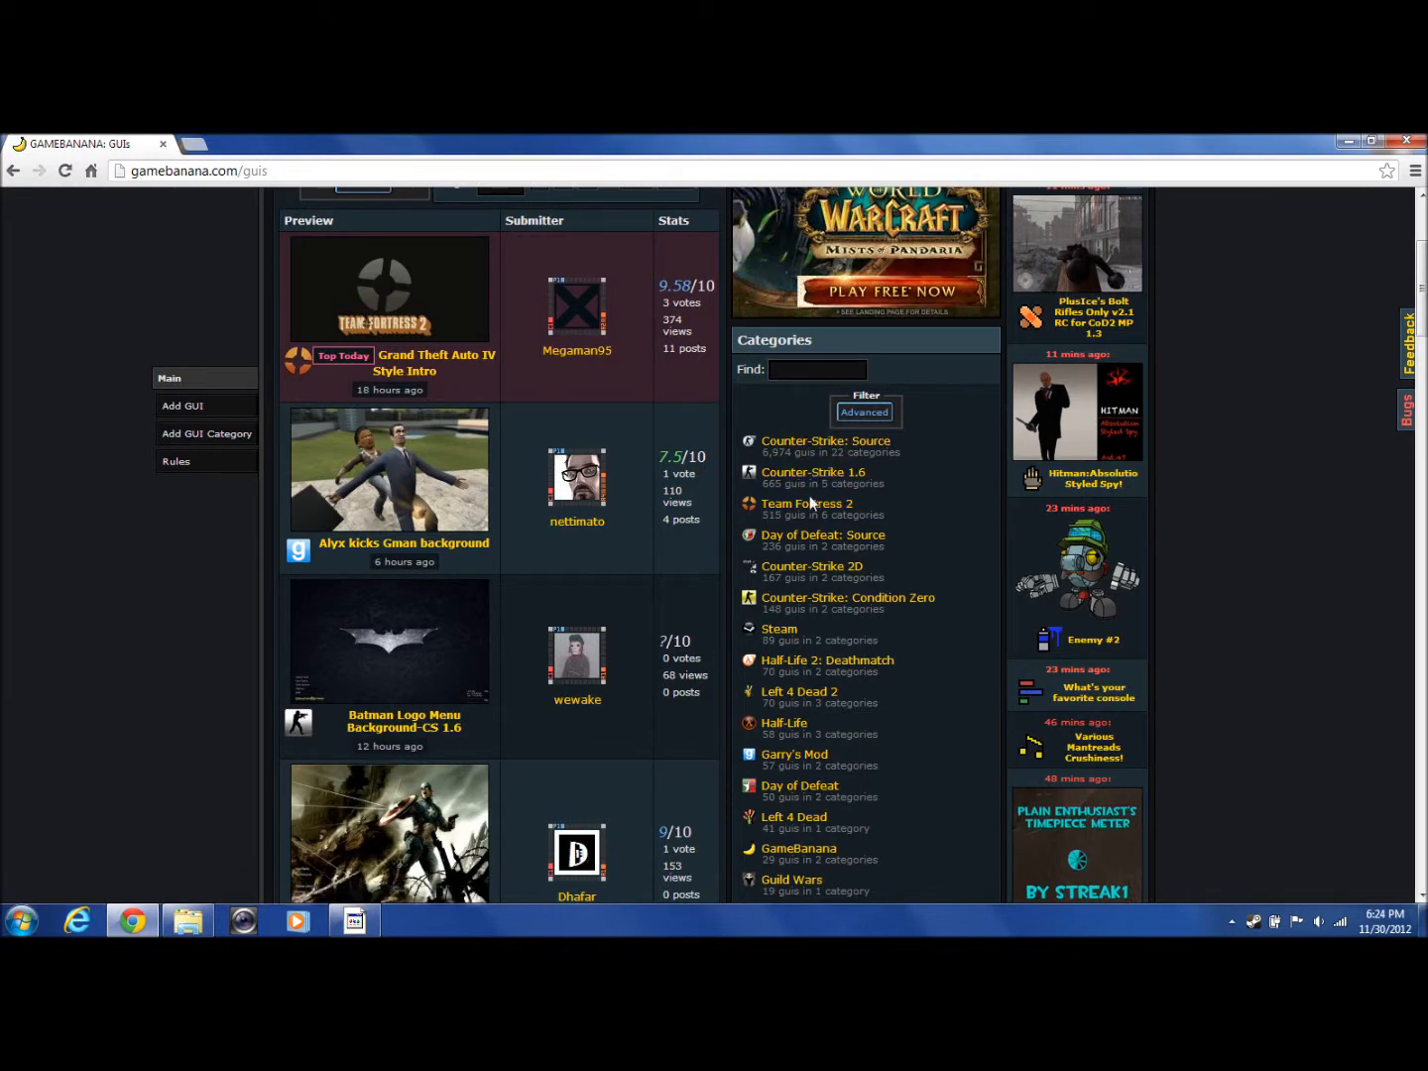
pyautogui.click(808, 504)
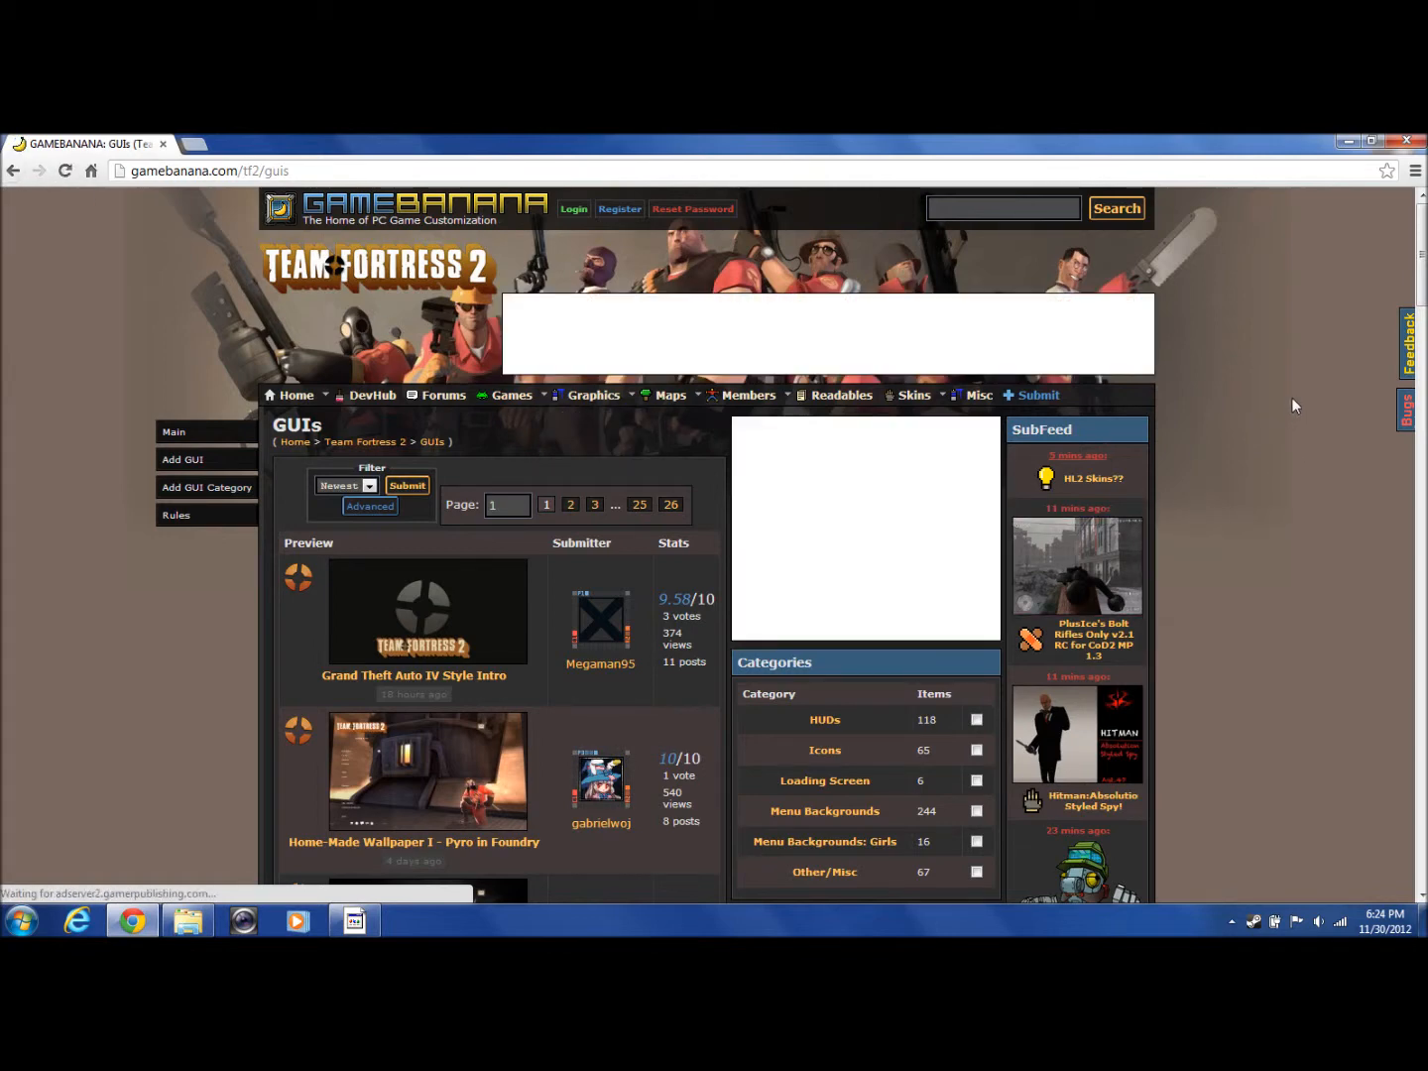
pyautogui.scroll(-3)
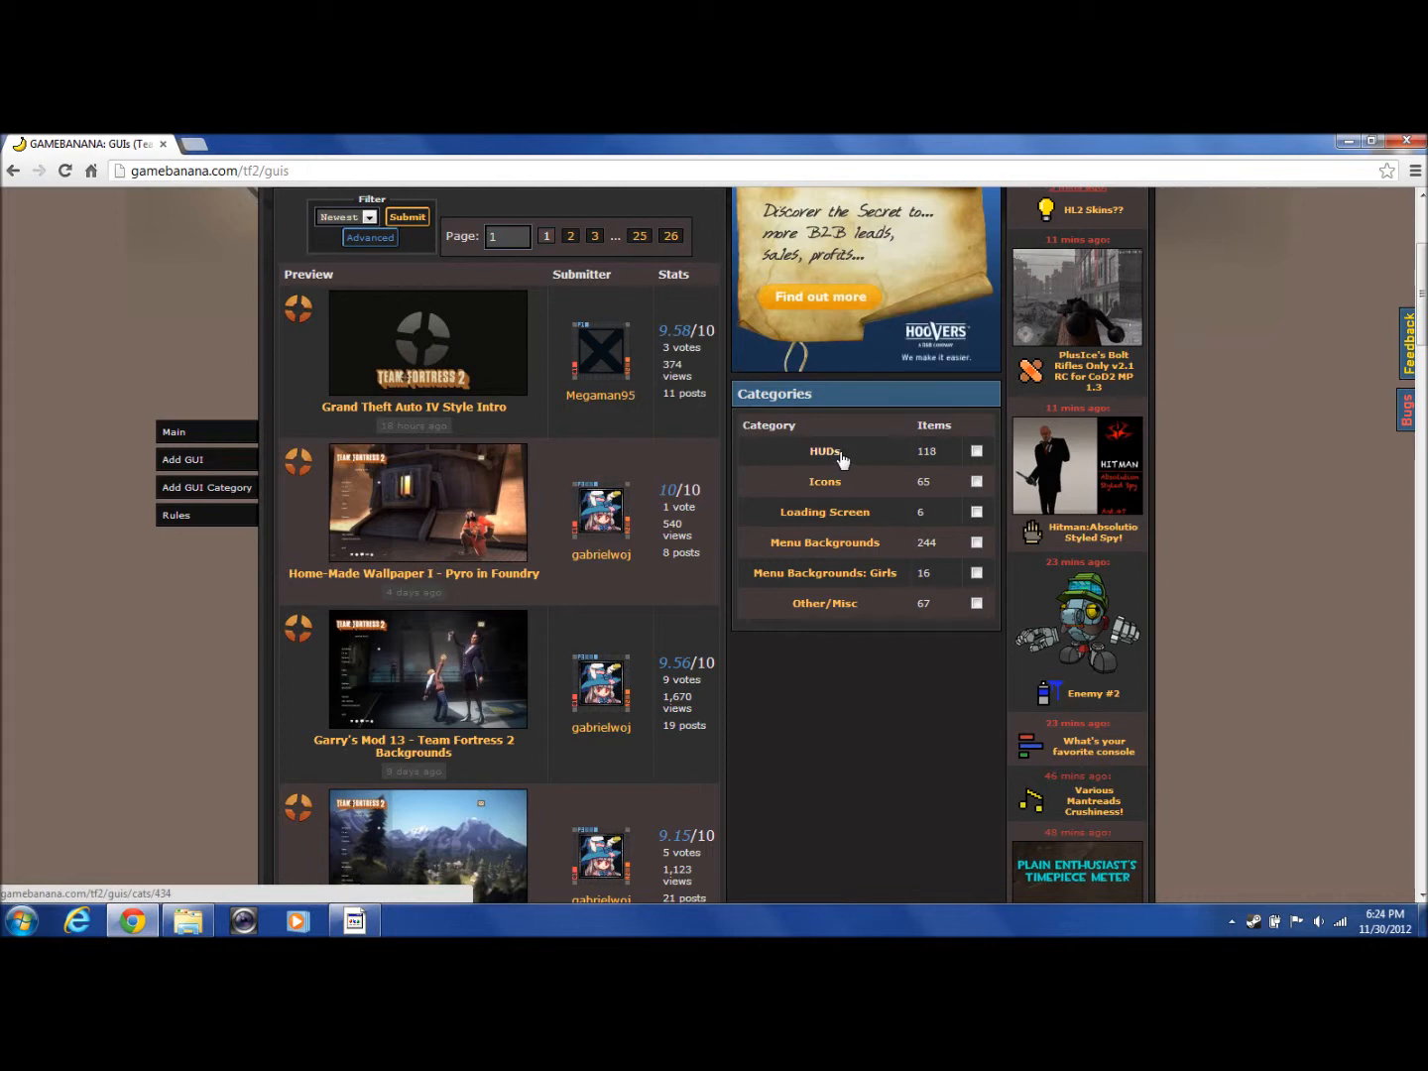
pyautogui.scroll(-3)
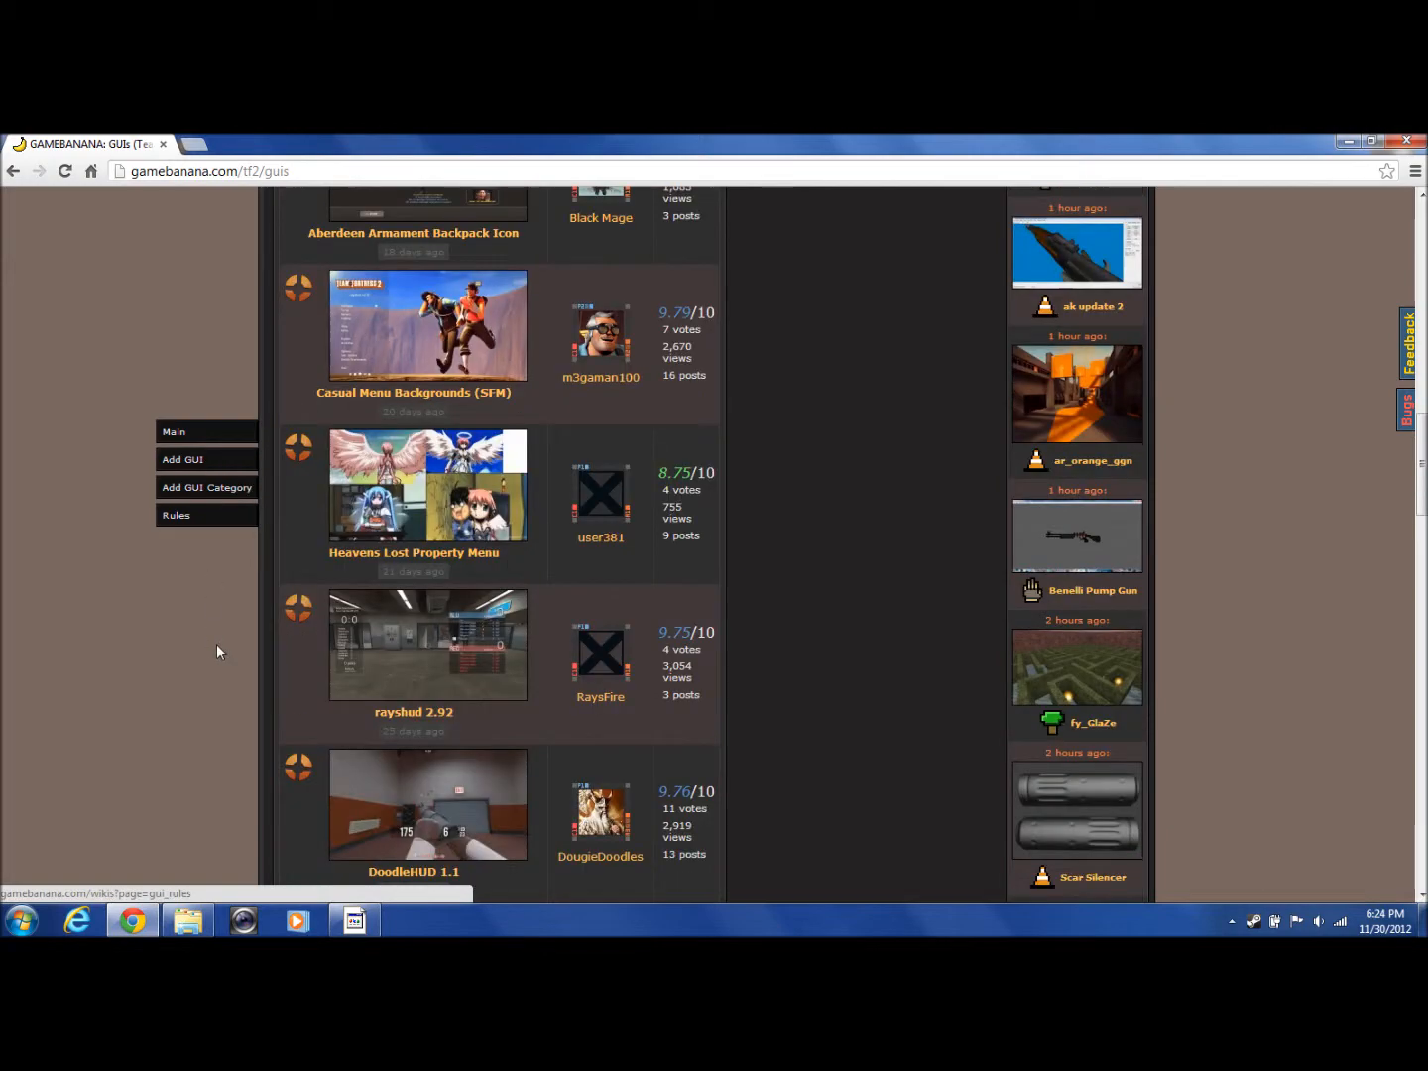
pyautogui.scroll(-3)
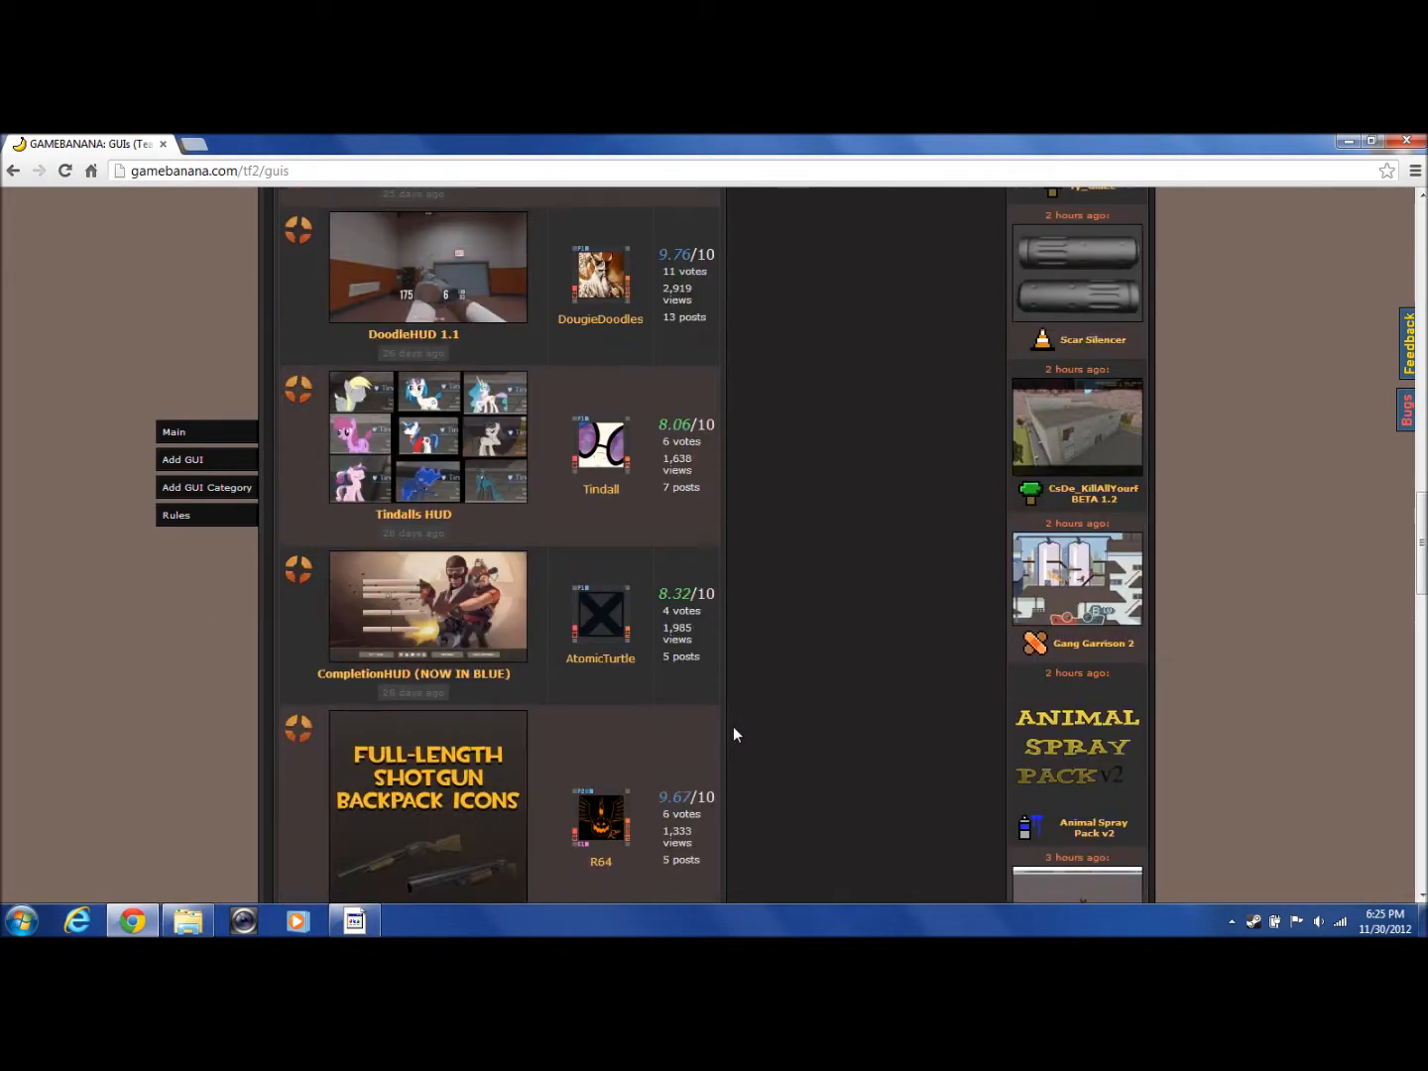
pyautogui.scroll(-3)
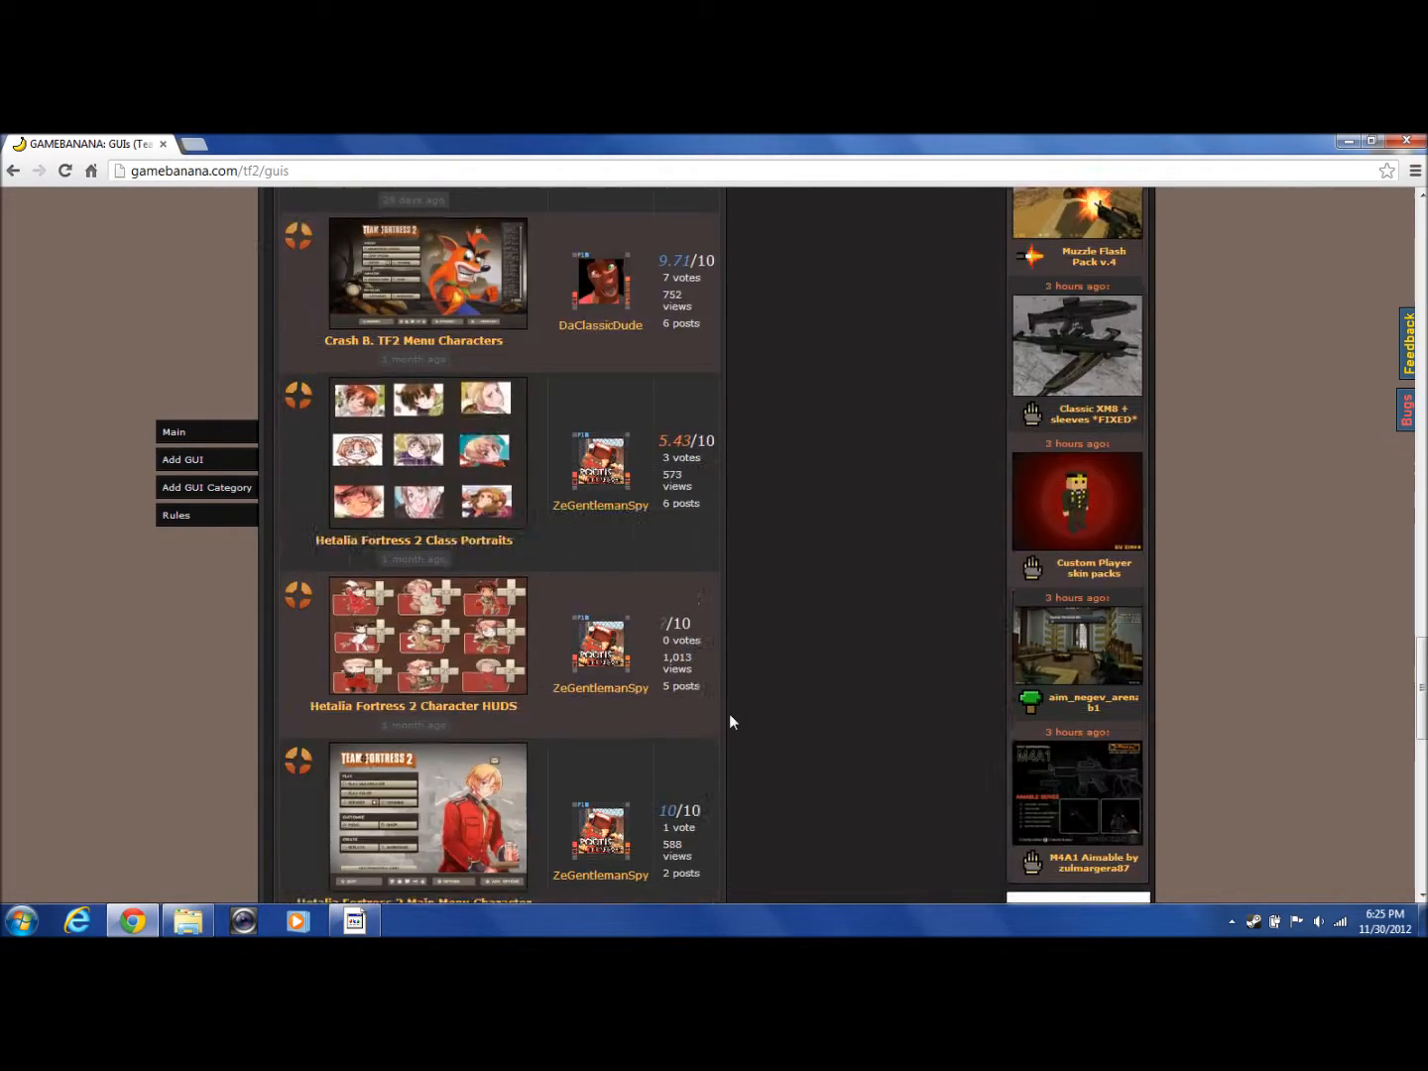
pyautogui.scroll(-3)
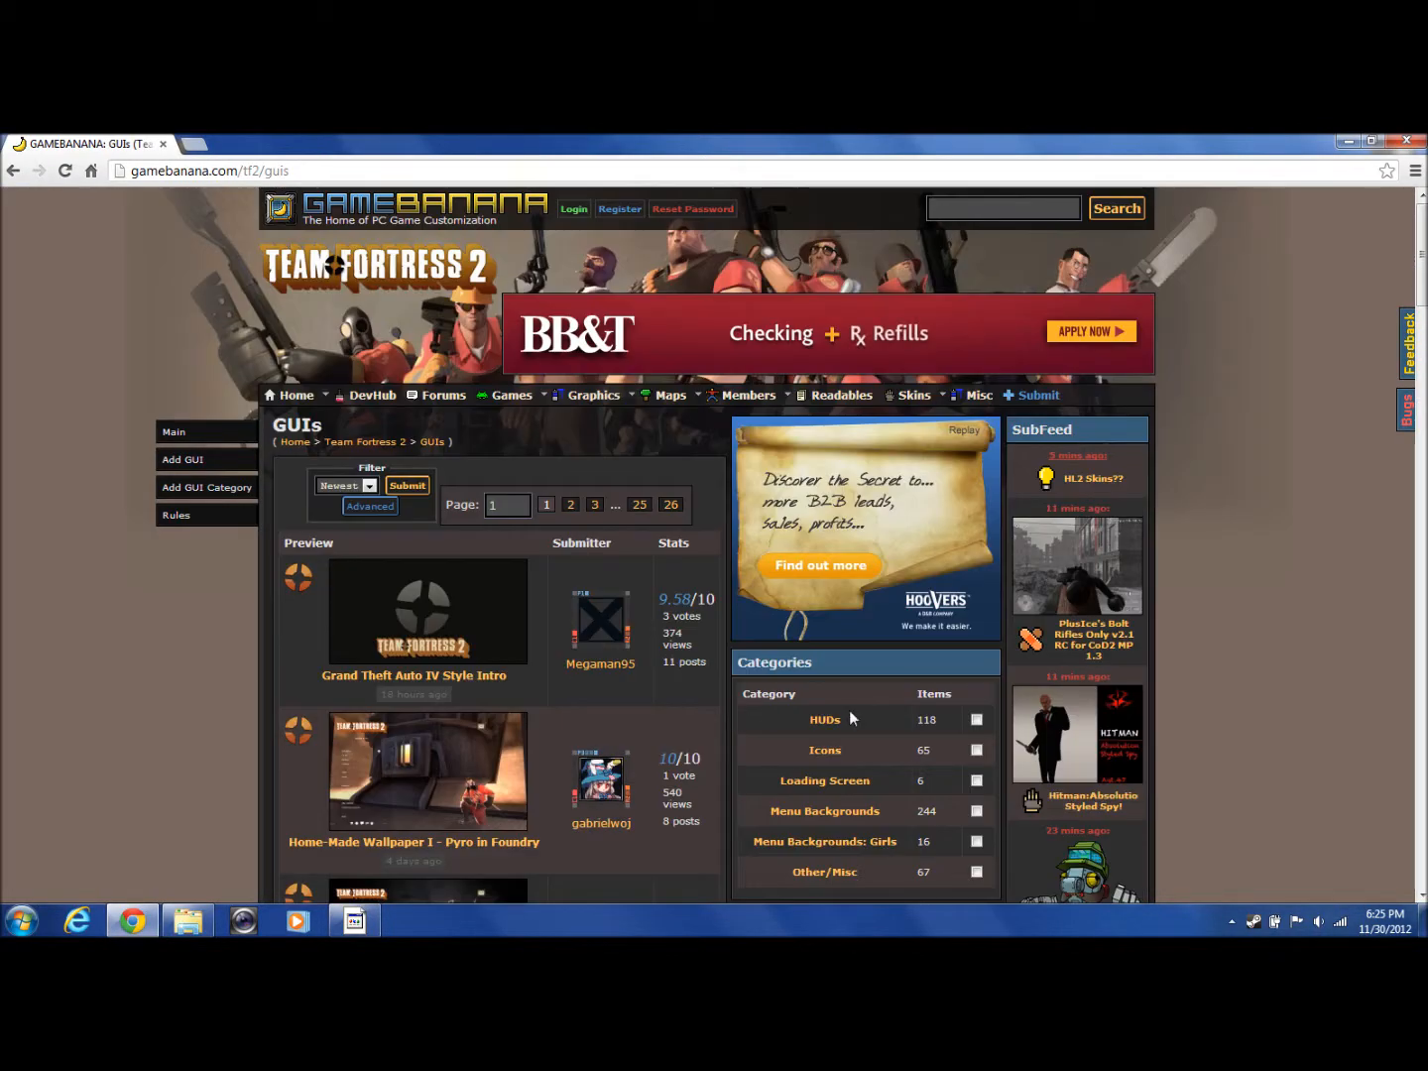
# Open the HUDs category and select the Husky HUD (WHITE DAMAGE INDICATOR) entry.
pyautogui.click(825, 719)
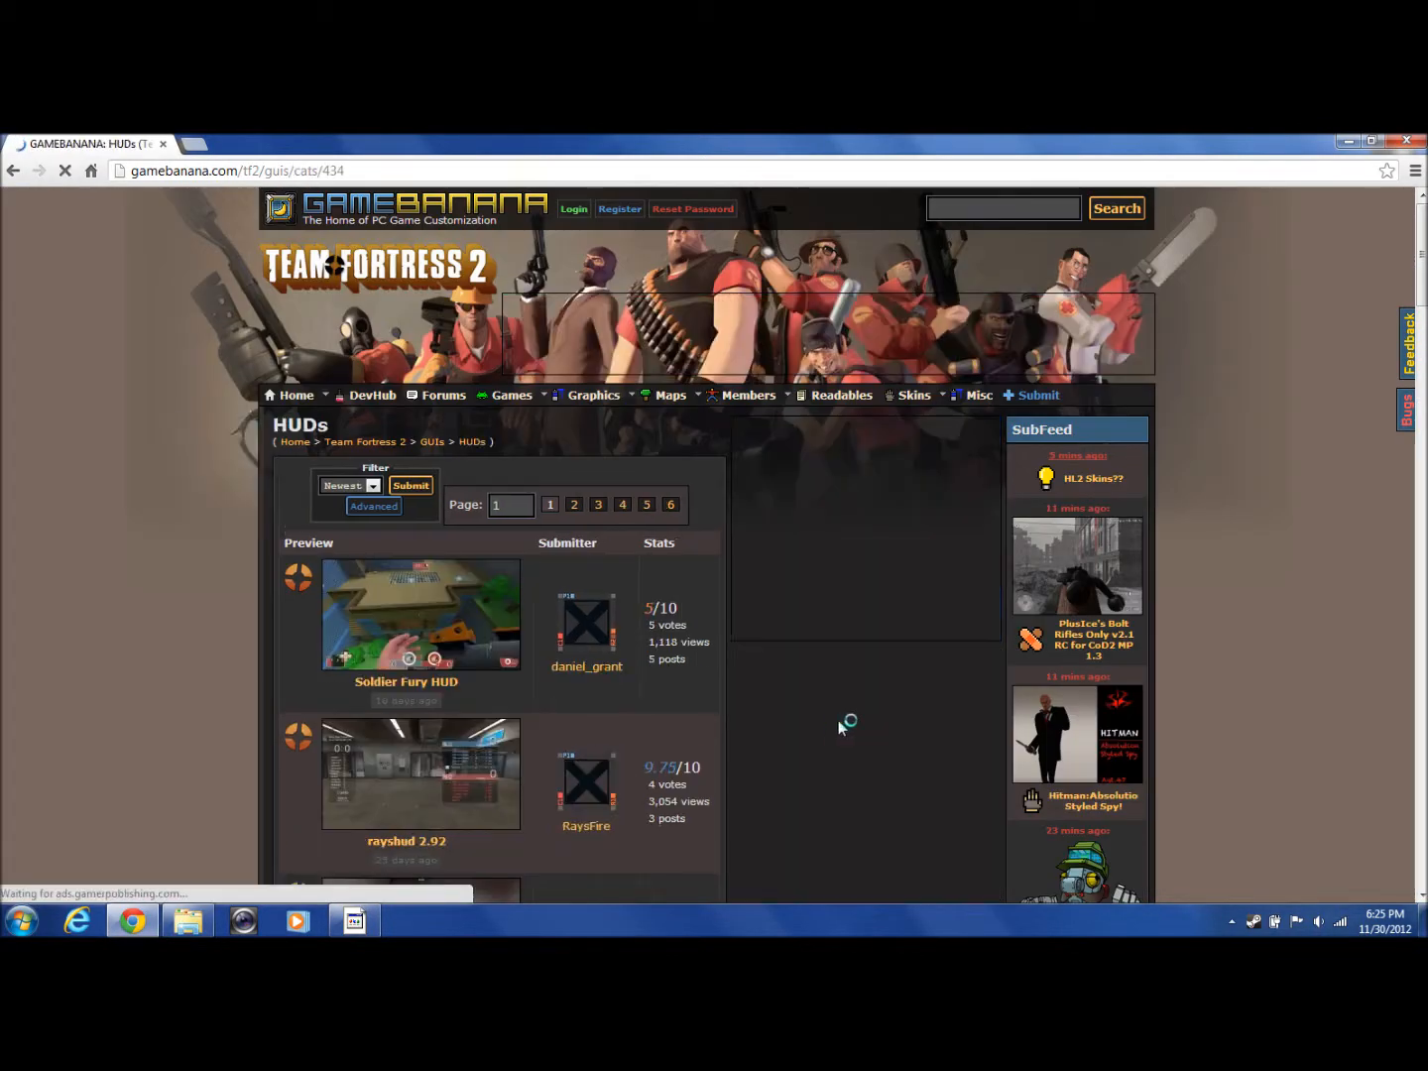
pyautogui.scroll(-3)
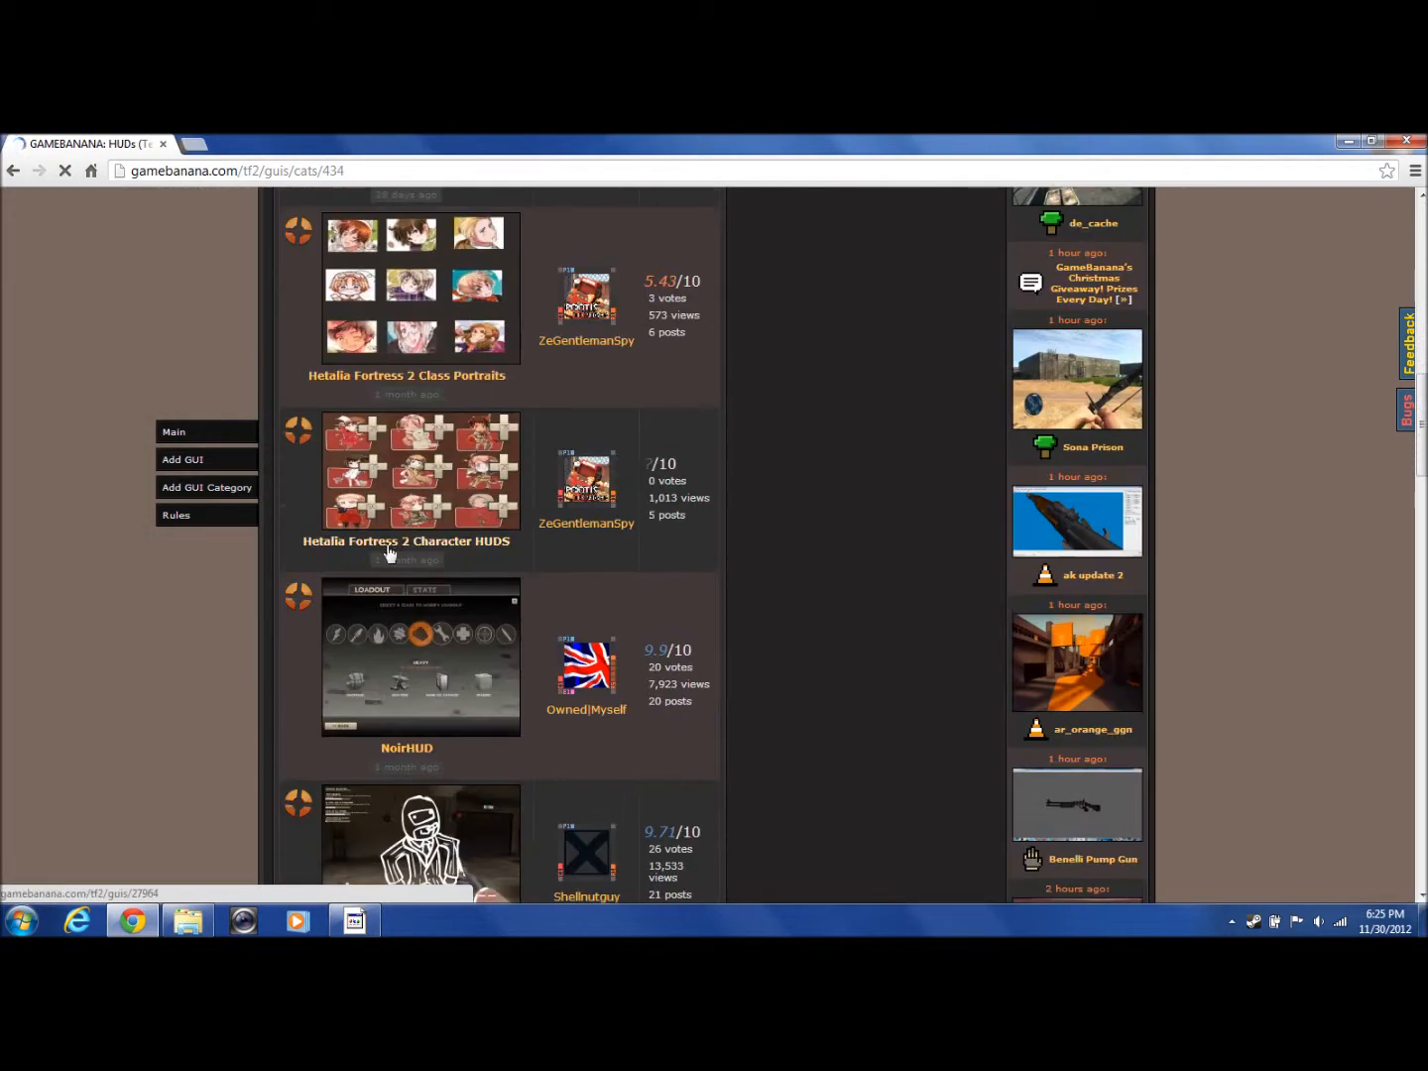
pyautogui.scroll(-3)
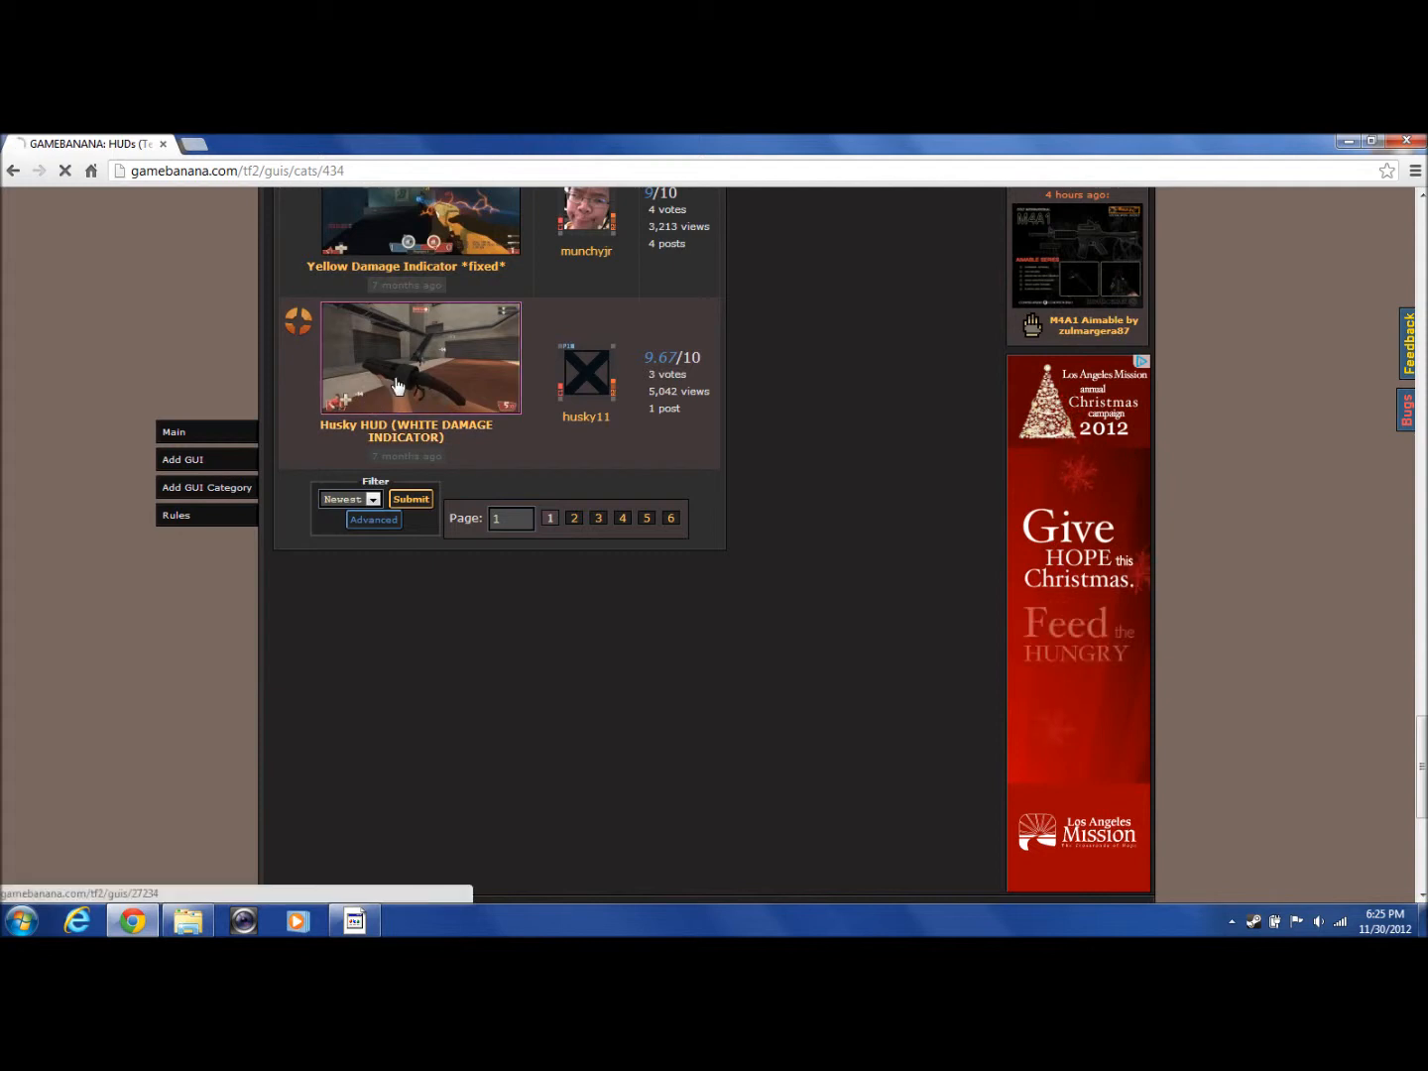
pyautogui.click(420, 357)
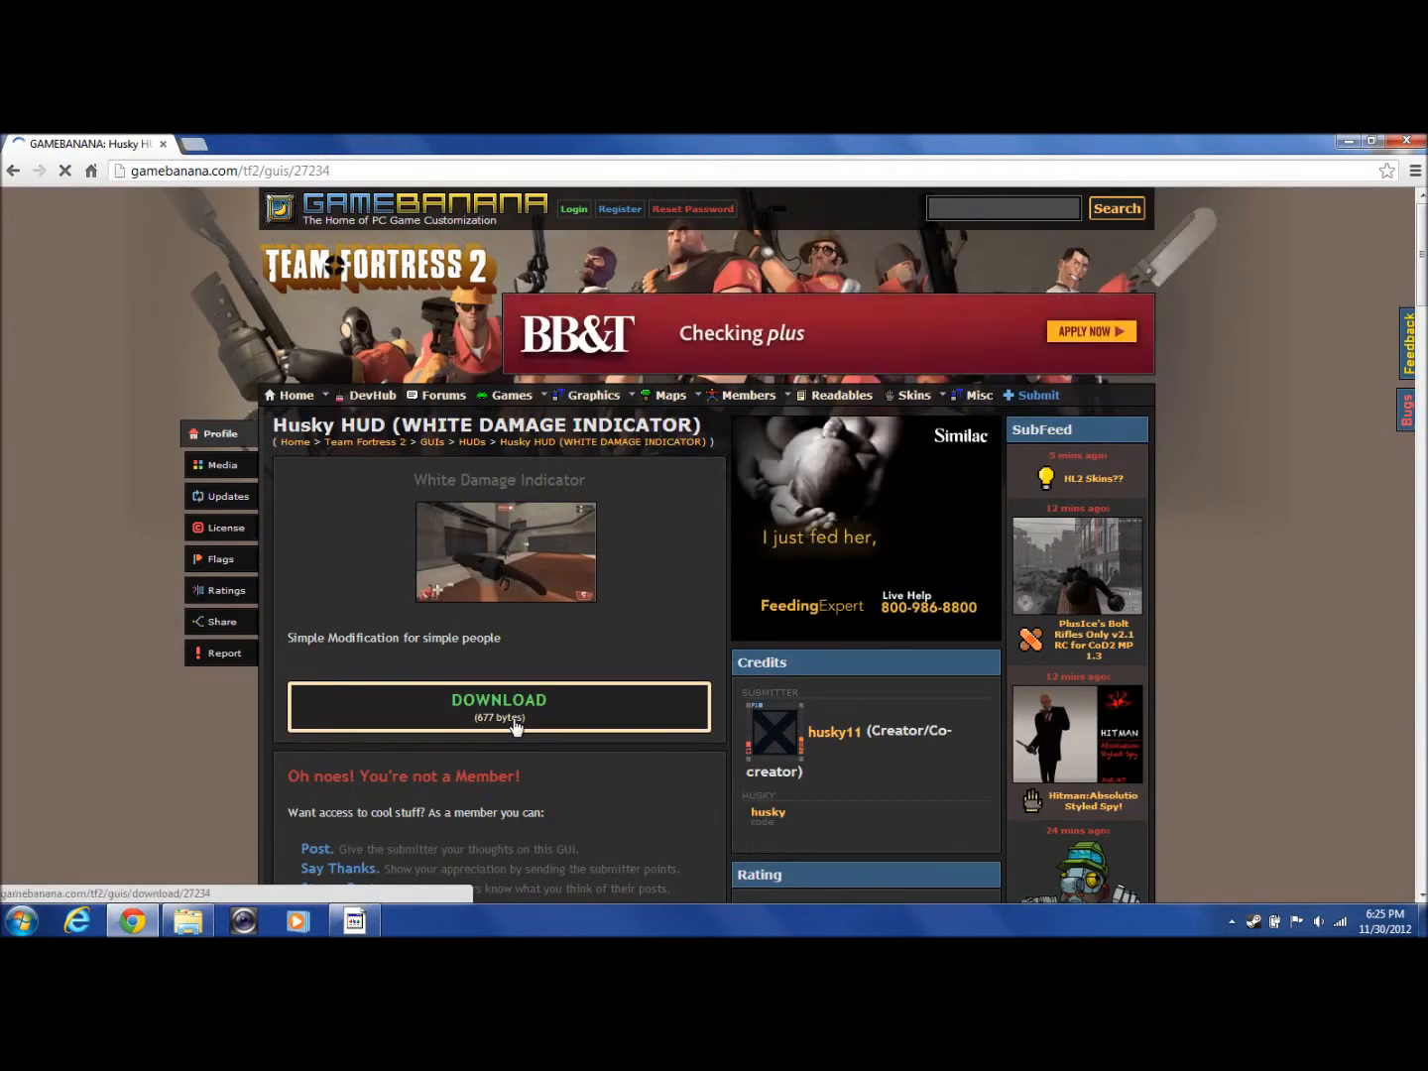
# Download huddamageaccount.rar from the Husky HUD page and minimize the browser.
pyautogui.click(499, 706)
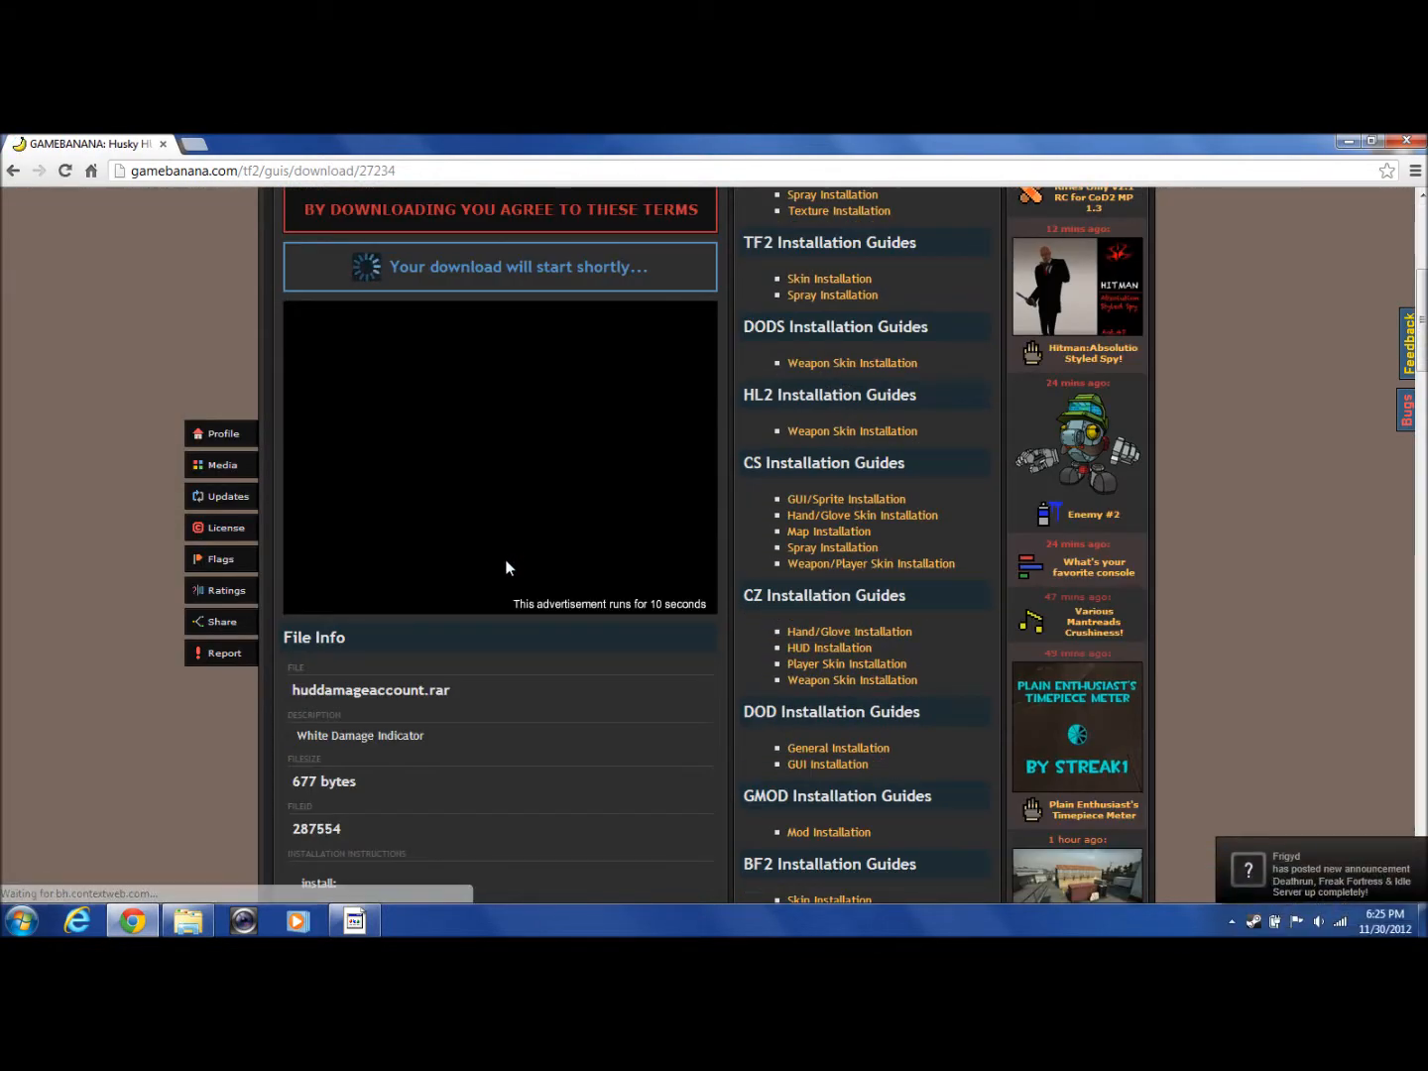
pyautogui.scroll(-3)
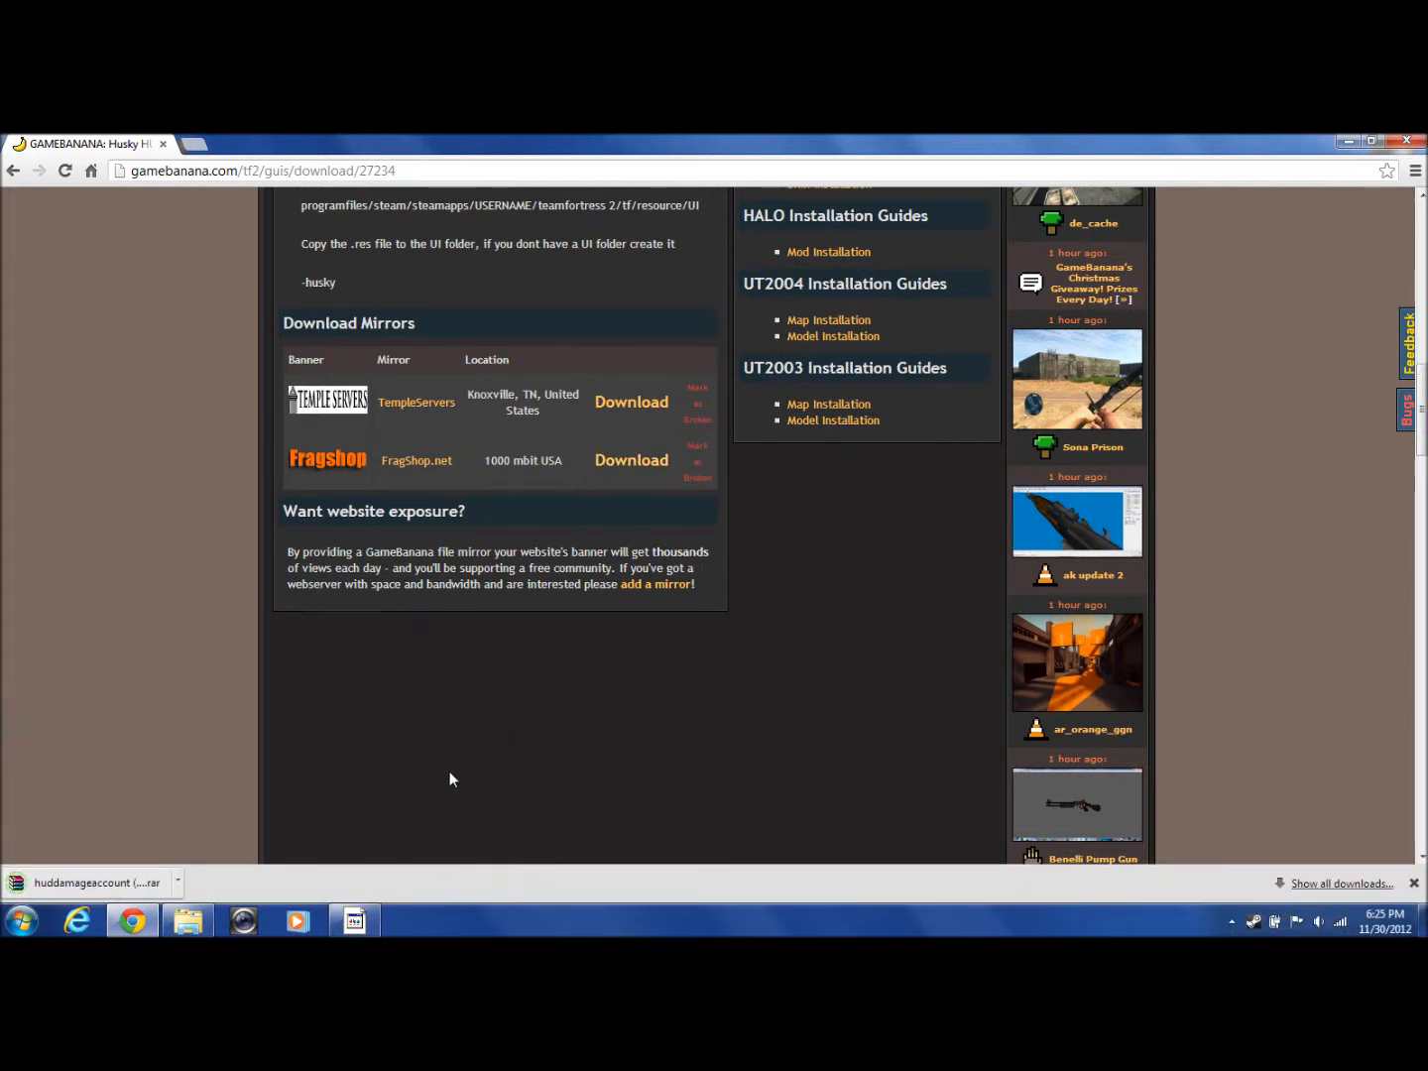
pyautogui.scroll(3)
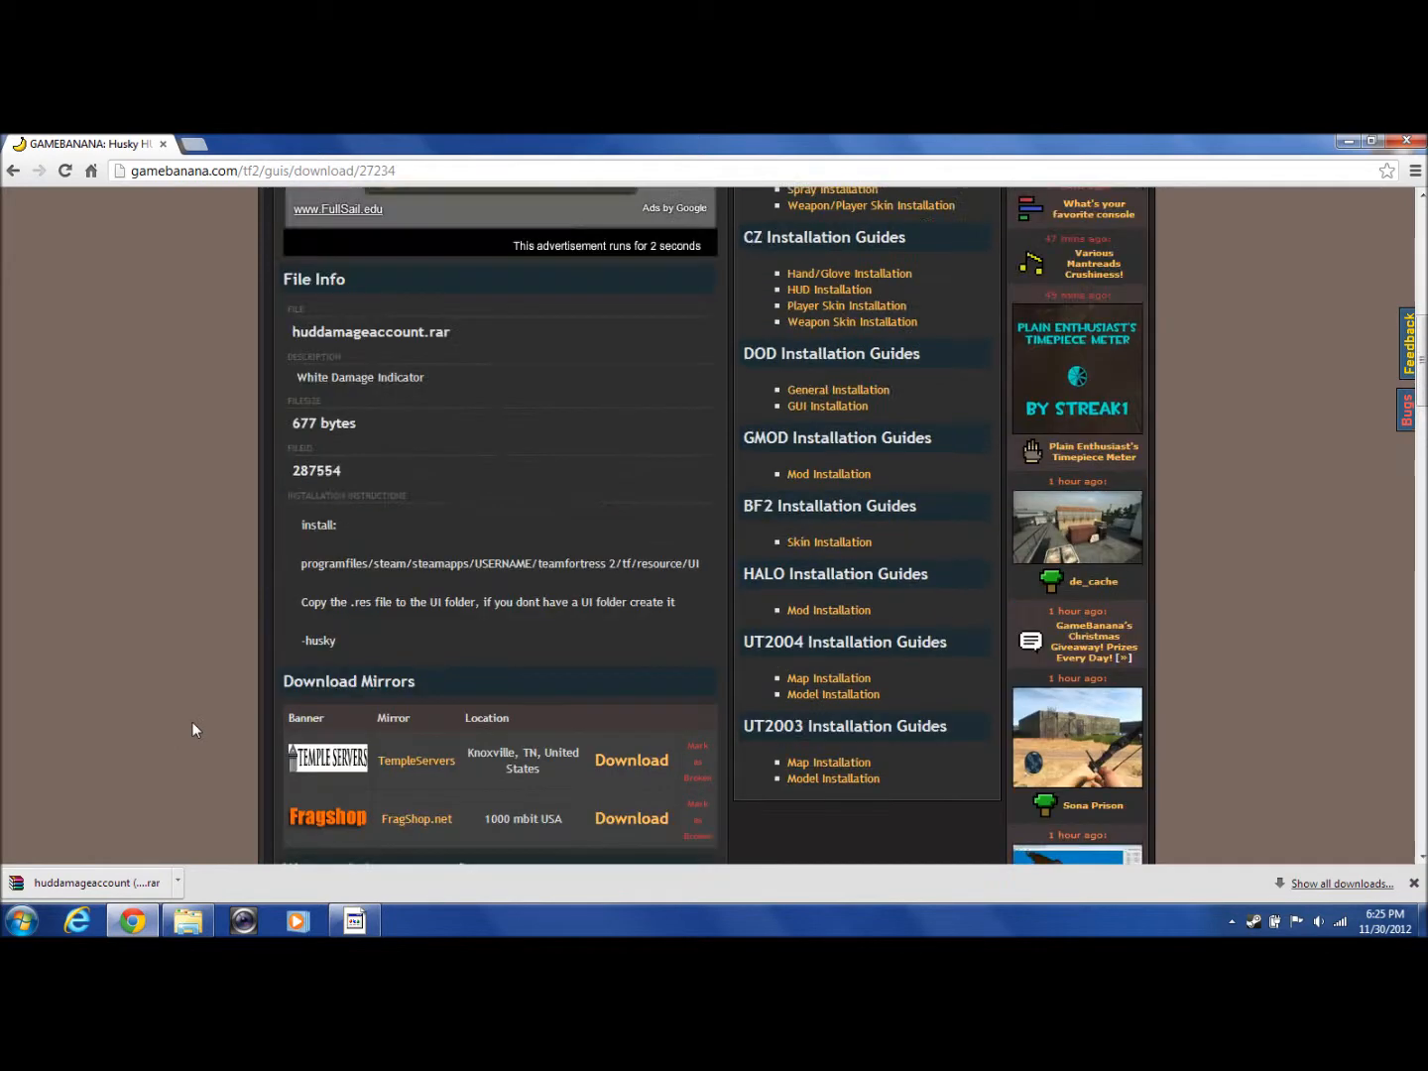
pyautogui.scroll(-3)
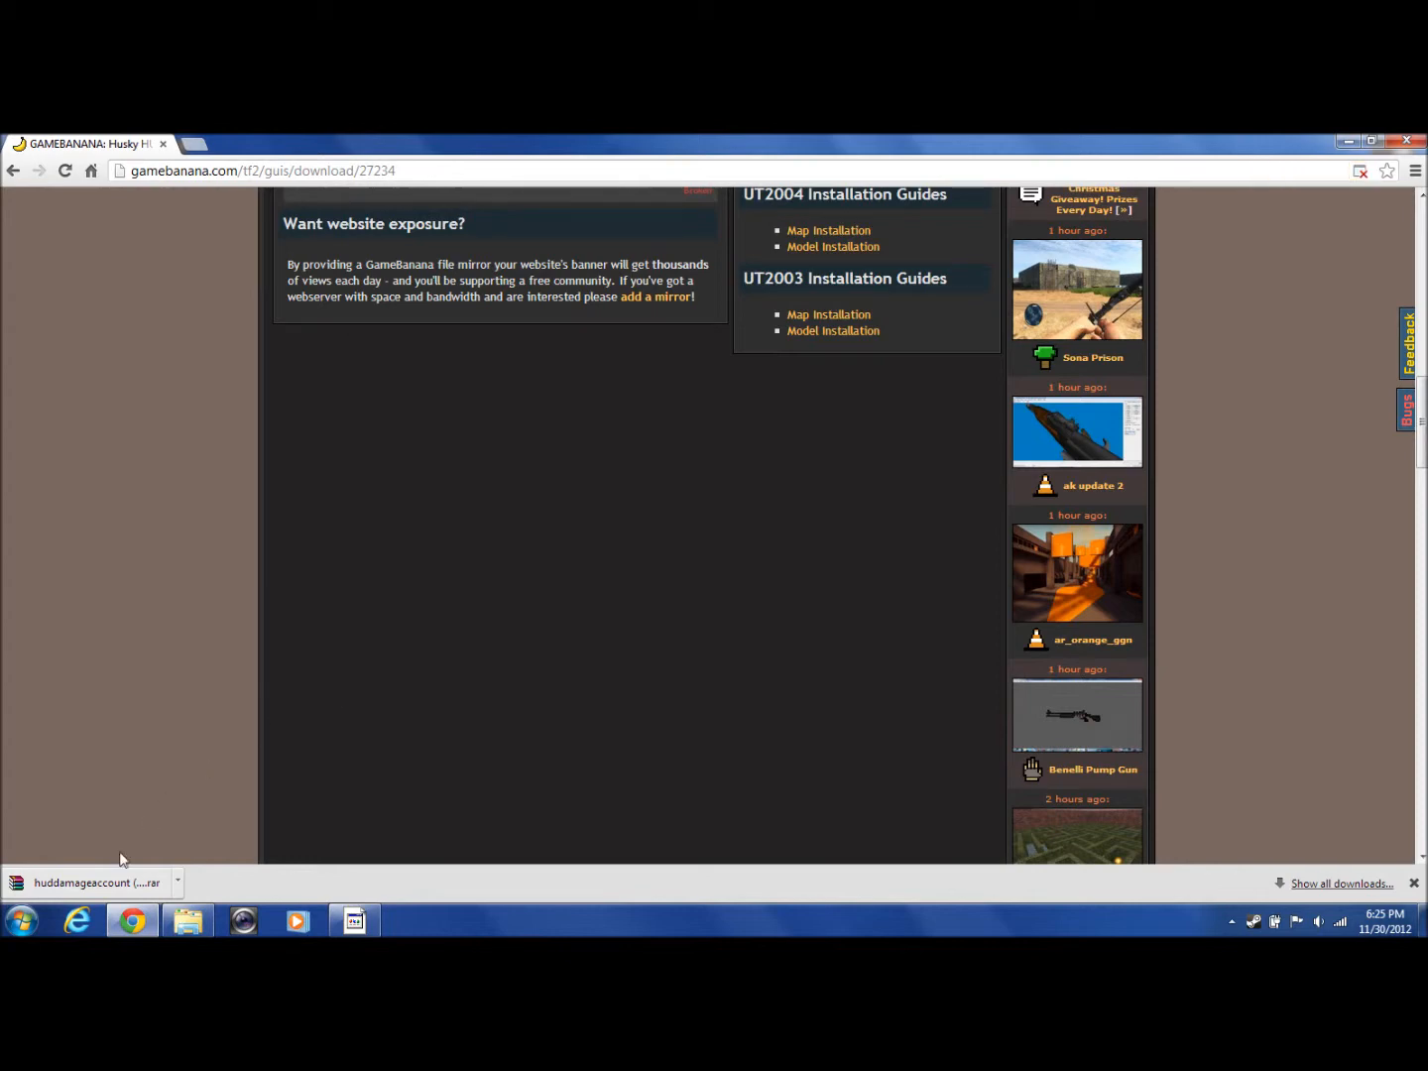
pyautogui.click(96, 883)
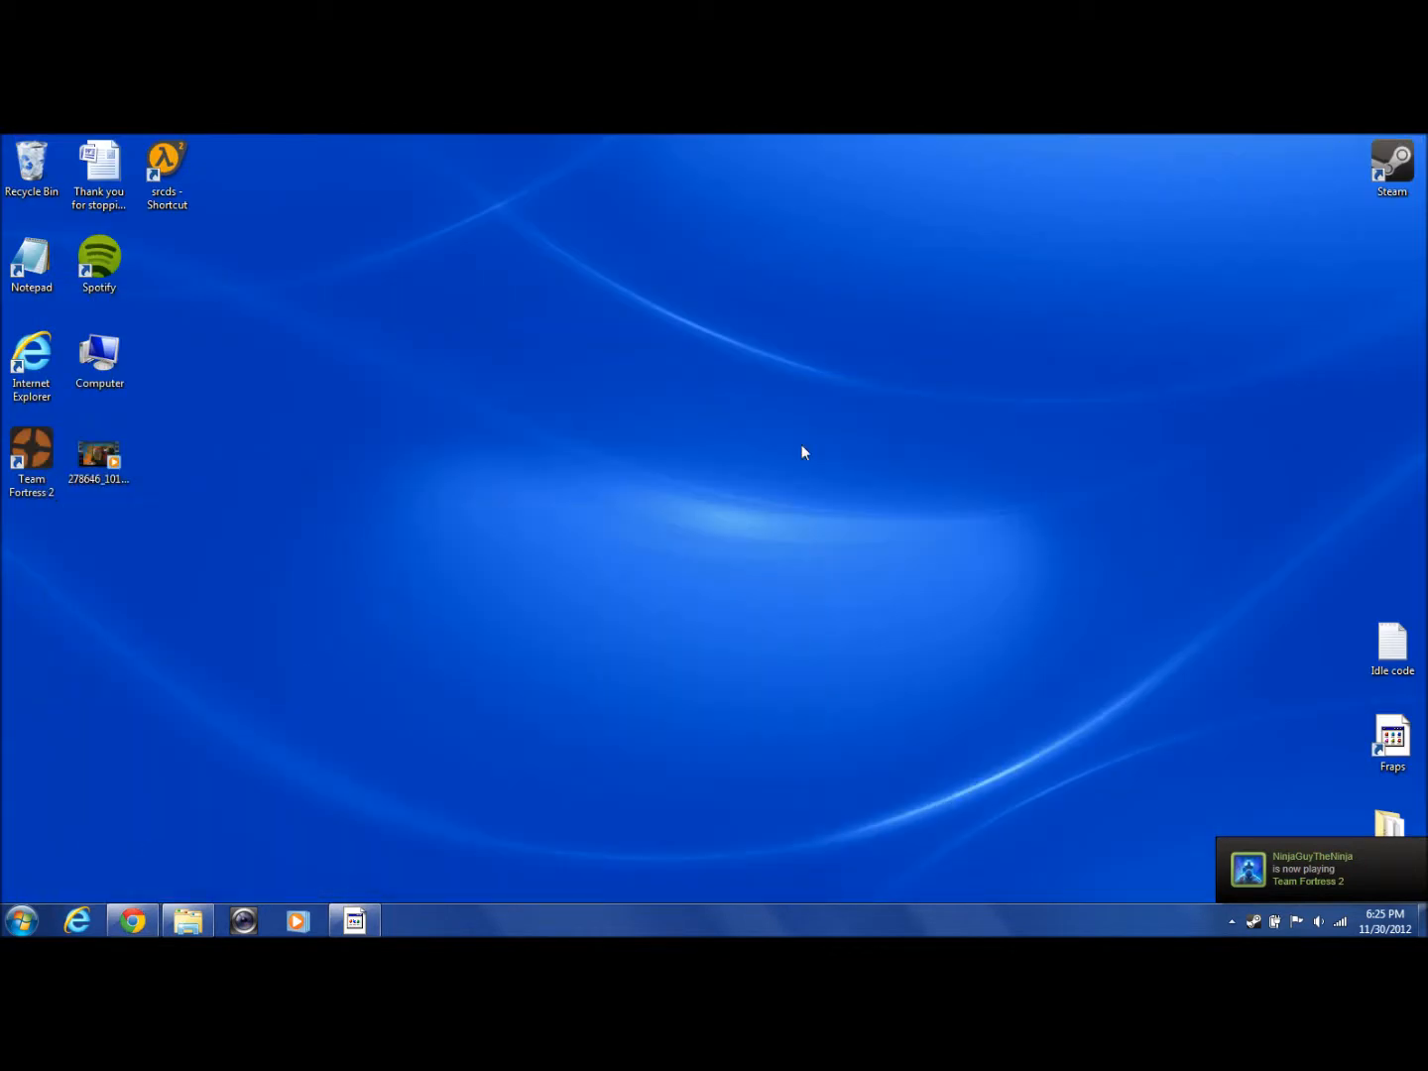
# Open the Downloads folder in Windows Explorer via Start > Computer.
pyautogui.click(20, 921)
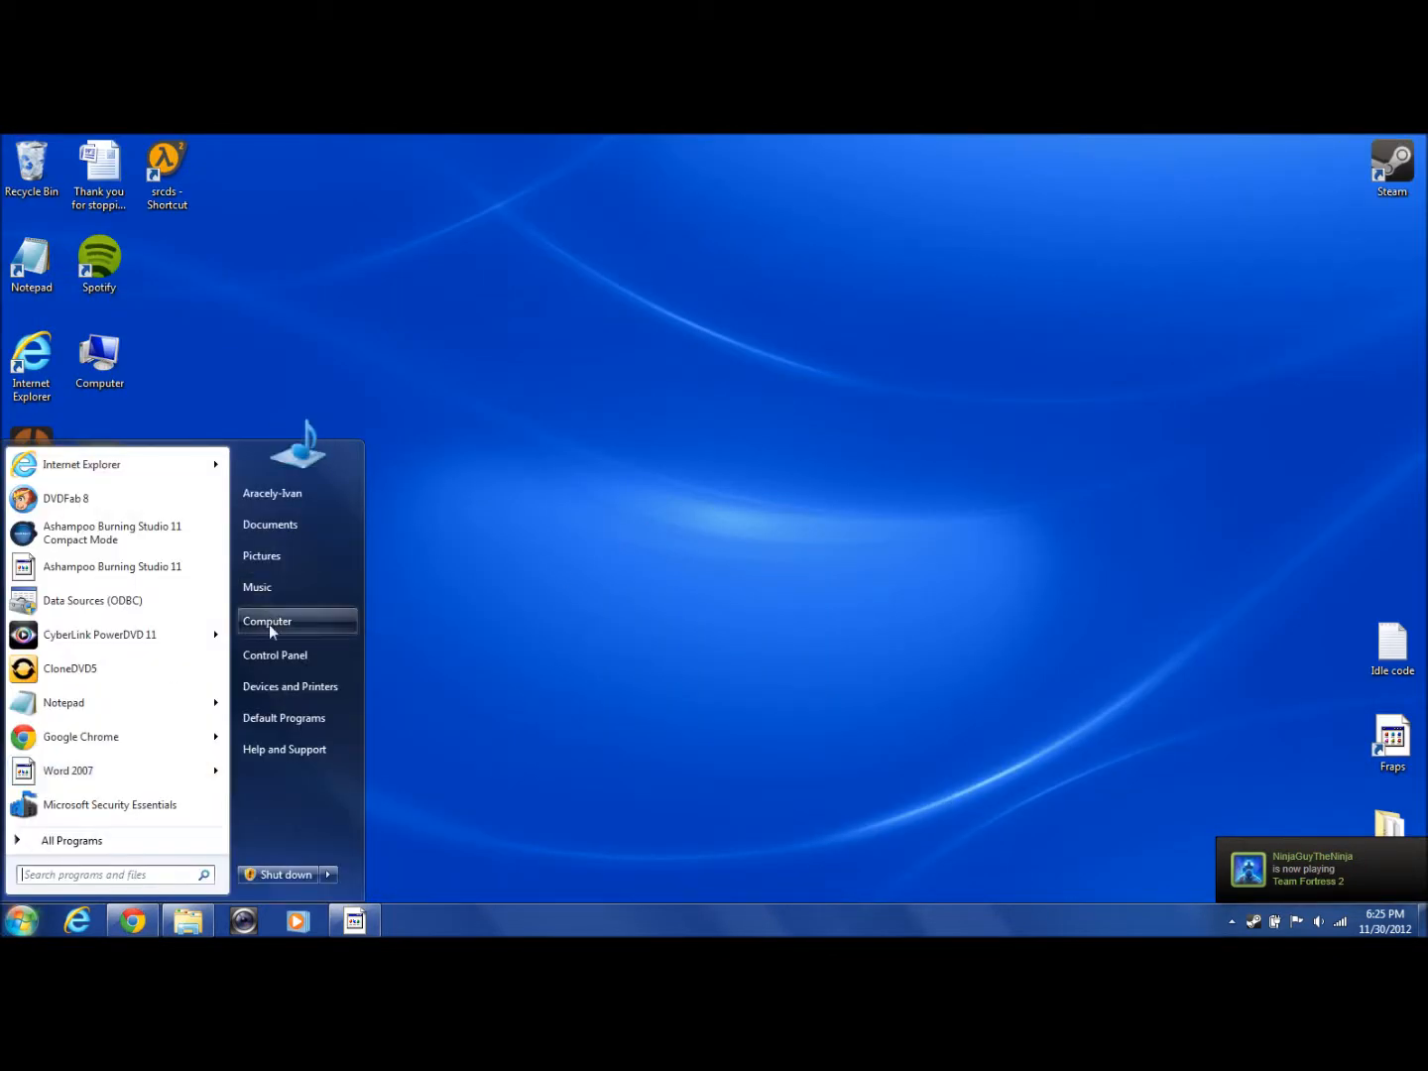
pyautogui.click(267, 621)
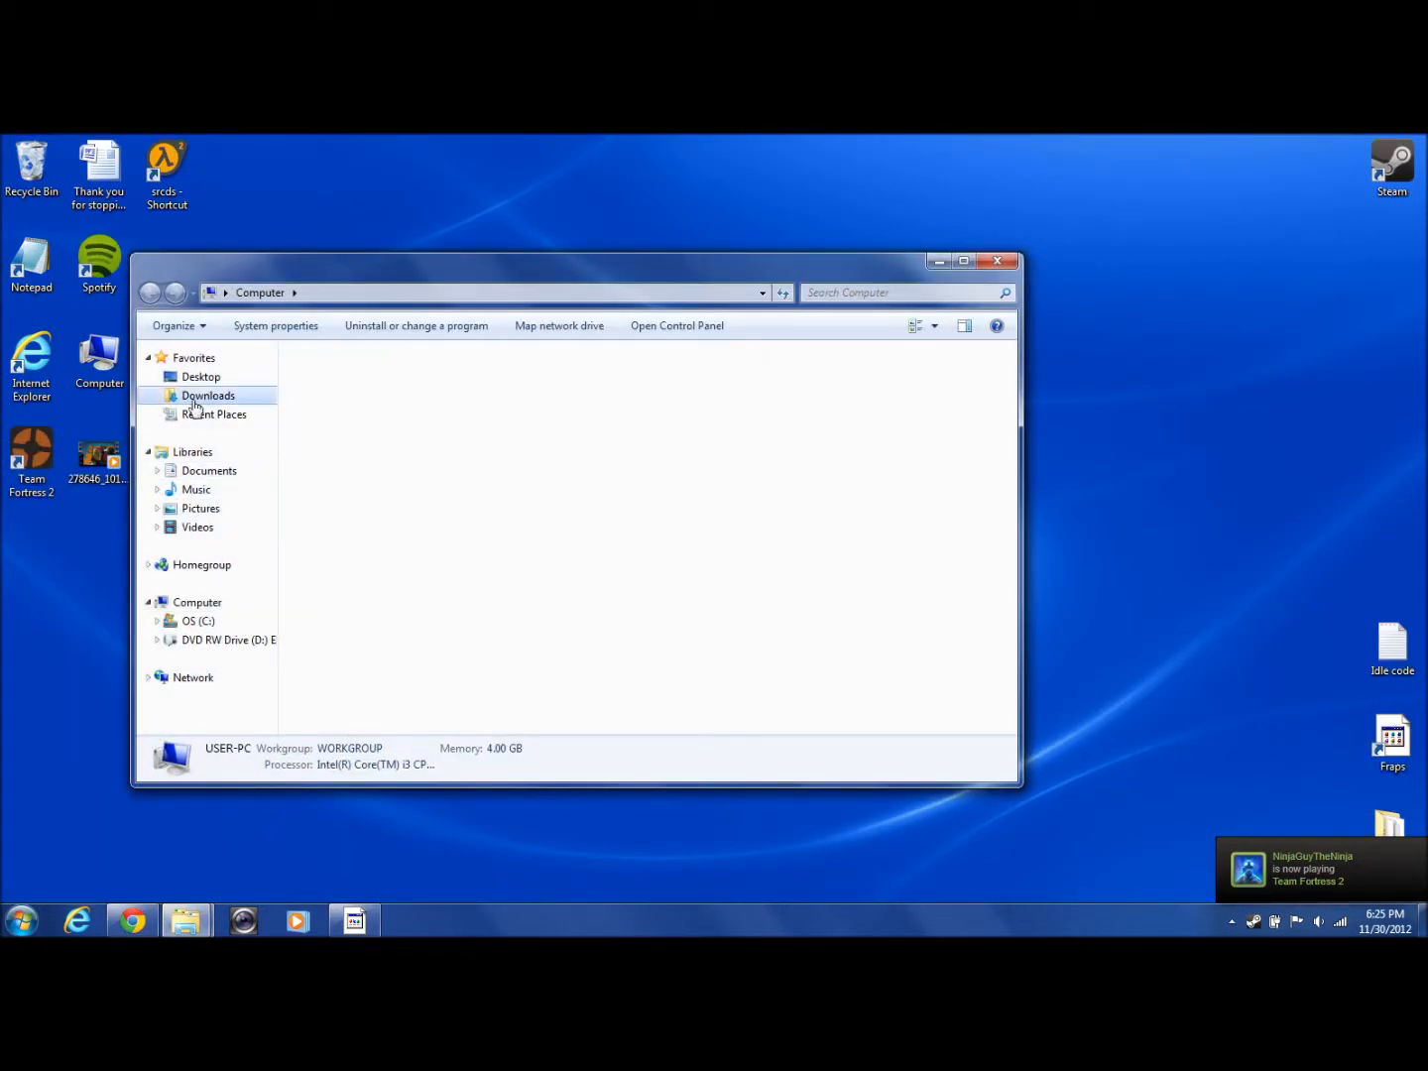
pyautogui.click(207, 394)
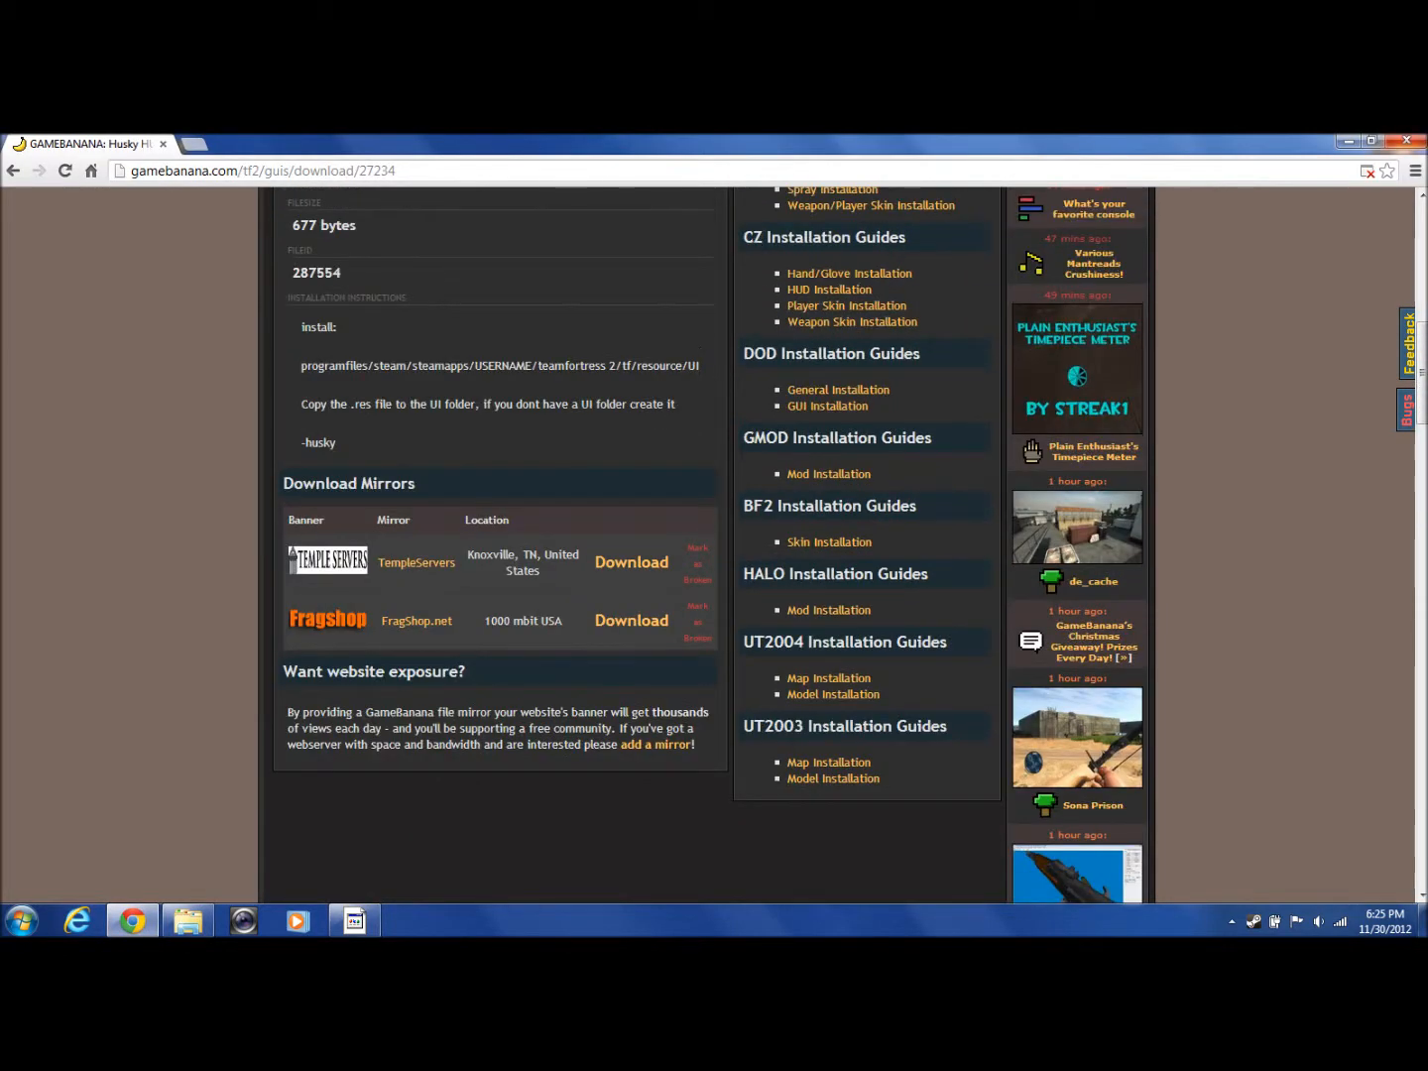
# Open huddamageaccount.rar in WinRAR from Chrome's downloads list.
pyautogui.click(1418, 169)
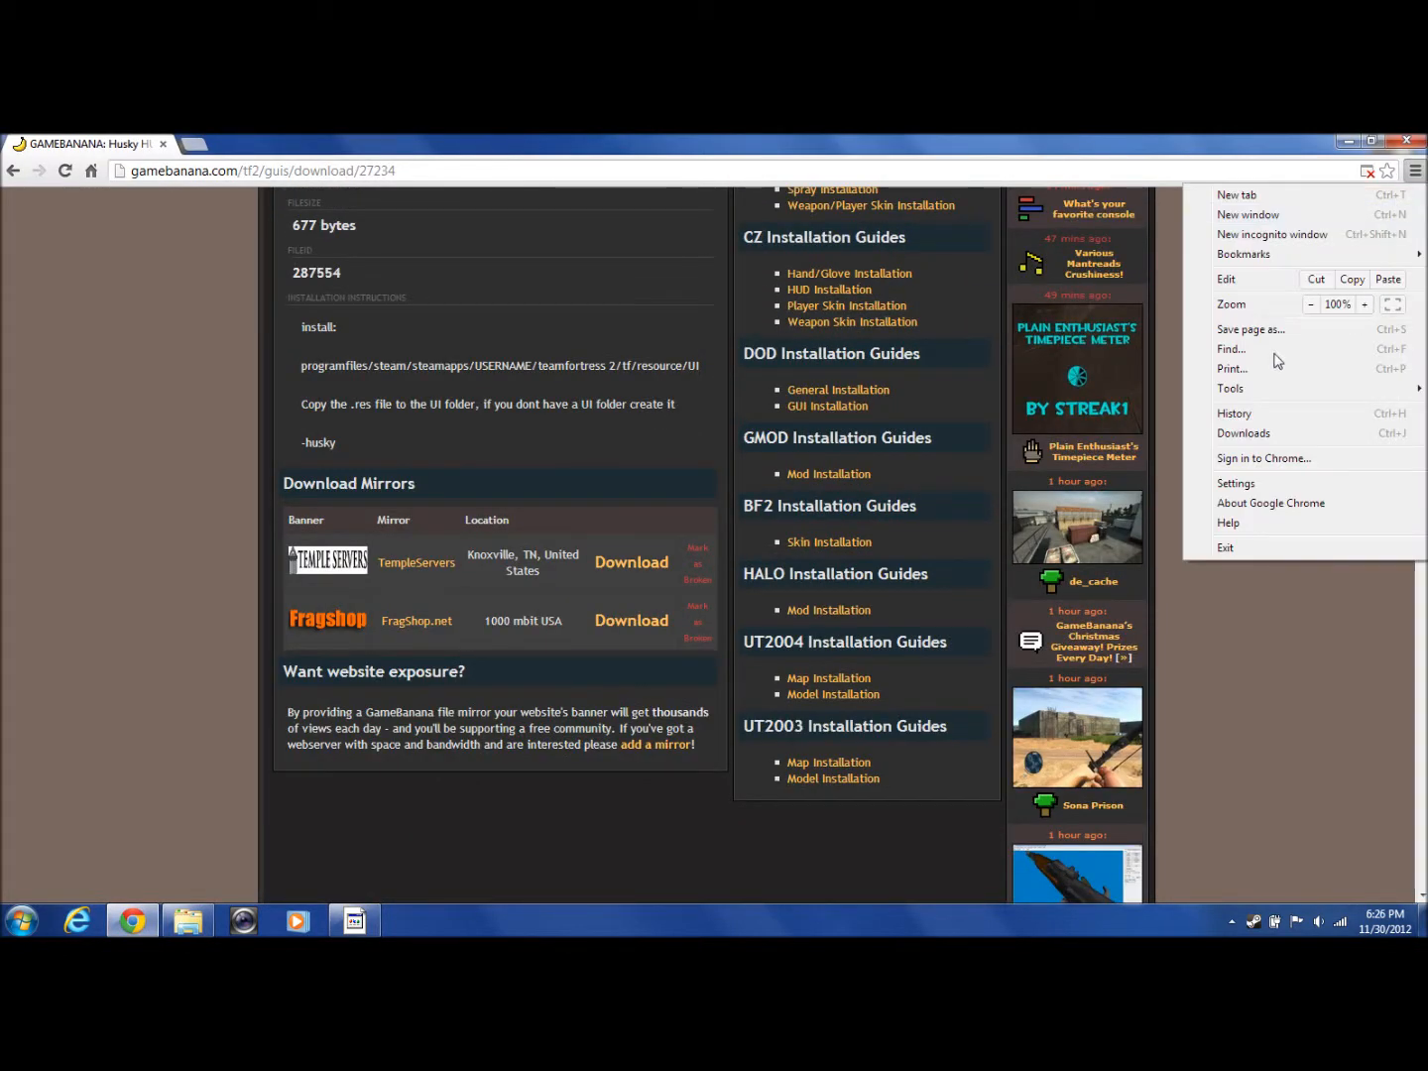
pyautogui.click(1245, 434)
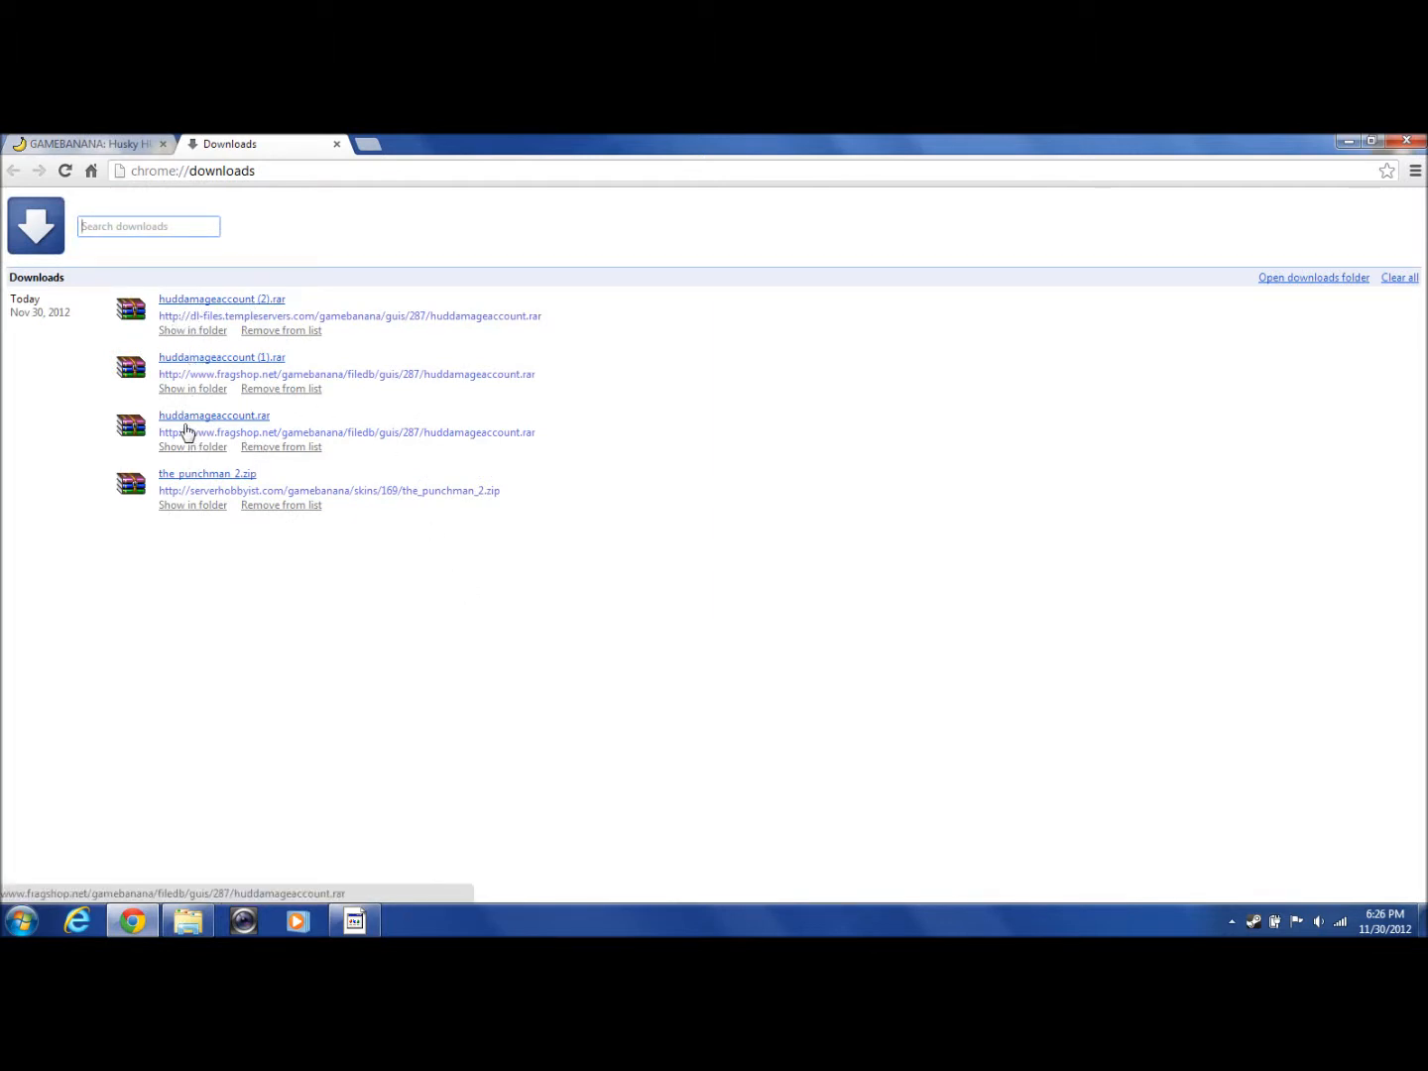
pyautogui.doubleClick(215, 415)
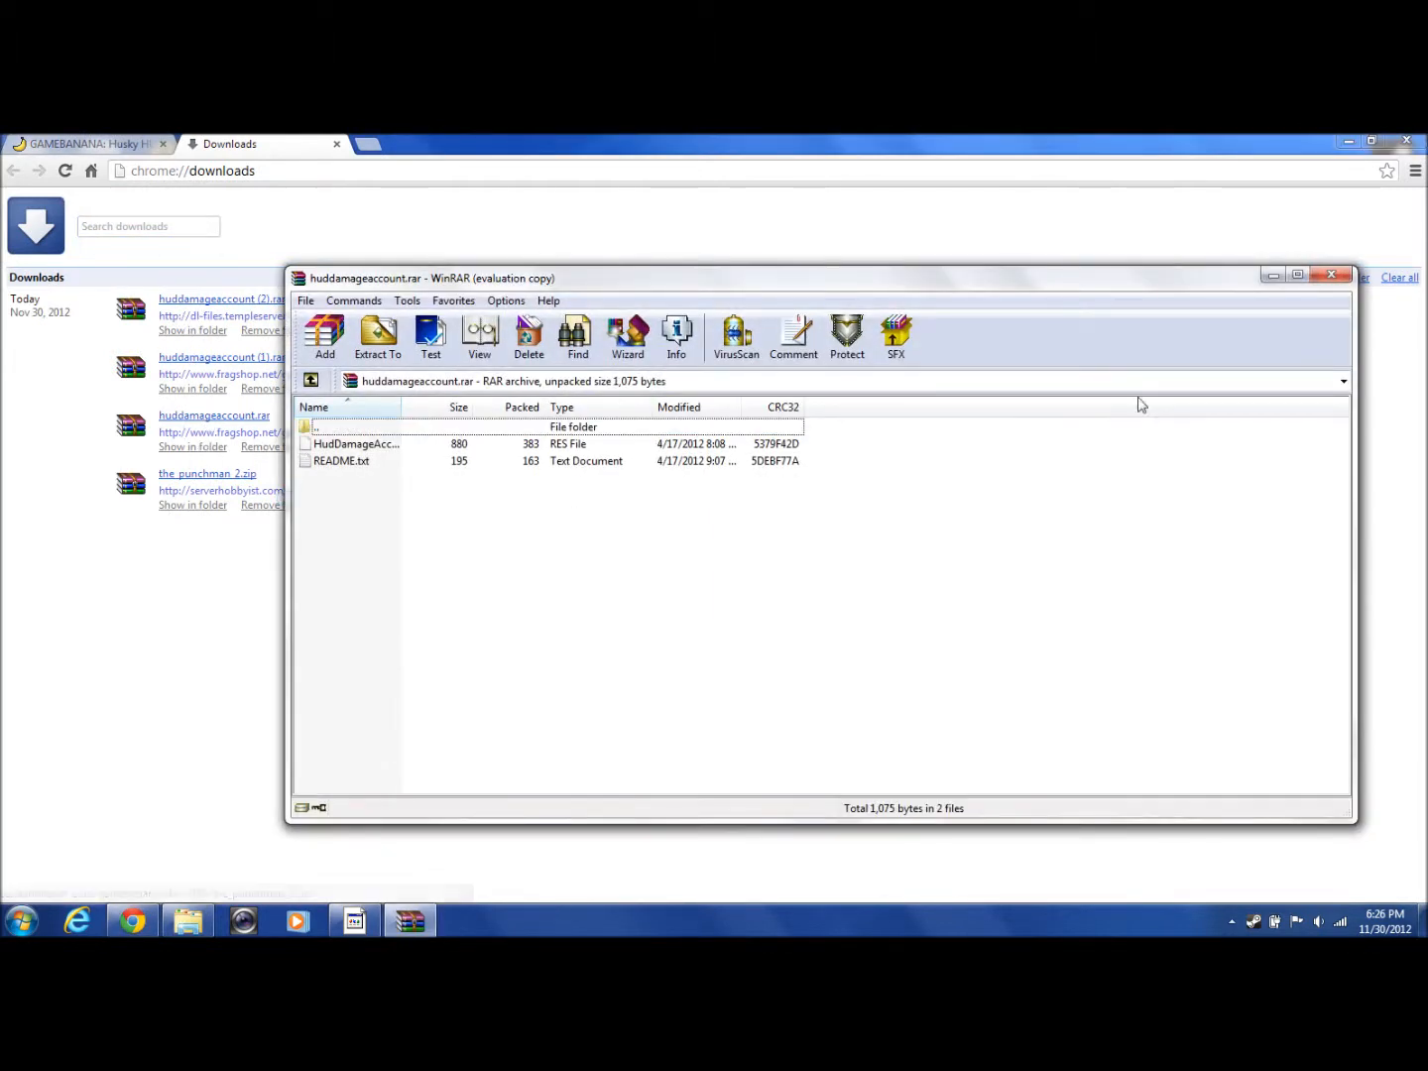
# Read the archive's README.txt in Notepad, then bring the Downloads window forward.
pyautogui.click(1334, 274)
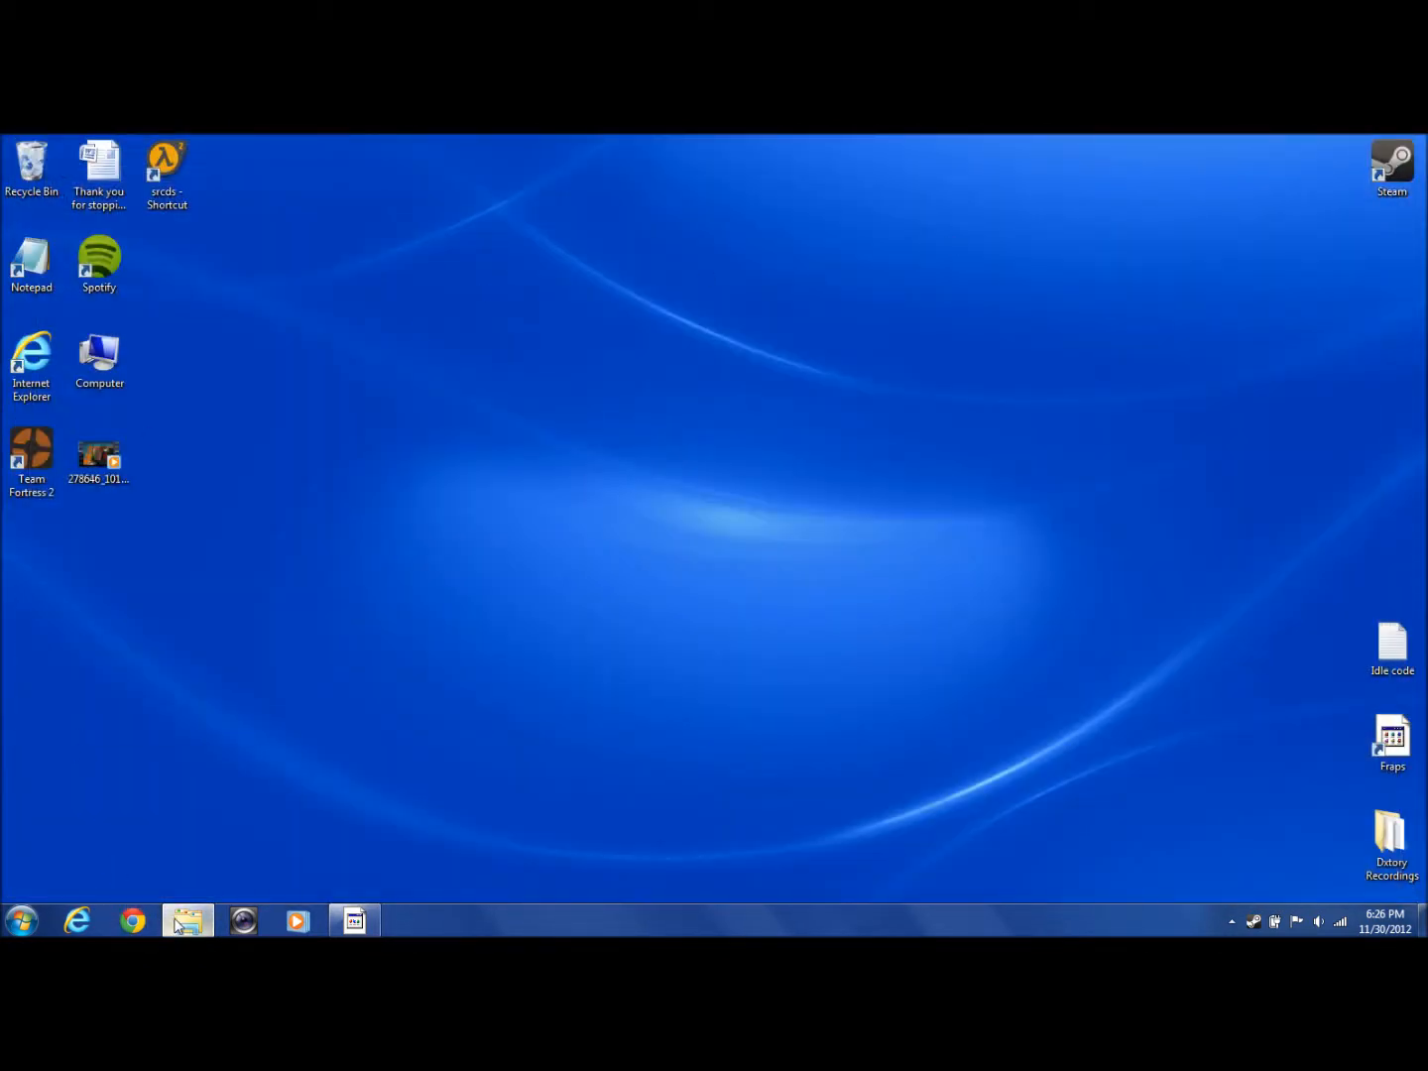
pyautogui.moveTo(188, 921)
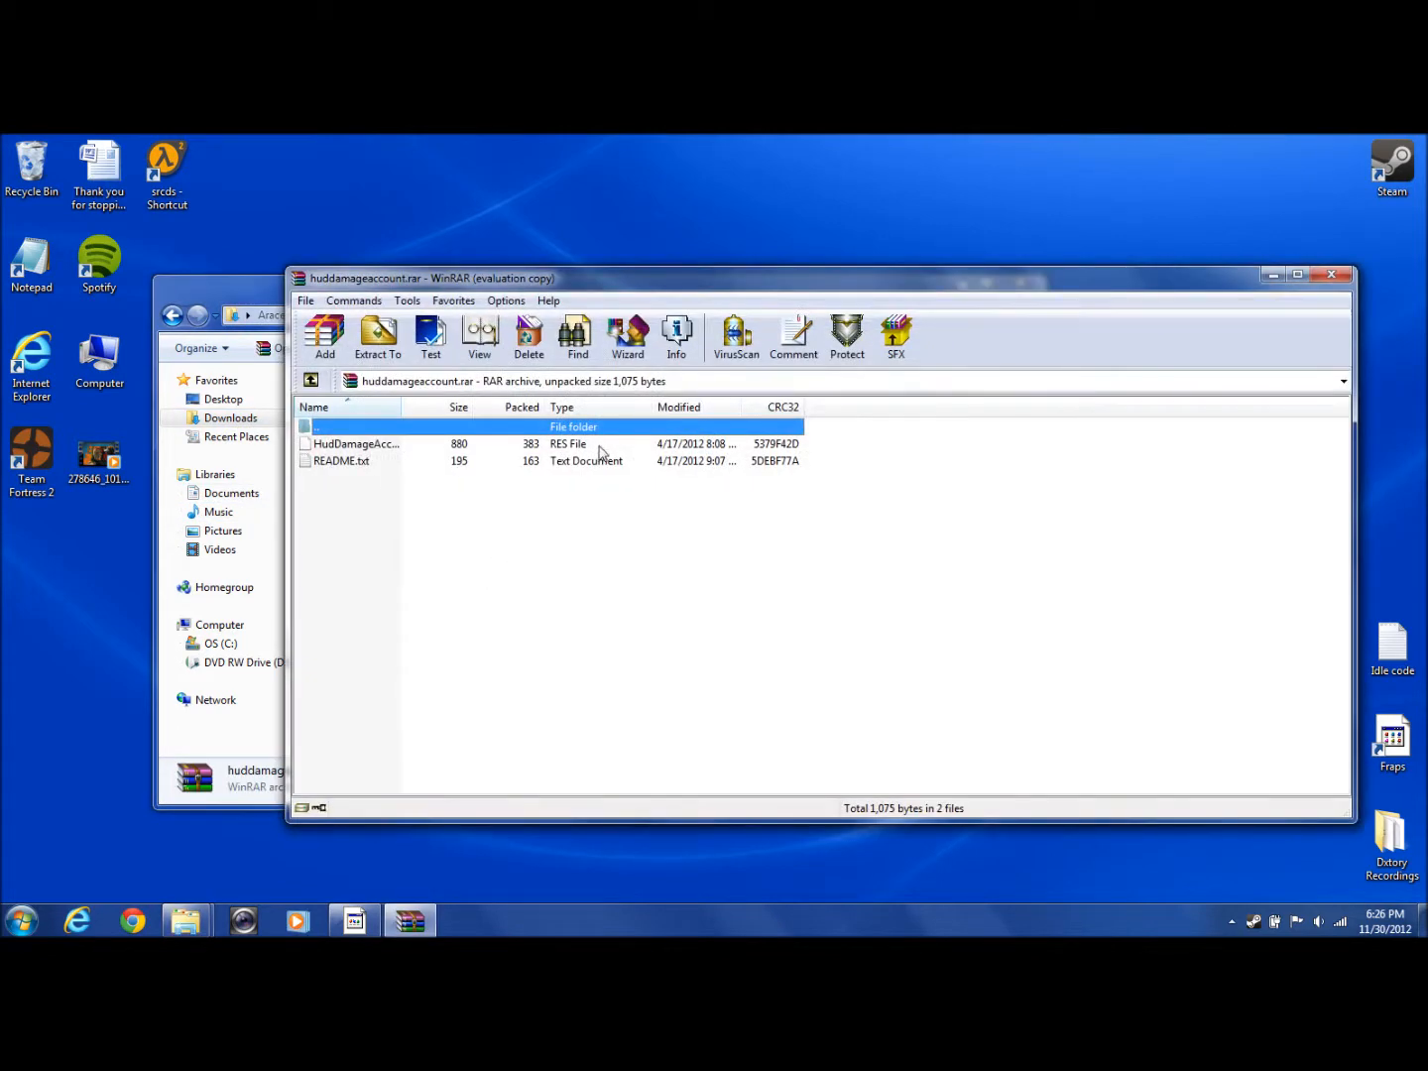
pyautogui.click(341, 460)
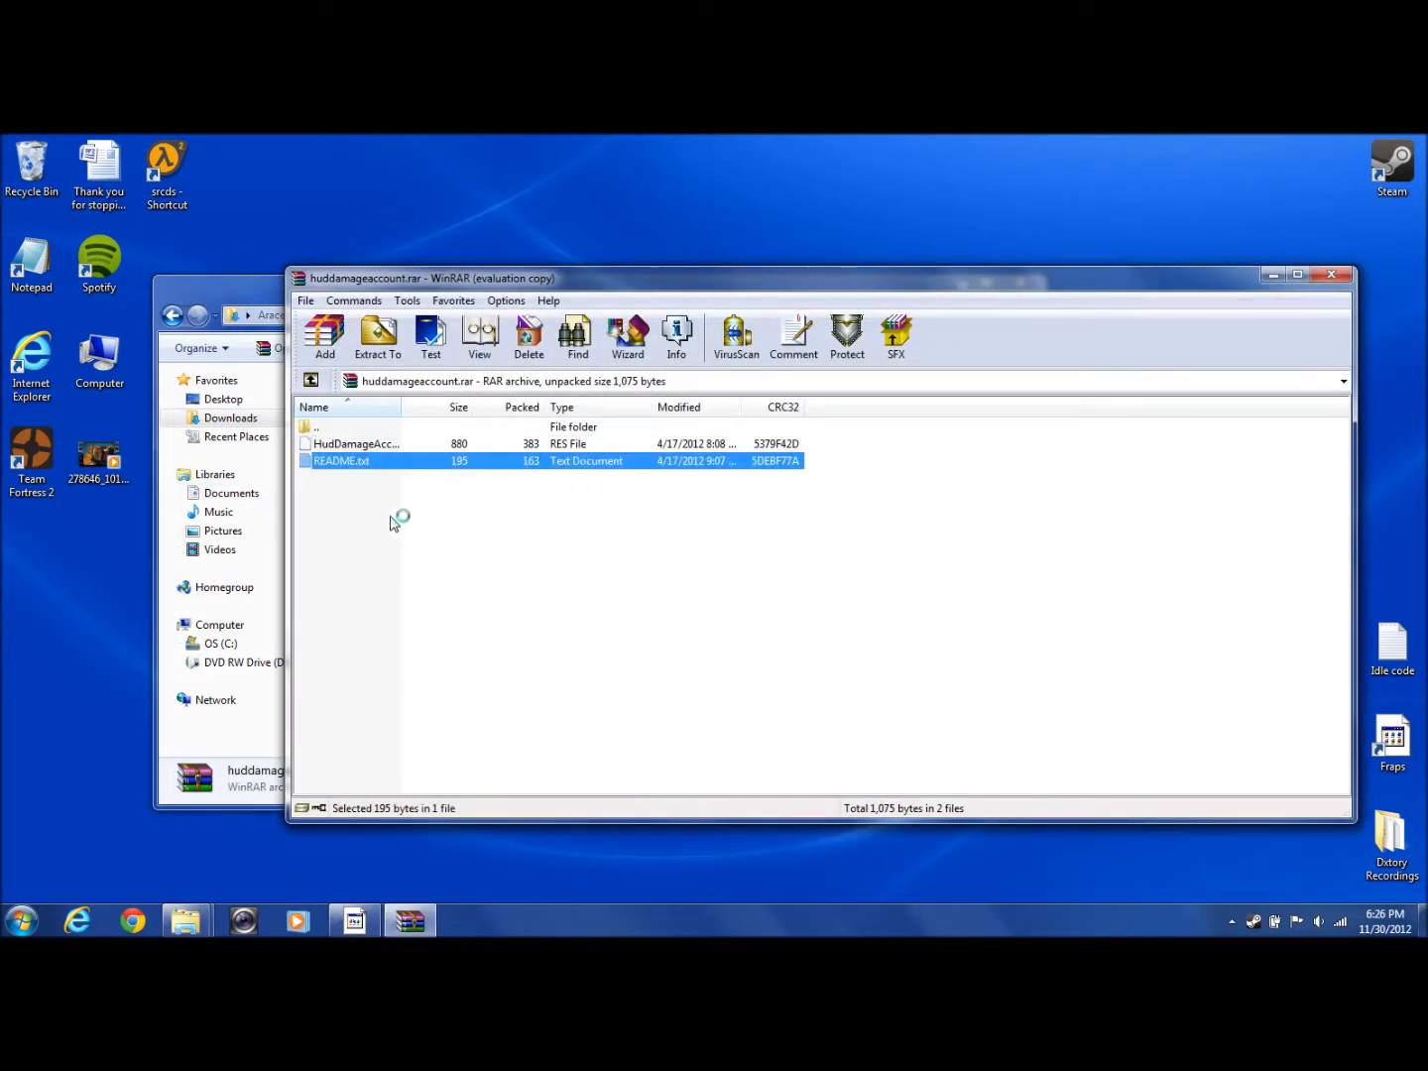
pyautogui.doubleClick(341, 460)
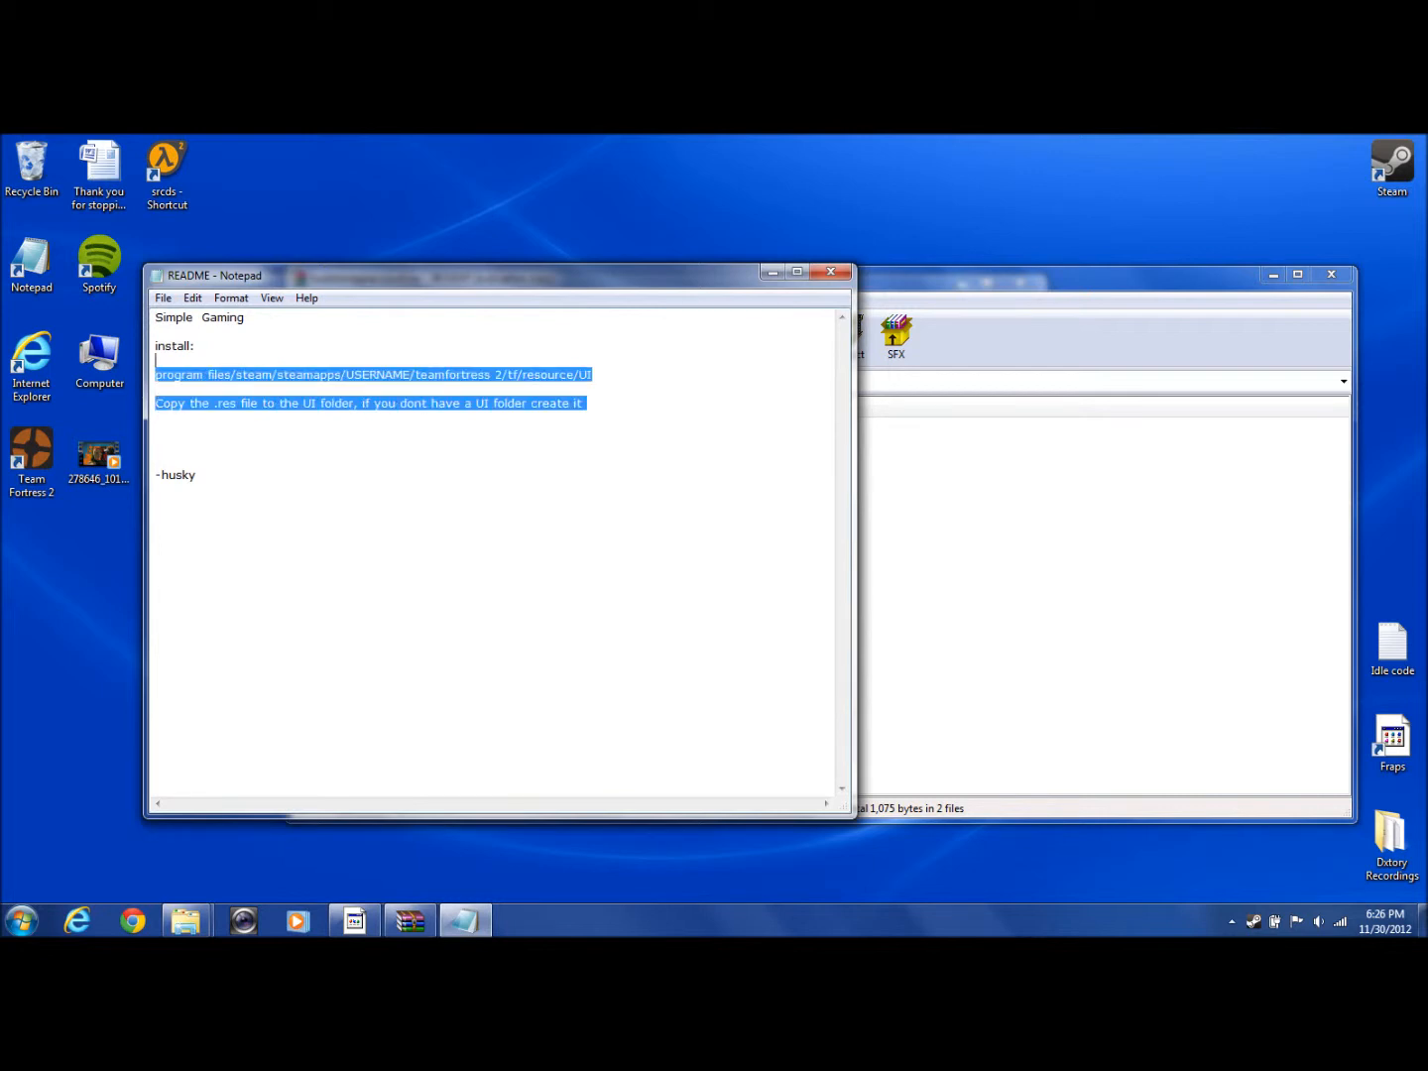
pyautogui.click(197, 474)
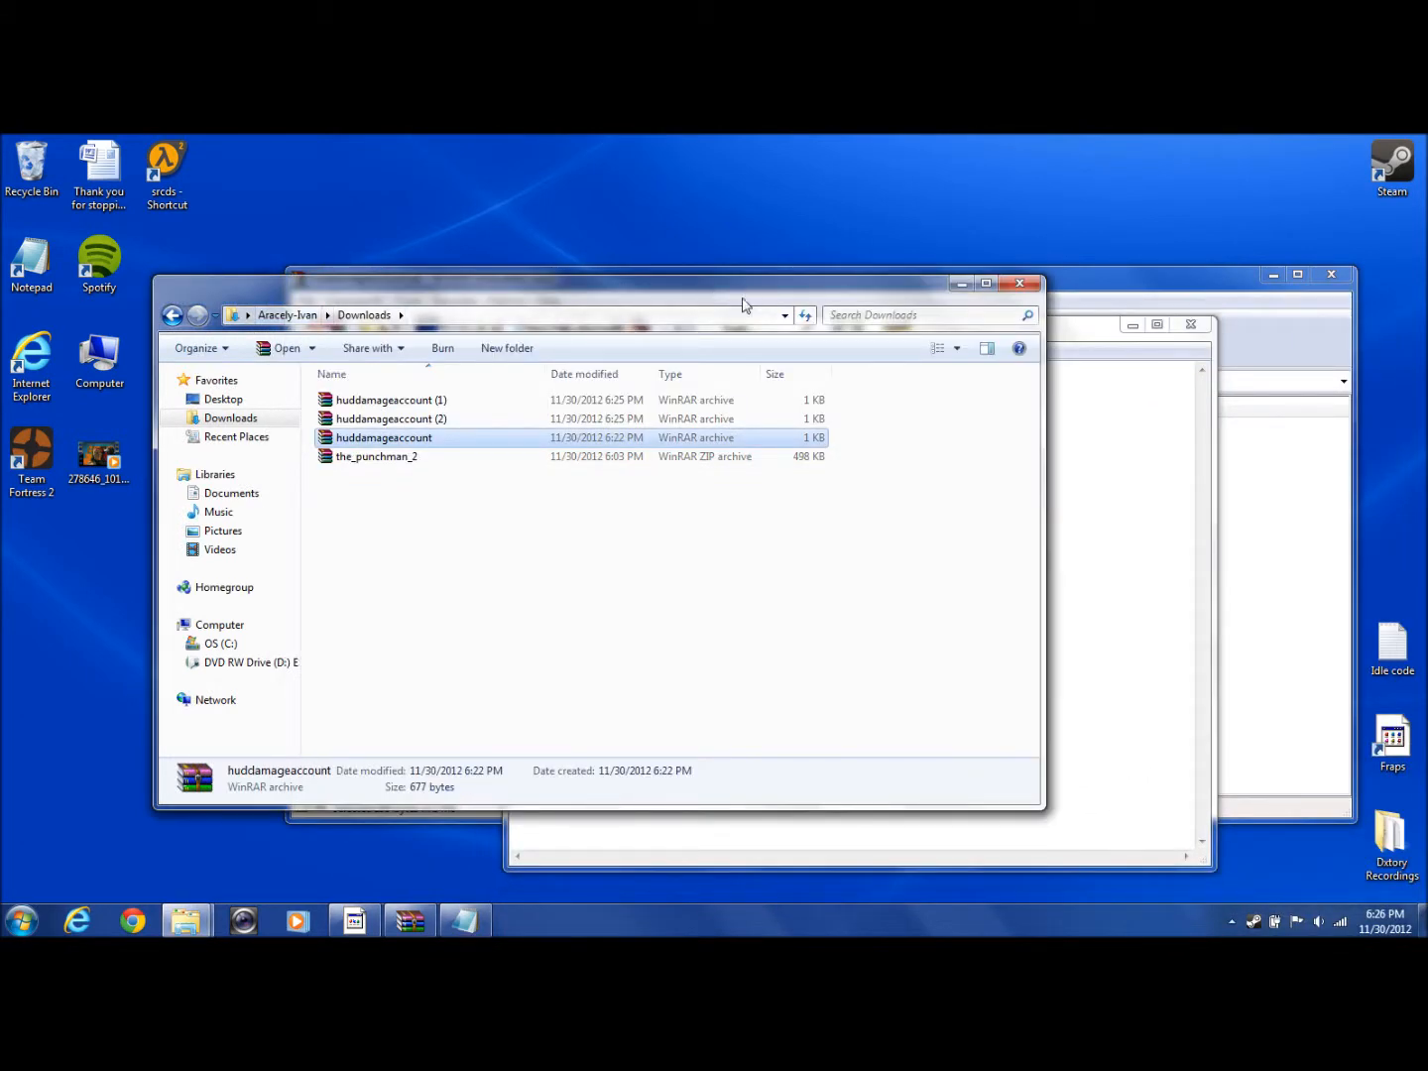
# Navigate Explorer through Steam > steamapps > team fortress 2 > tf > resource > UI.
pyautogui.click(214, 642)
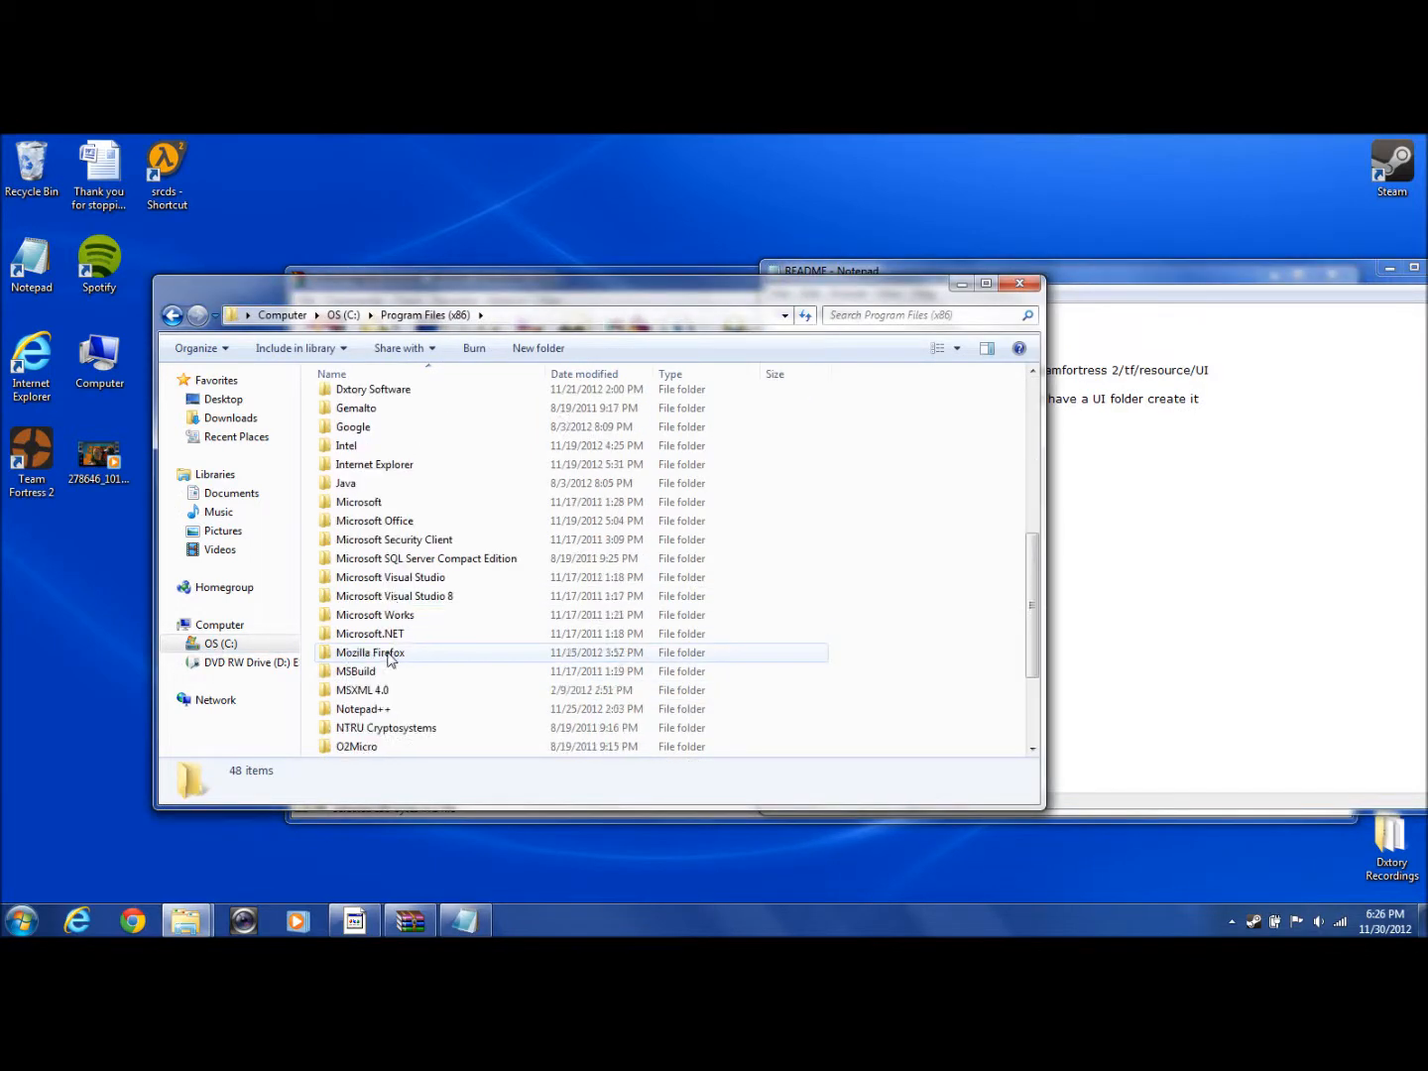
pyautogui.scroll(-3)
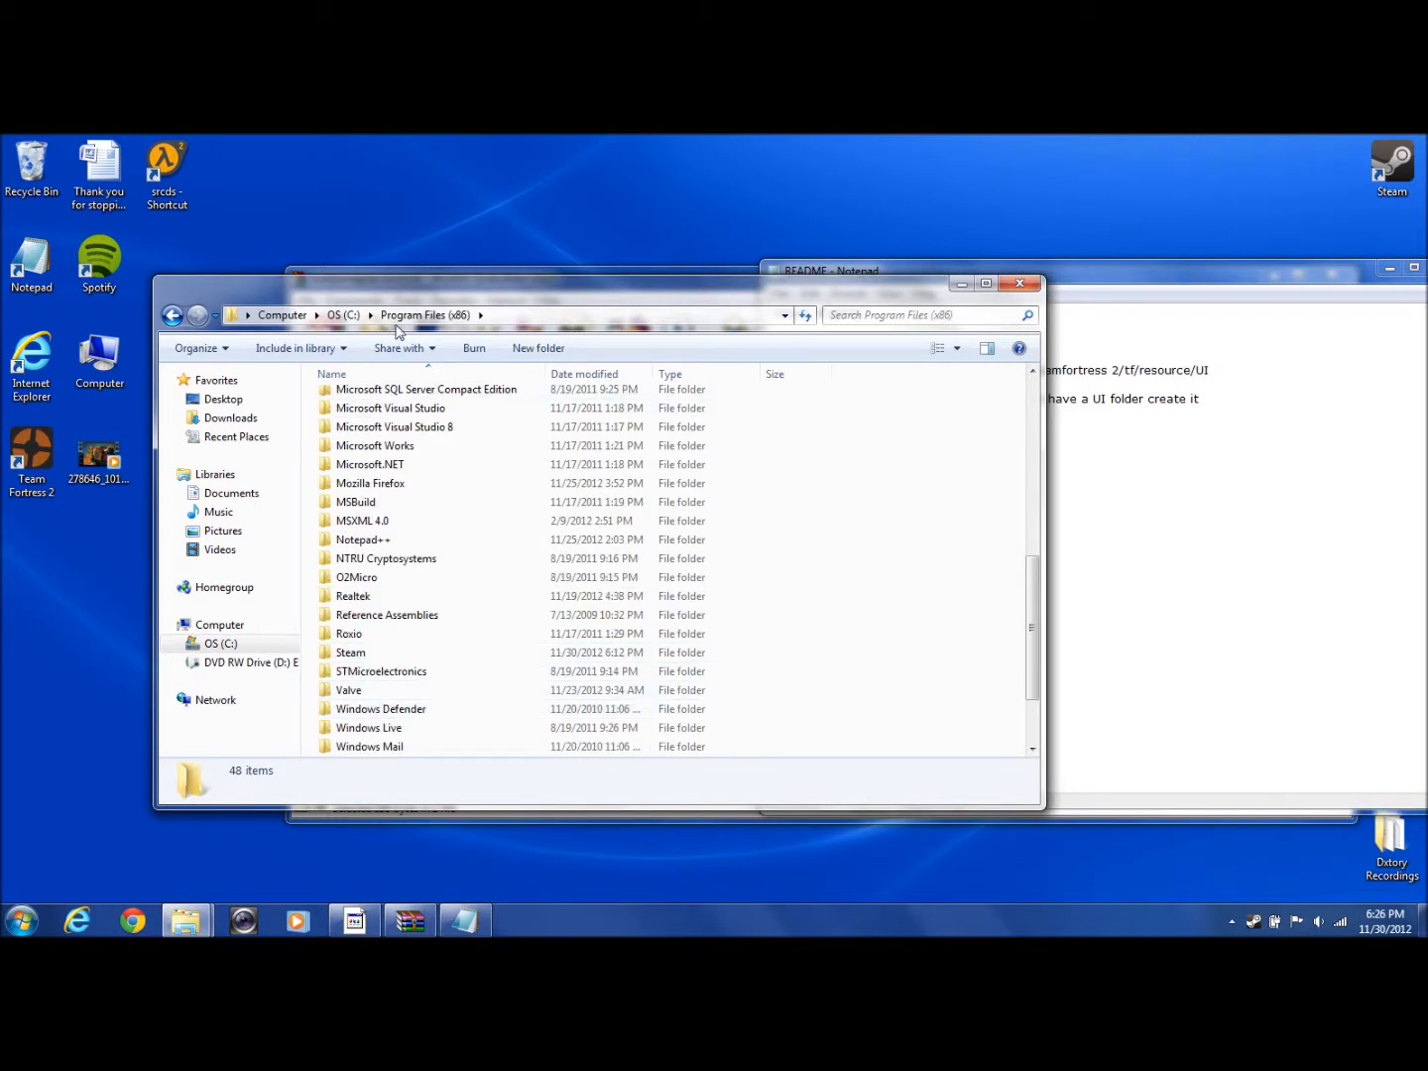
pyautogui.doubleClick(351, 652)
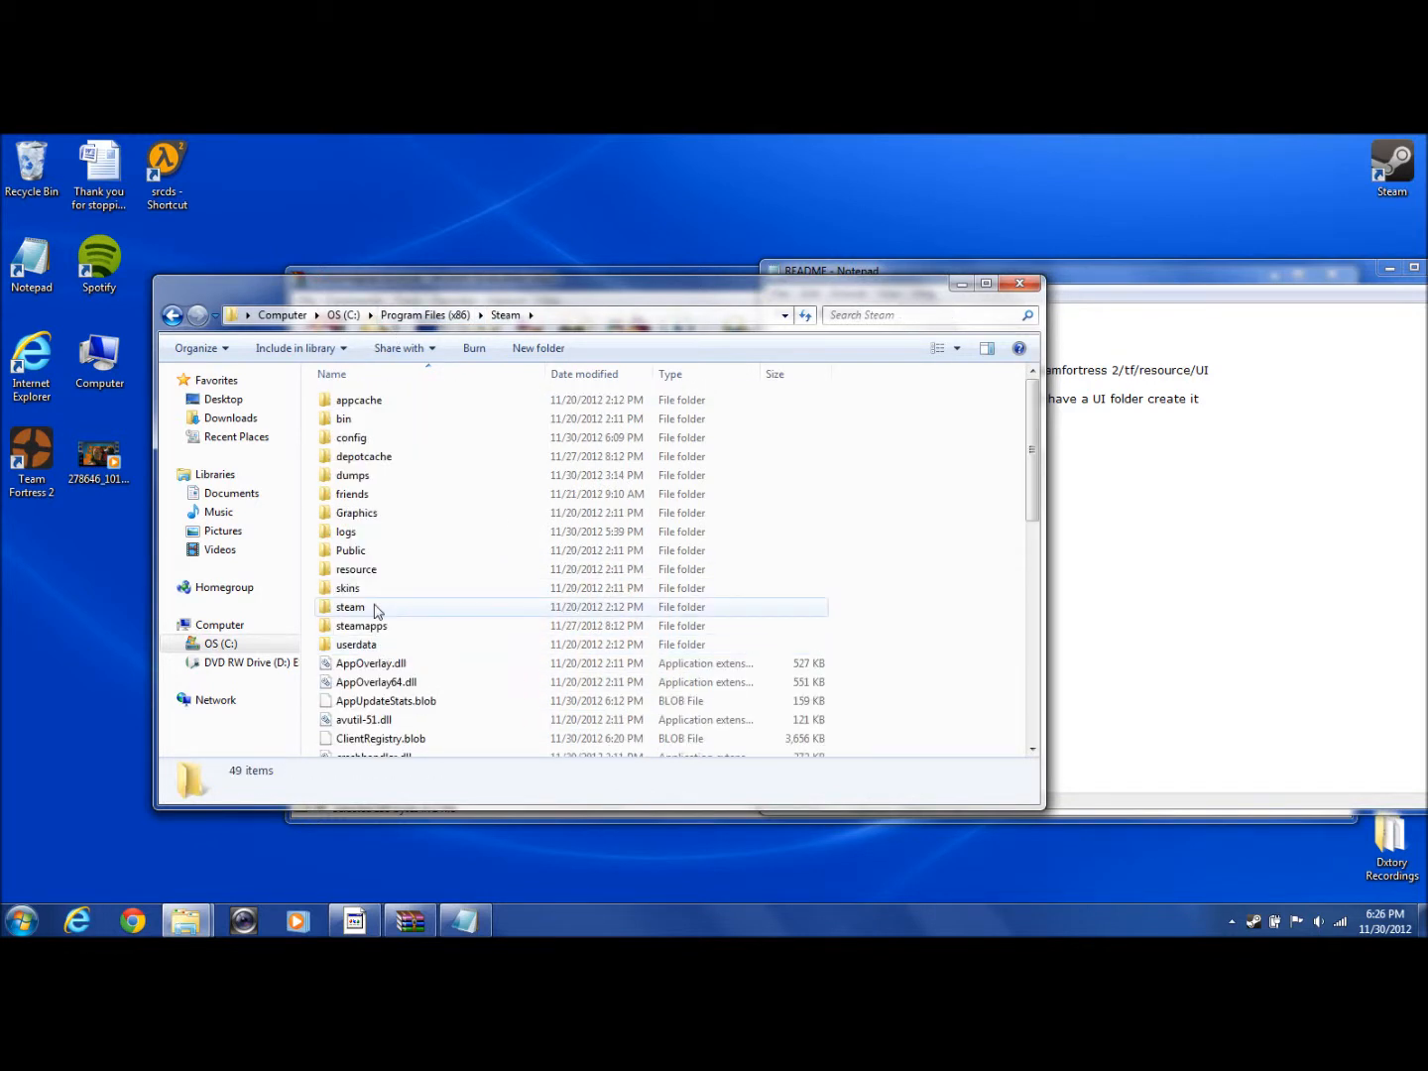
pyautogui.click(362, 625)
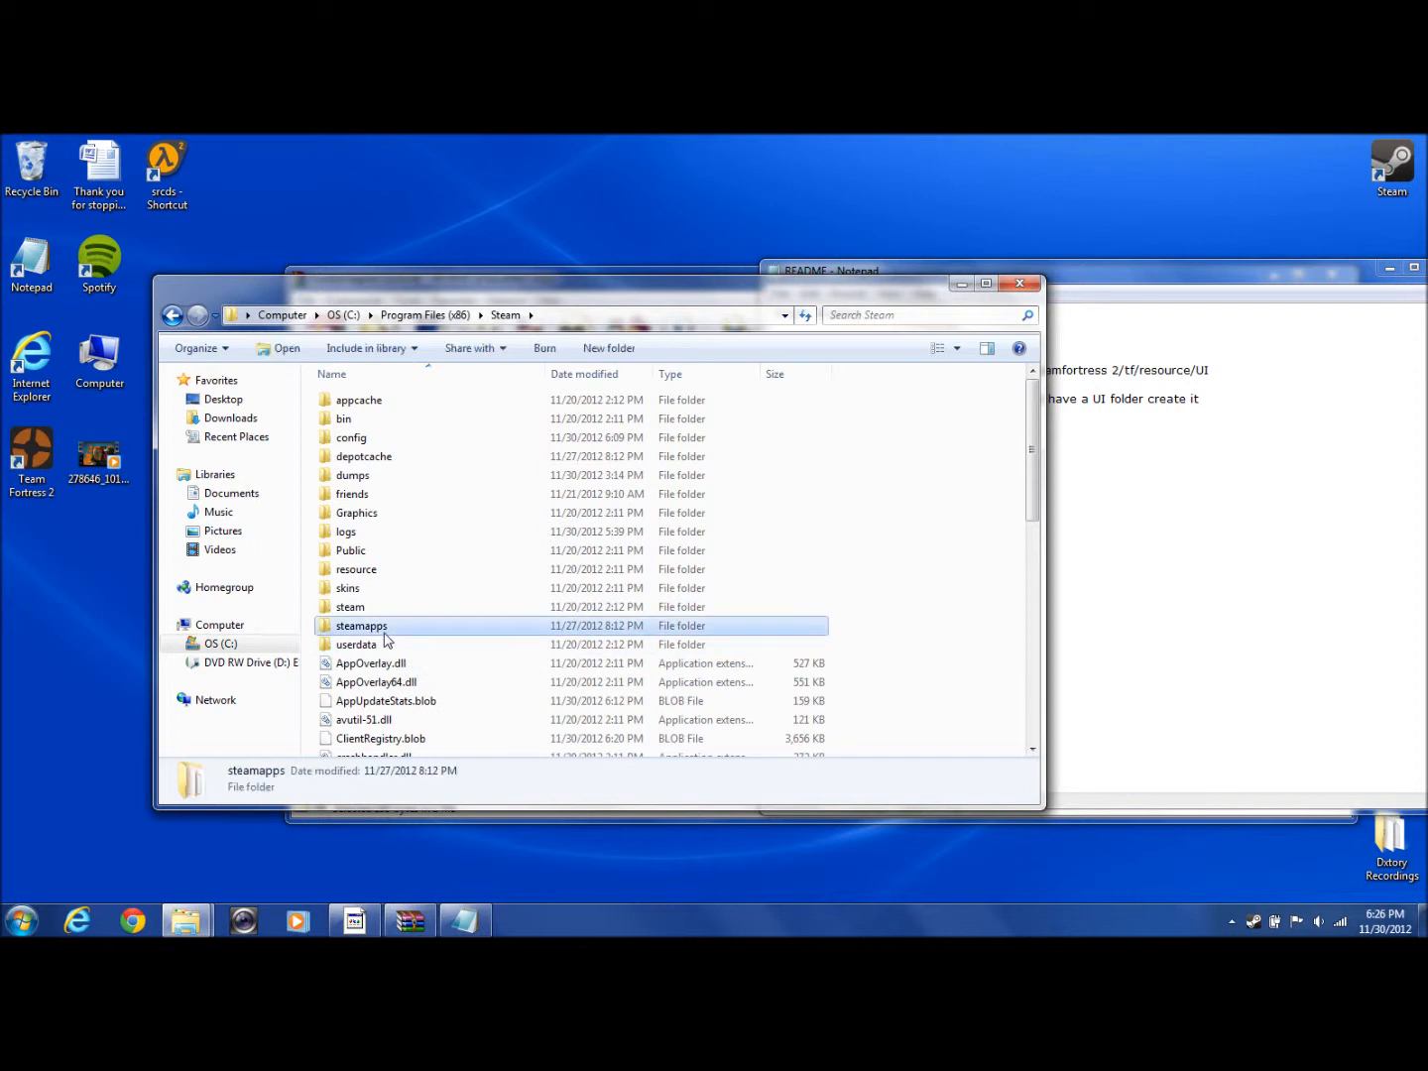
pyautogui.doubleClick(362, 625)
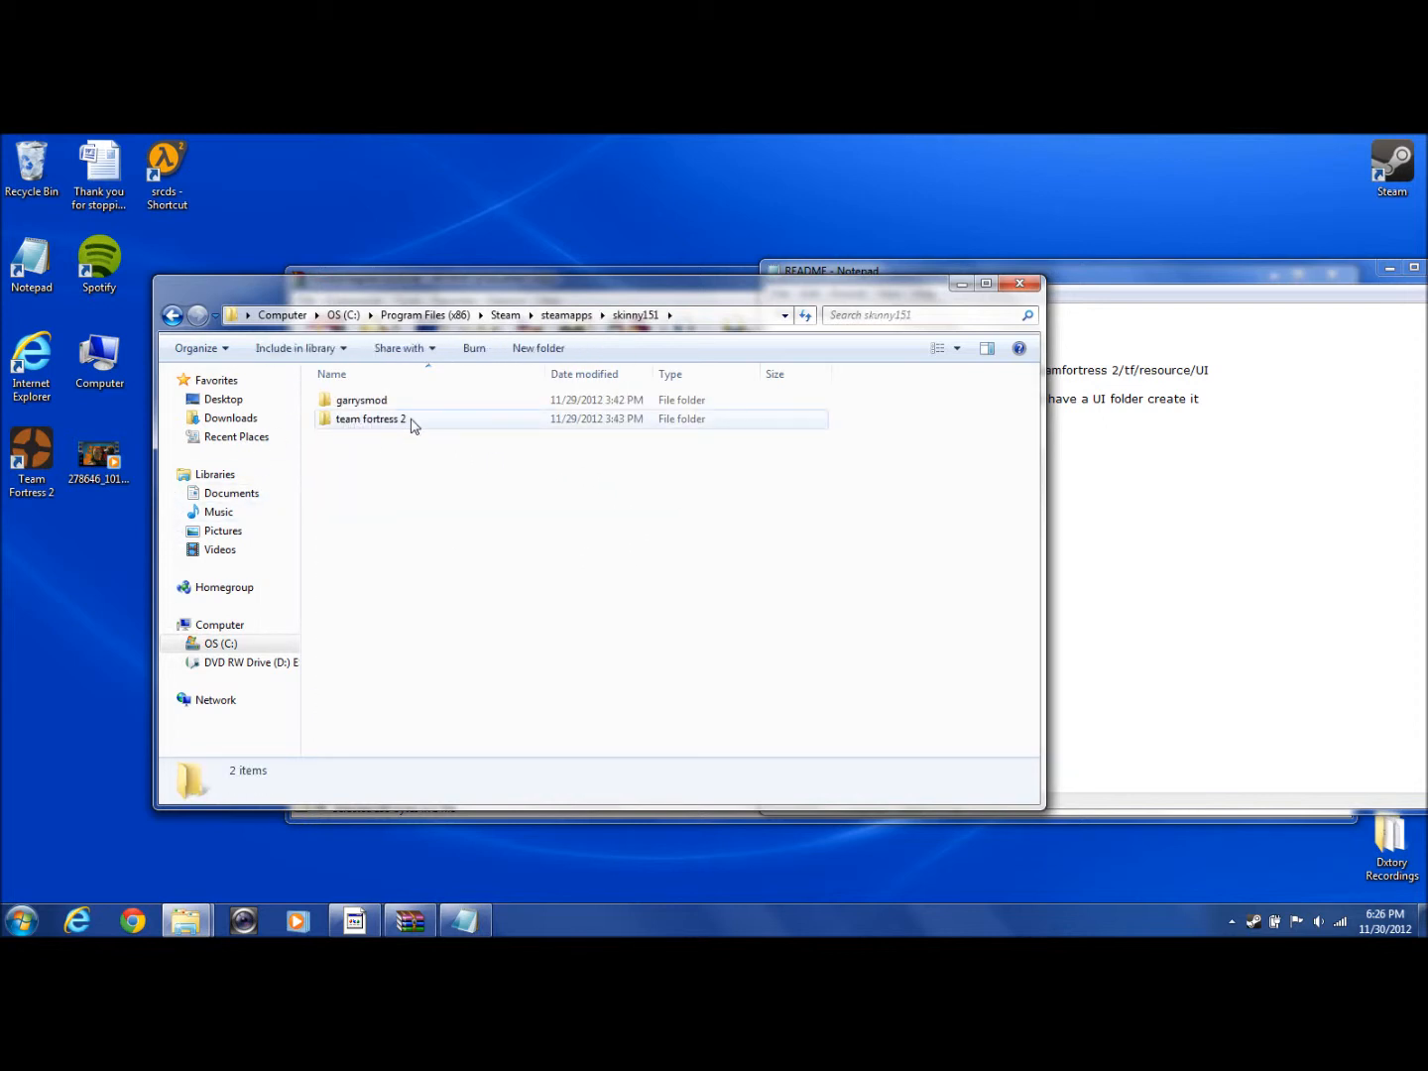
pyautogui.doubleClick(371, 418)
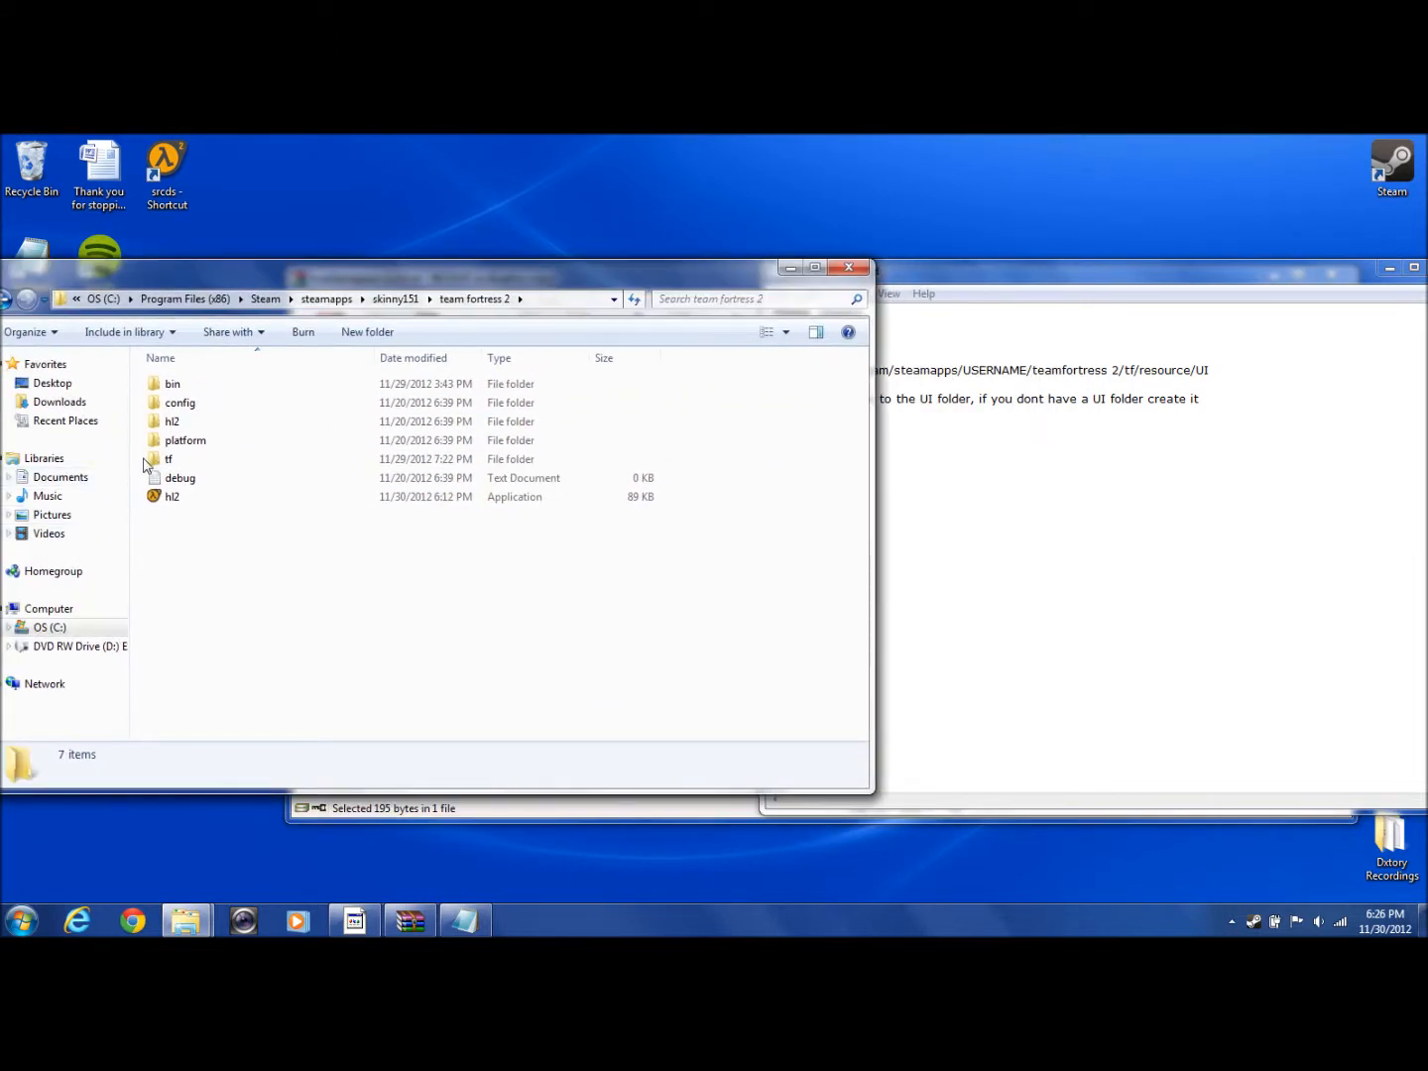
pyautogui.doubleClick(168, 458)
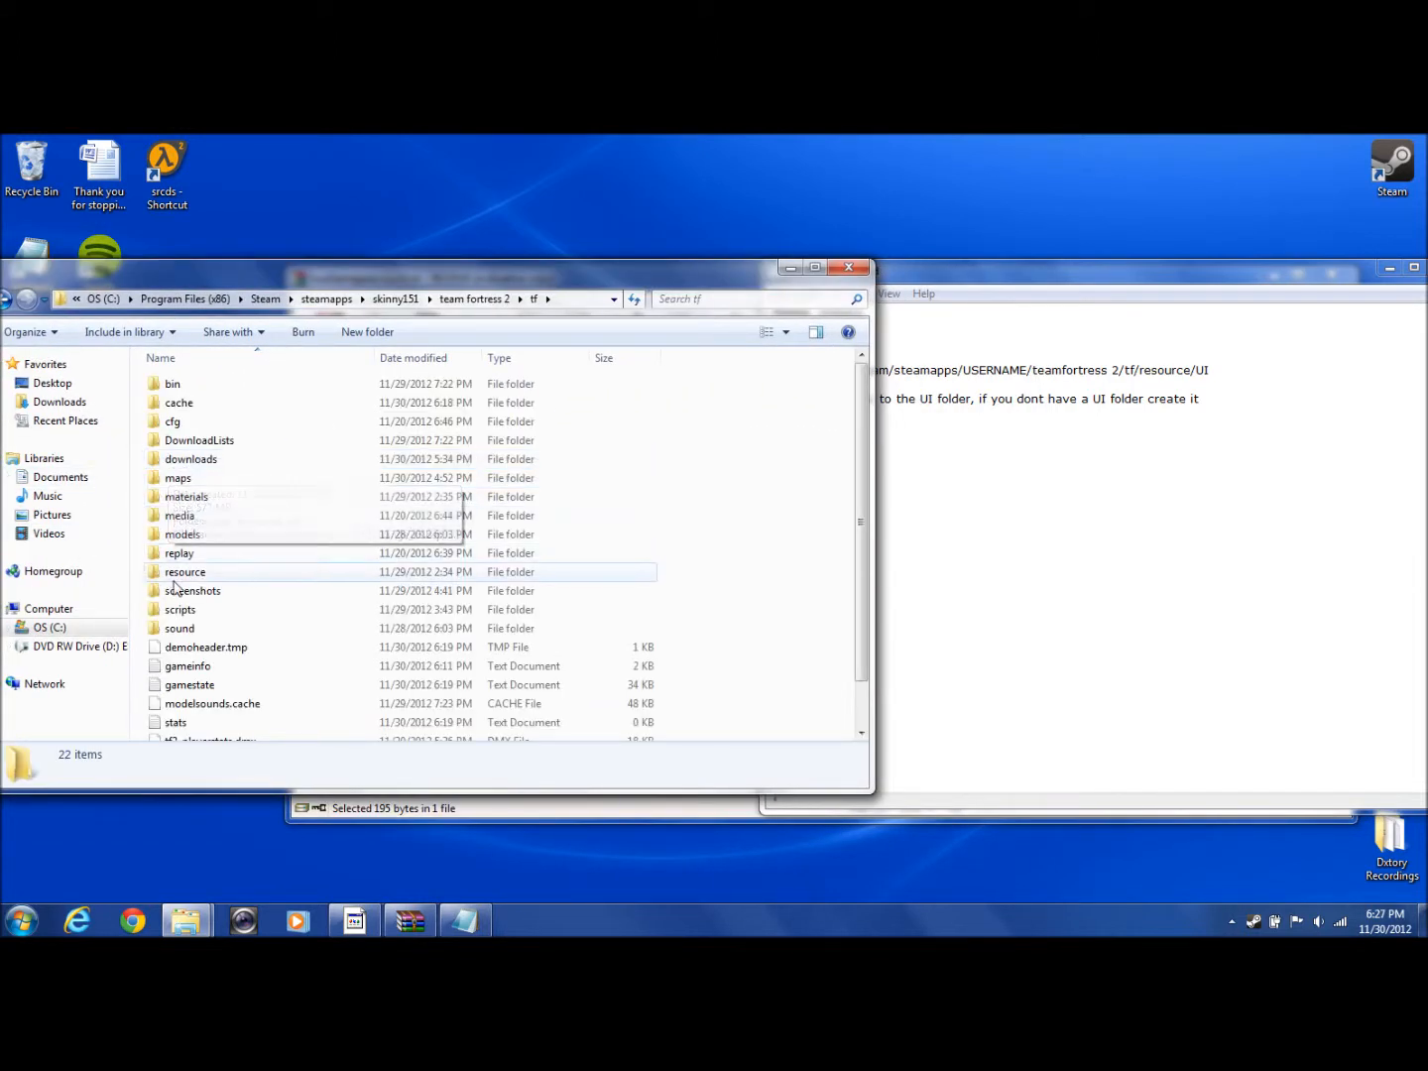
pyautogui.doubleClick(184, 572)
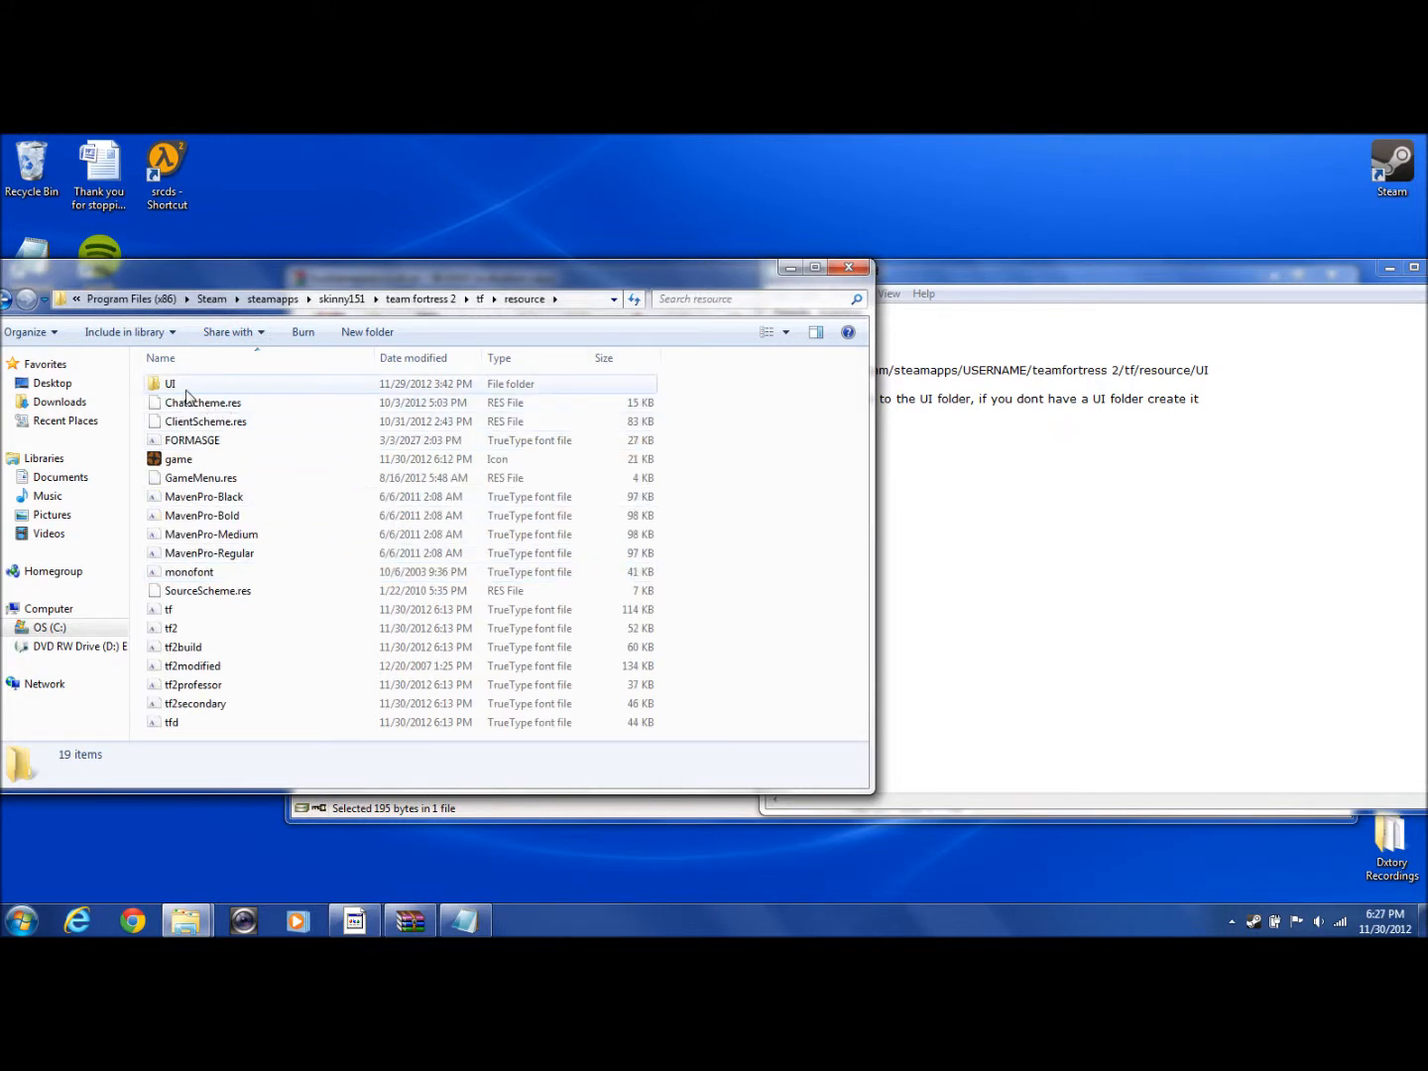
pyautogui.doubleClick(170, 383)
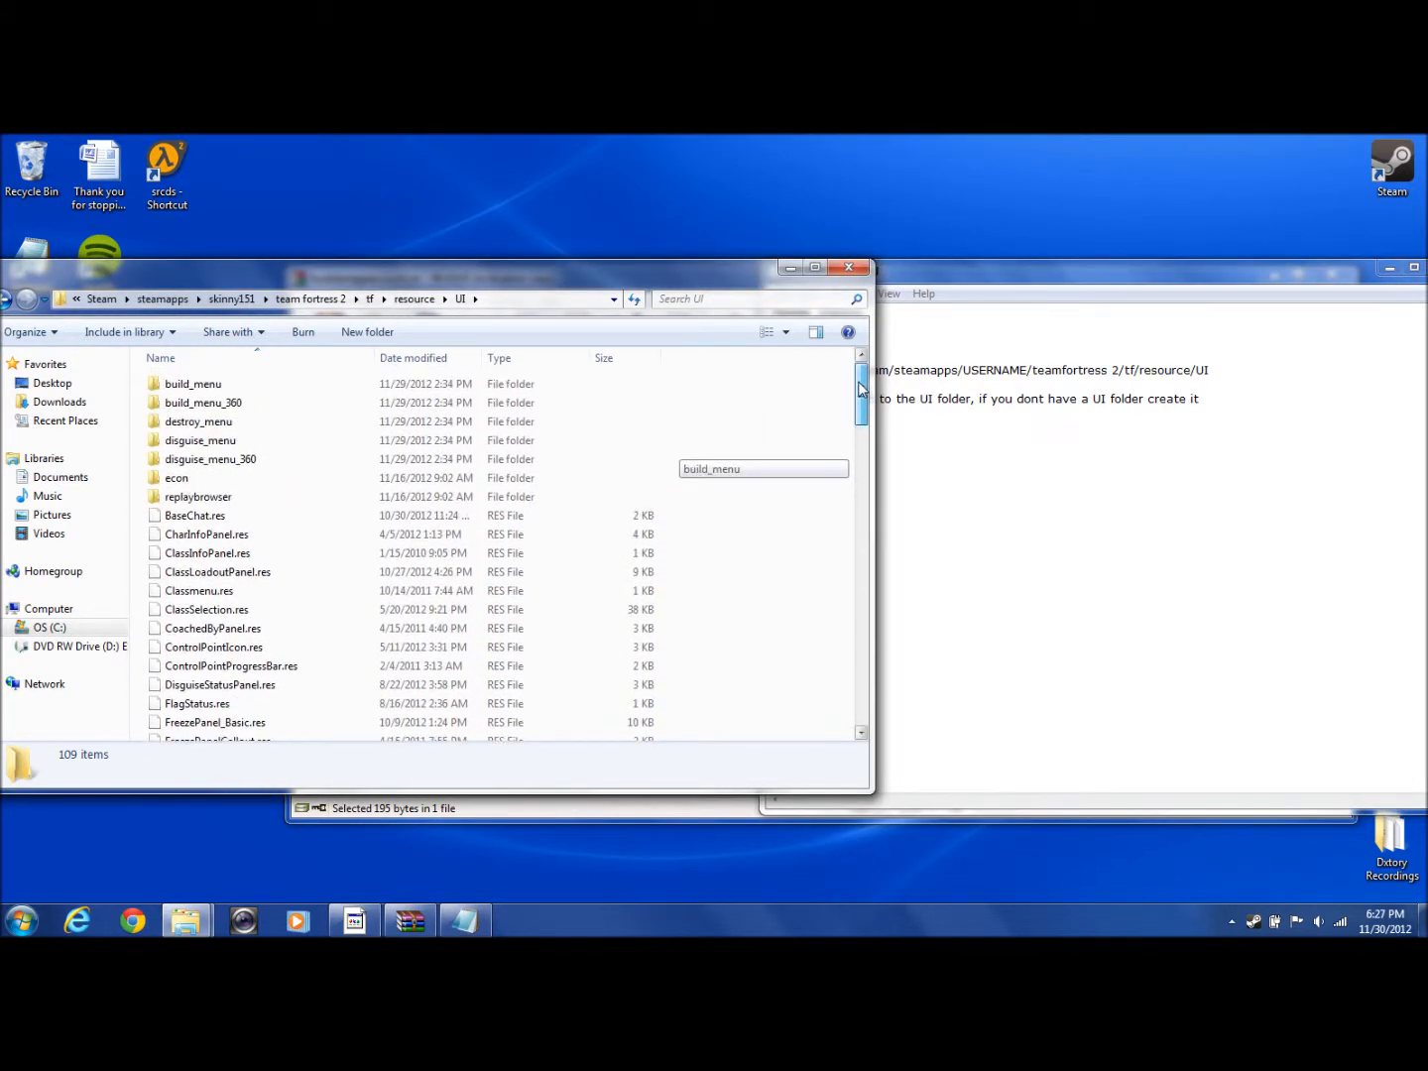
pyautogui.click(1091, 271)
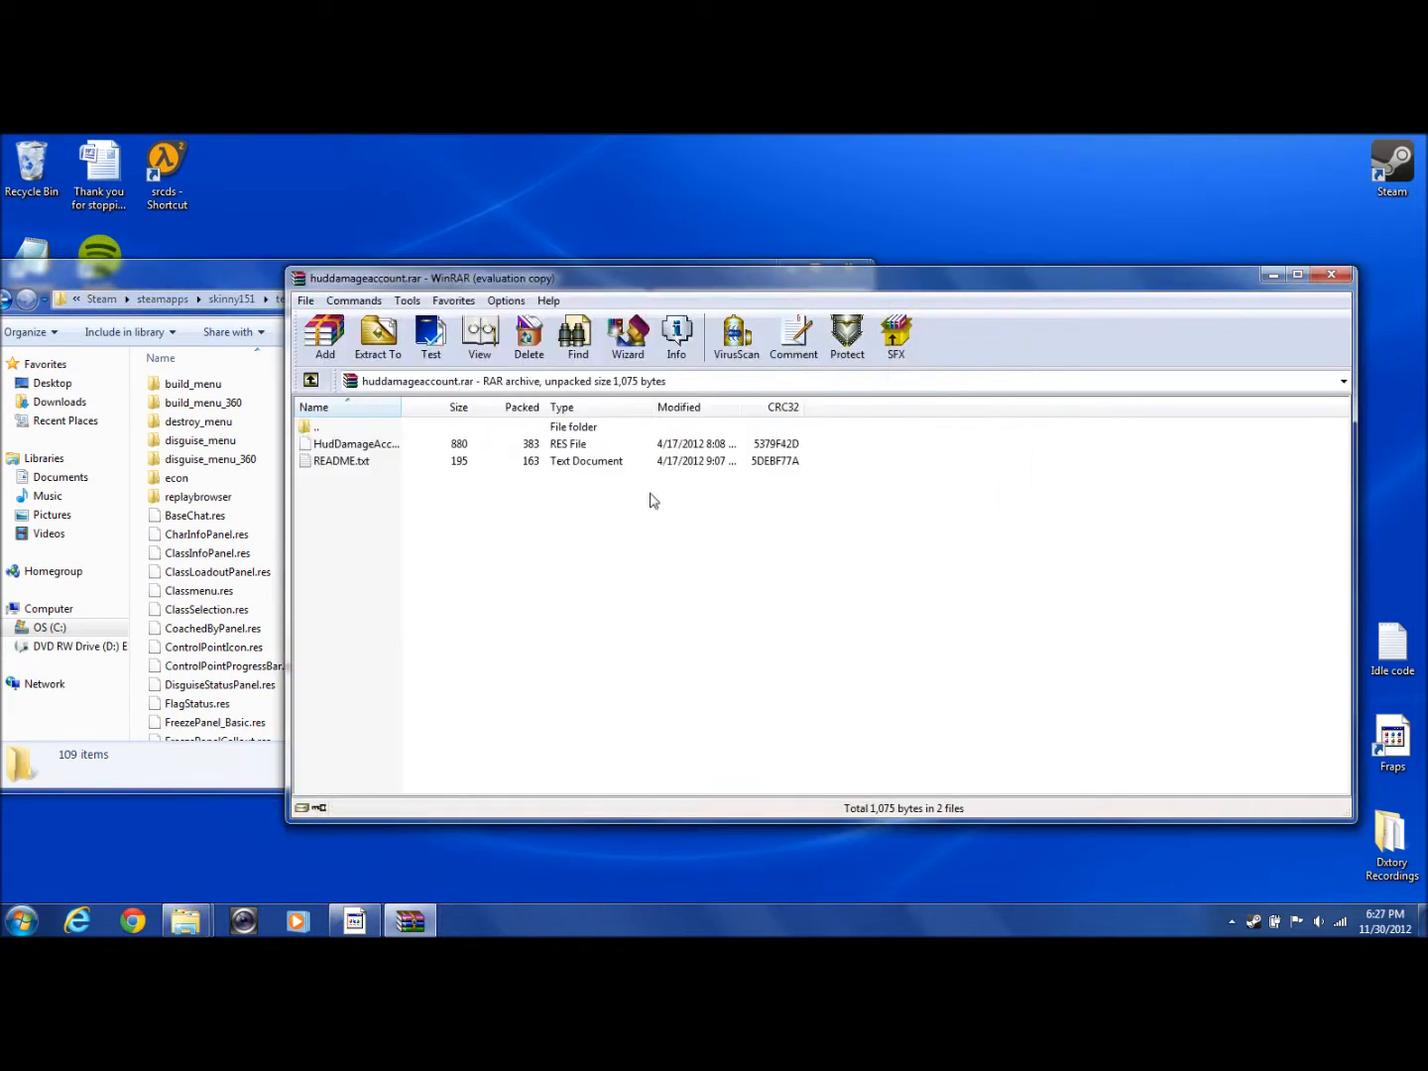
# Replace the UI folder's HudDamageAccount.res with the archive's copy and close WinRAR.
pyautogui.rightClick(353, 443)
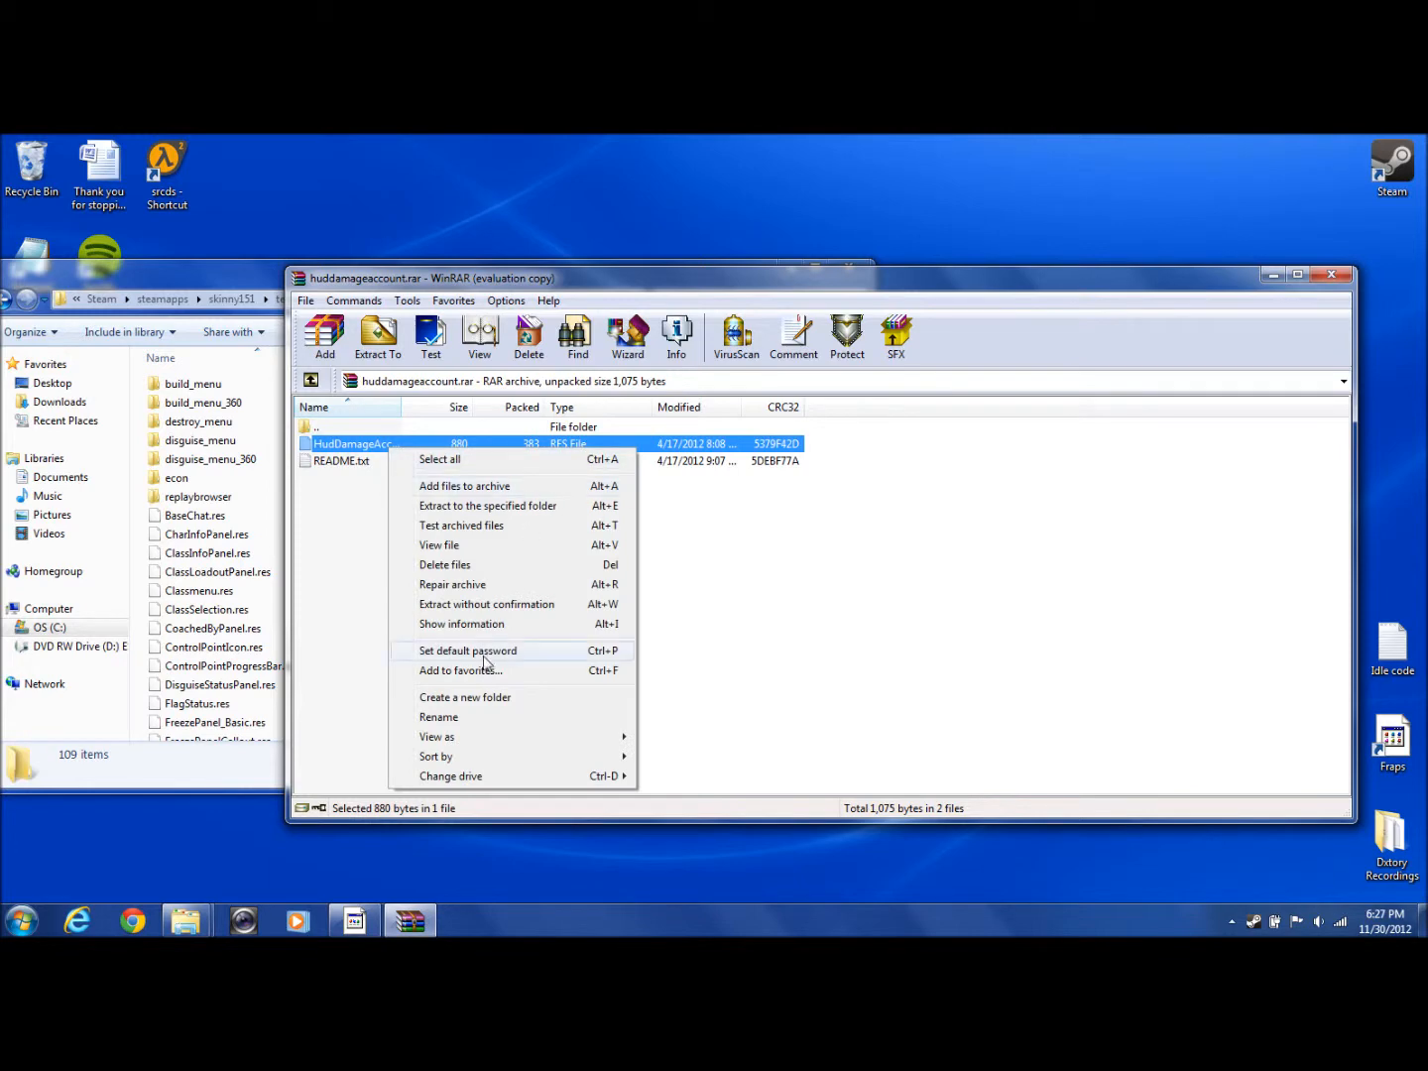
pyautogui.click(729, 293)
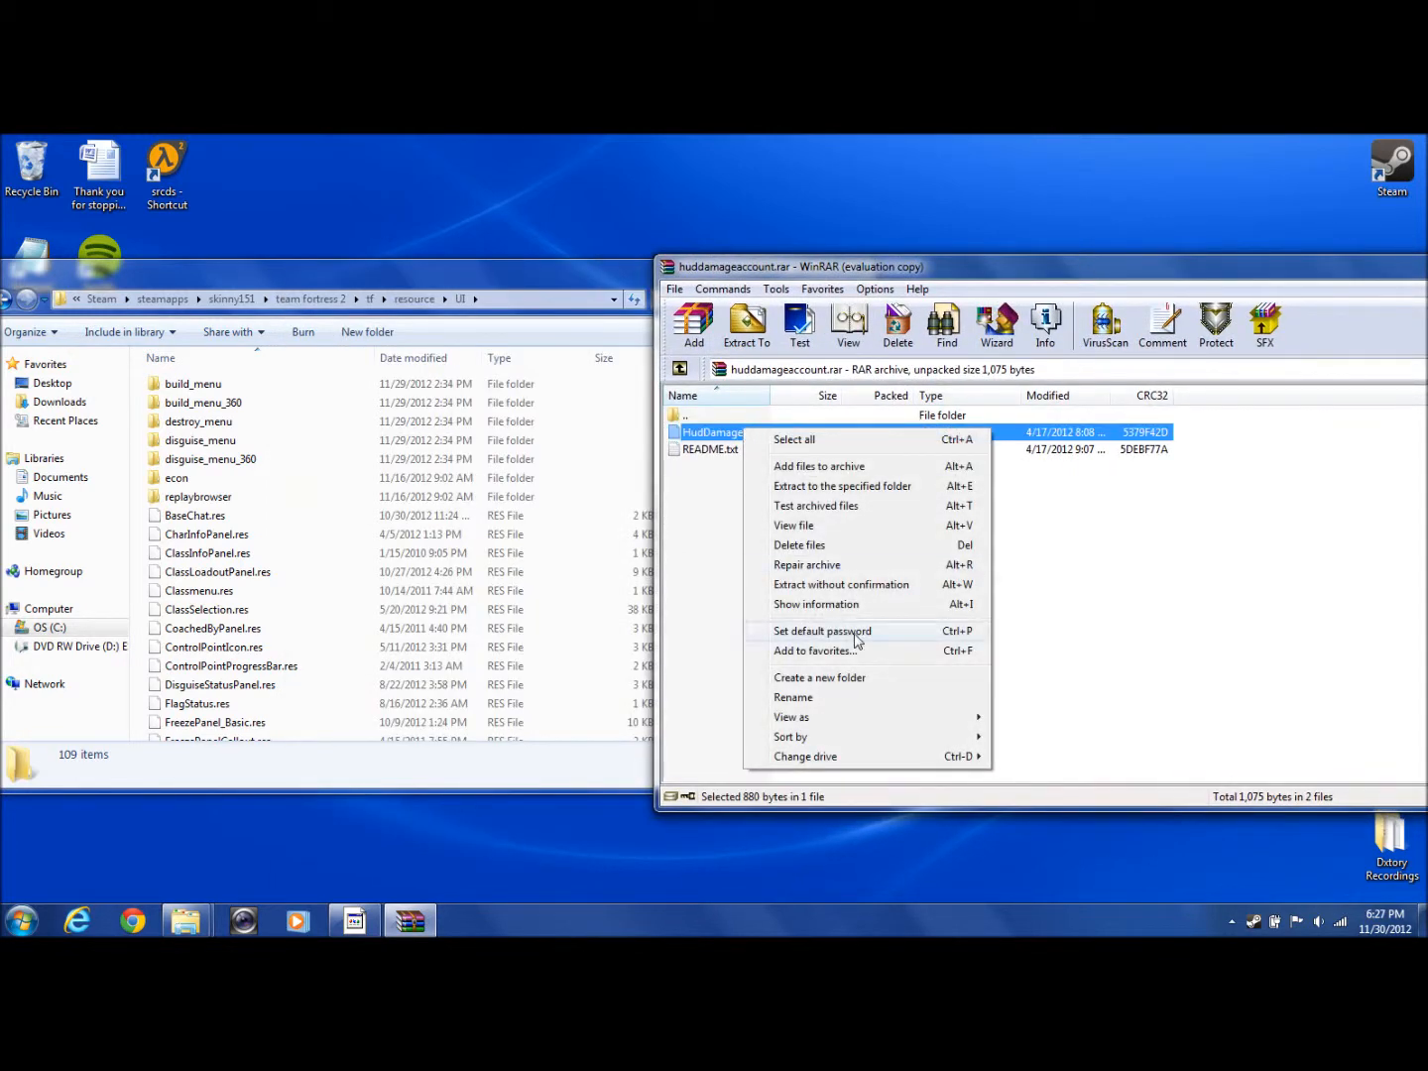
pyautogui.moveTo(843, 466)
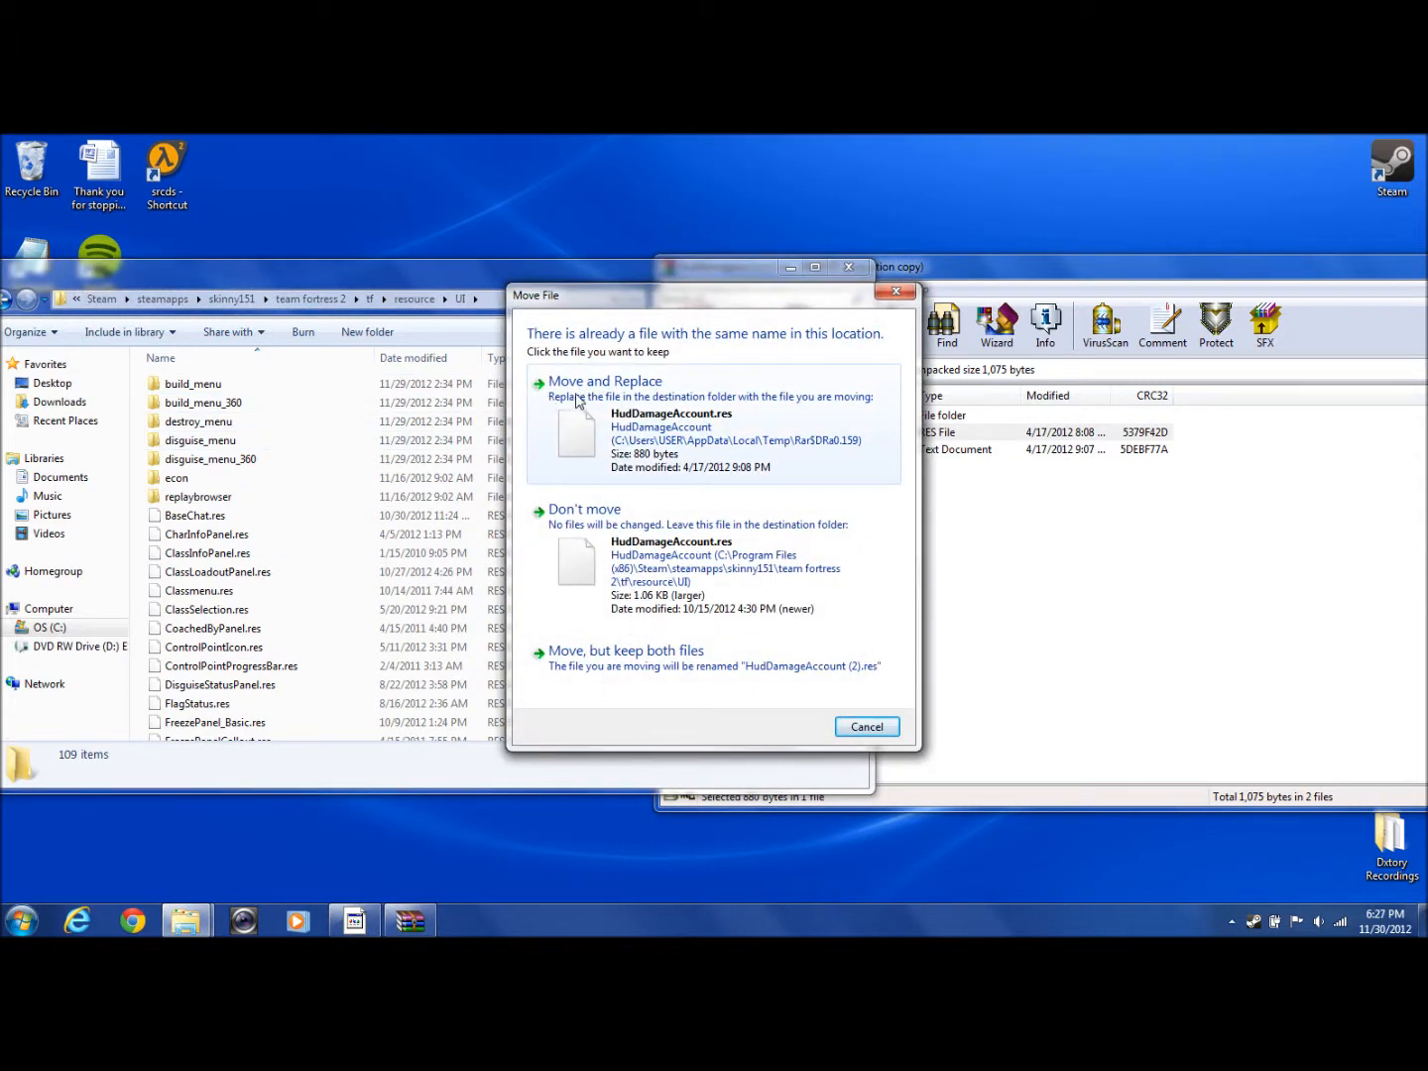
pyautogui.click(605, 380)
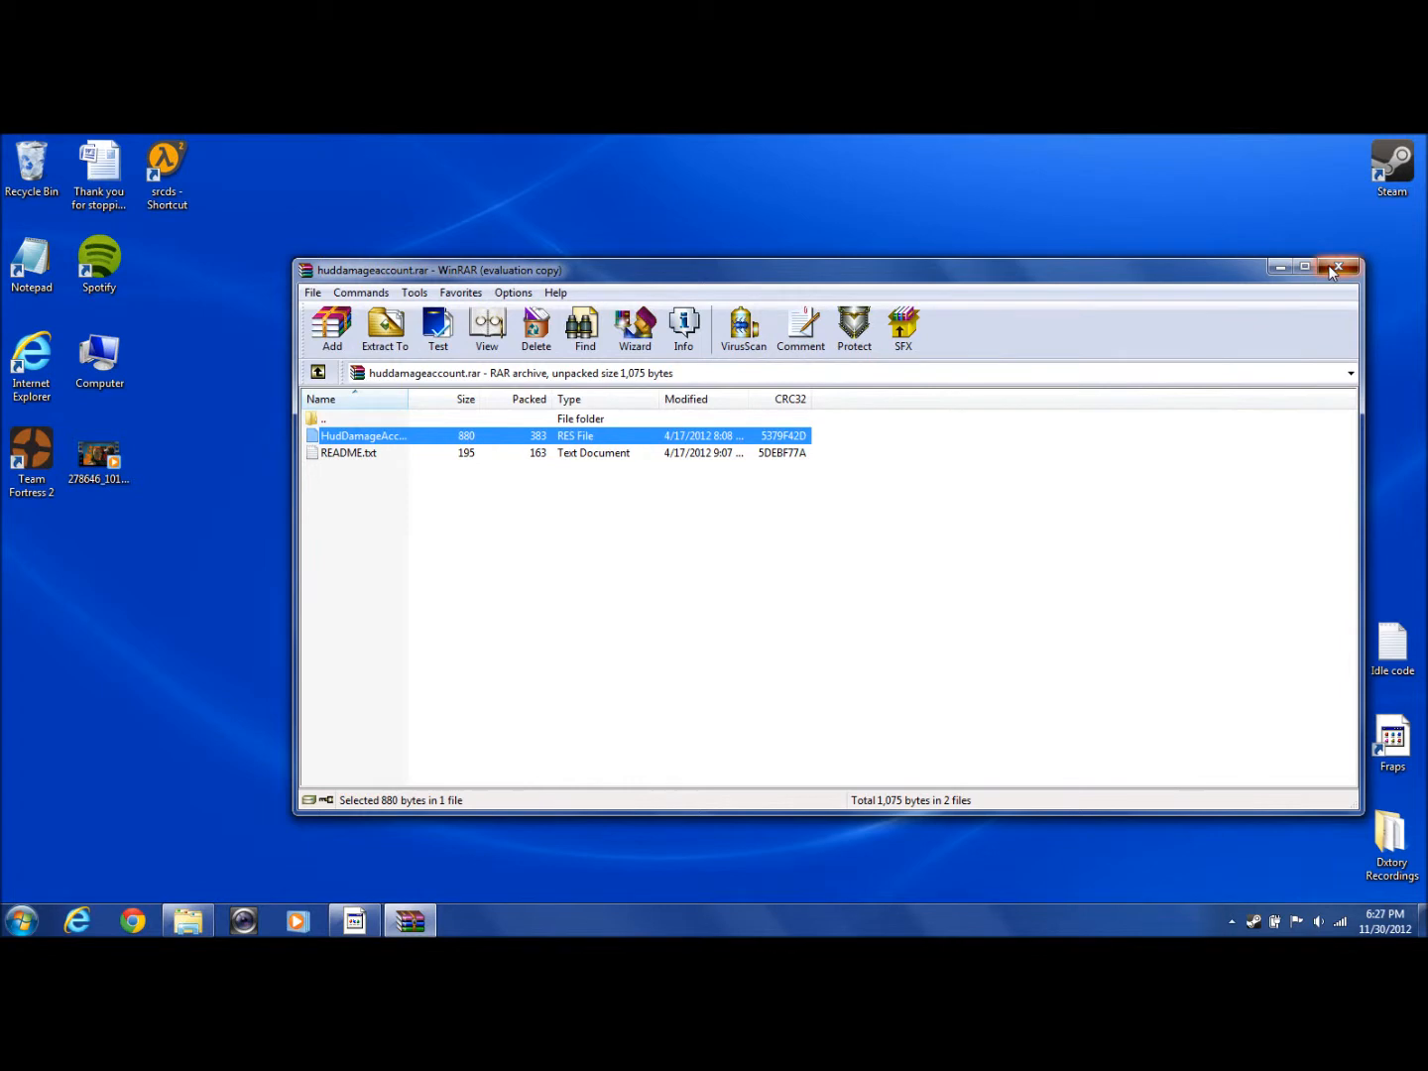
pyautogui.click(1338, 268)
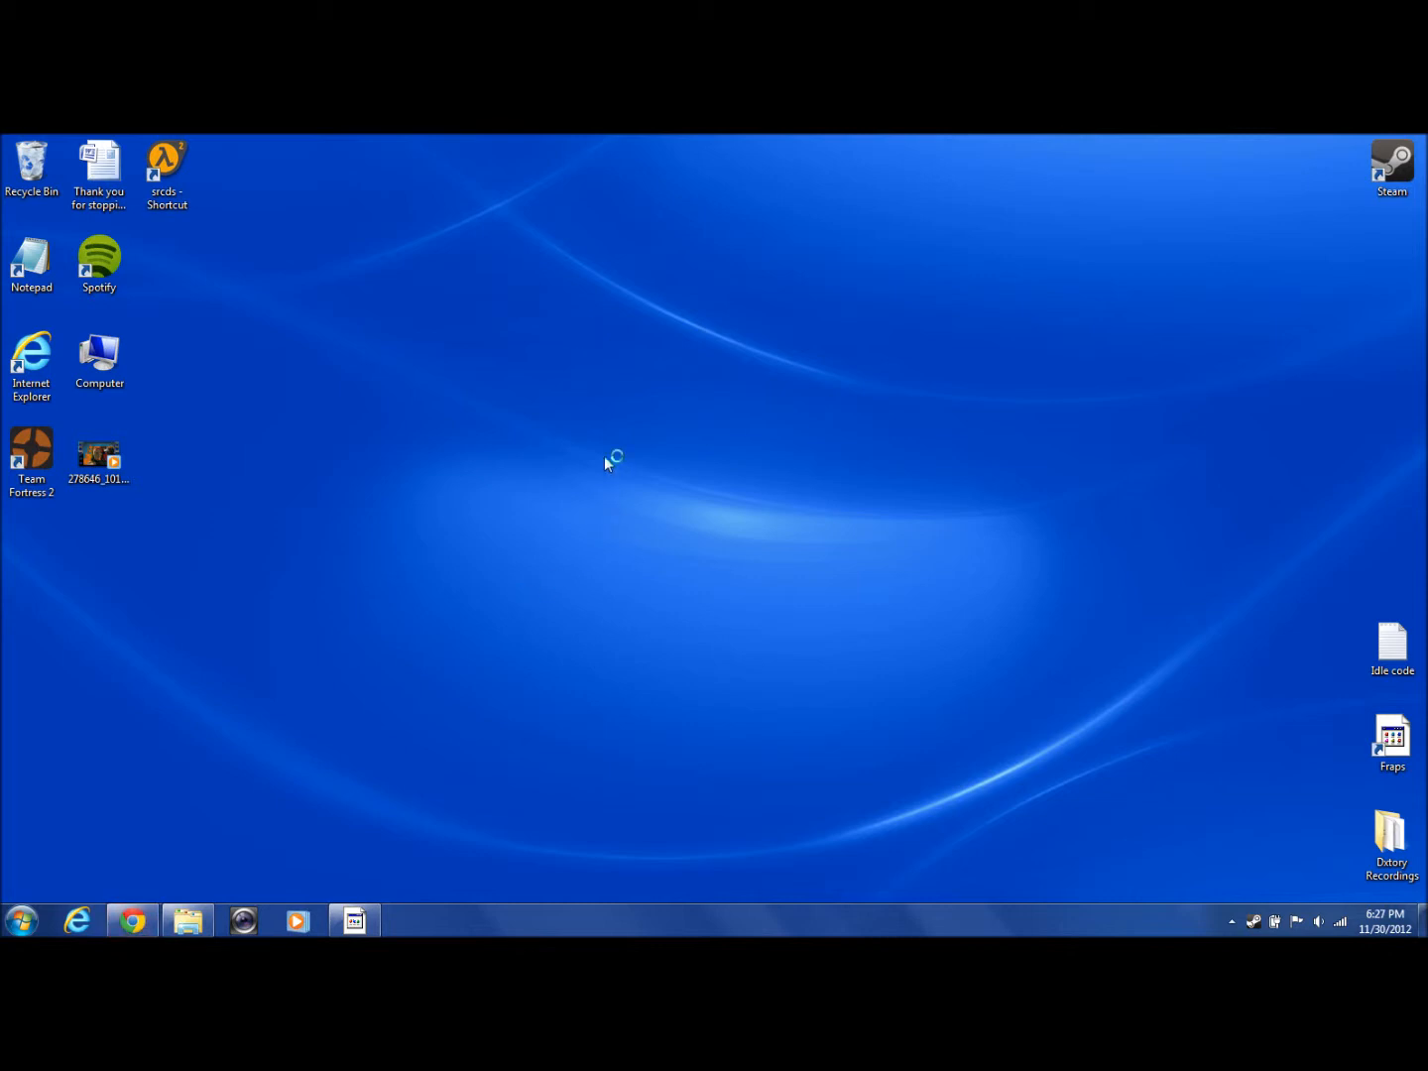
# Browse gamebanana.com's GUIs section filtered to Team Fortress 2 HUDs.
pyautogui.click(132, 921)
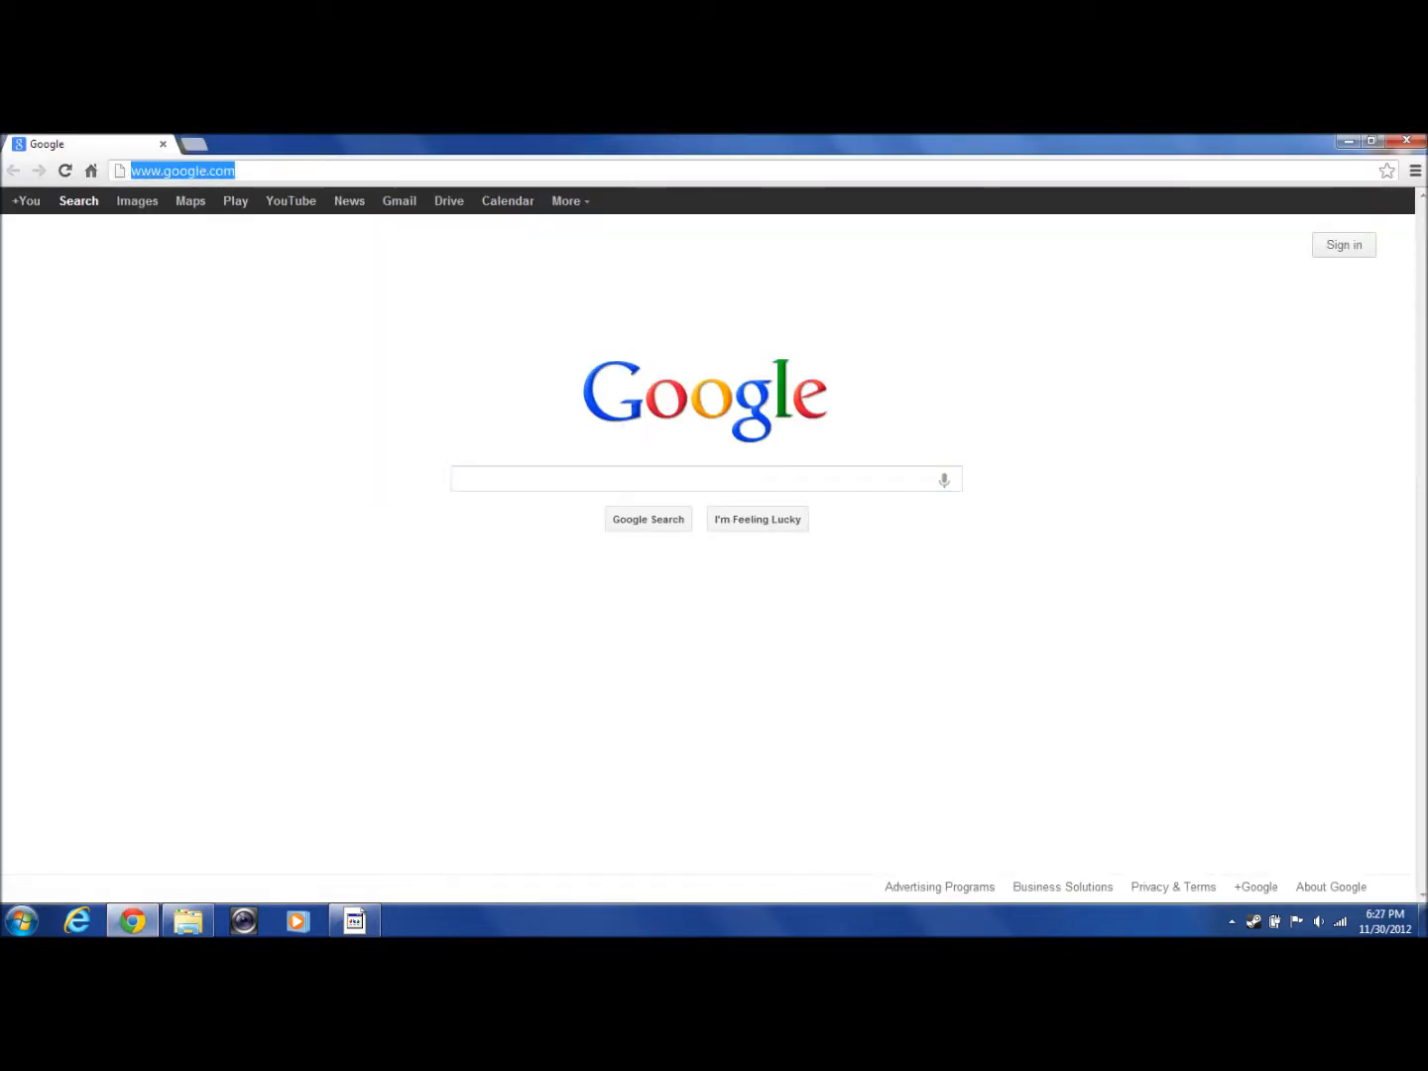
pyautogui.write('gamebanana.com')
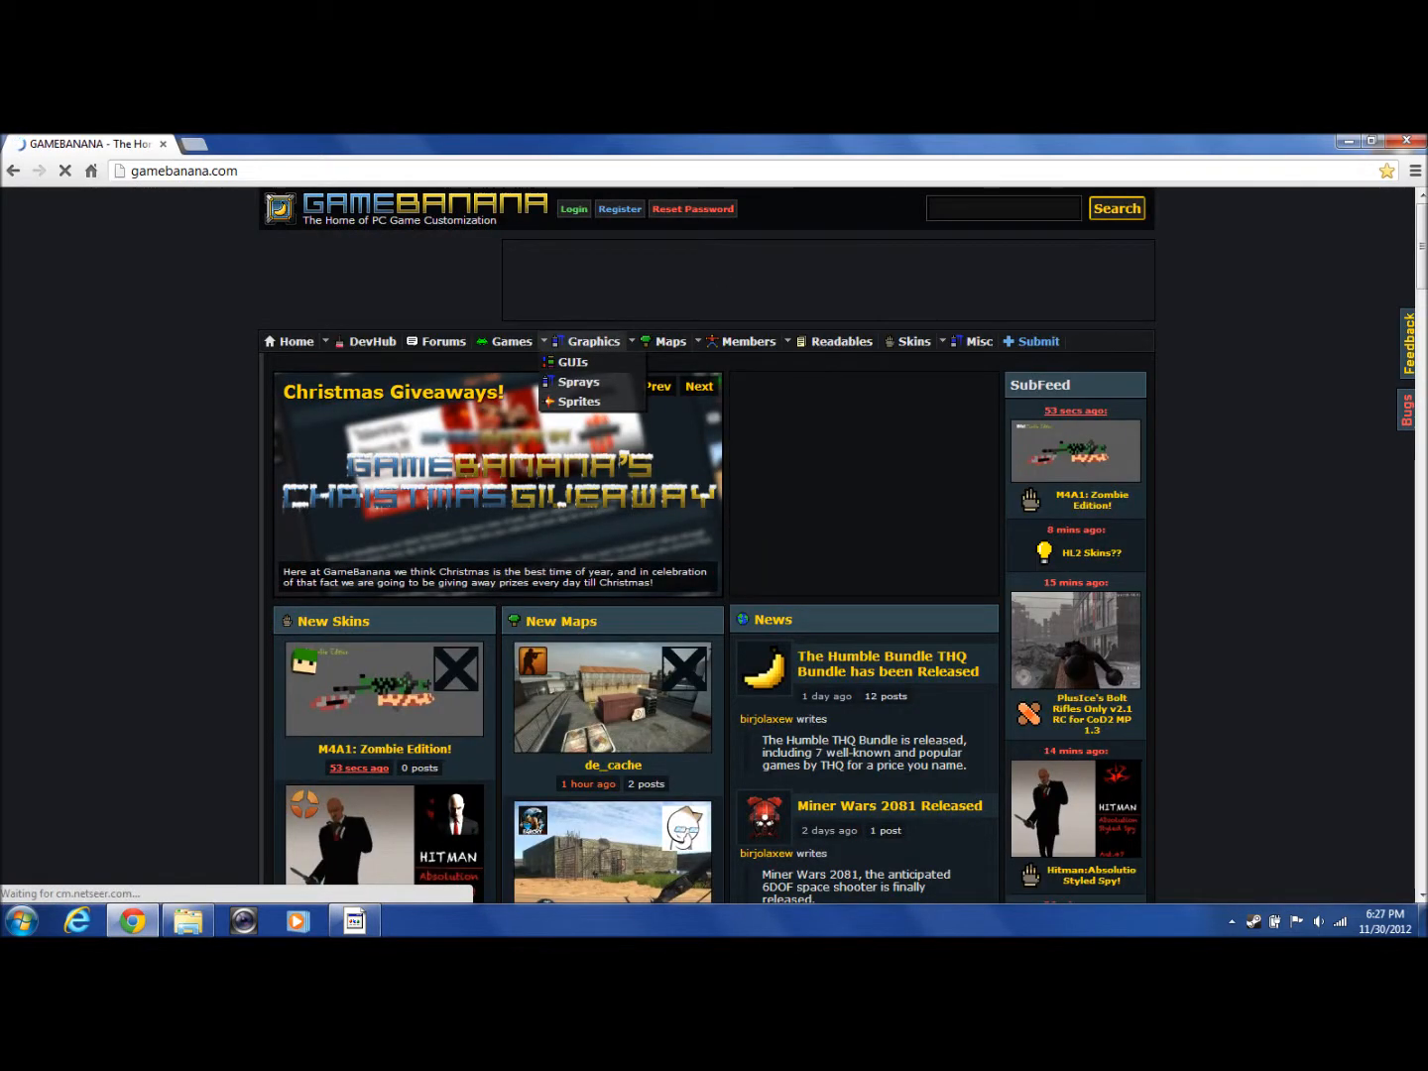
pyautogui.click(572, 361)
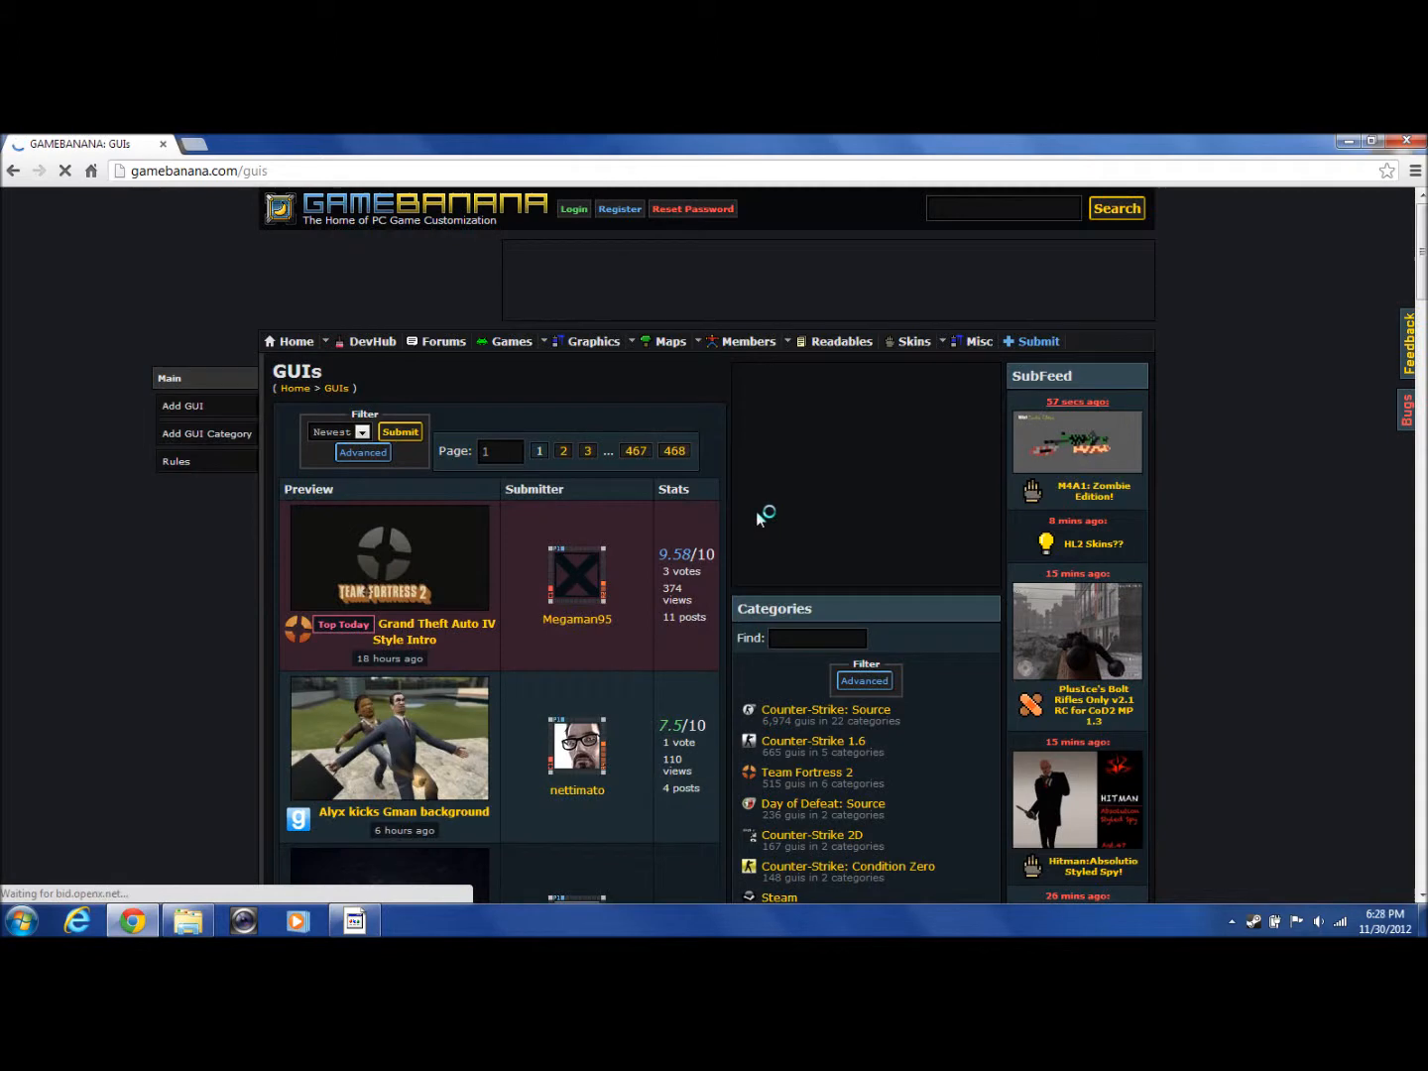
pyautogui.scroll(-3)
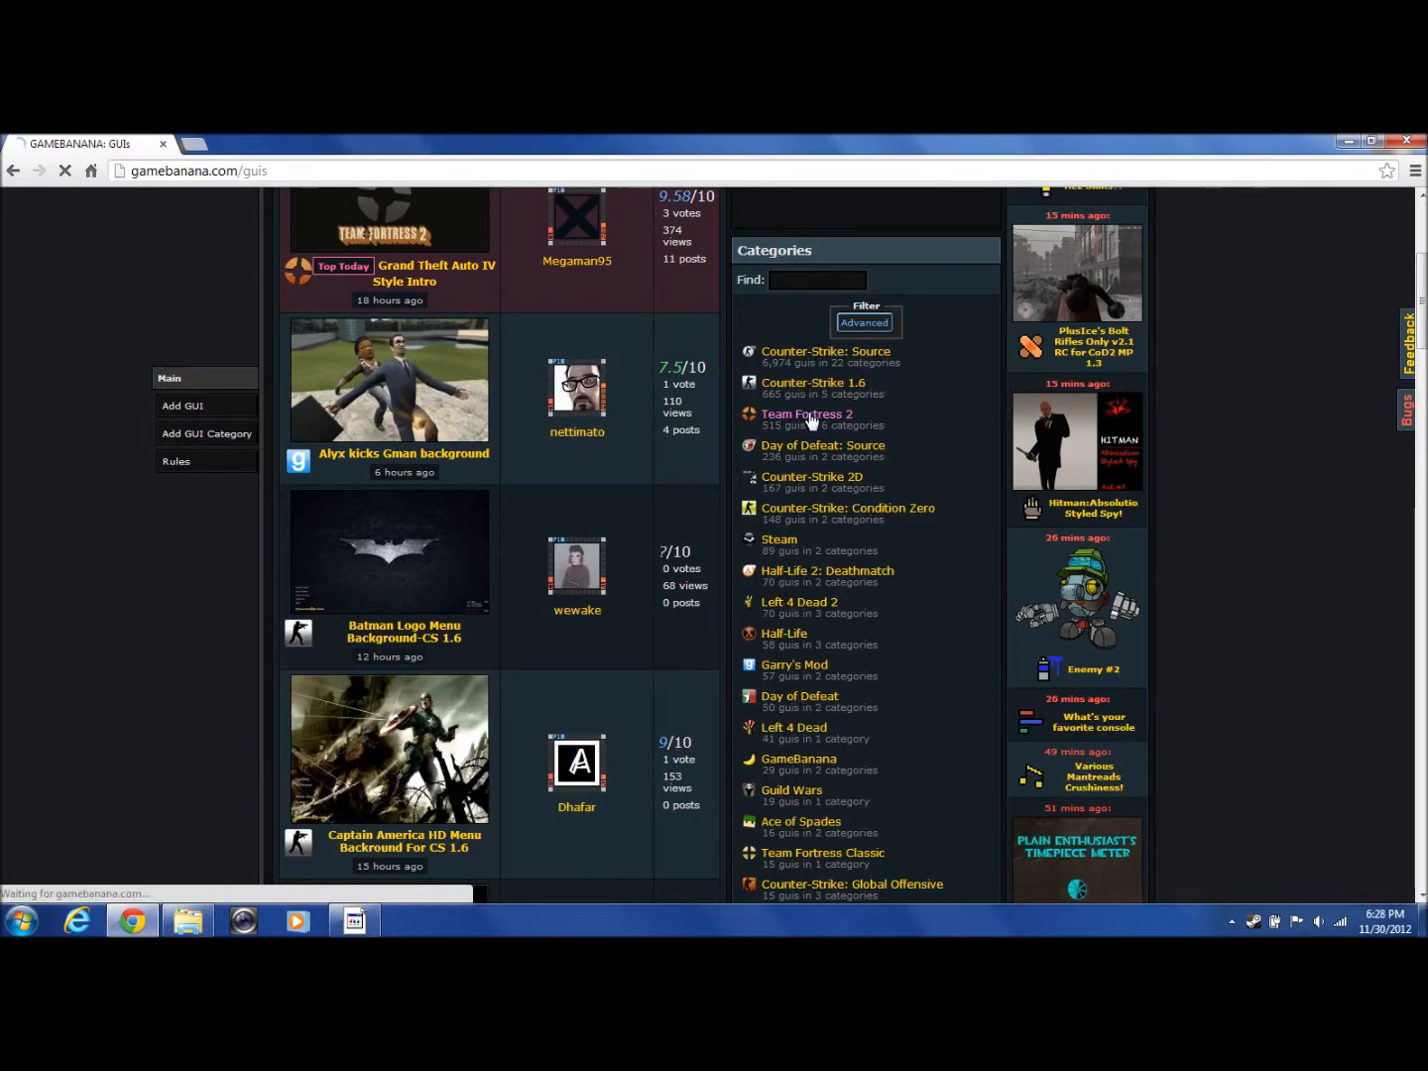
pyautogui.click(808, 413)
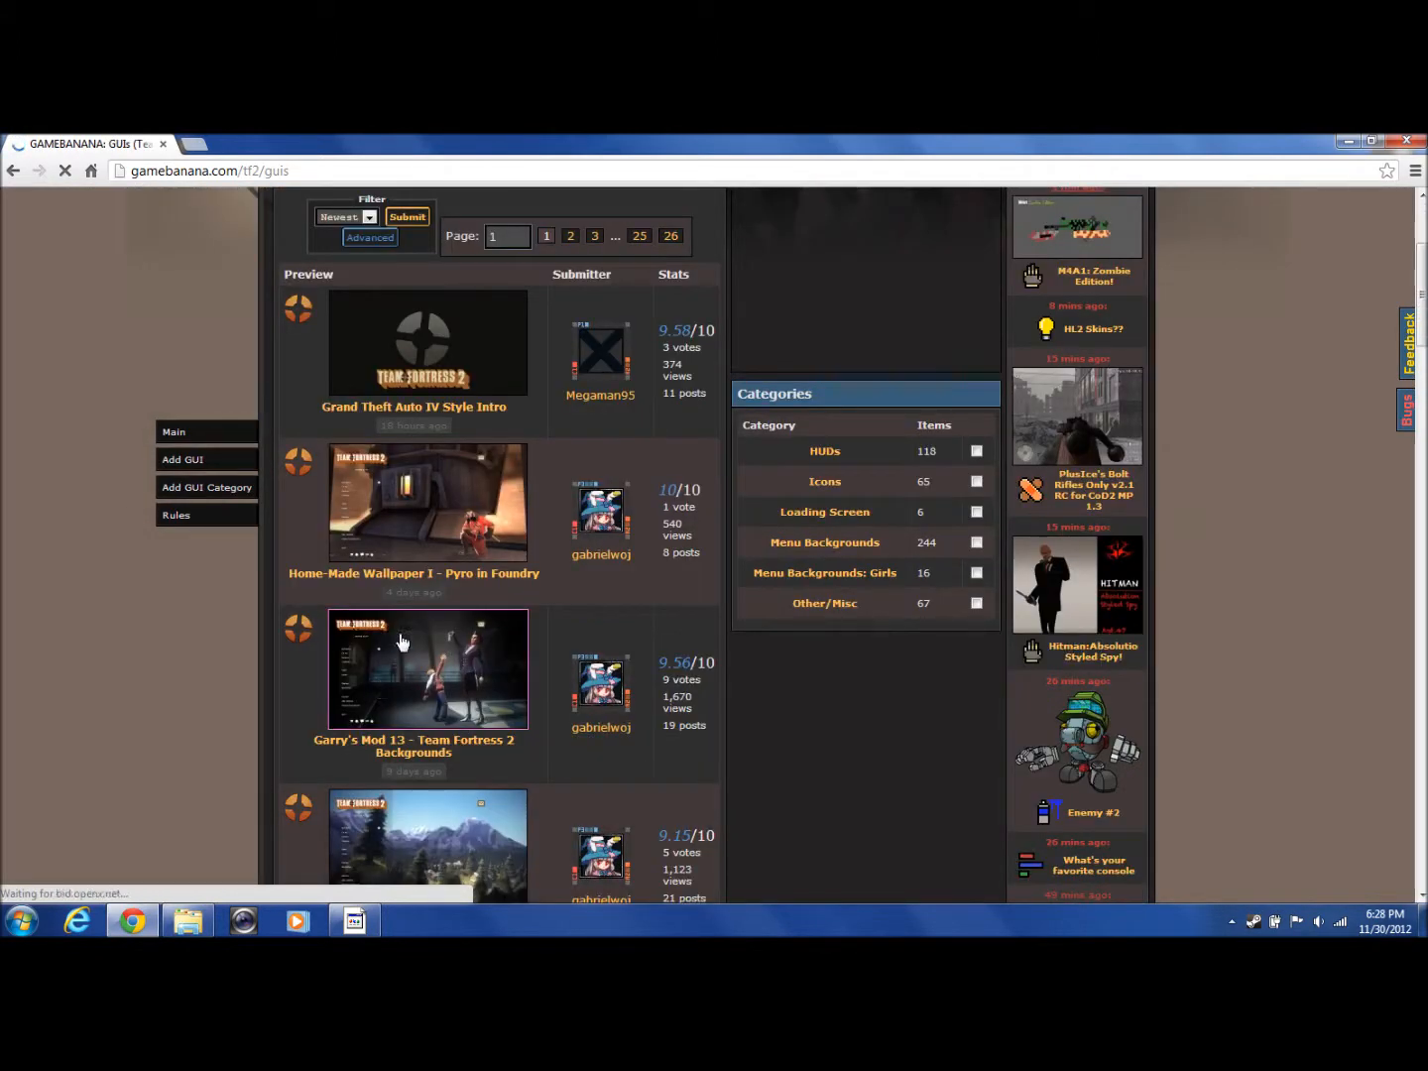
pyautogui.scroll(-3)
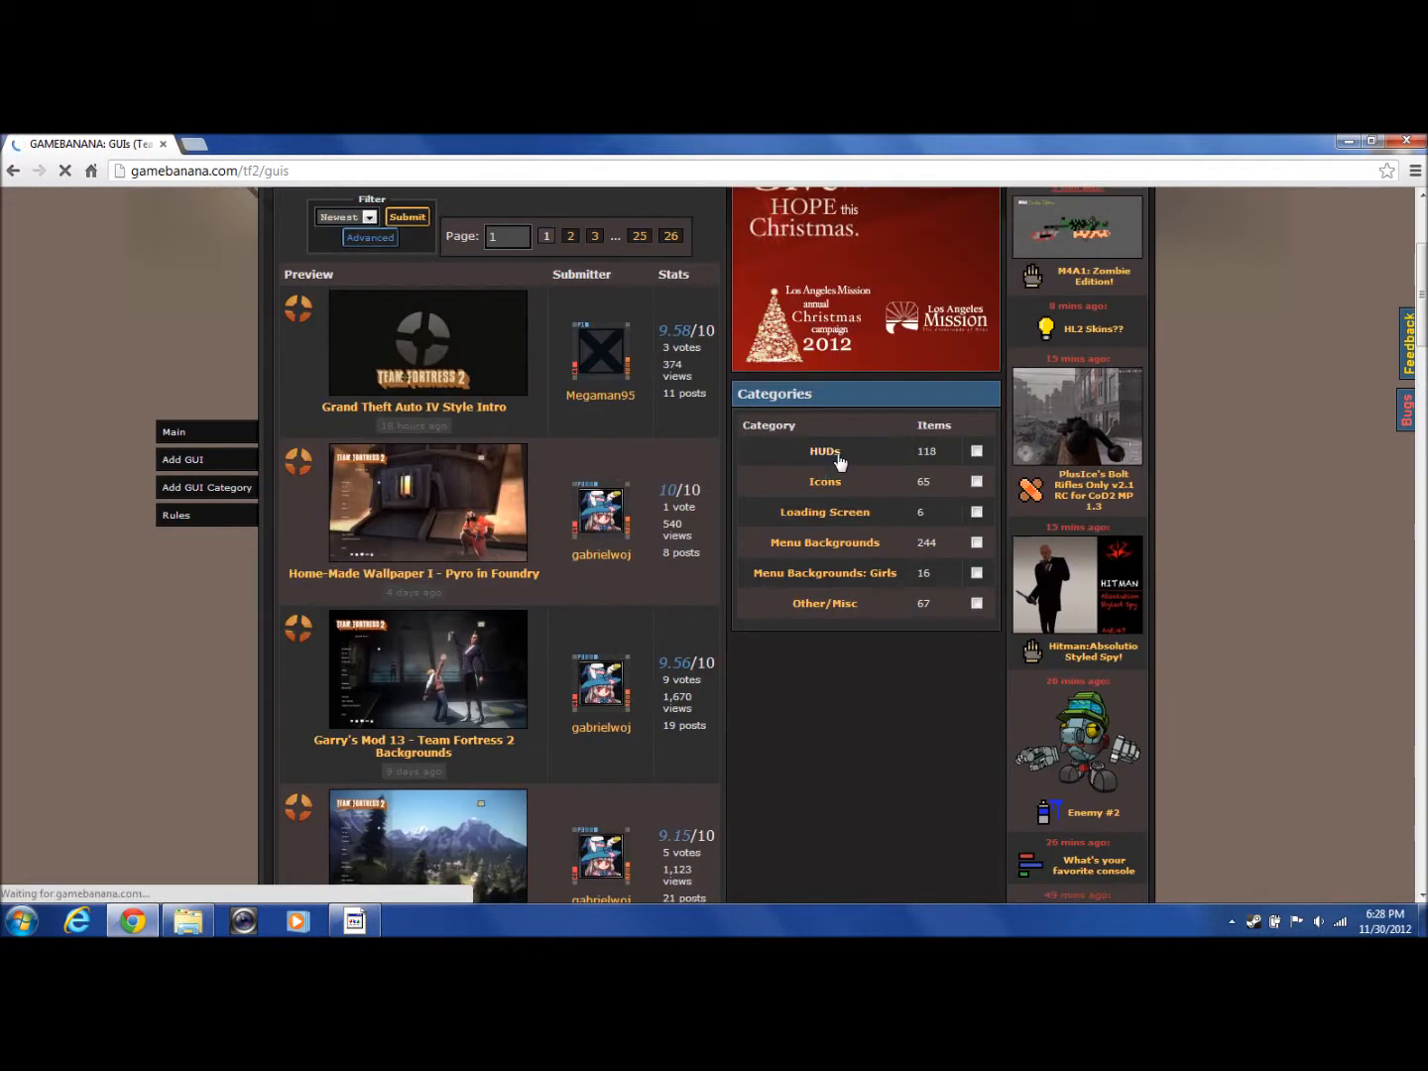
pyautogui.click(824, 451)
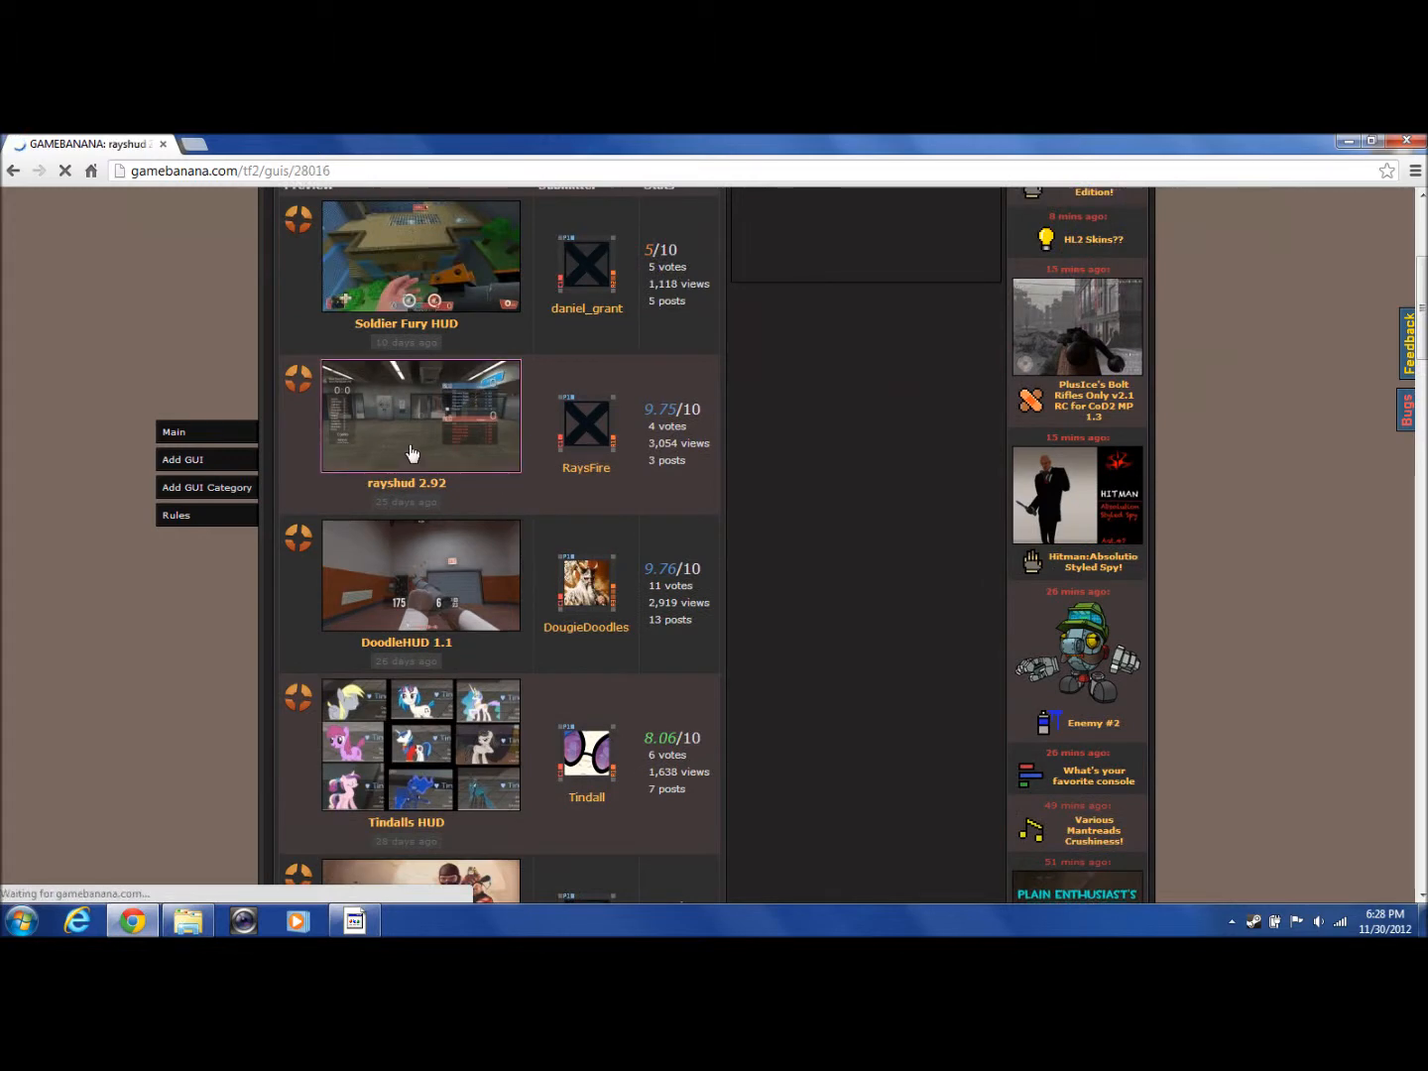
# Download rayshudv292.zip from the rayshud 2.92 page.
pyautogui.click(420, 416)
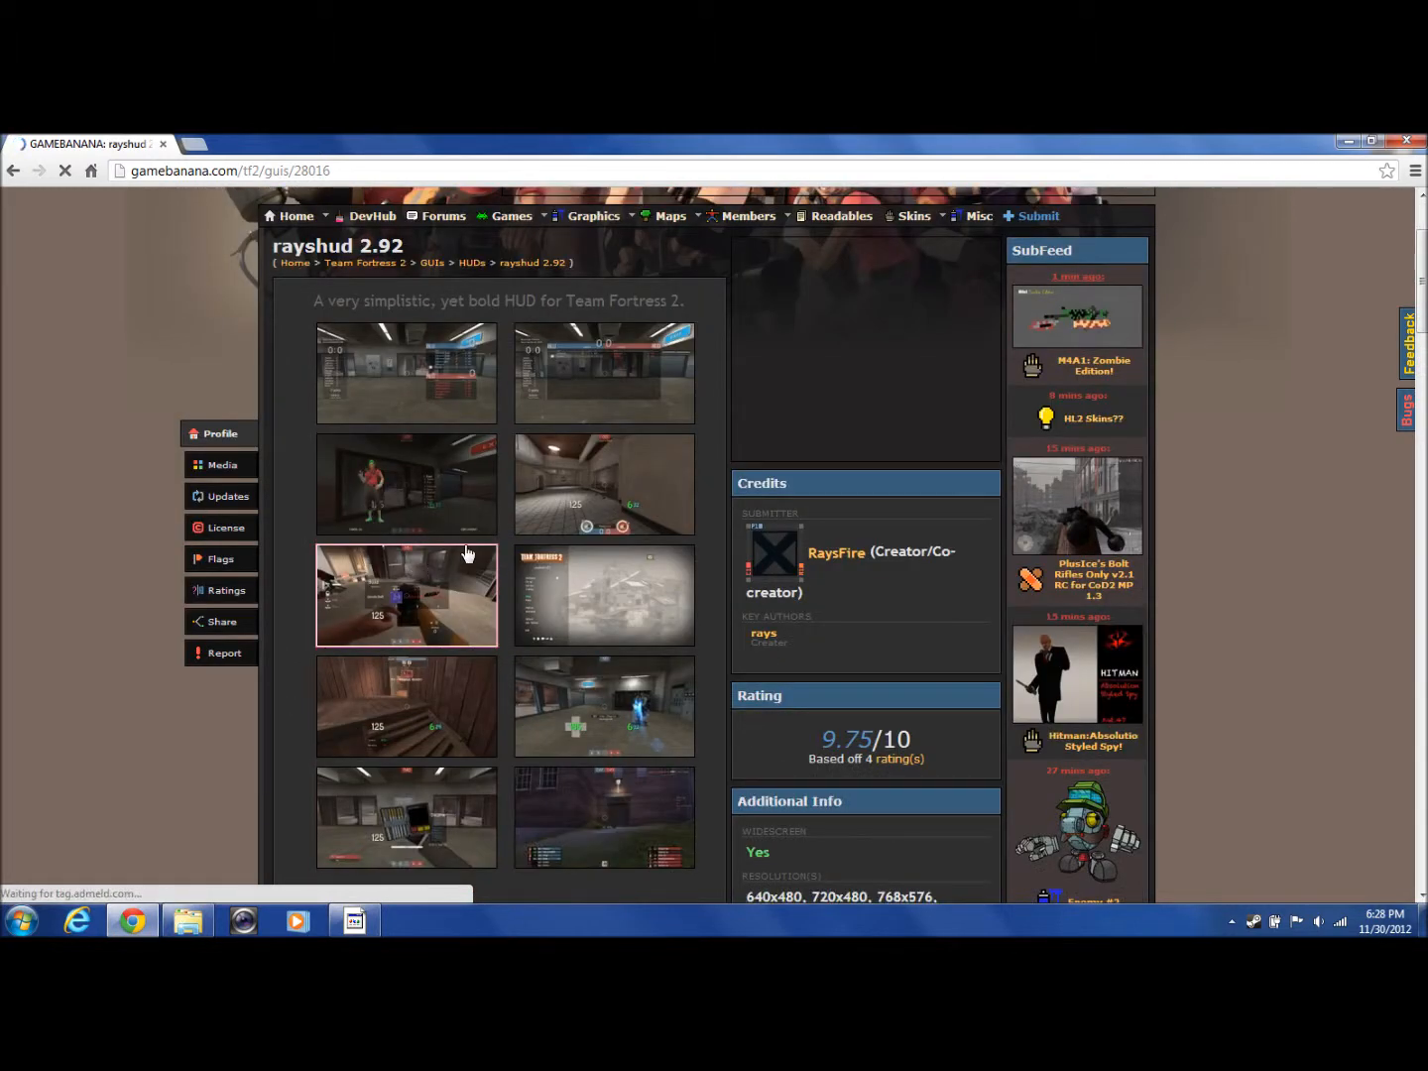
pyautogui.scroll(-3)
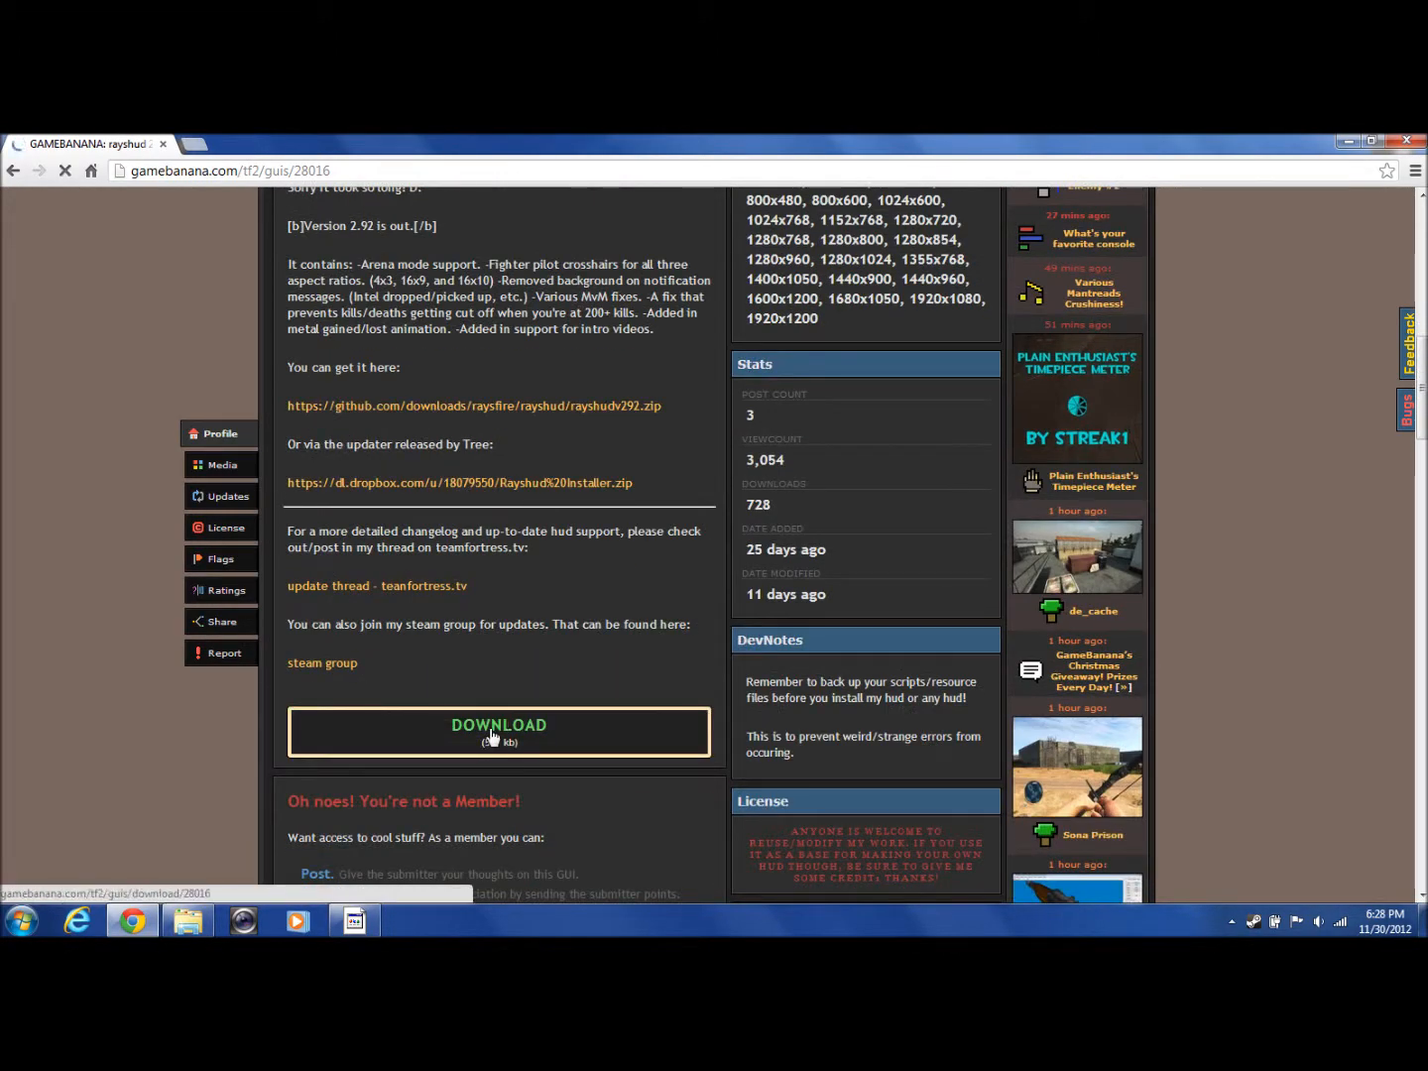
pyautogui.click(498, 731)
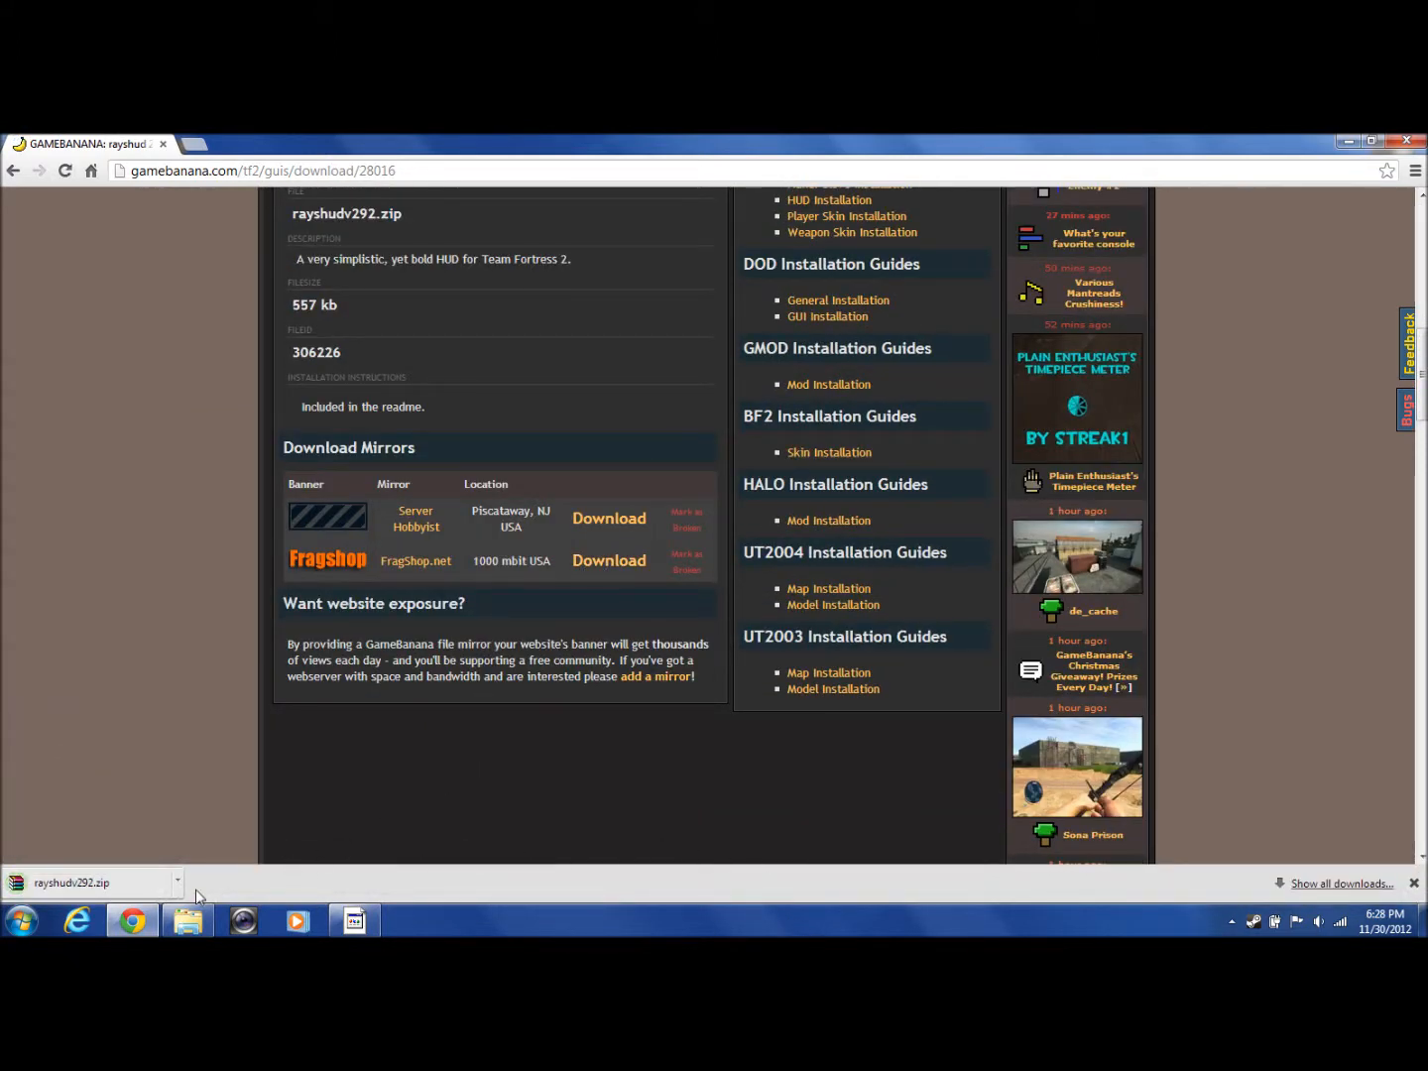
# Open rayshudv292.zip in WinRAR, showing its top-level 4_by_3_ratio, resource, scripts and sound folders.
pyautogui.click(71, 883)
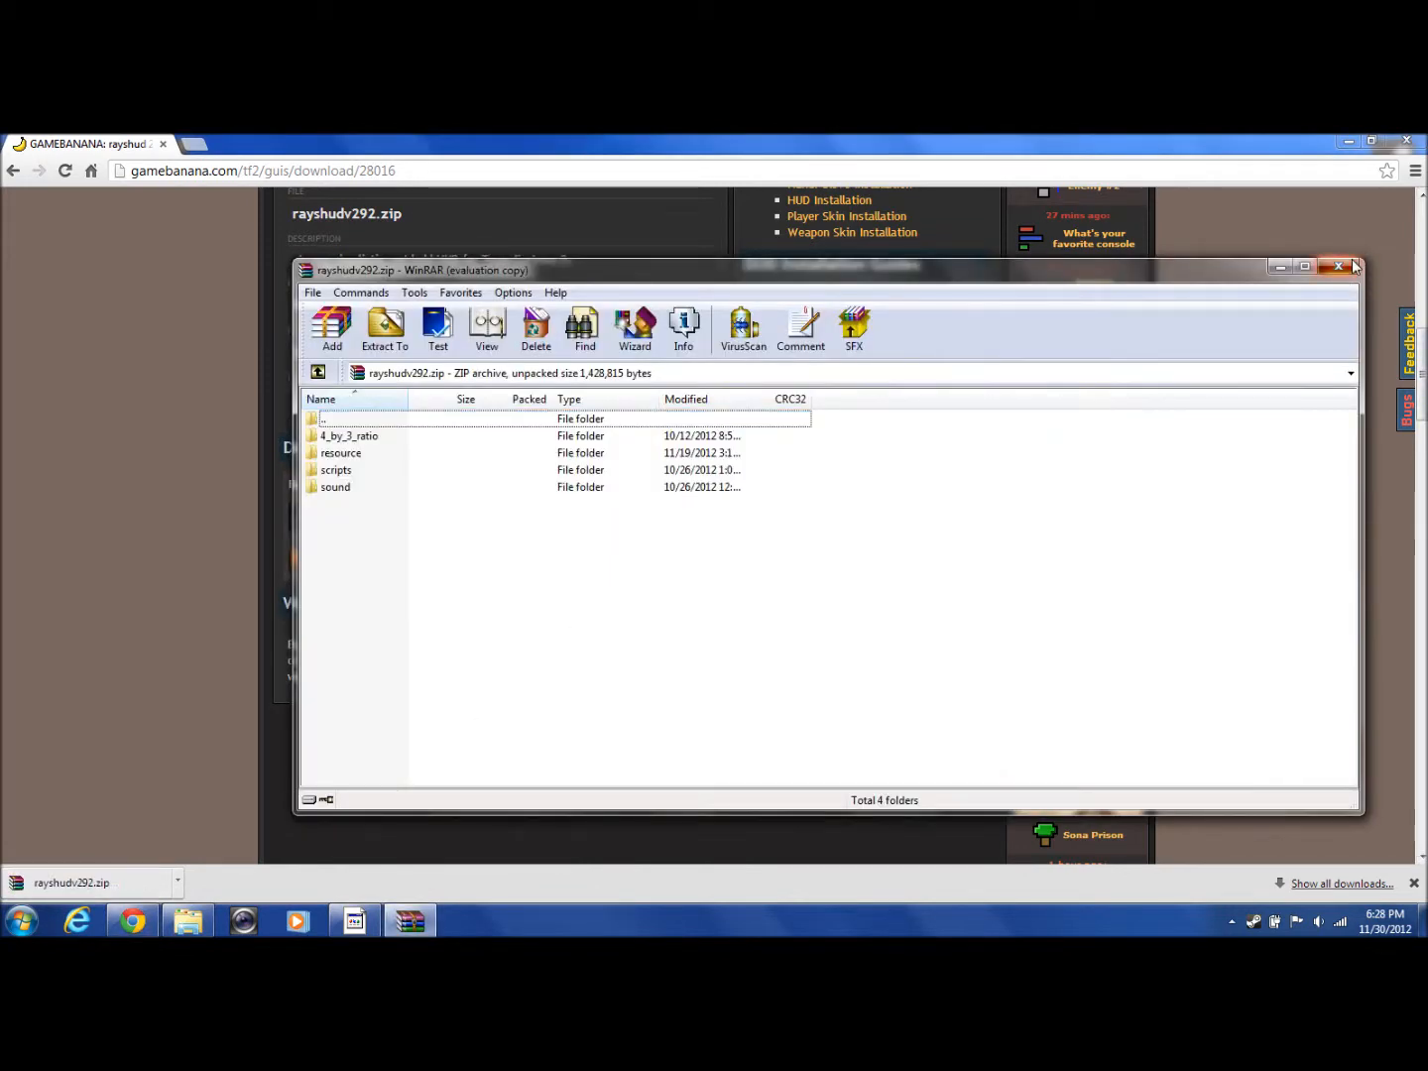
pyautogui.click(1339, 265)
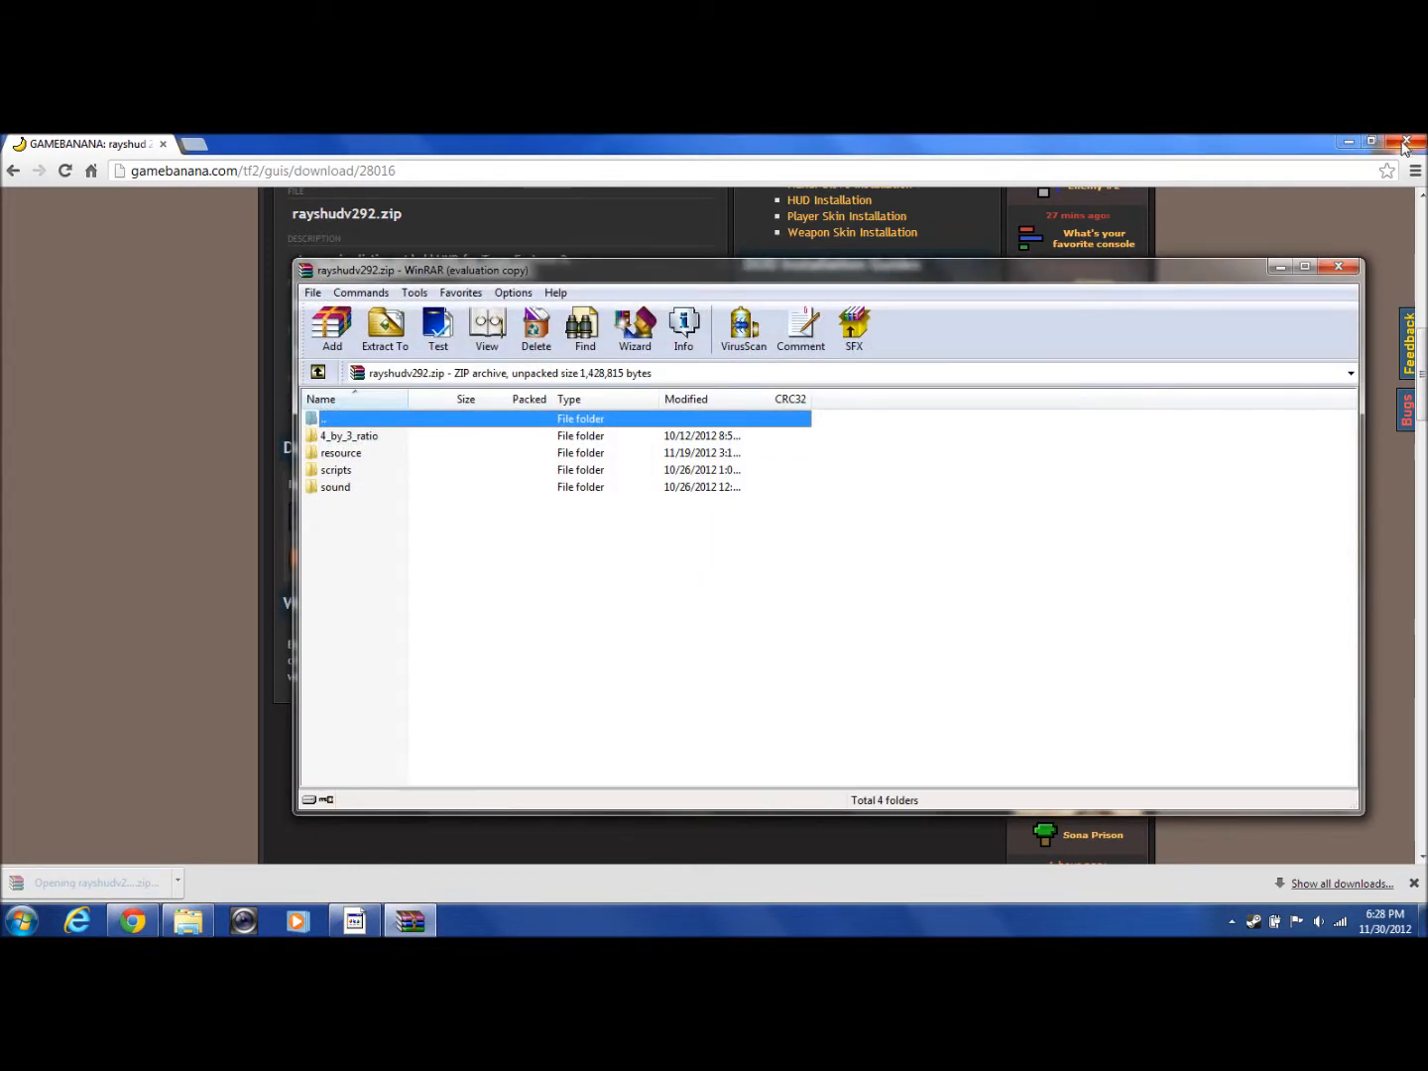
pyautogui.click(1407, 142)
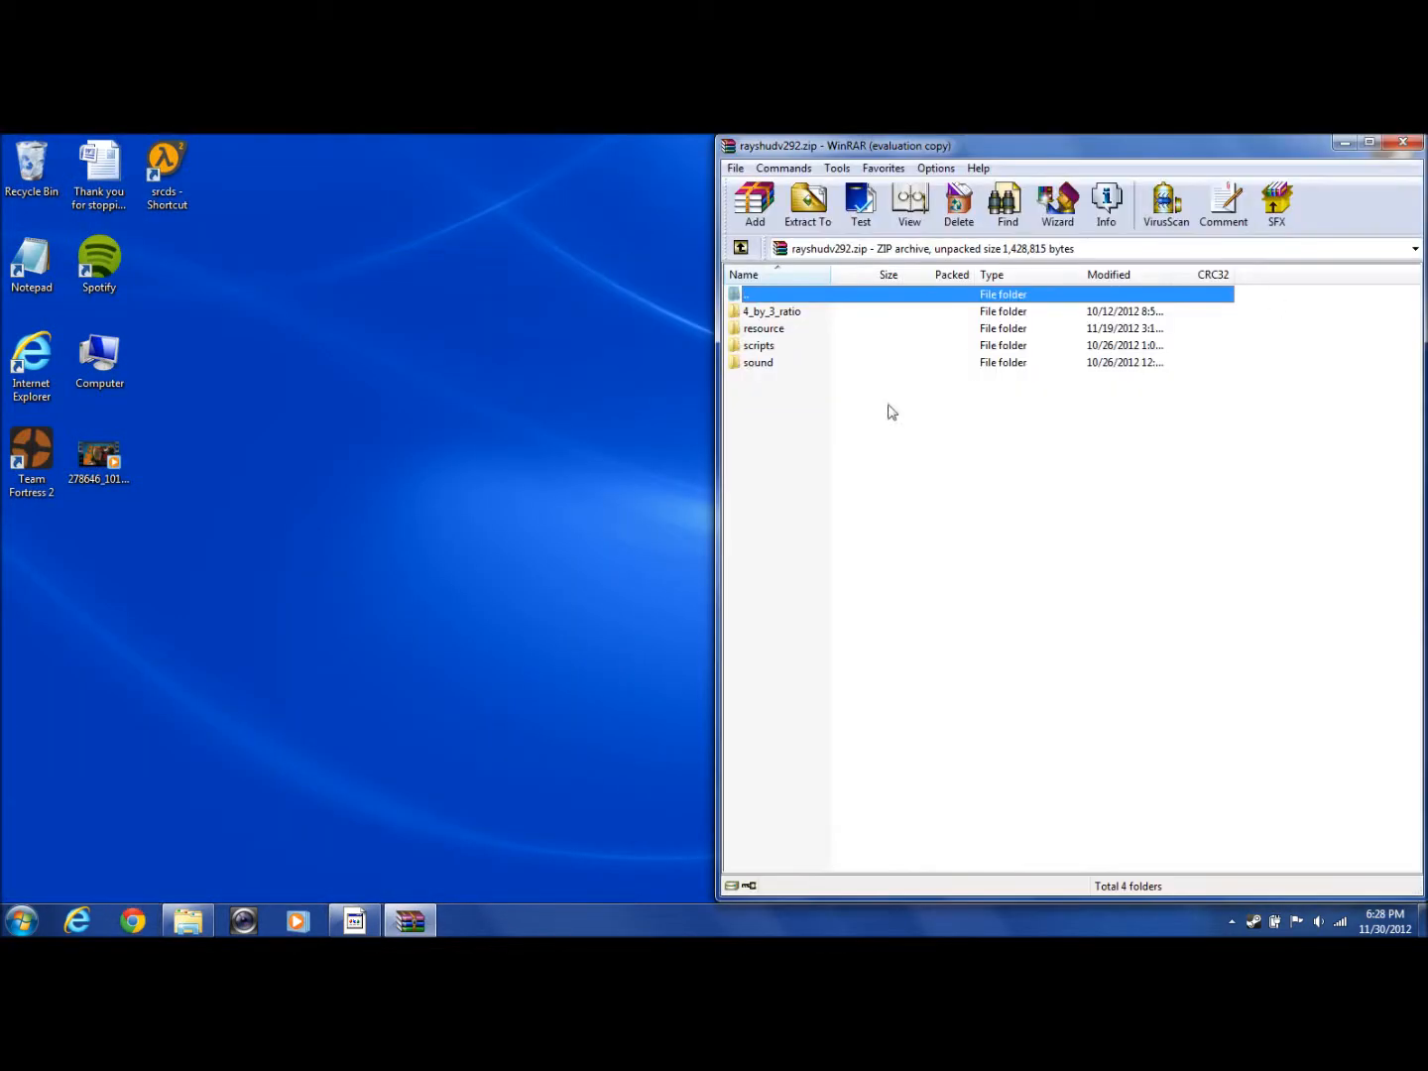
# Browse Explorer to C:\Program Files (x86)\Steam\steamapps\skinny151\team fortress 2.
pyautogui.click(187, 922)
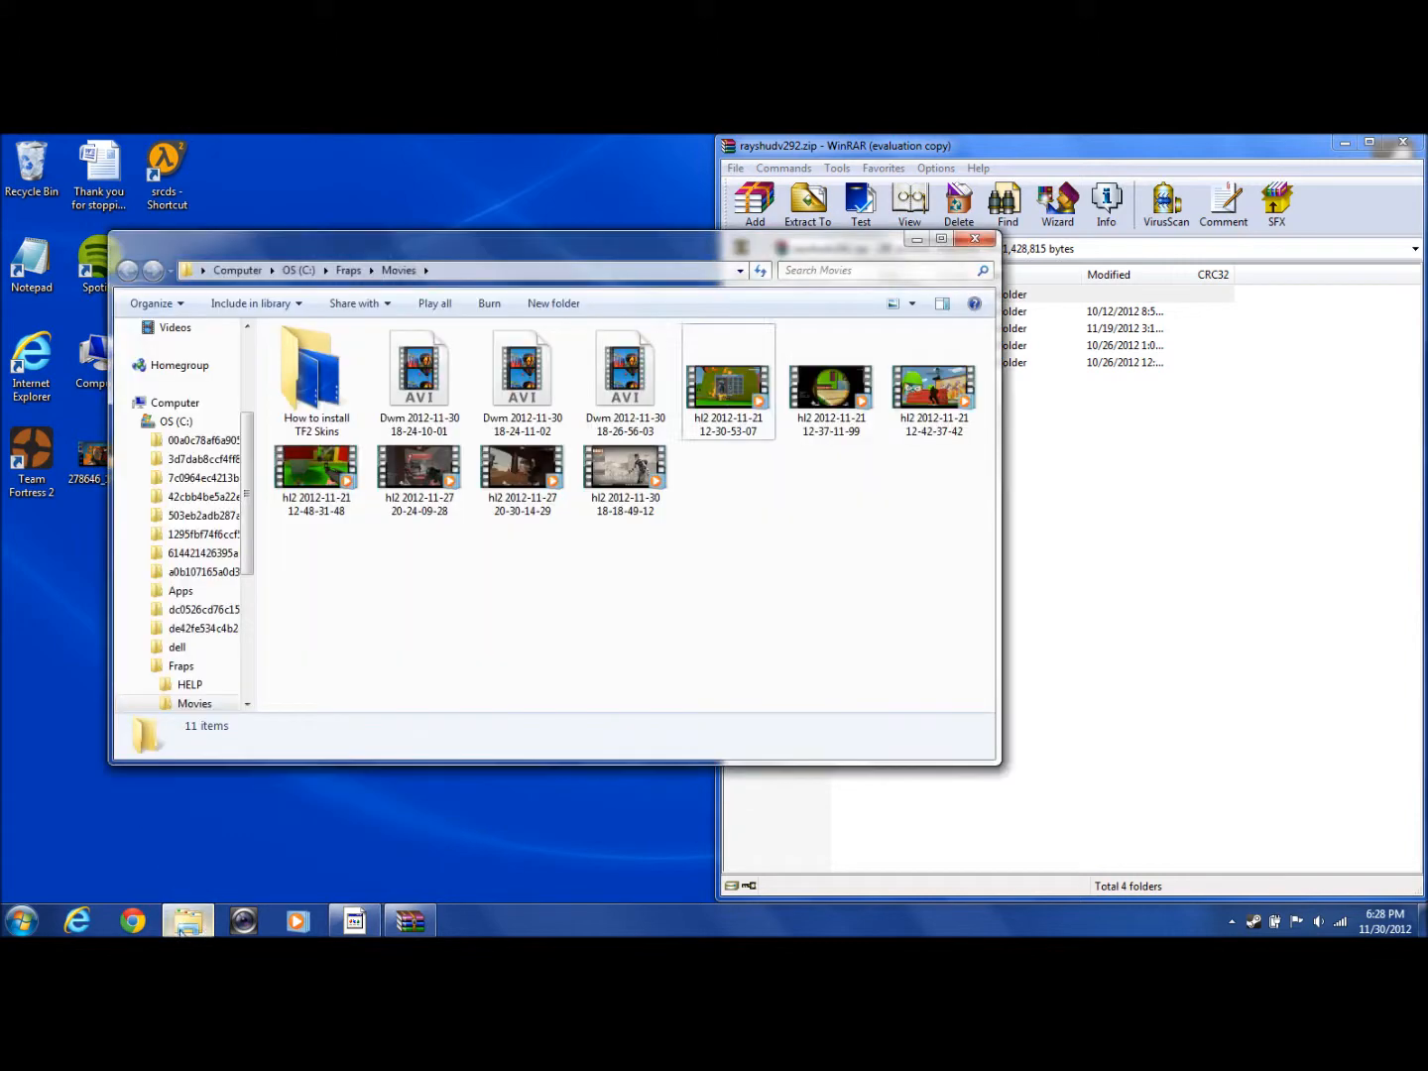
pyautogui.click(21, 921)
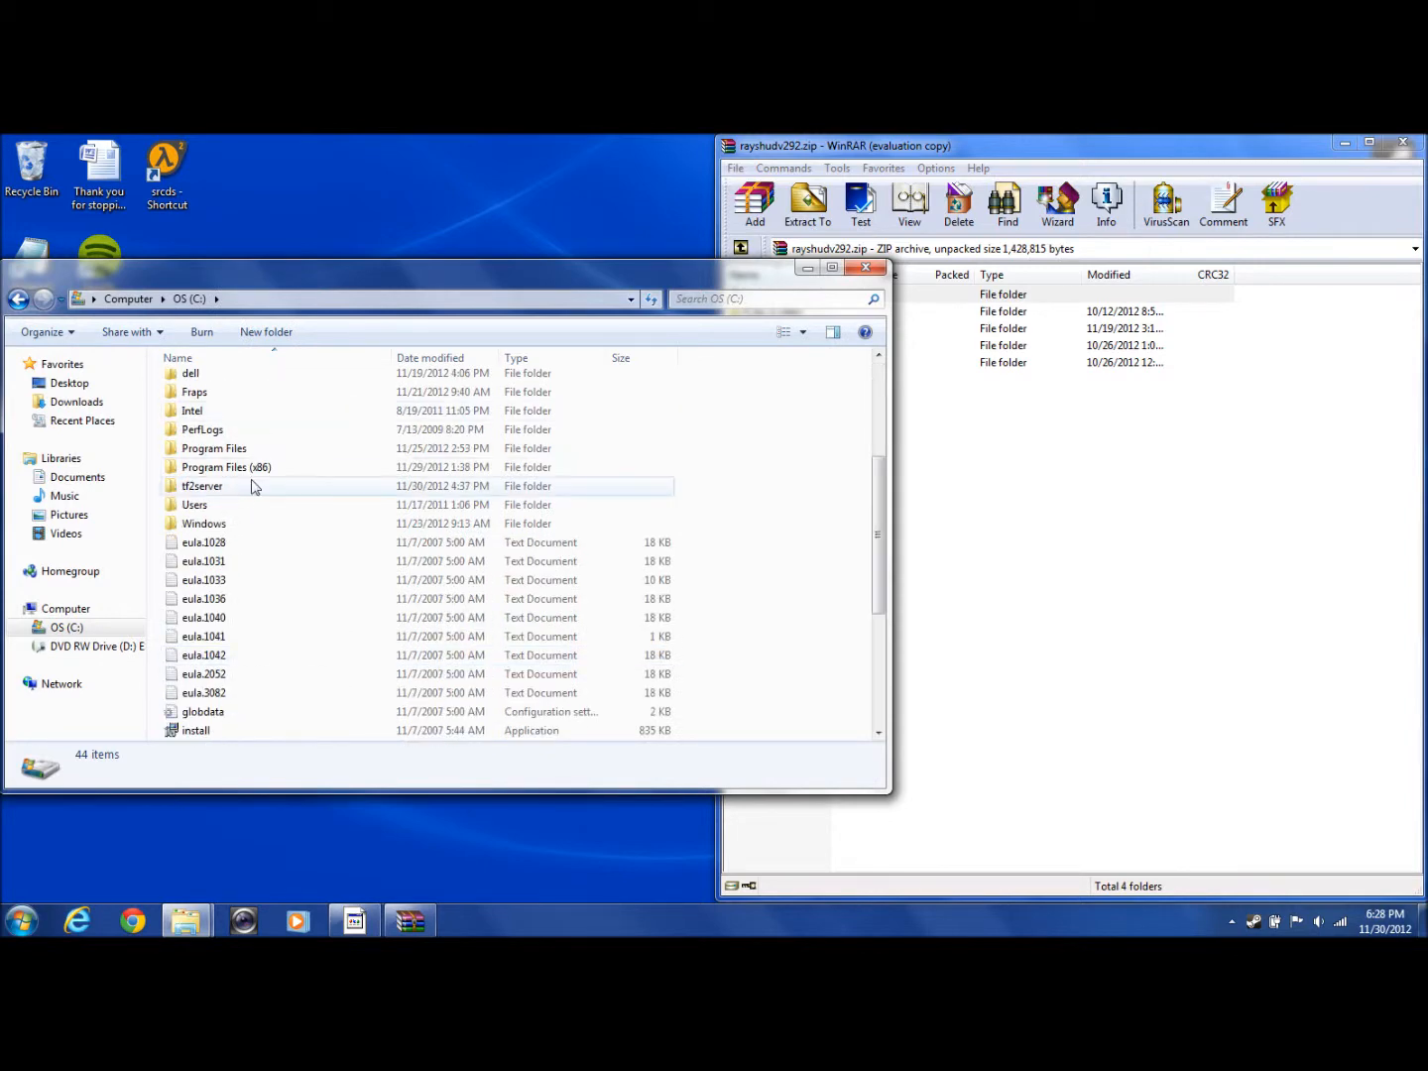
pyautogui.doubleClick(226, 467)
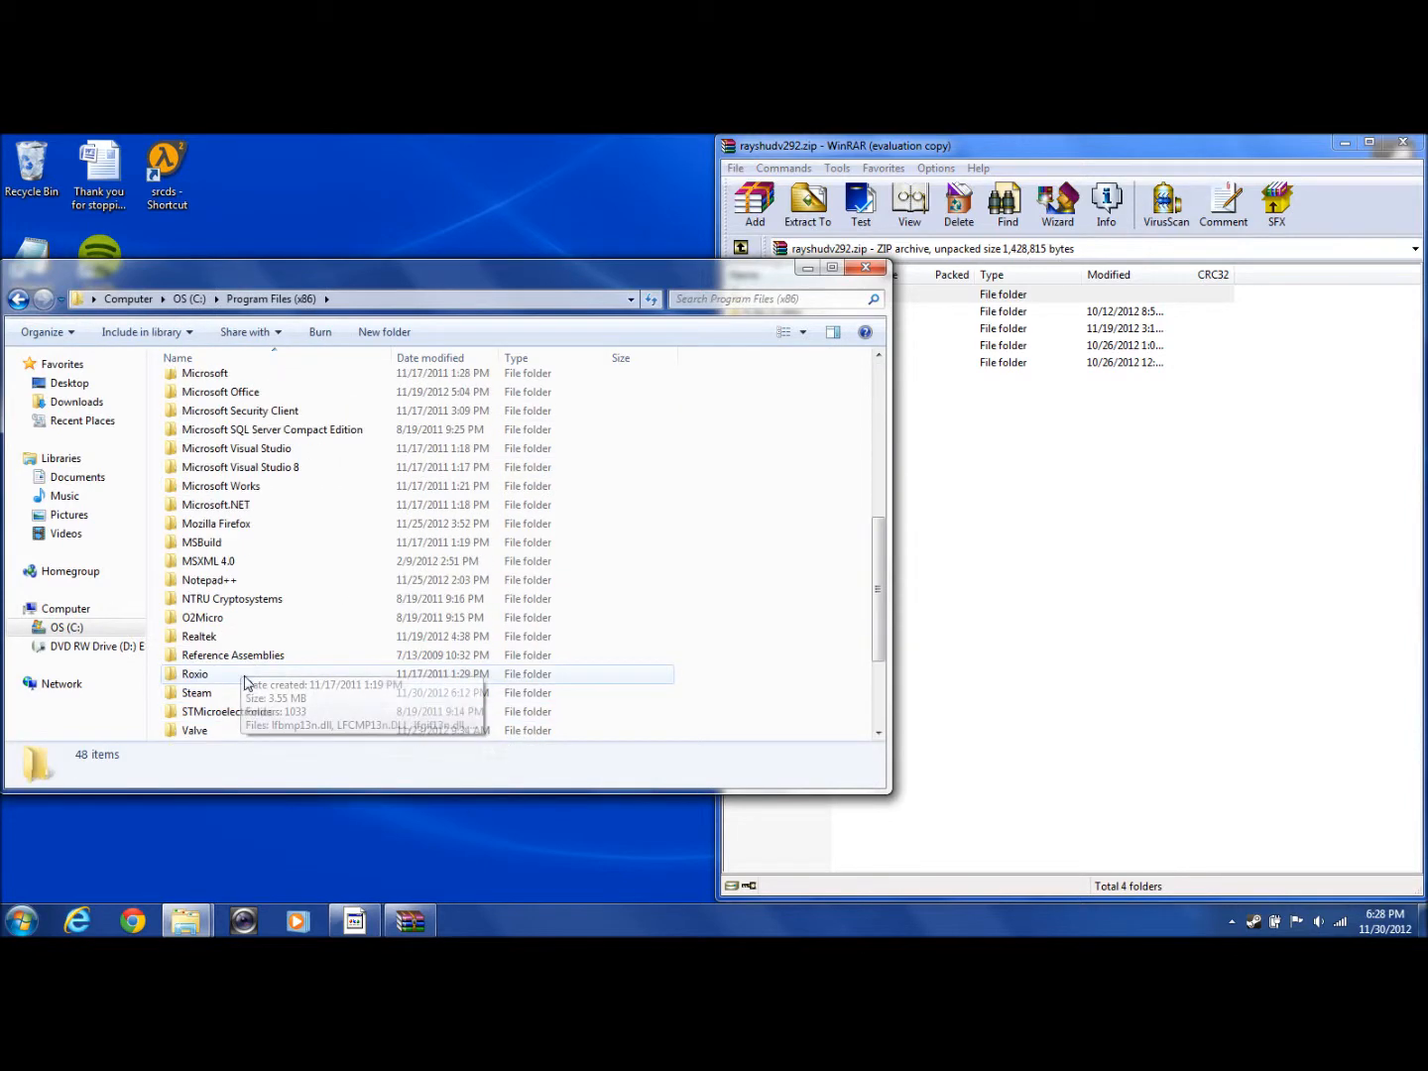
pyautogui.doubleClick(196, 692)
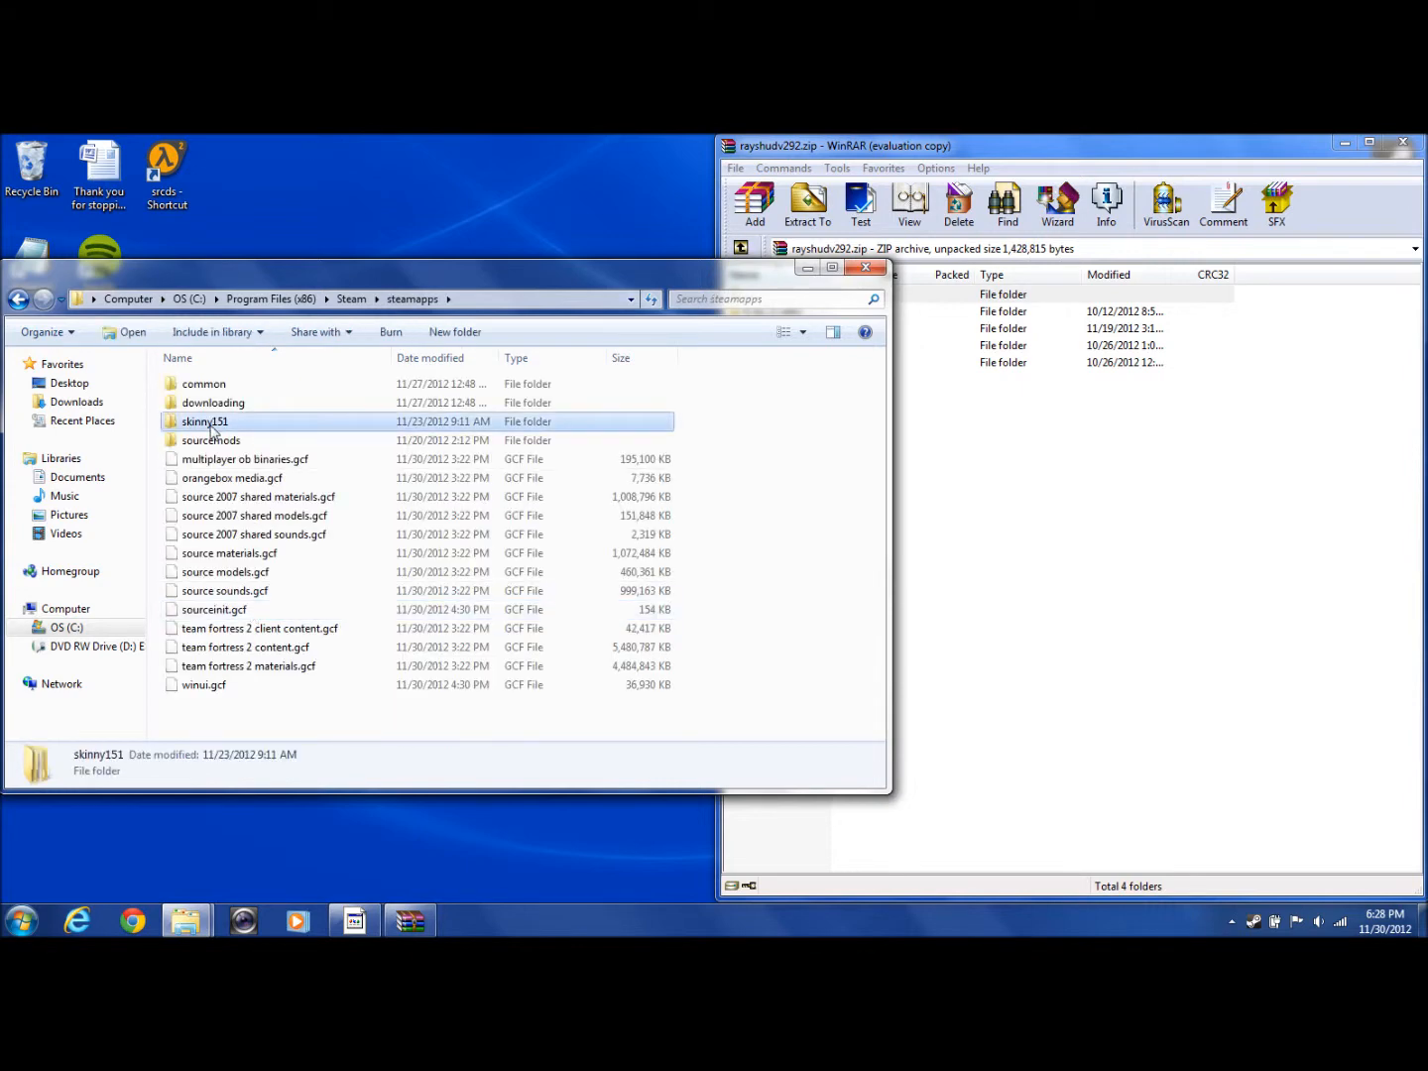
pyautogui.doubleClick(206, 422)
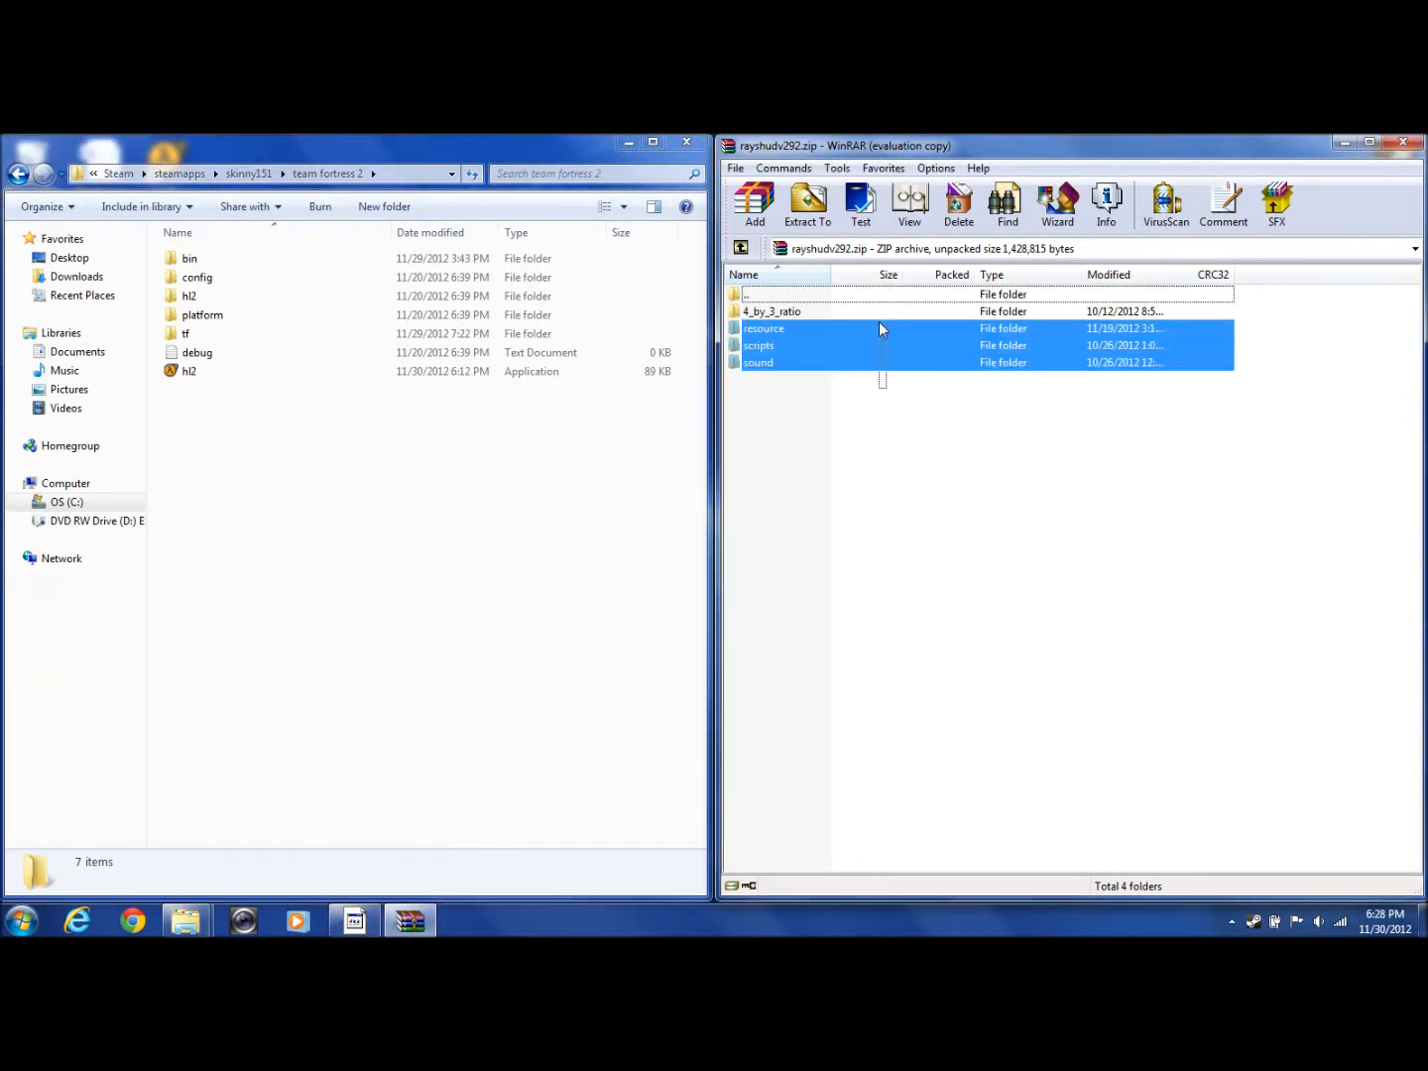
pyautogui.doubleClick(771, 310)
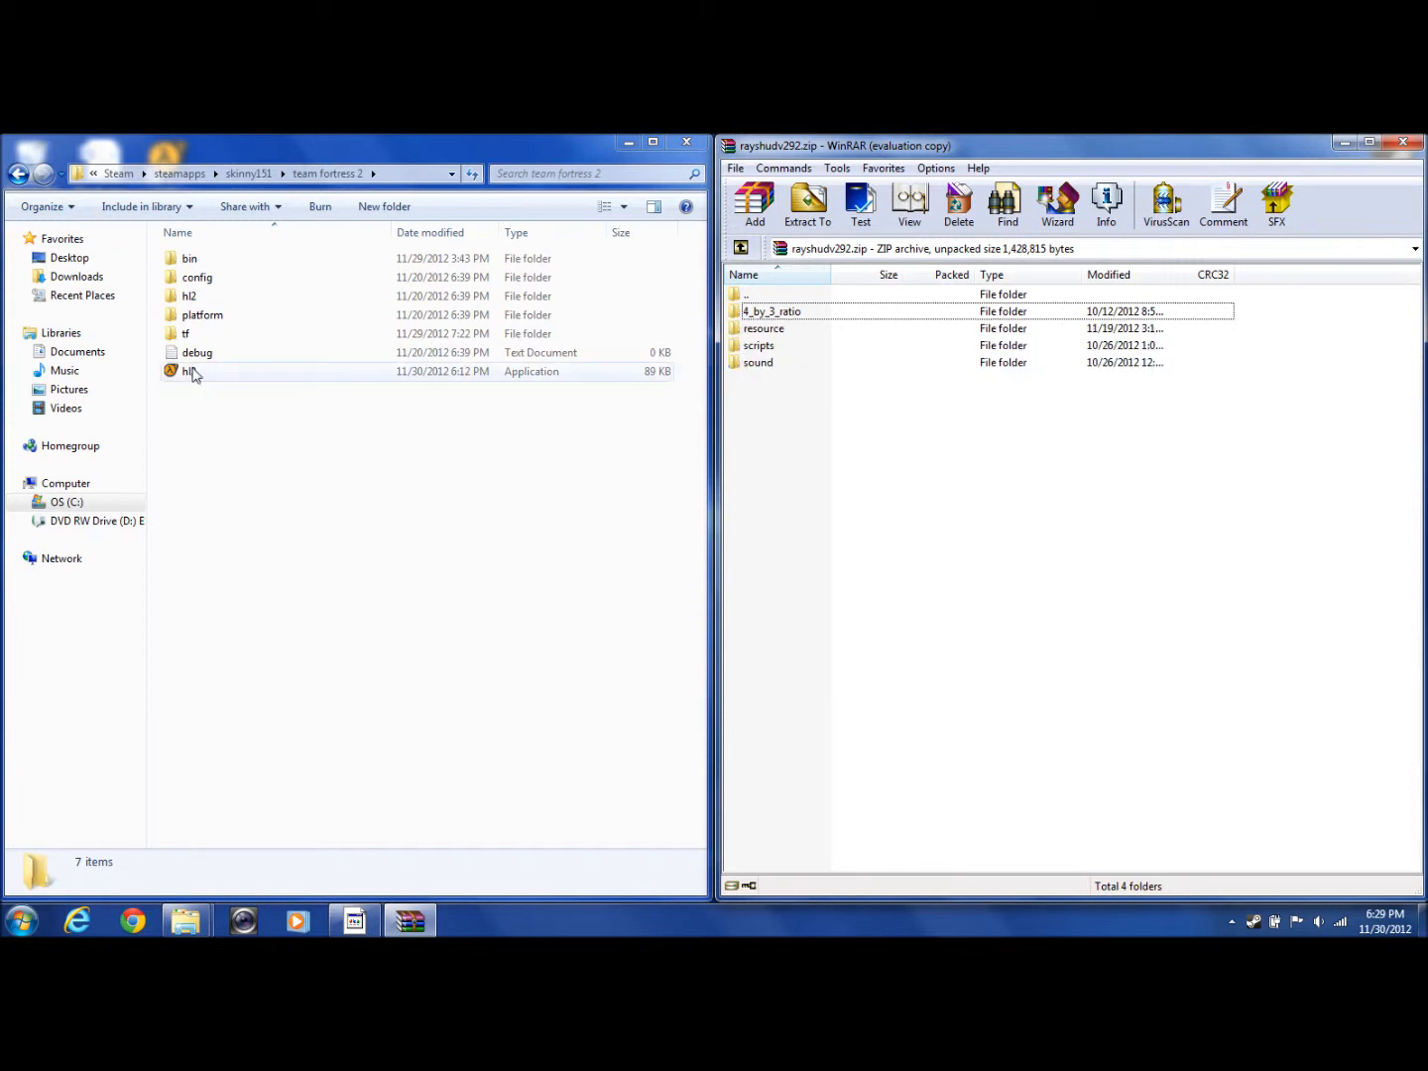
# Open the tf folder in Explorer and inspect the archive's sound\ui folder in WinRAR.
pyautogui.doubleClick(186, 334)
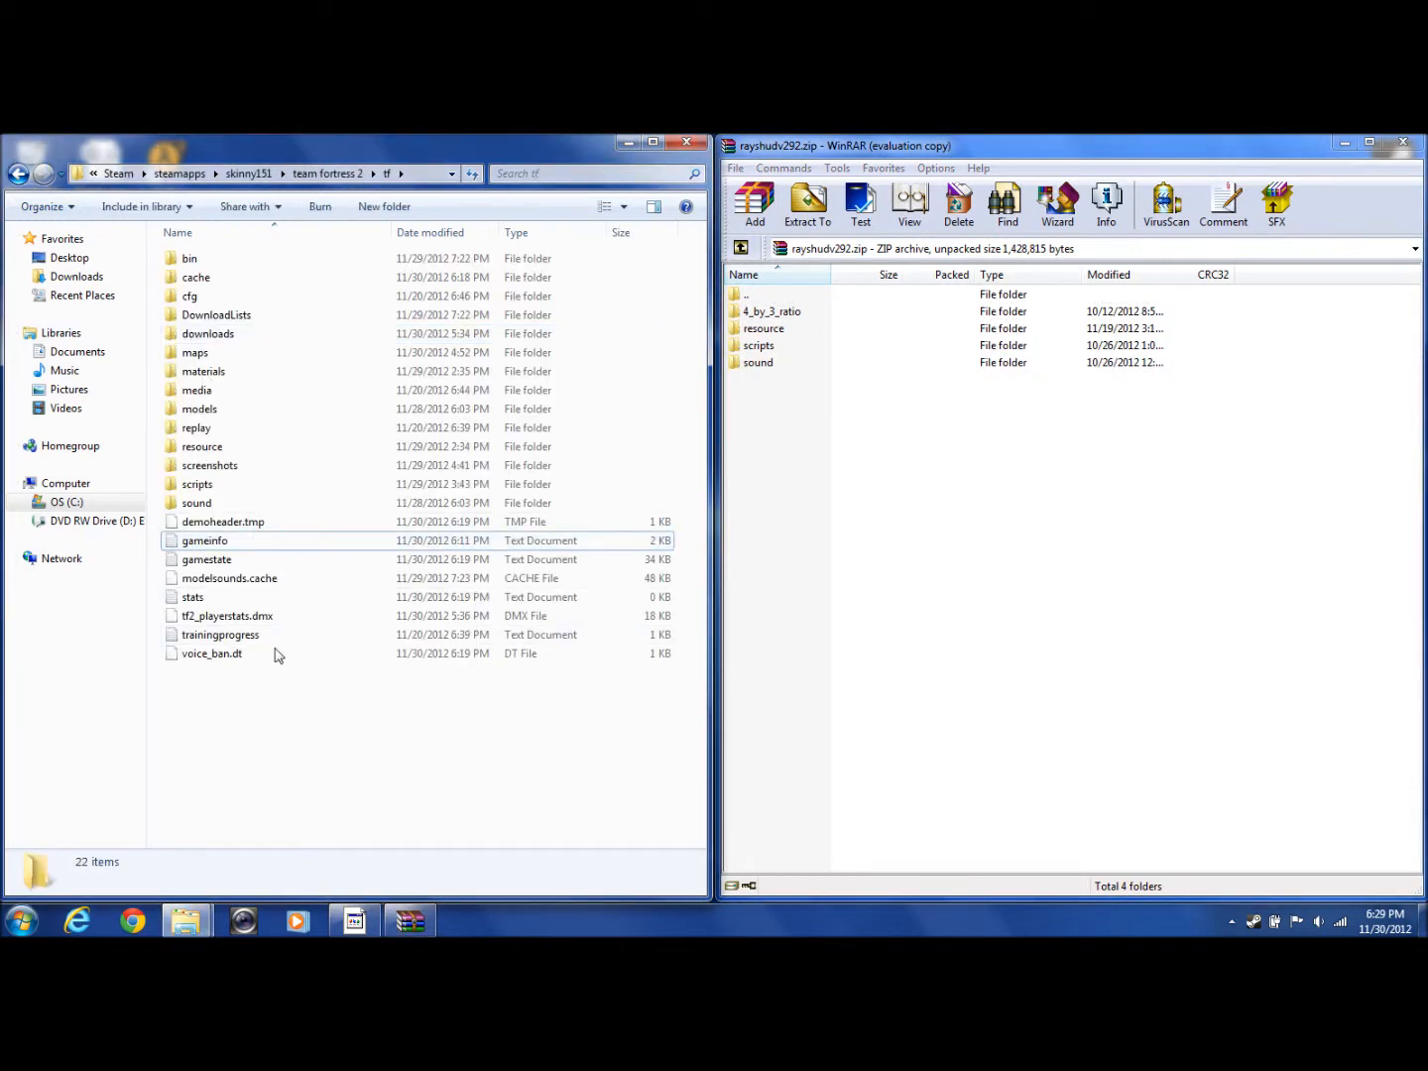
pyautogui.click(772, 311)
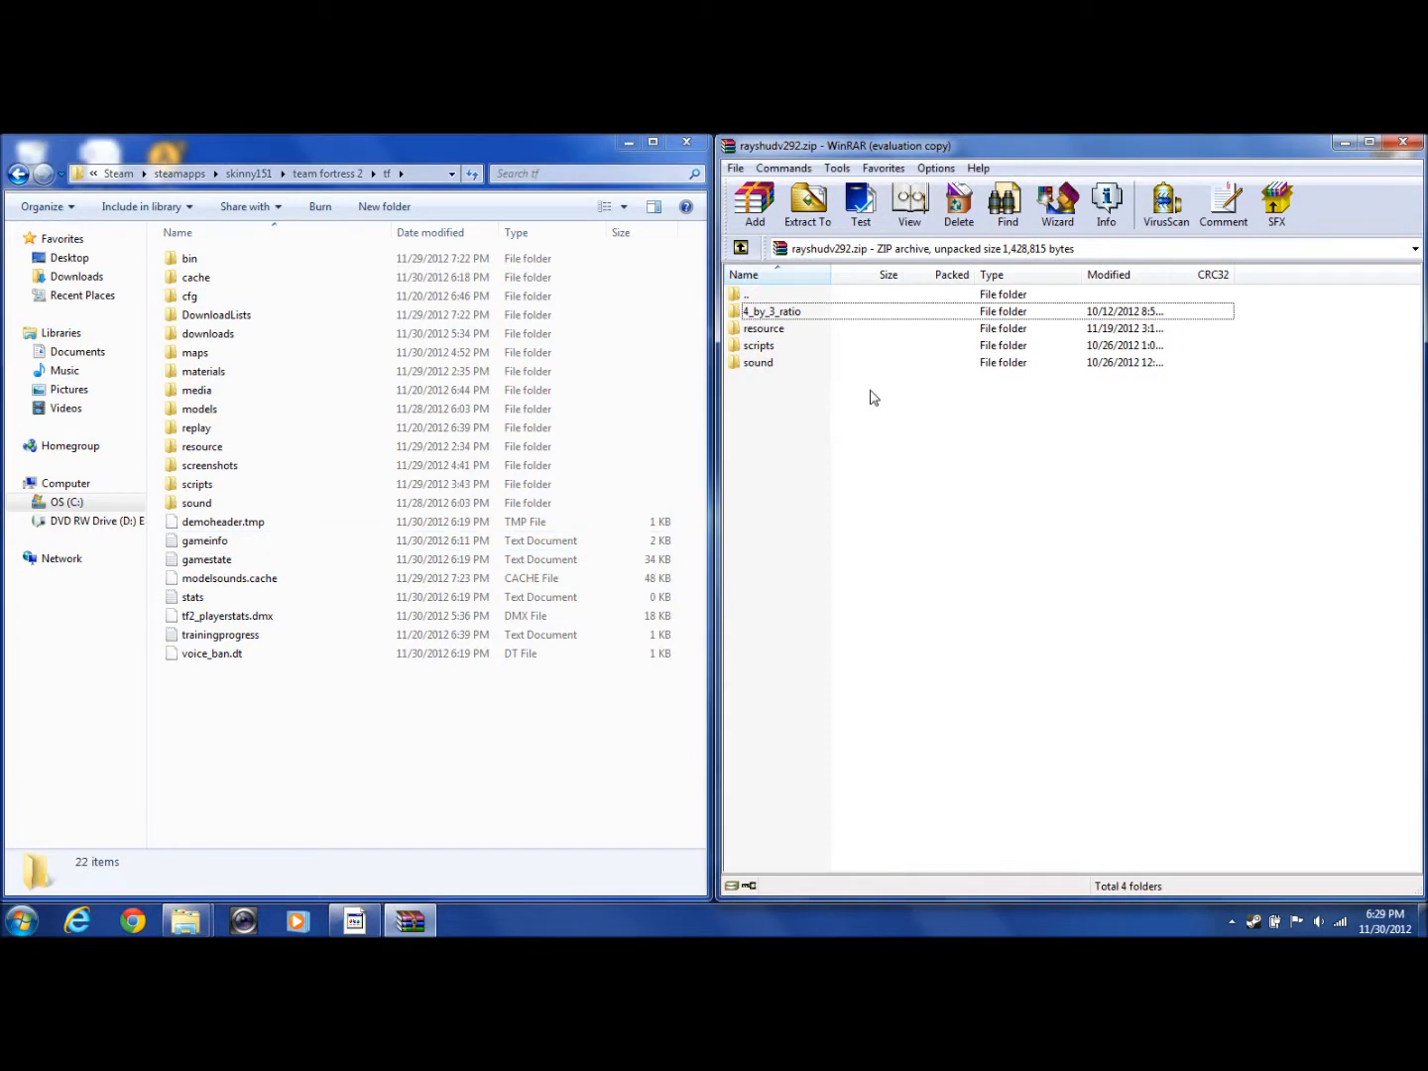
pyautogui.doubleClick(760, 362)
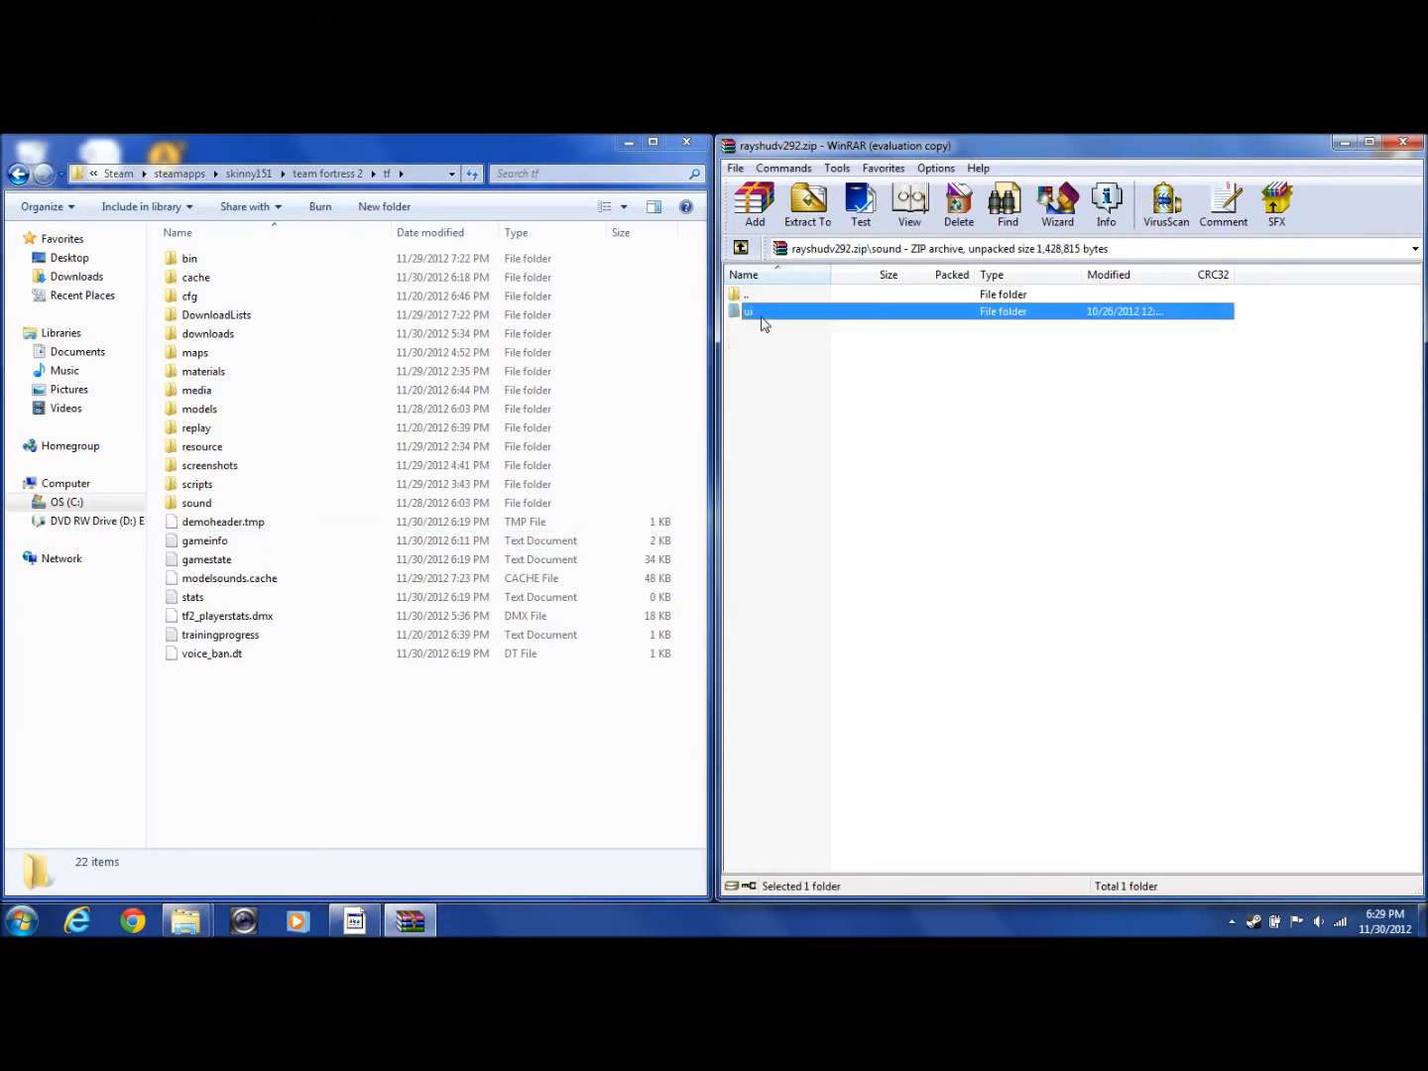
pyautogui.doubleClick(751, 311)
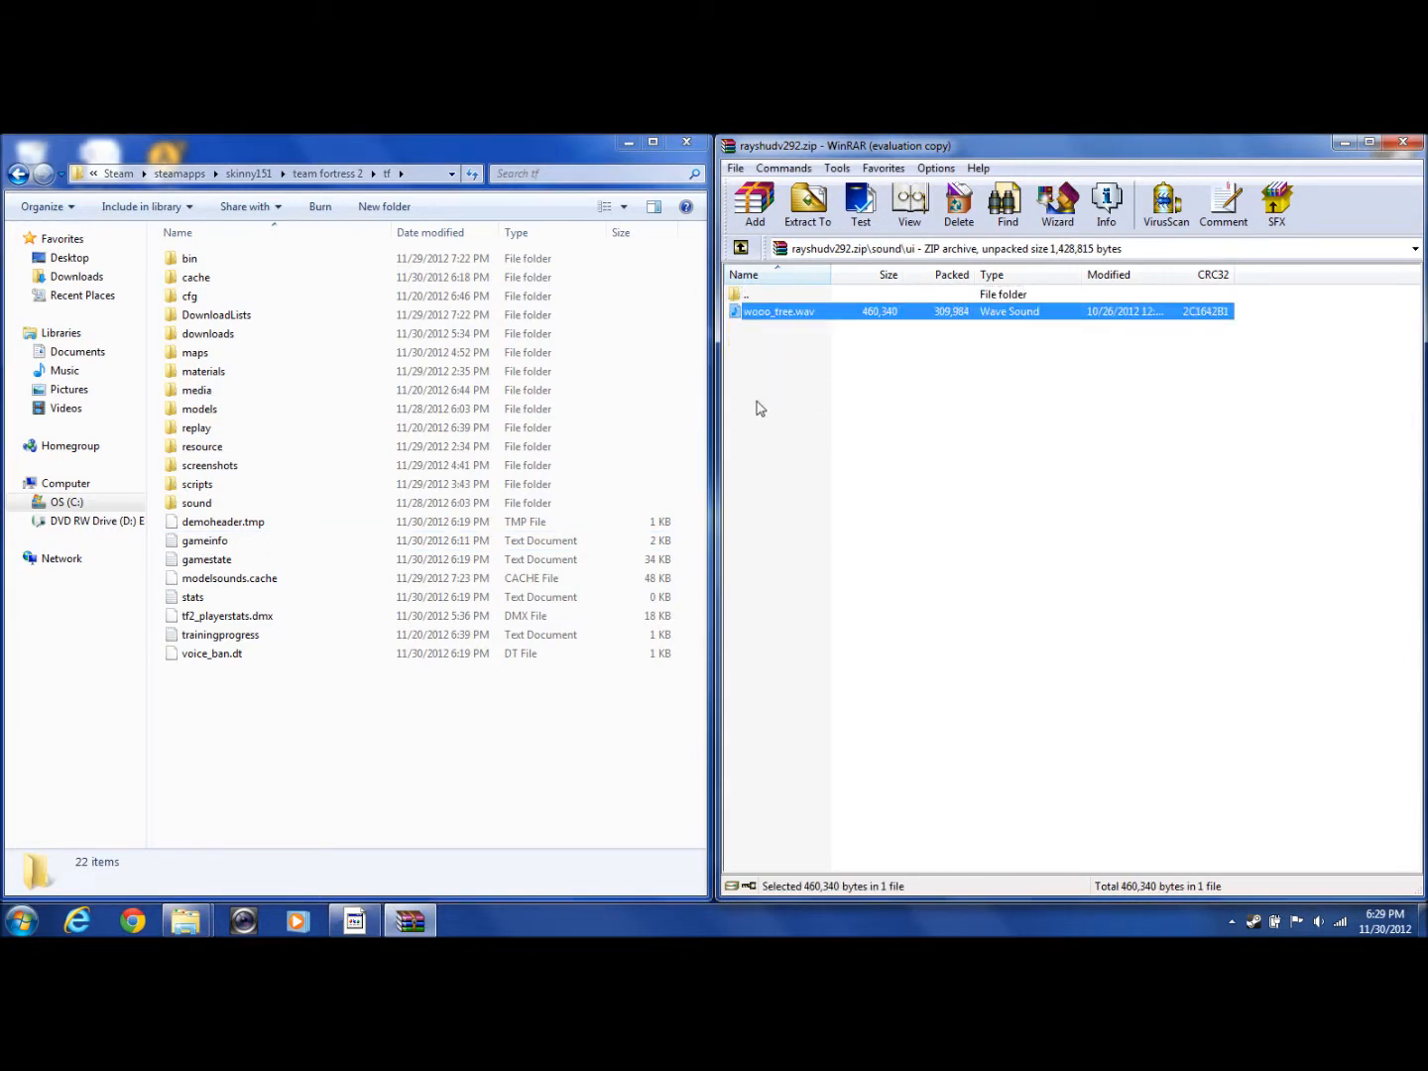
pyautogui.doubleClick(780, 310)
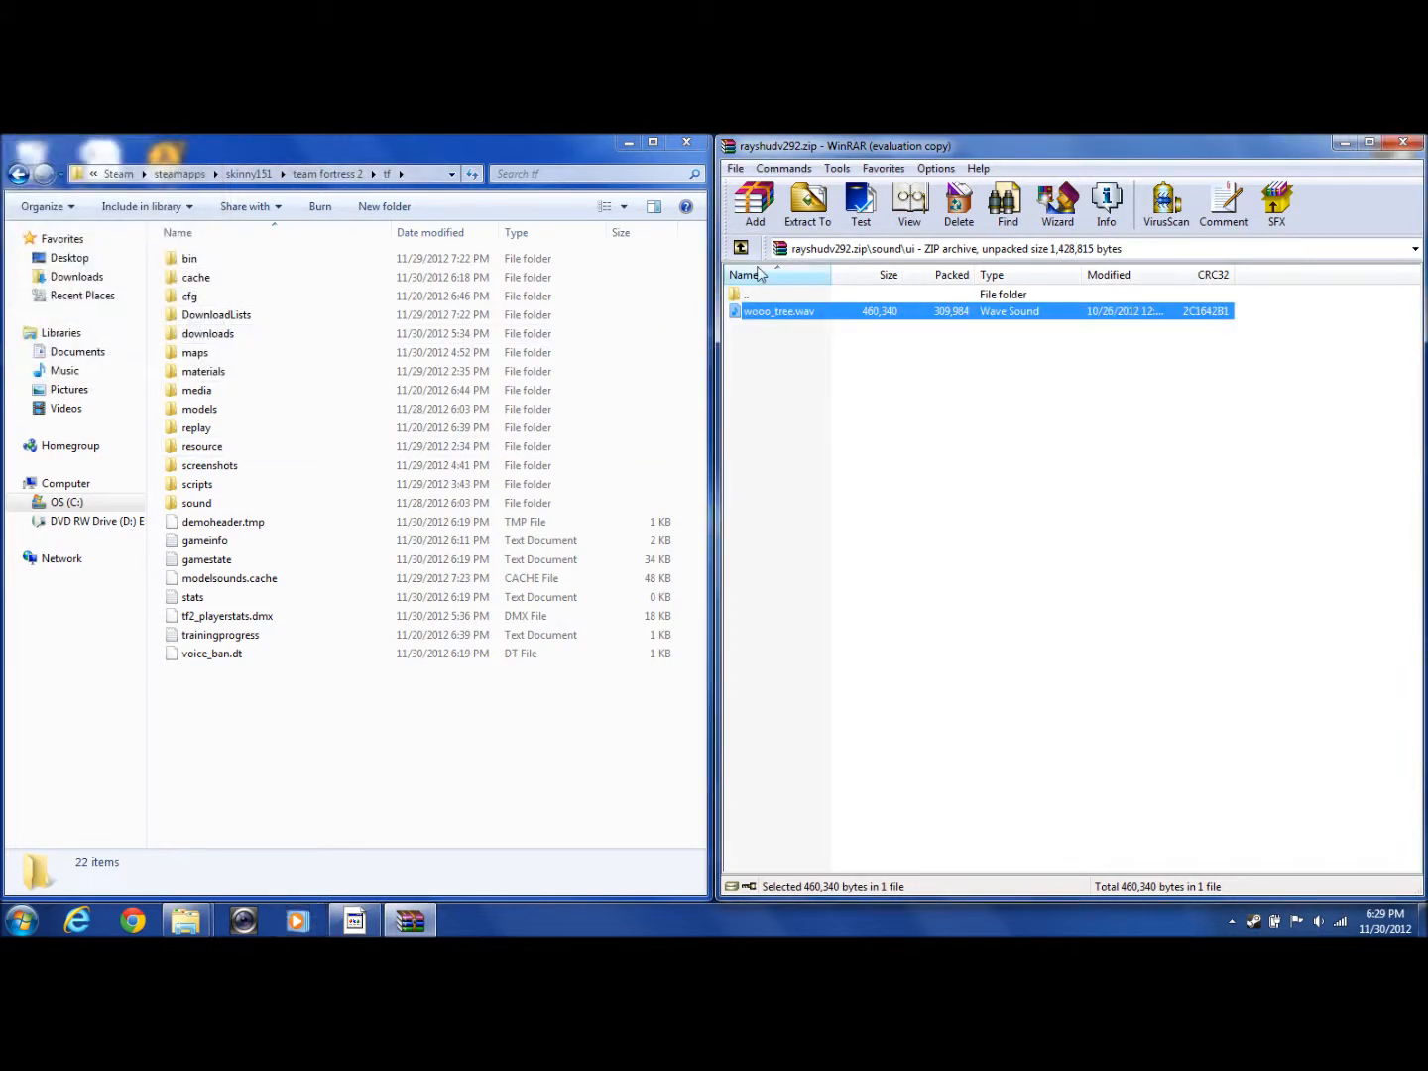
# Return to the archive's top level and select the resource and scripts folders.
pyautogui.click(740, 248)
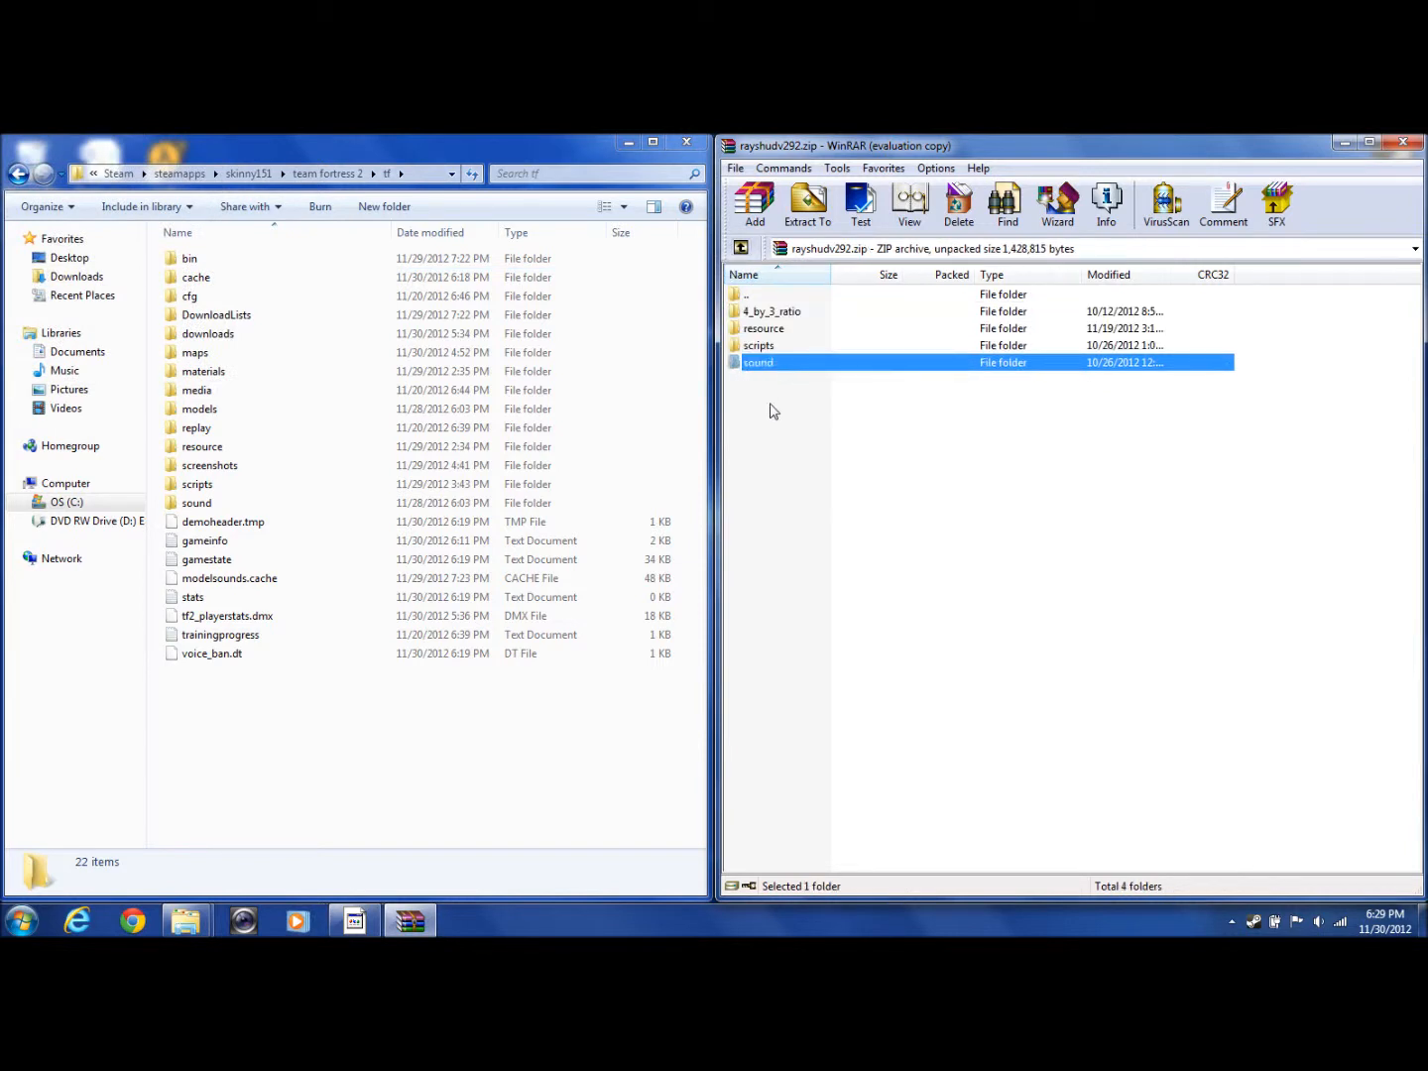
pyautogui.click(764, 329)
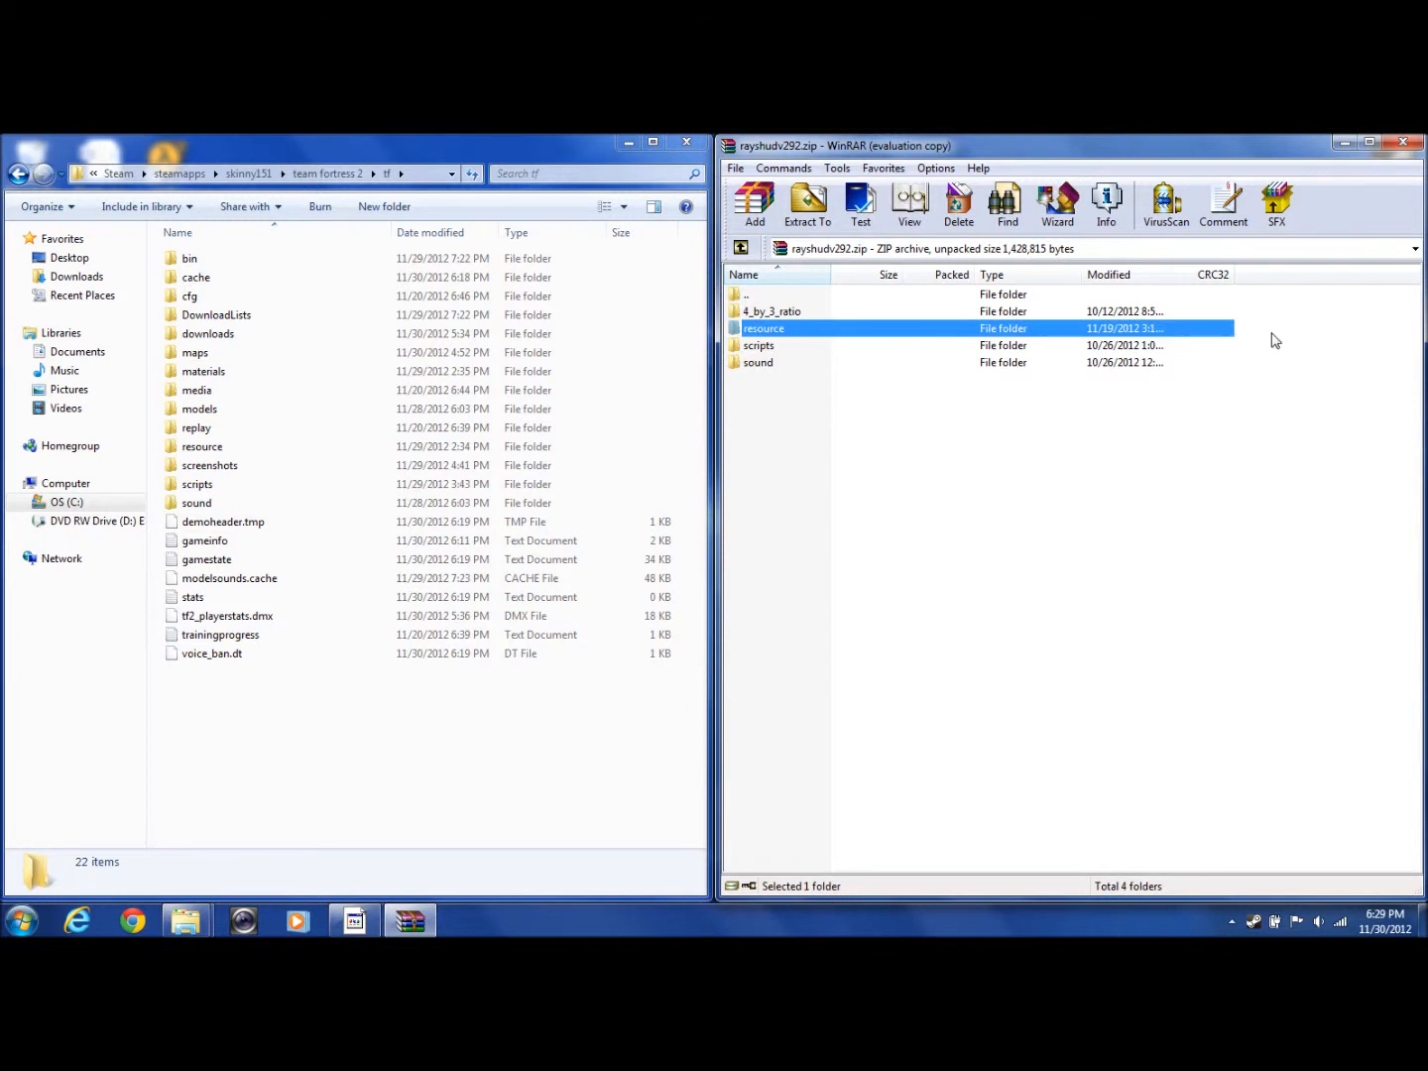
pyautogui.click(760, 345)
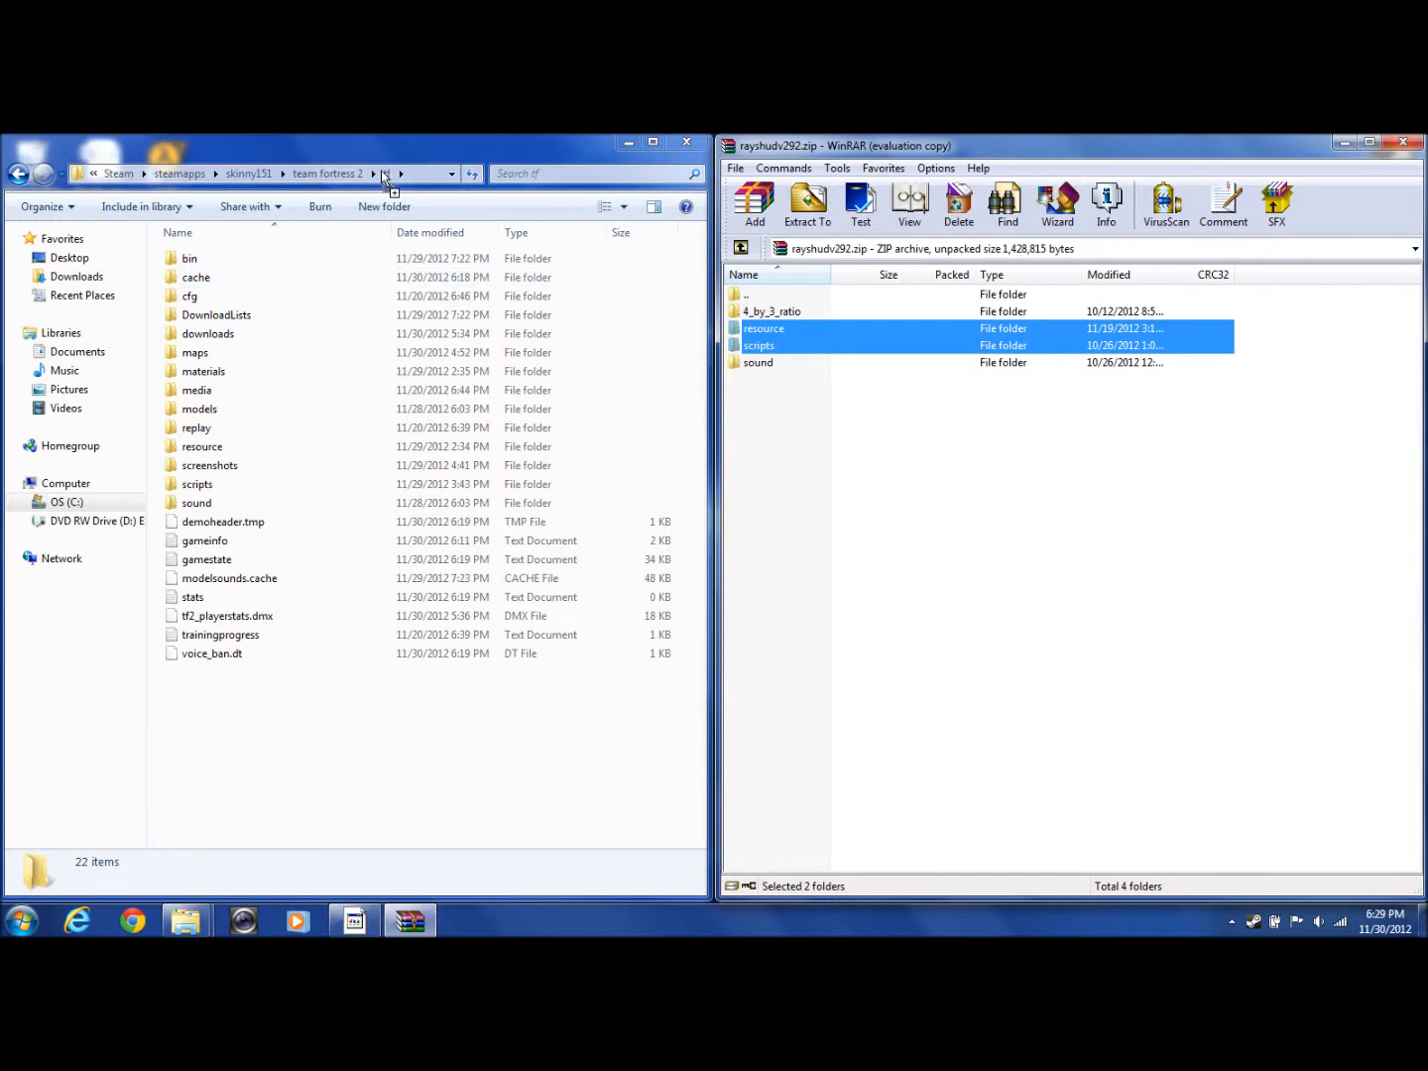
# Drag resource and scripts into tf, confirming merges for resource, UI, build_menu and pipboy.
pyautogui.click(807, 206)
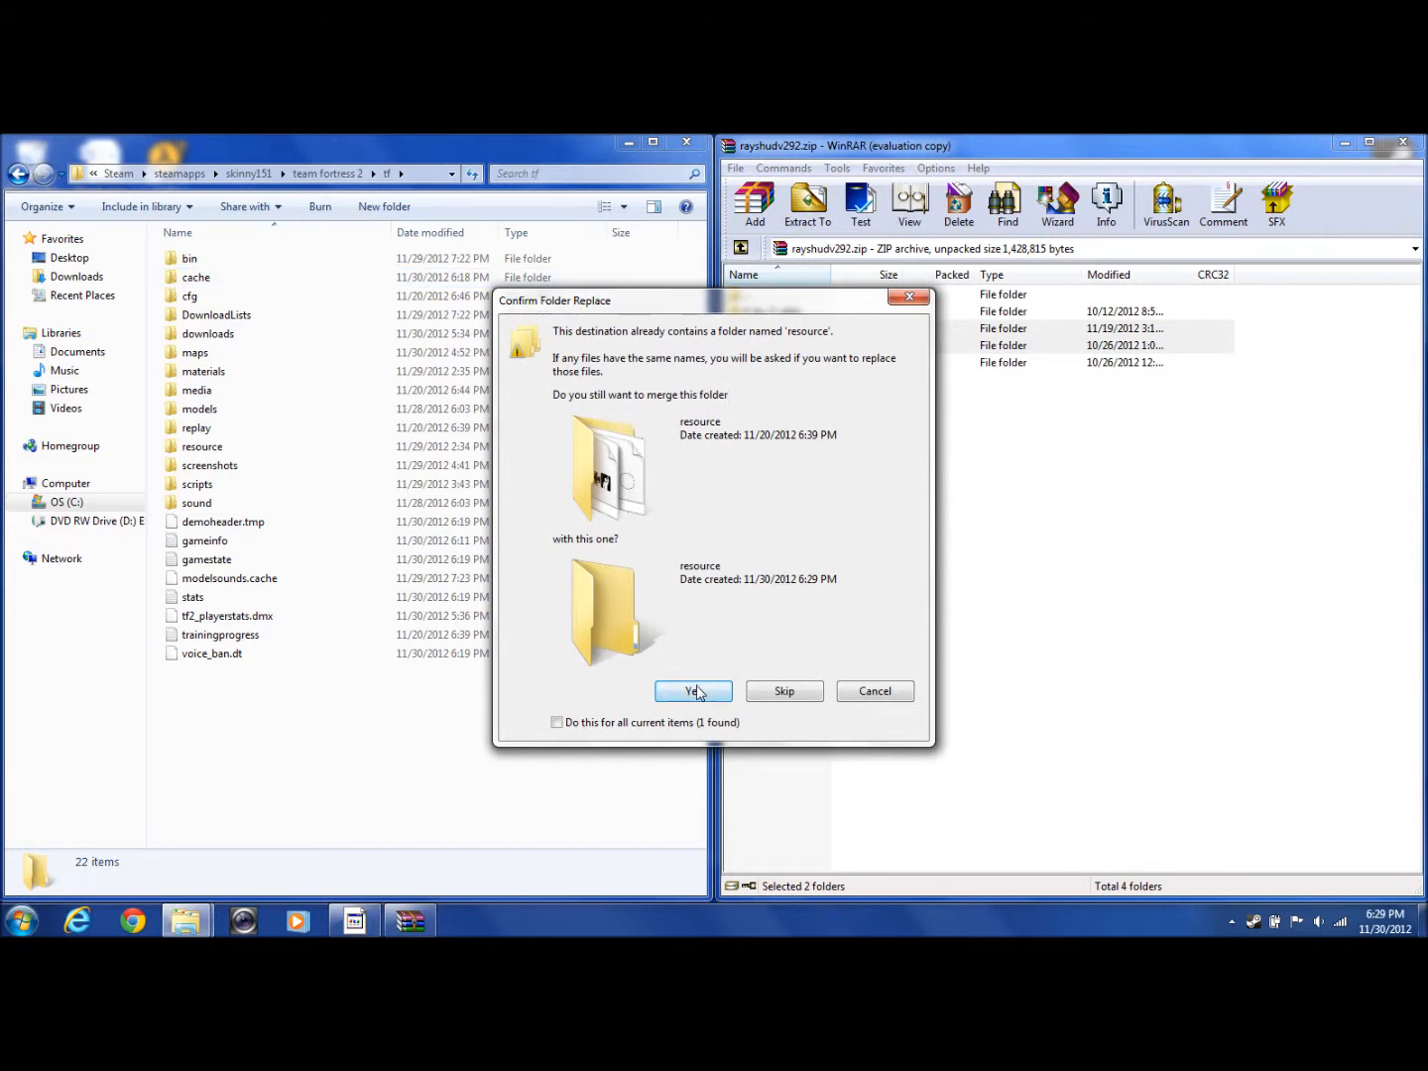
pyautogui.click(692, 691)
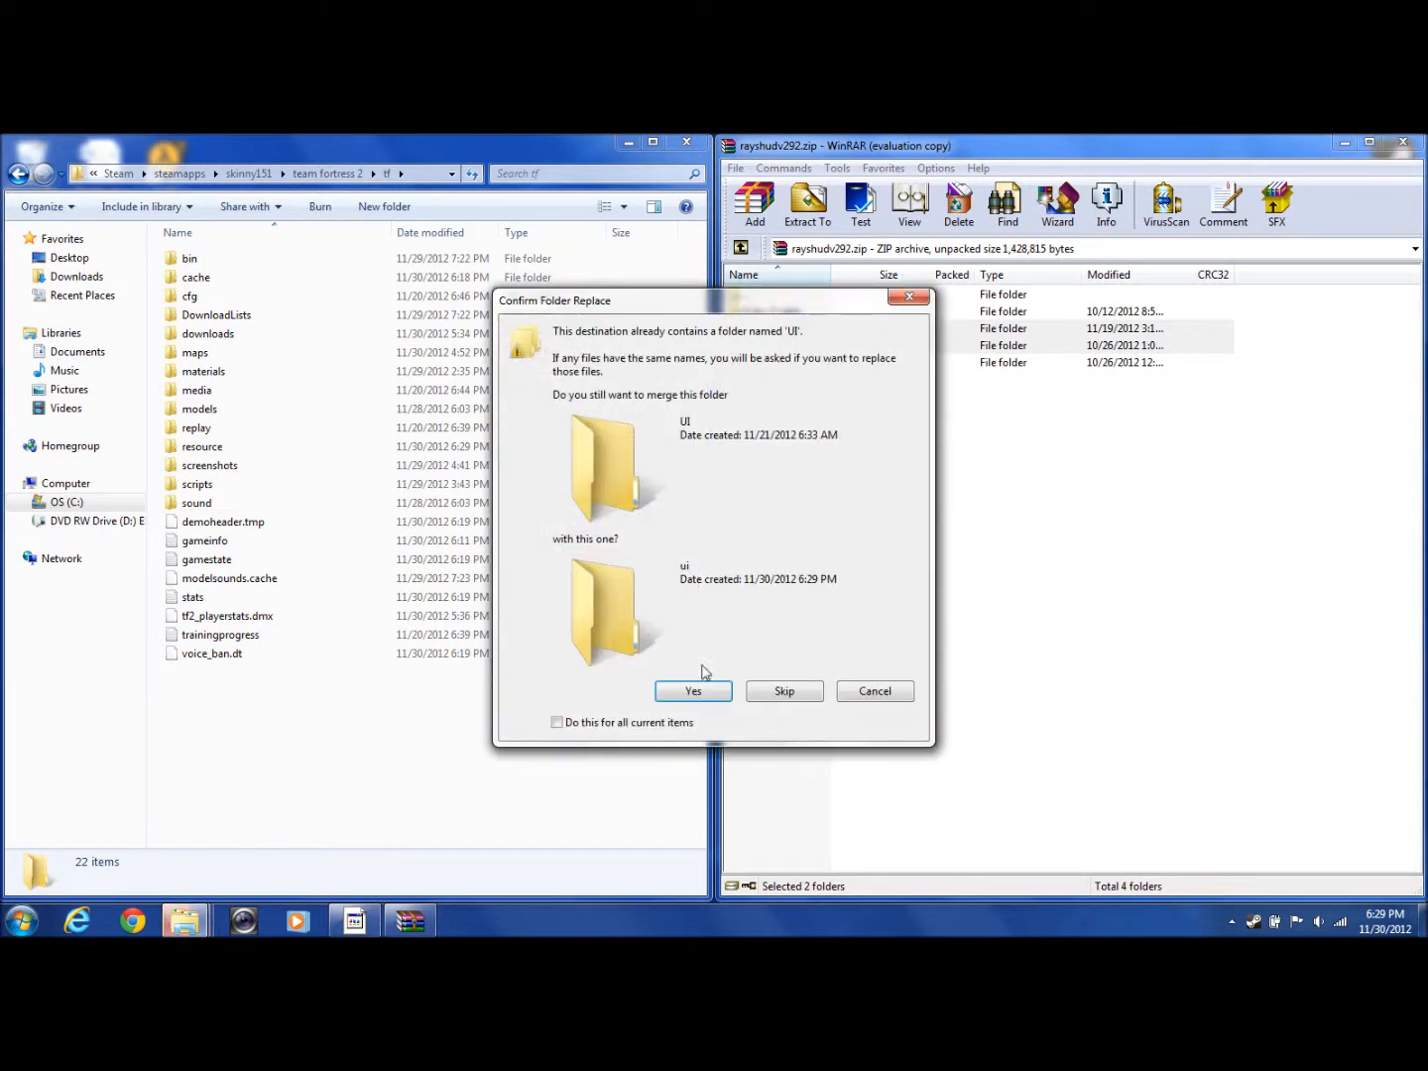
pyautogui.click(693, 691)
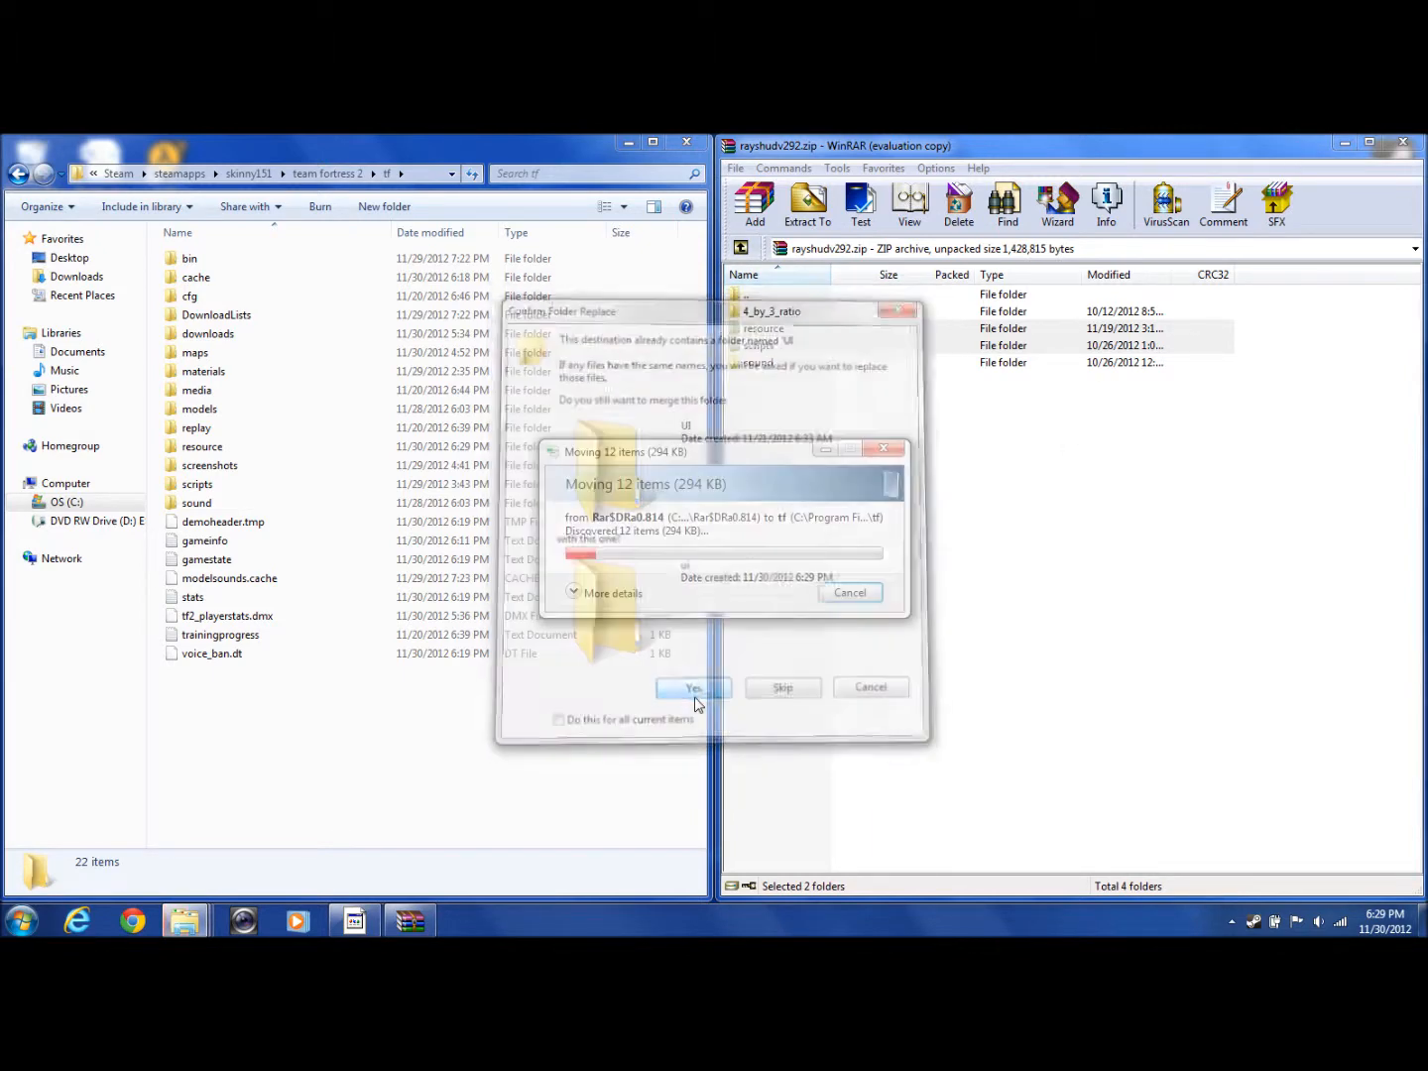
pyautogui.click(695, 688)
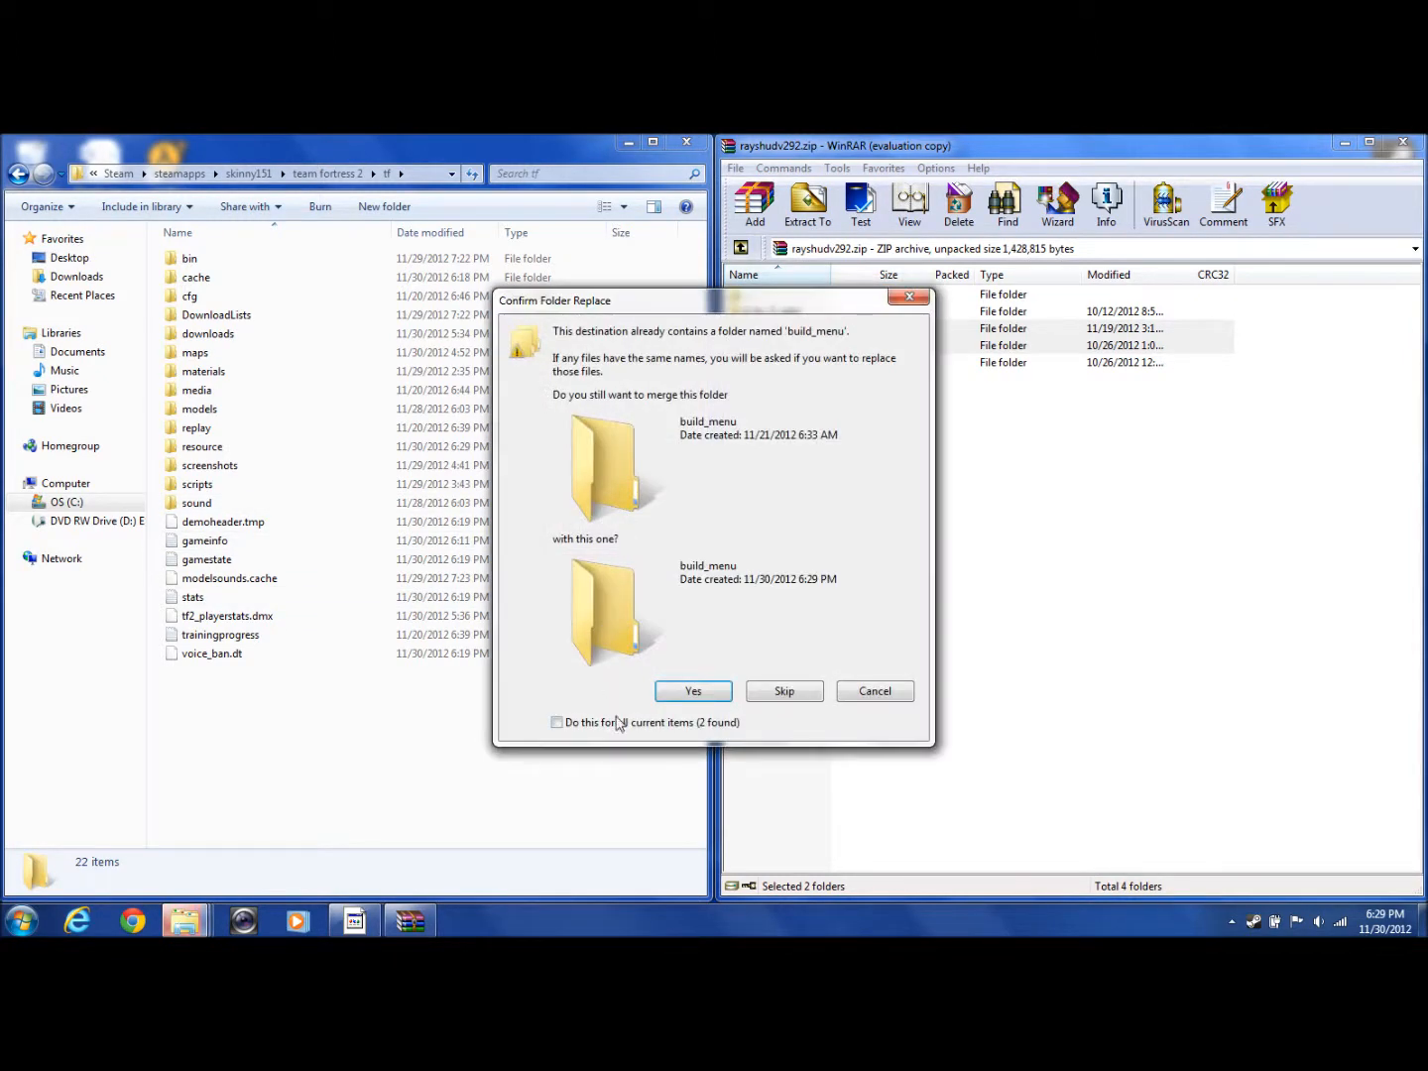
pyautogui.click(692, 691)
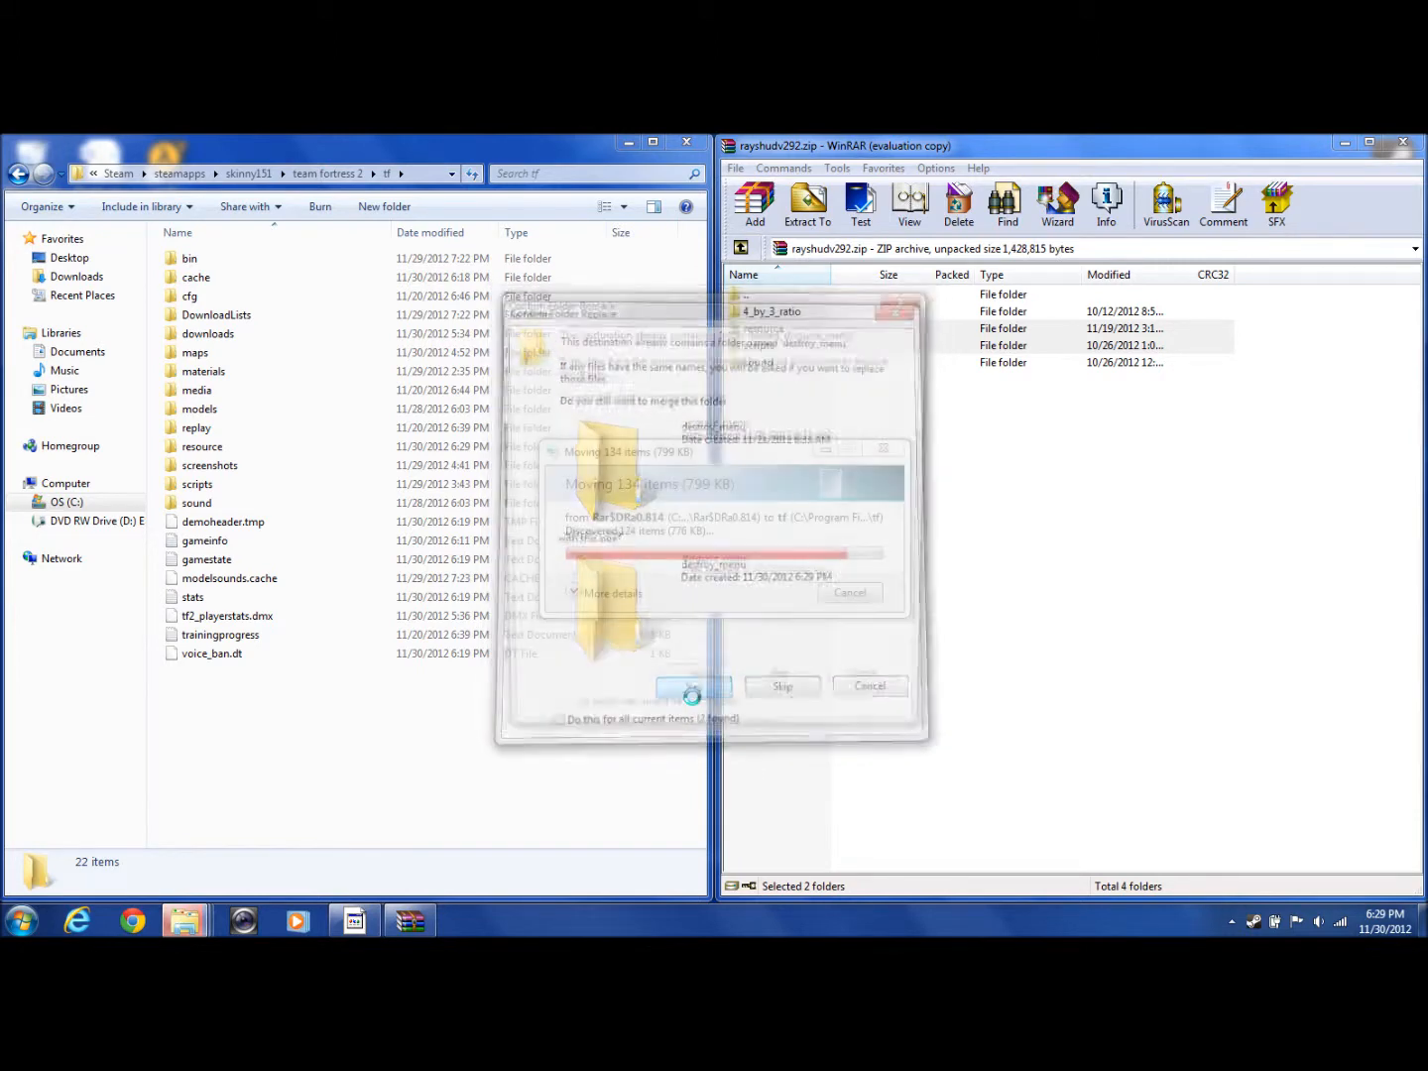
pyautogui.click(694, 691)
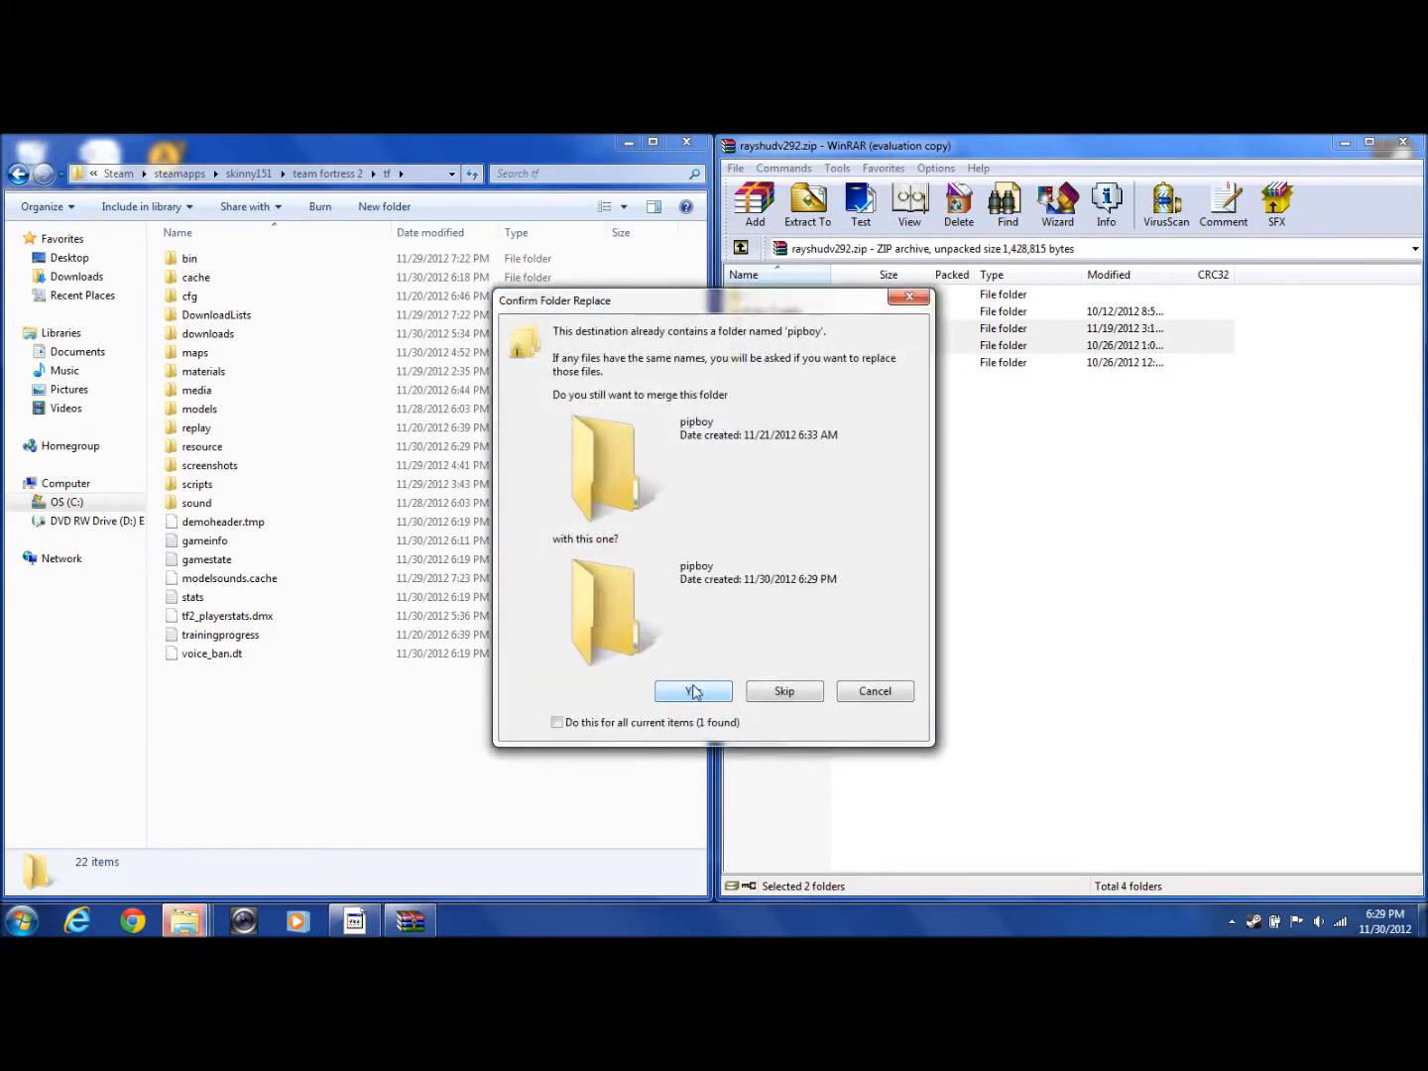
pyautogui.click(692, 691)
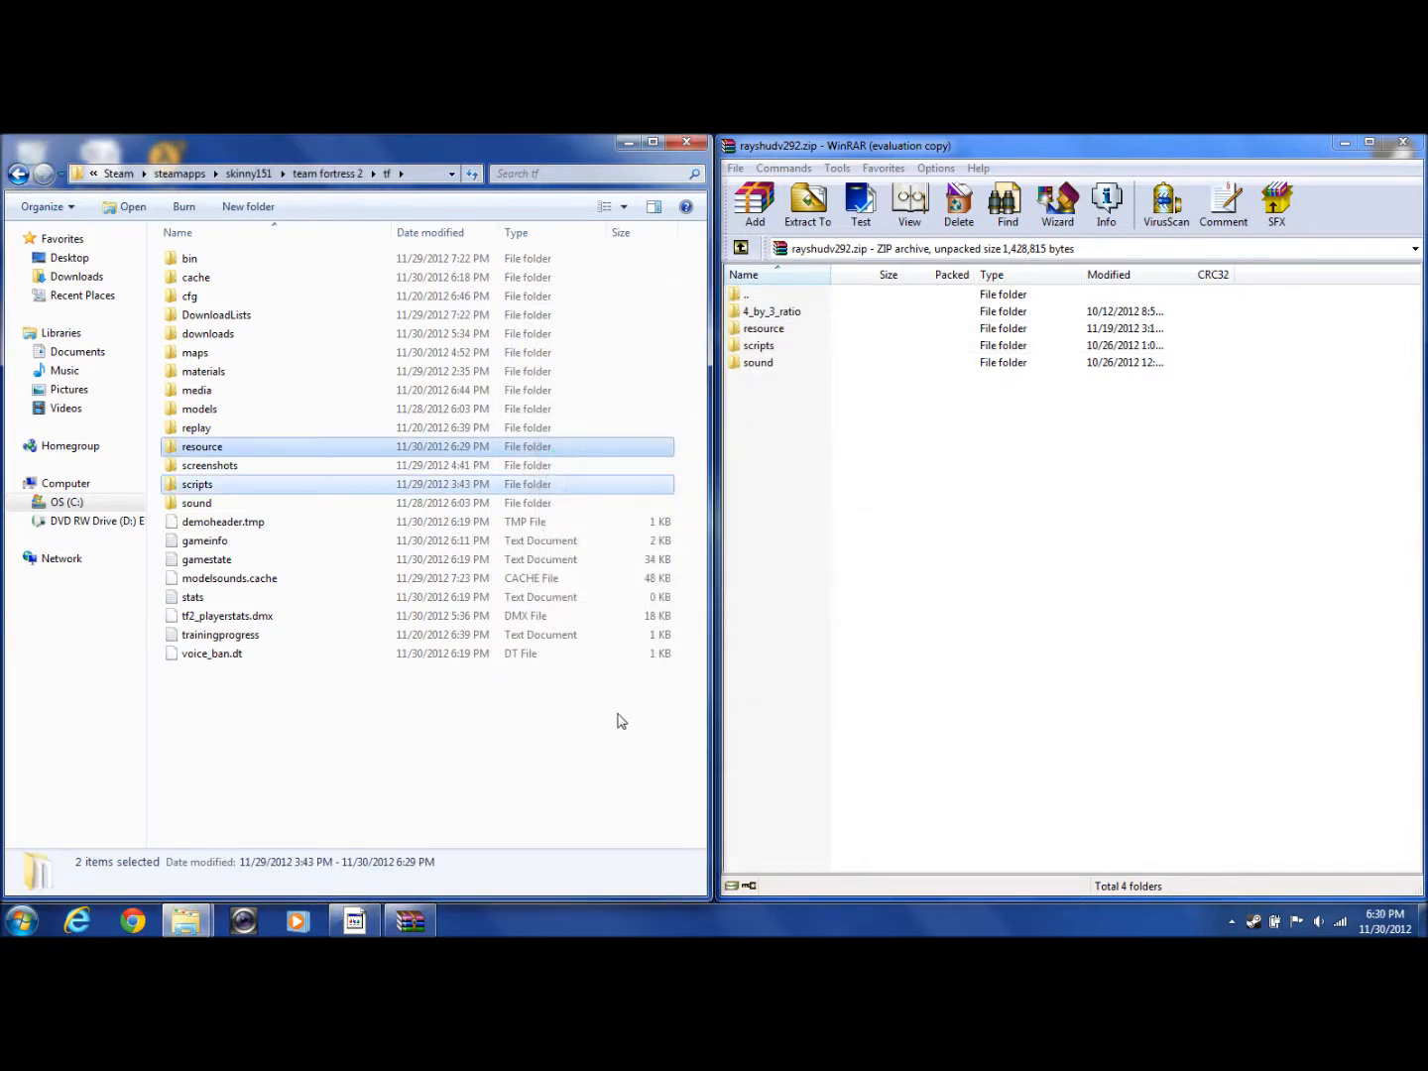
# Close the rayshudv292.zip WinRAR window and the tf Explorer window.
pyautogui.click(452, 703)
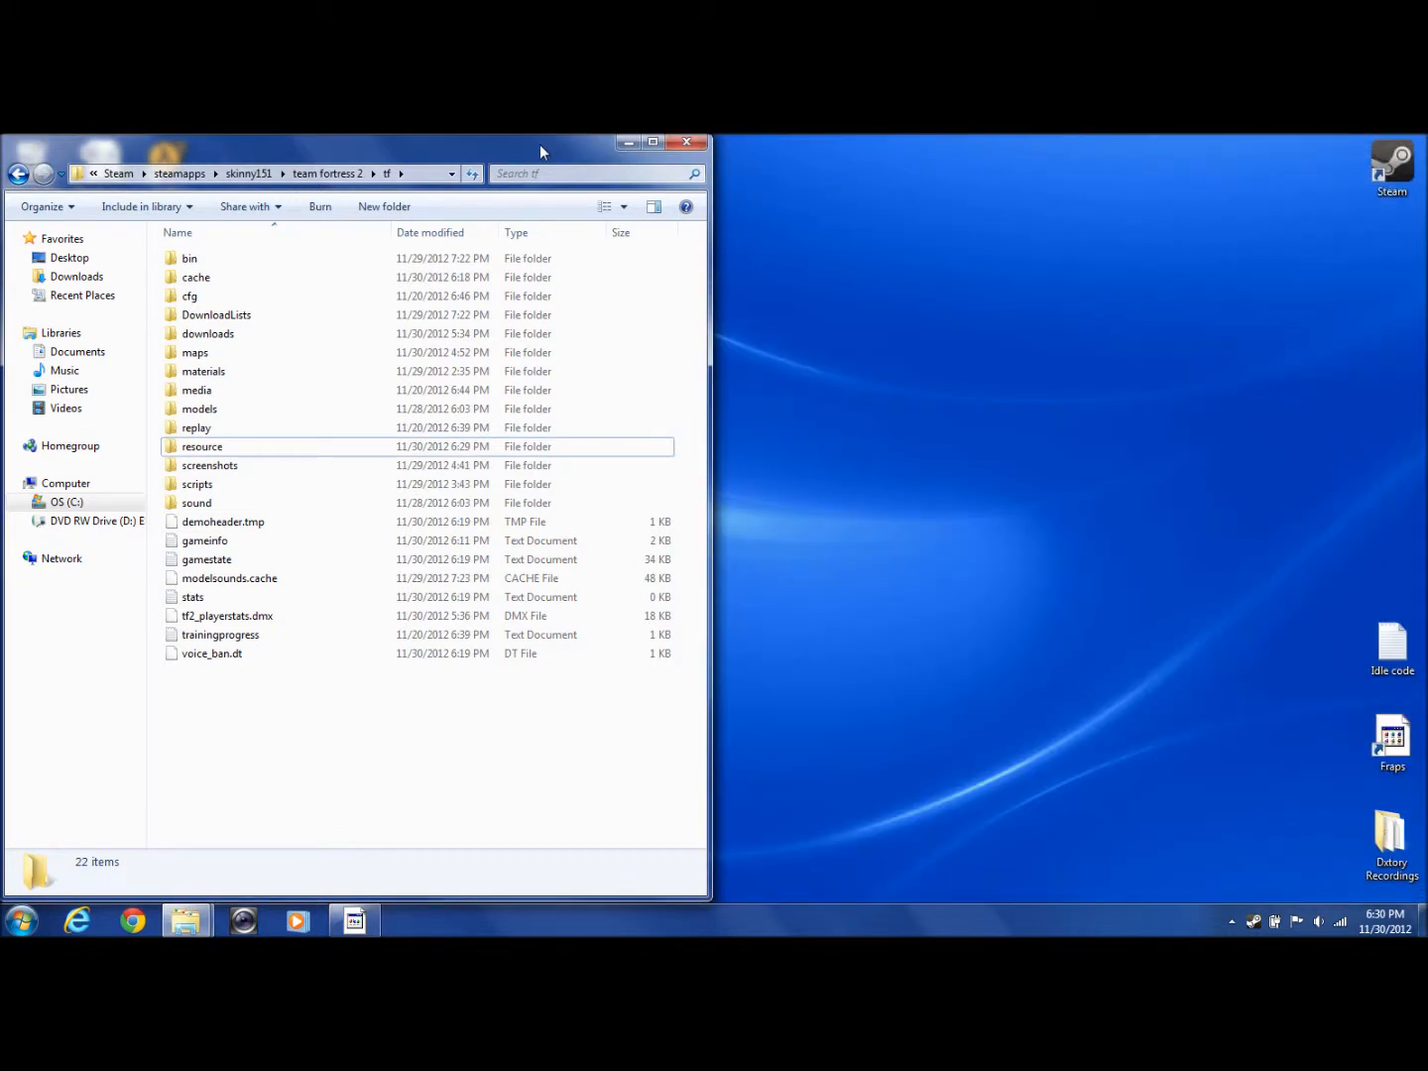
pyautogui.click(688, 142)
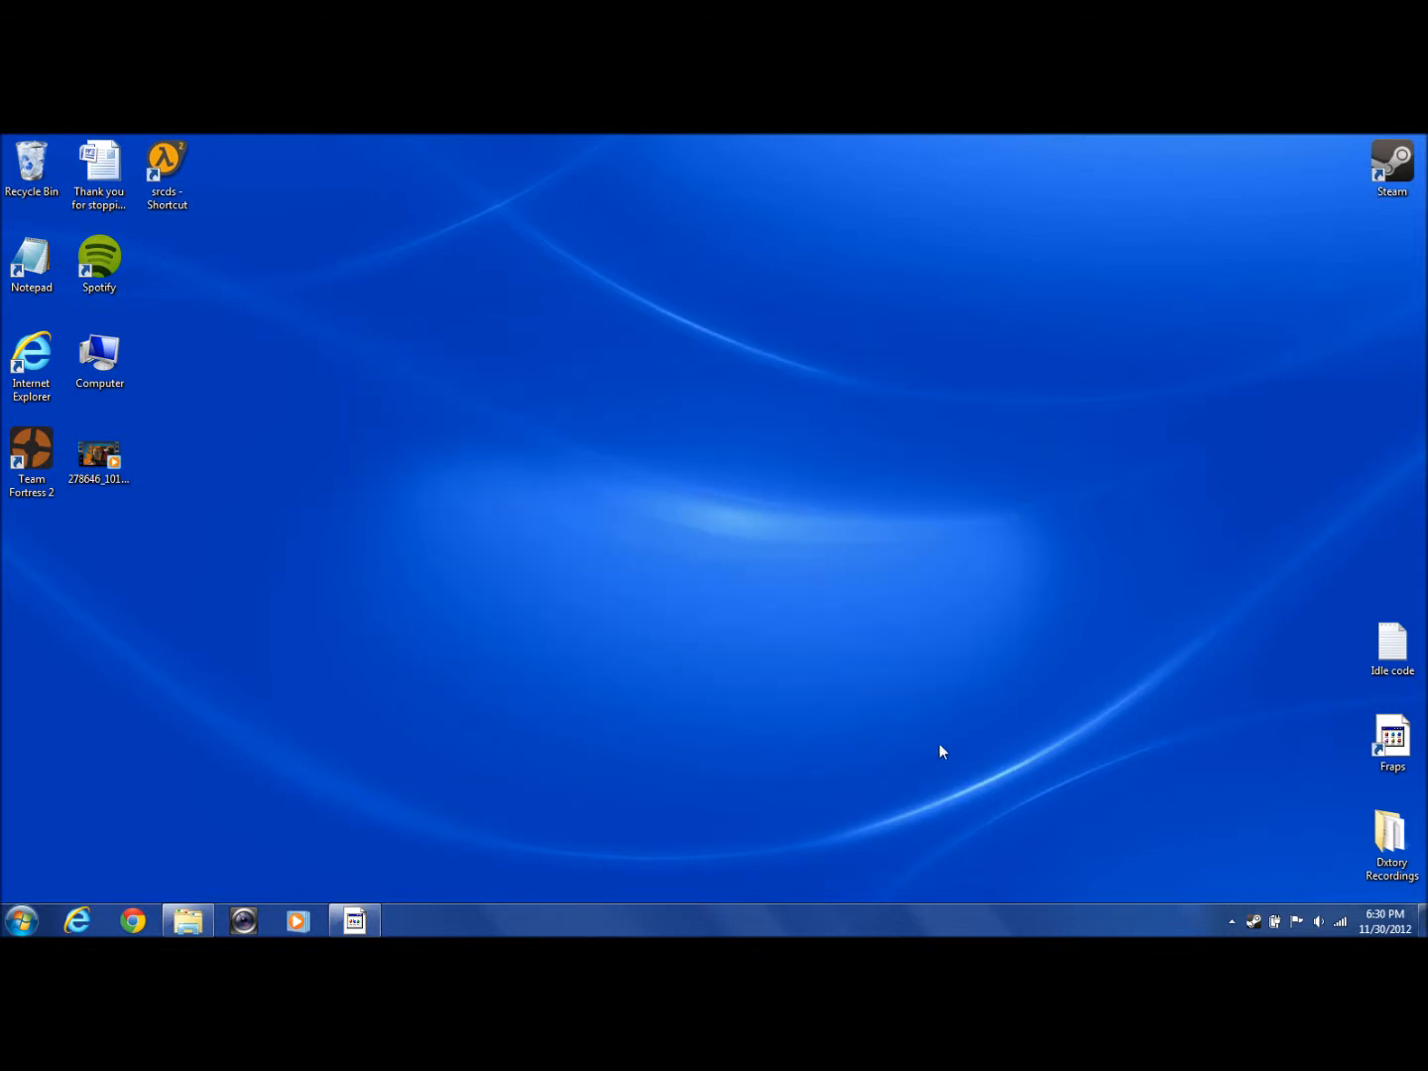
pyautogui.moveTo(809, 578)
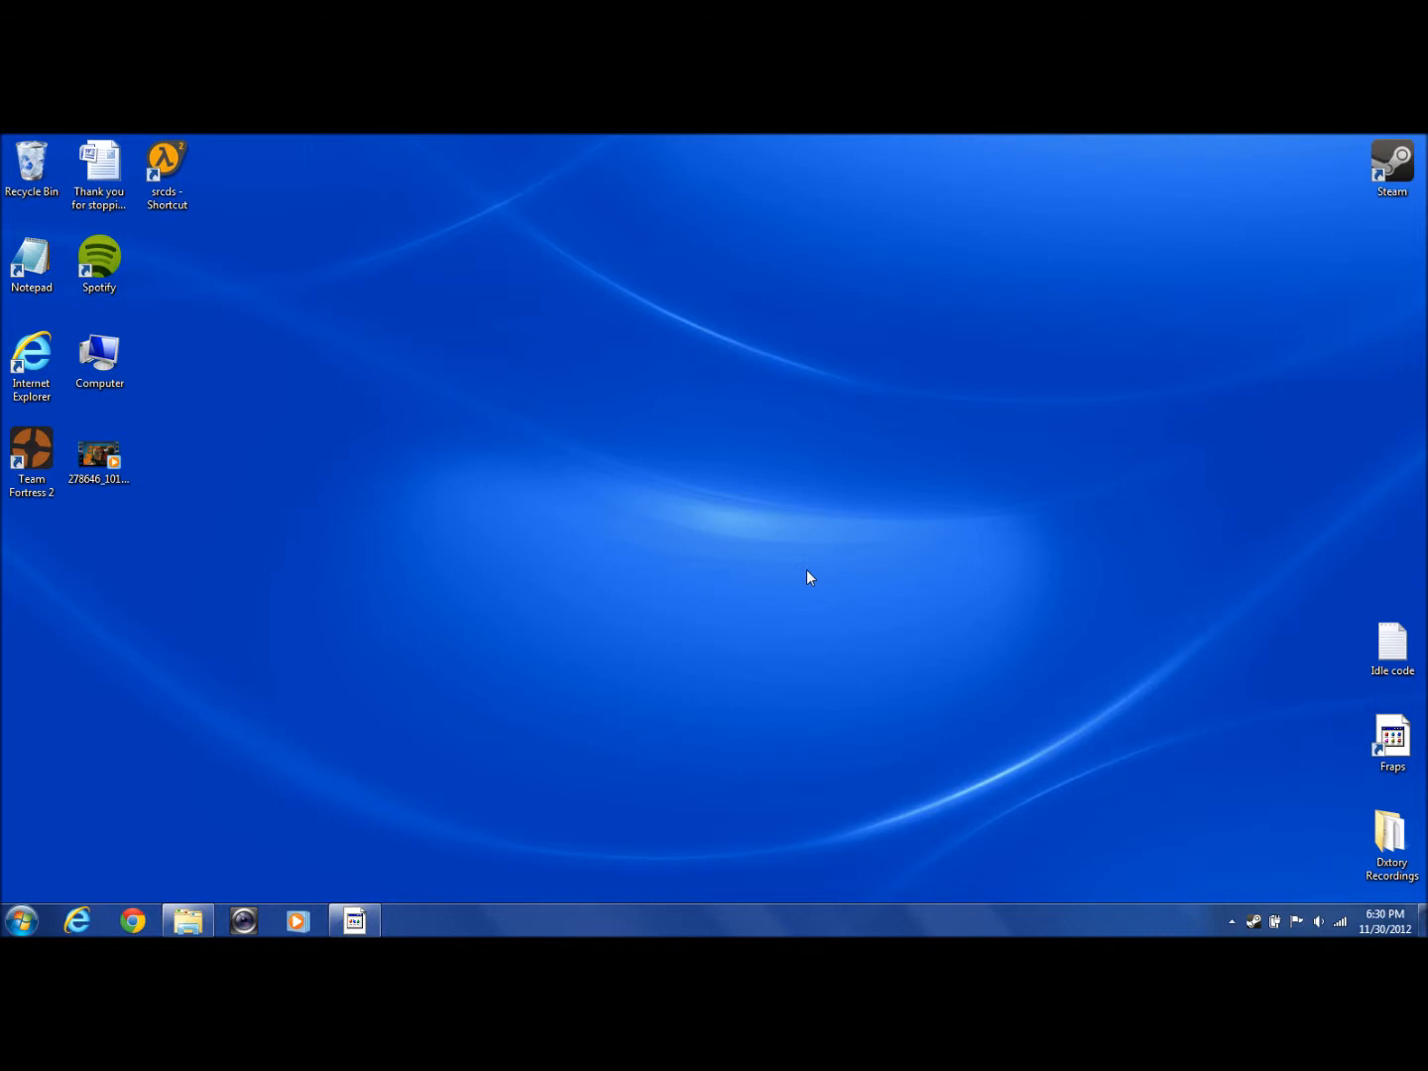